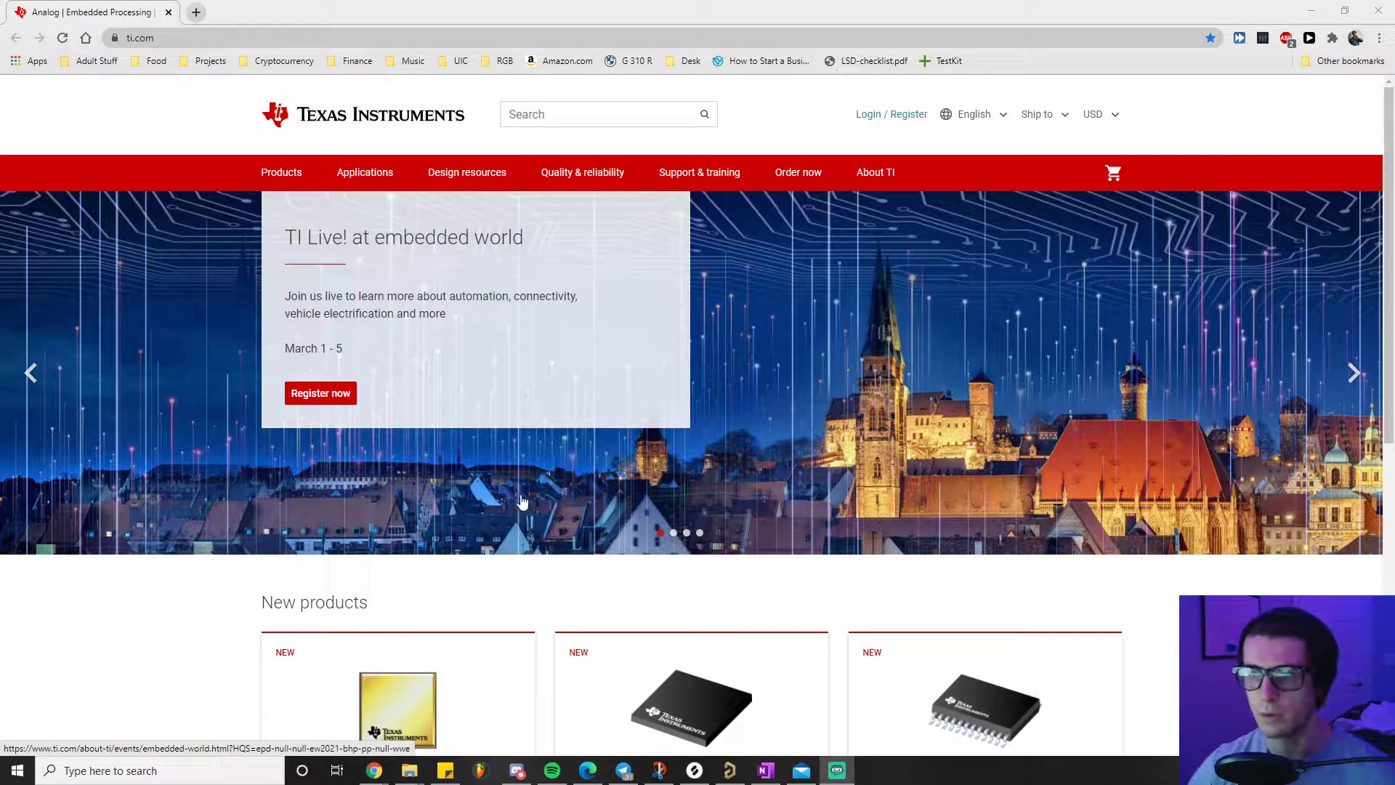
mouse_move(466, 172)
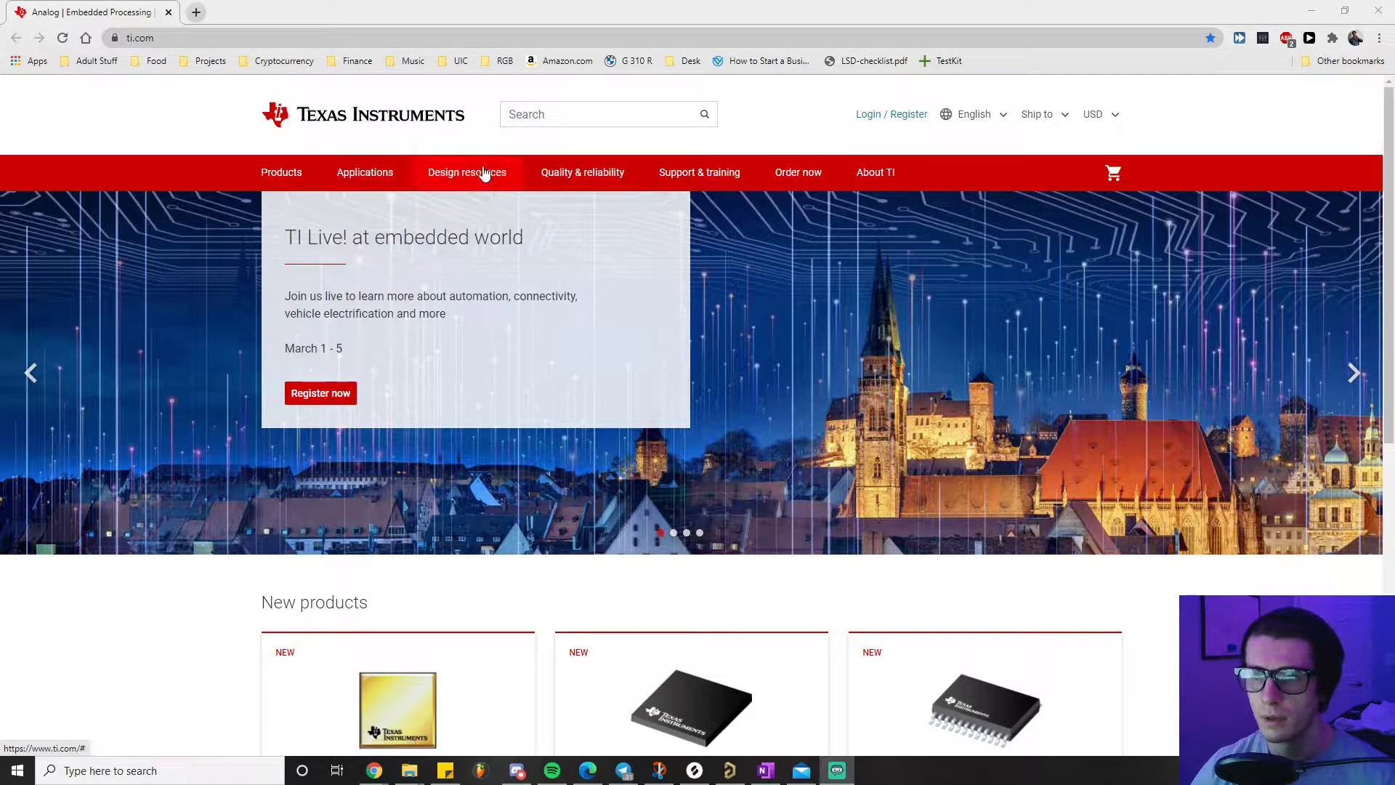
Reach the WEBENCH Power Designer page via Design resources > Design tools & simulation.
click(466, 171)
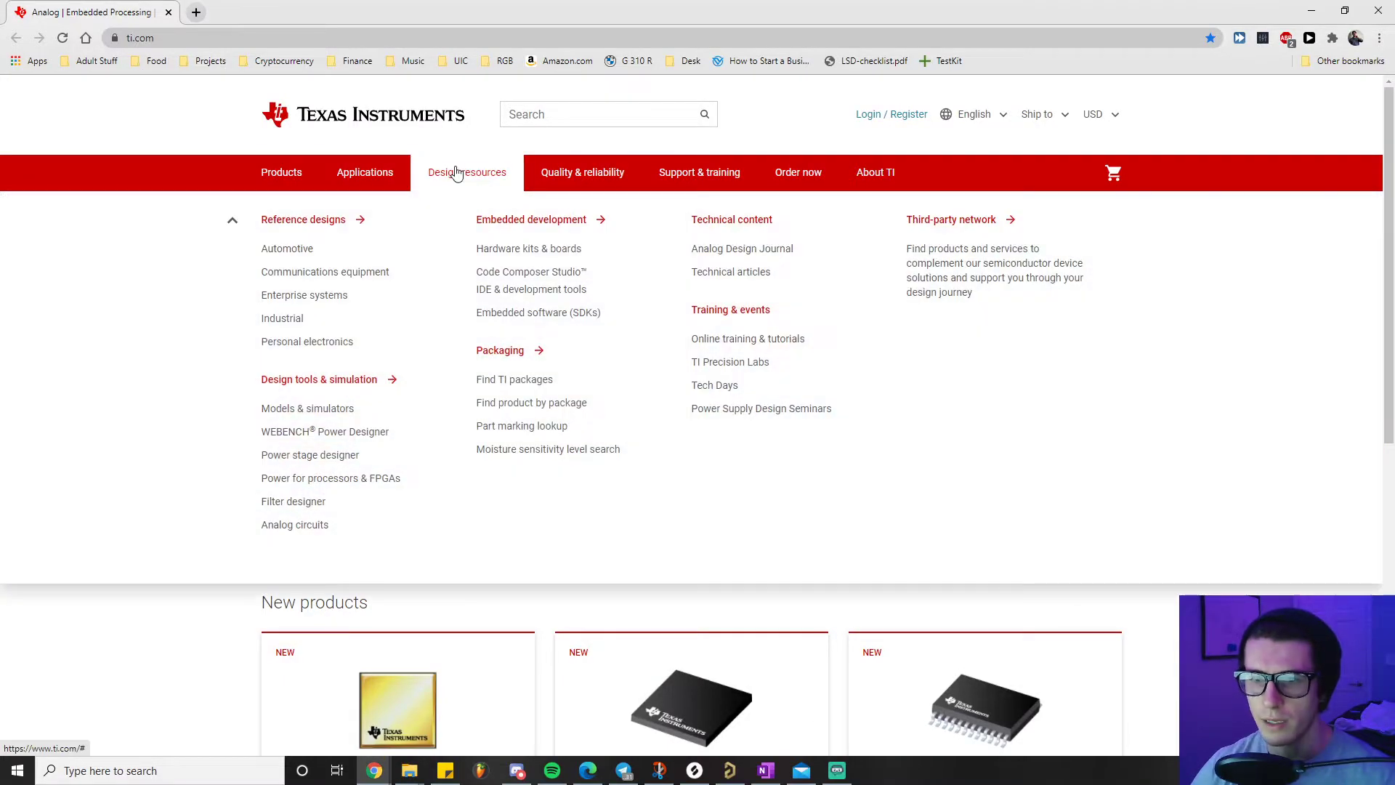
mouse_move(318, 379)
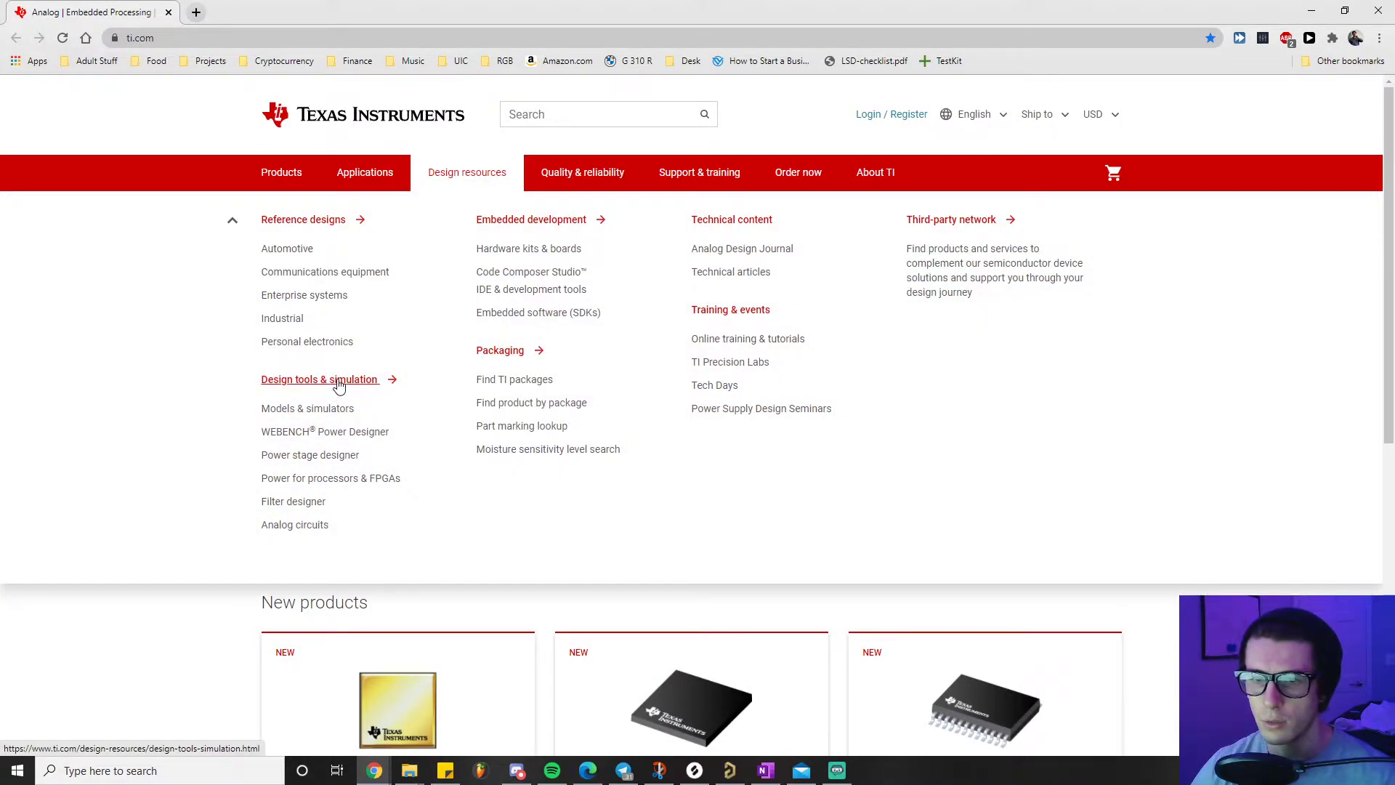
mouse_move(324, 431)
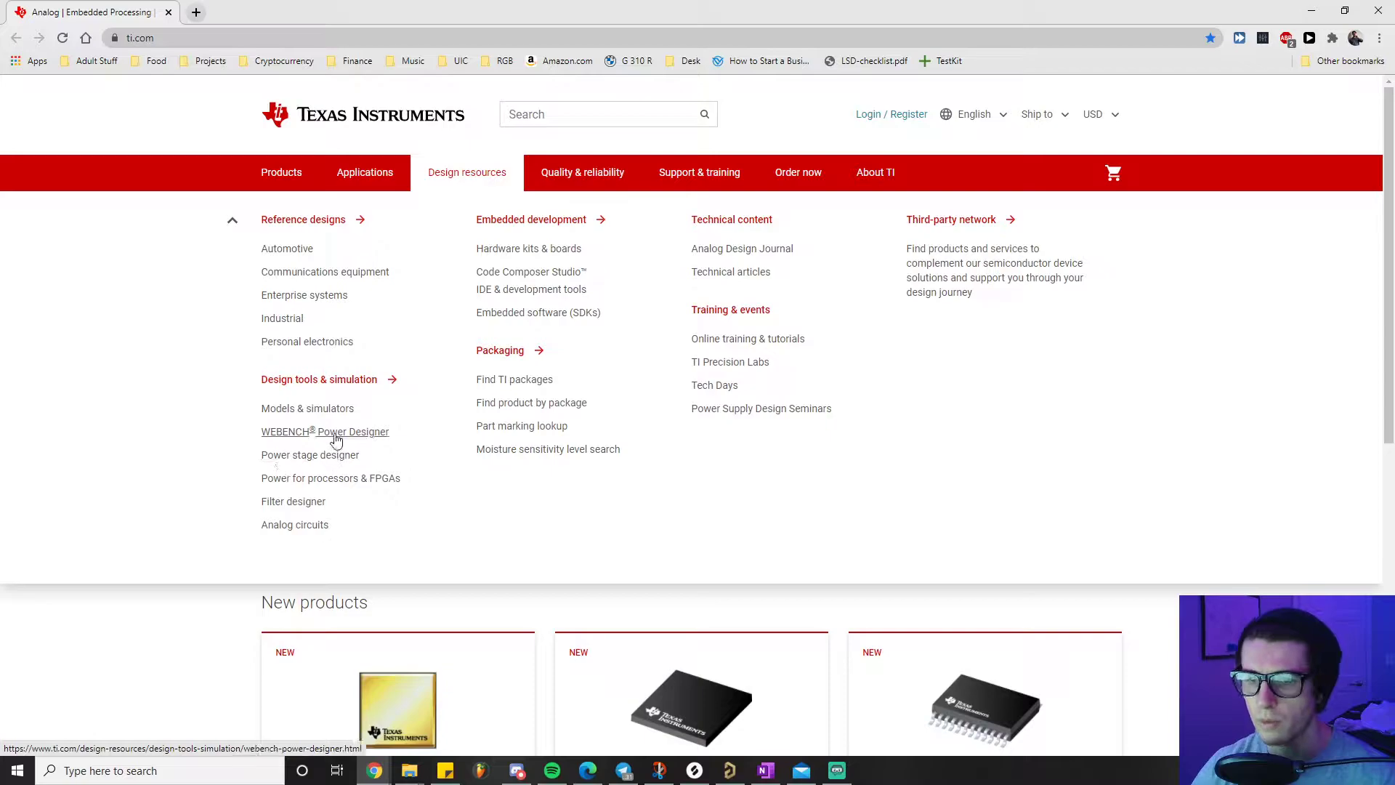
click(324, 432)
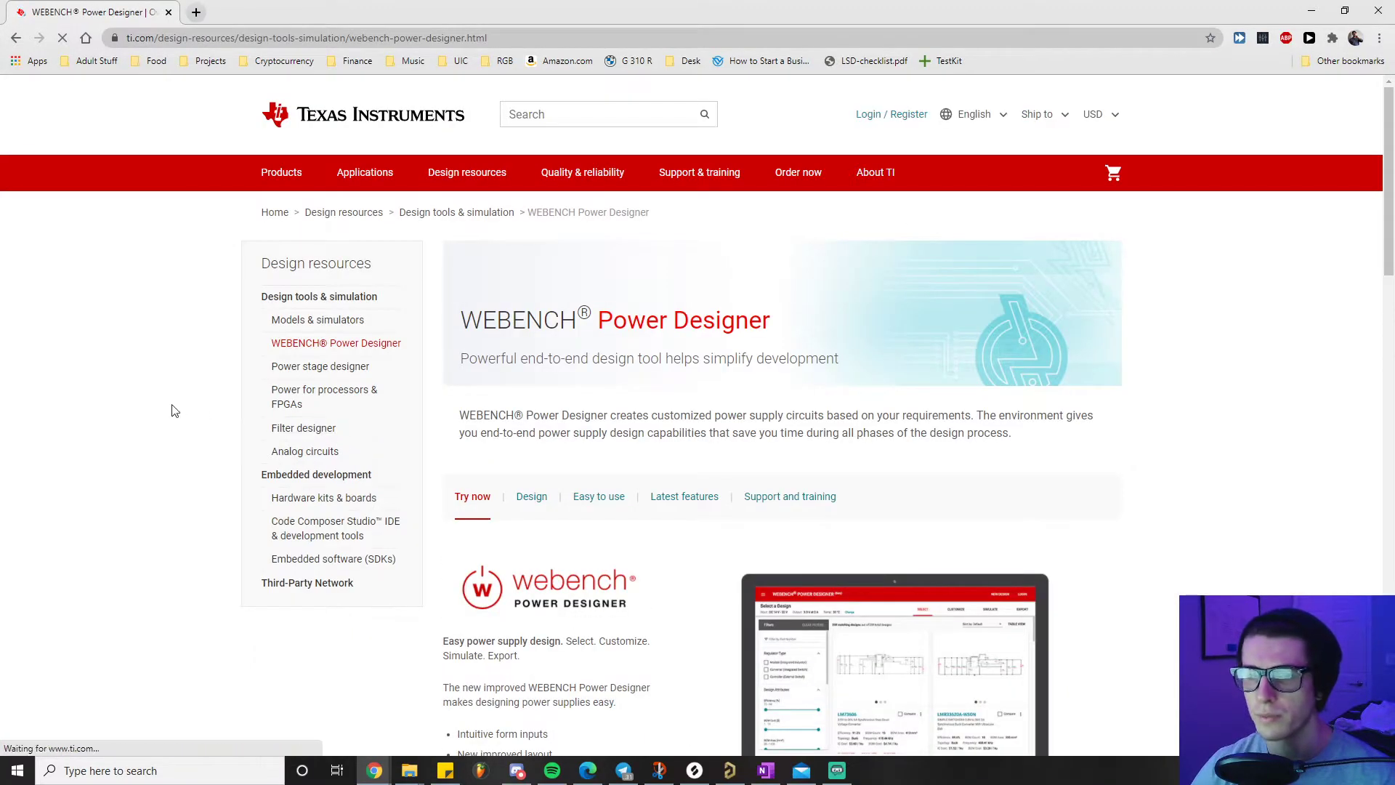
scroll(down, 3)
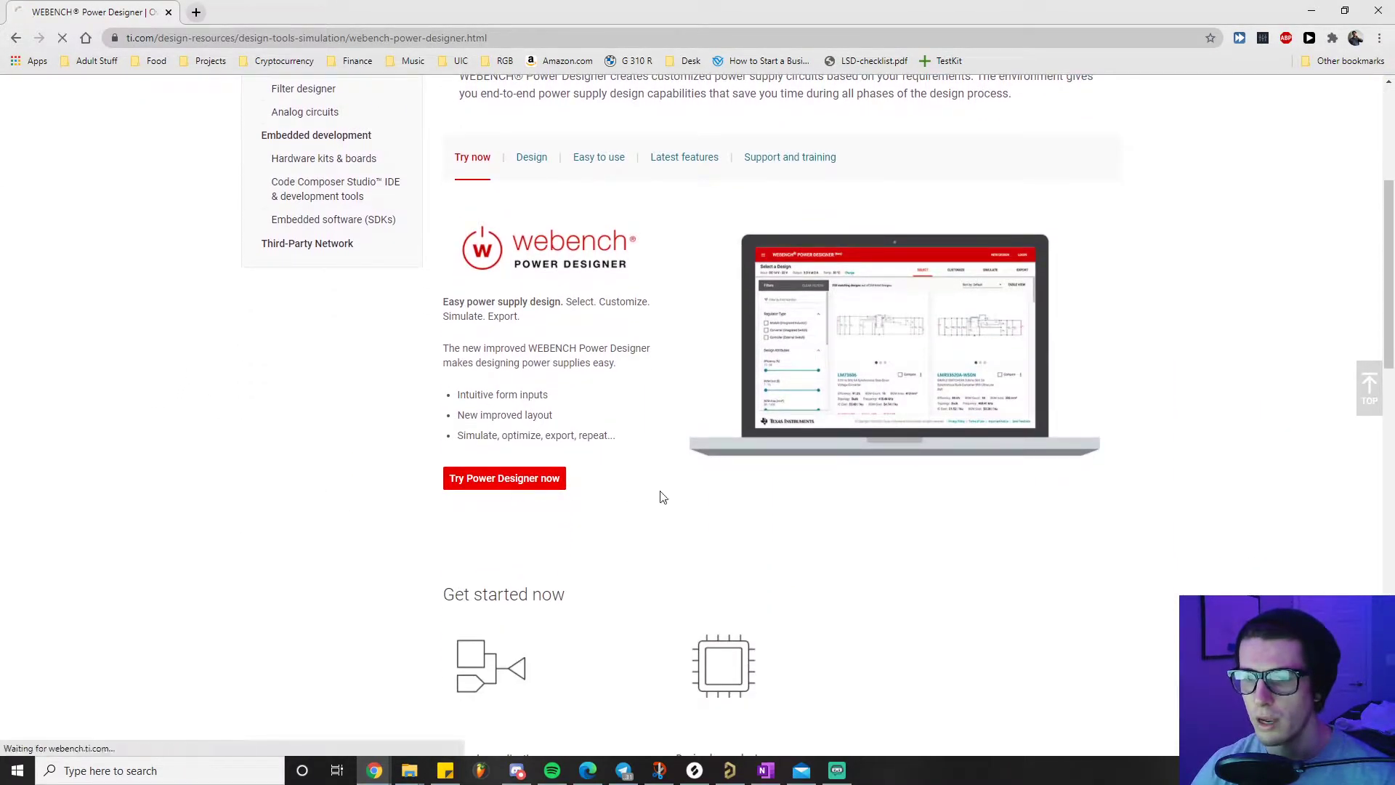
Launch Power Designer and request designs for an AC supply with isolated 24 V, 5 A output.
click(505, 478)
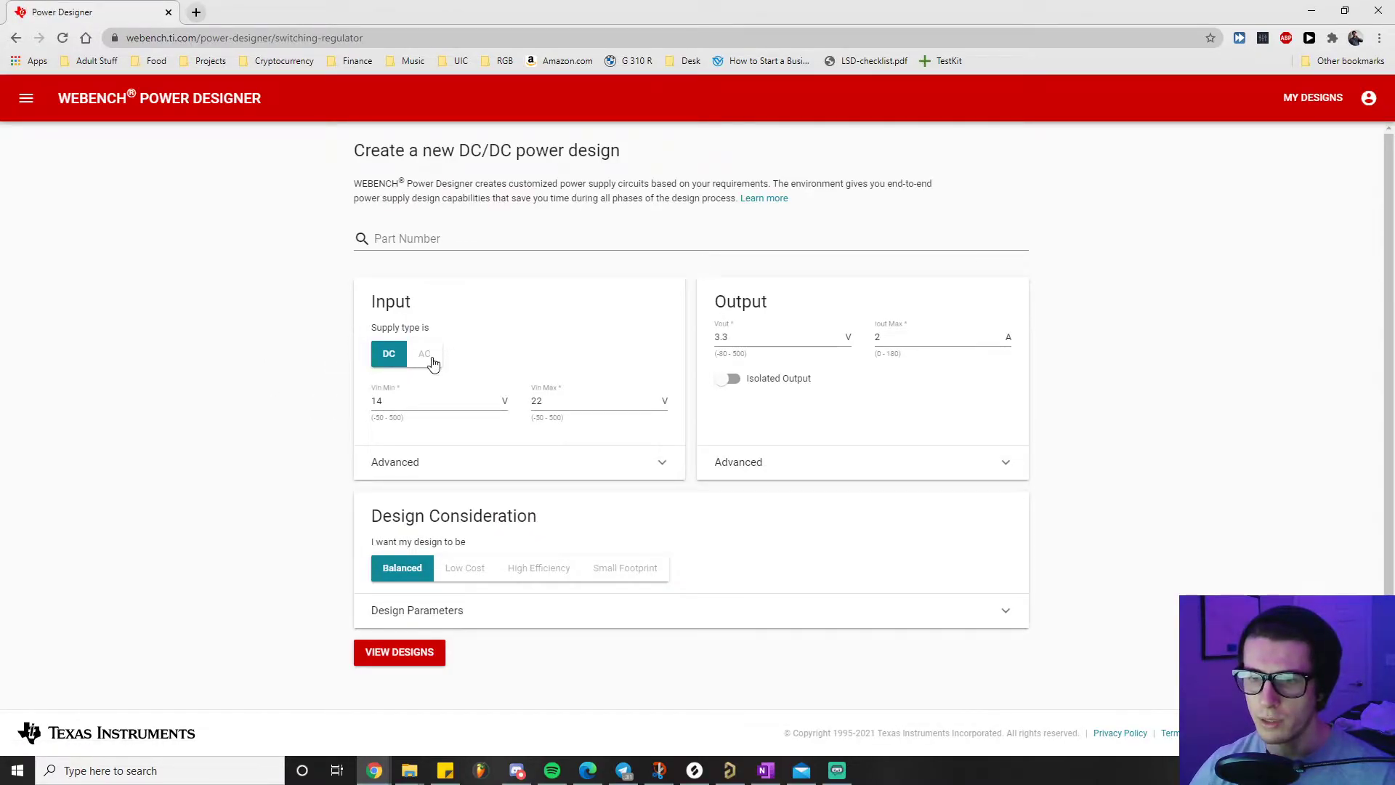
click(424, 353)
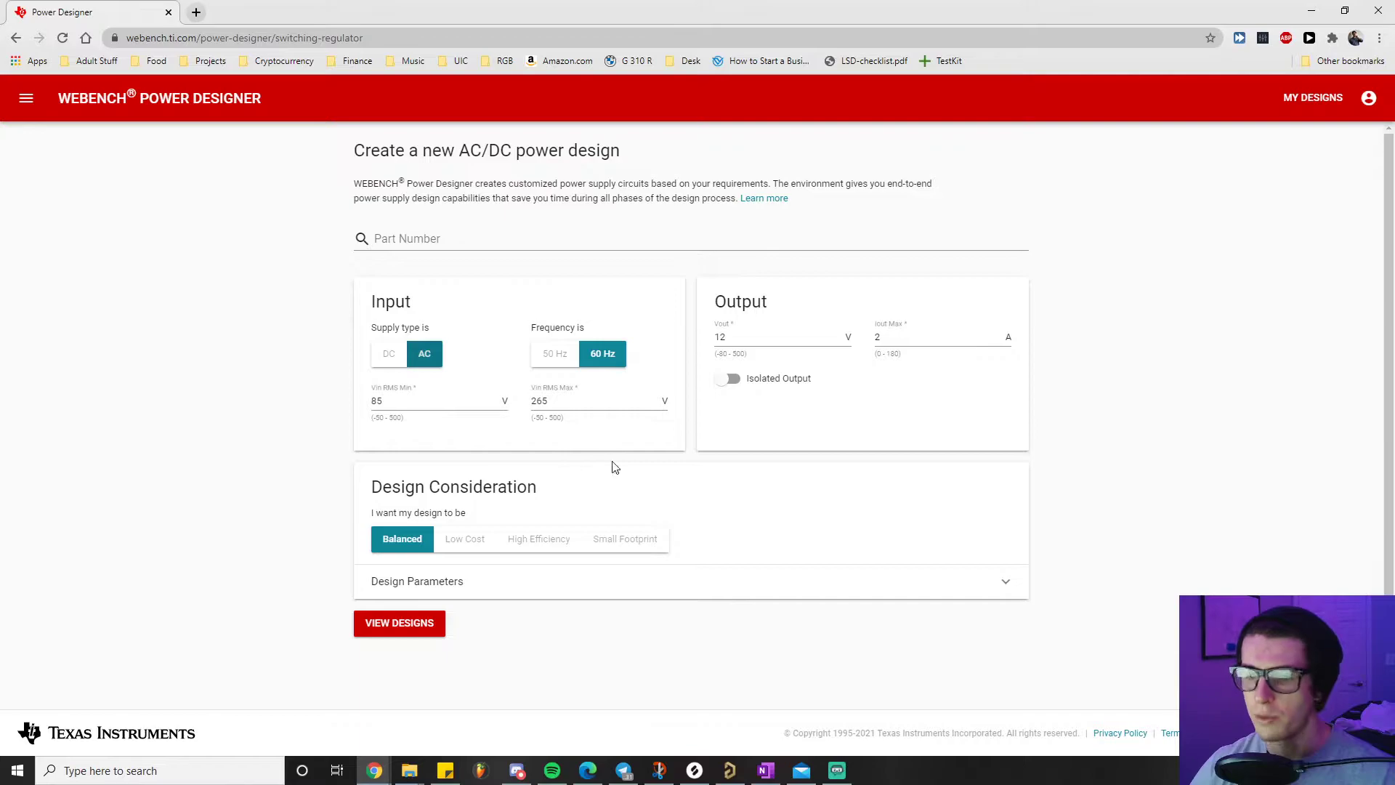
mouse_move(592, 435)
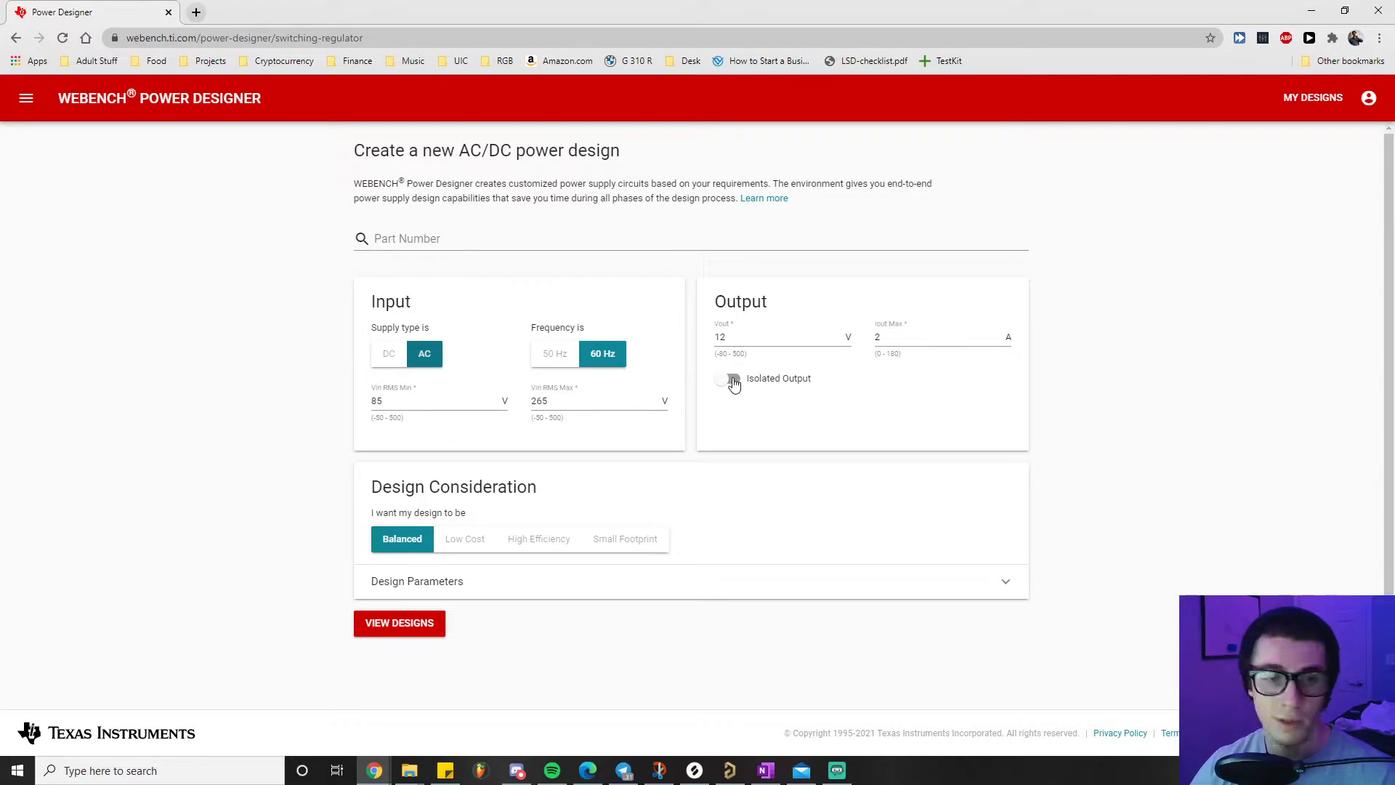
click(727, 378)
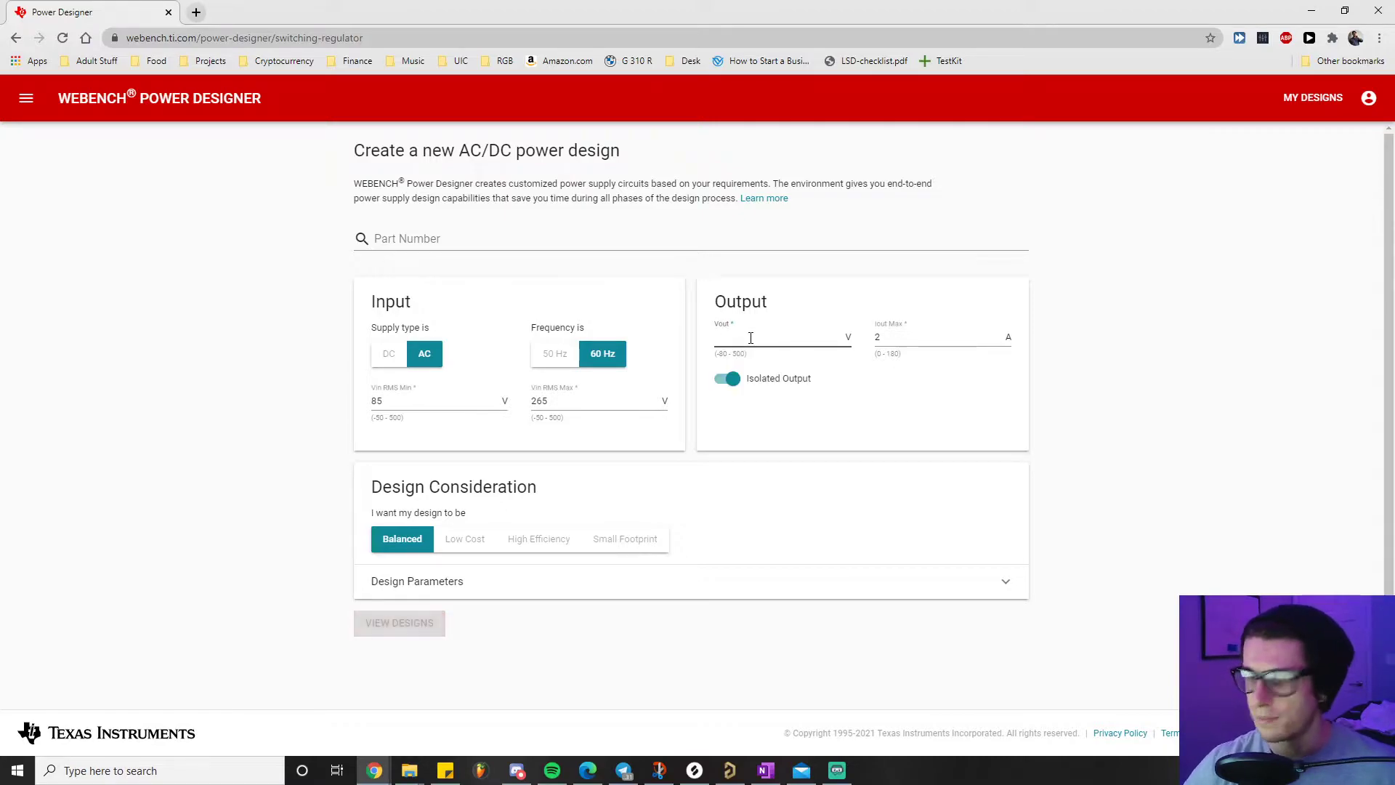
text(24)
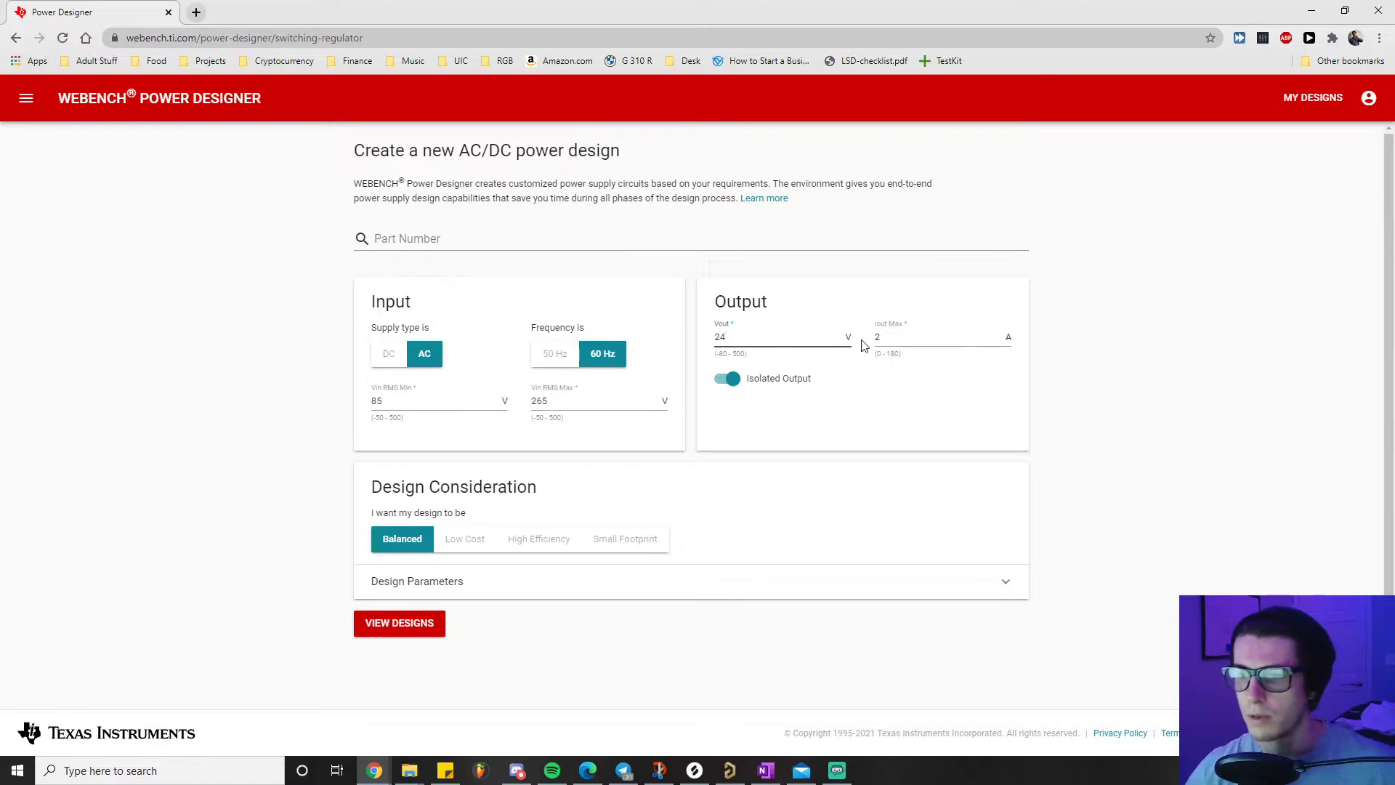
text(5)
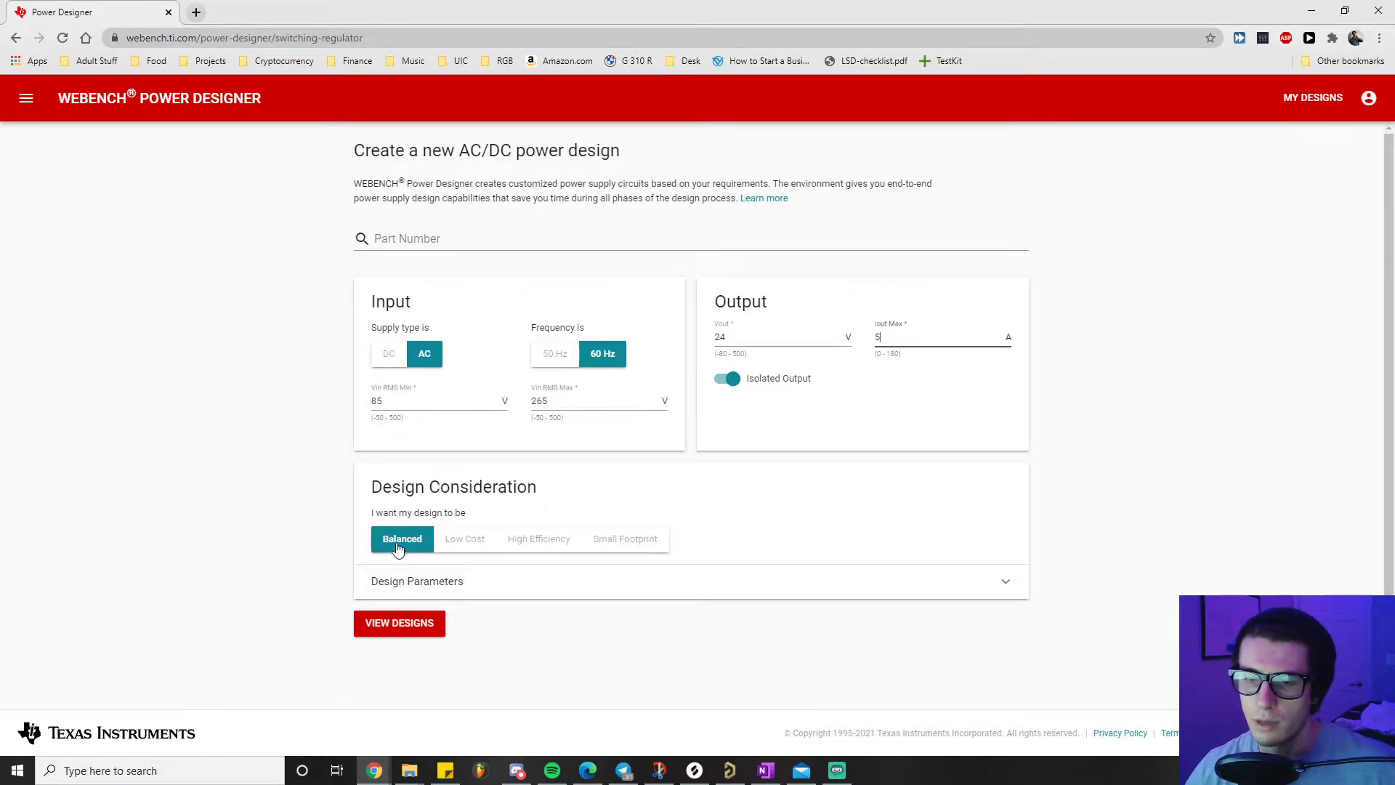
click(398, 624)
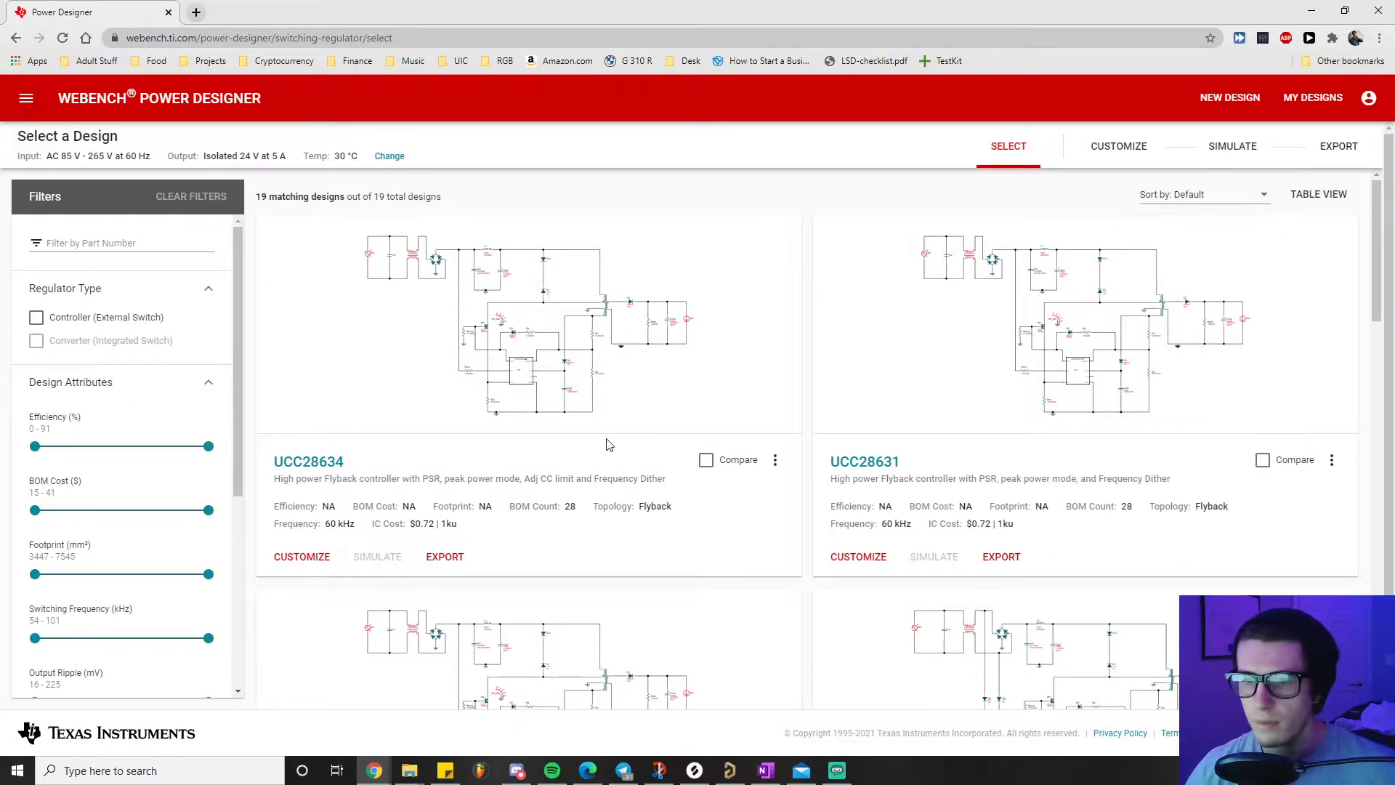
Scroll the Select a Design results down to the UCC28600-Q1 and UCC28C44-Q1 flyback controllers.
scroll(down, 3)
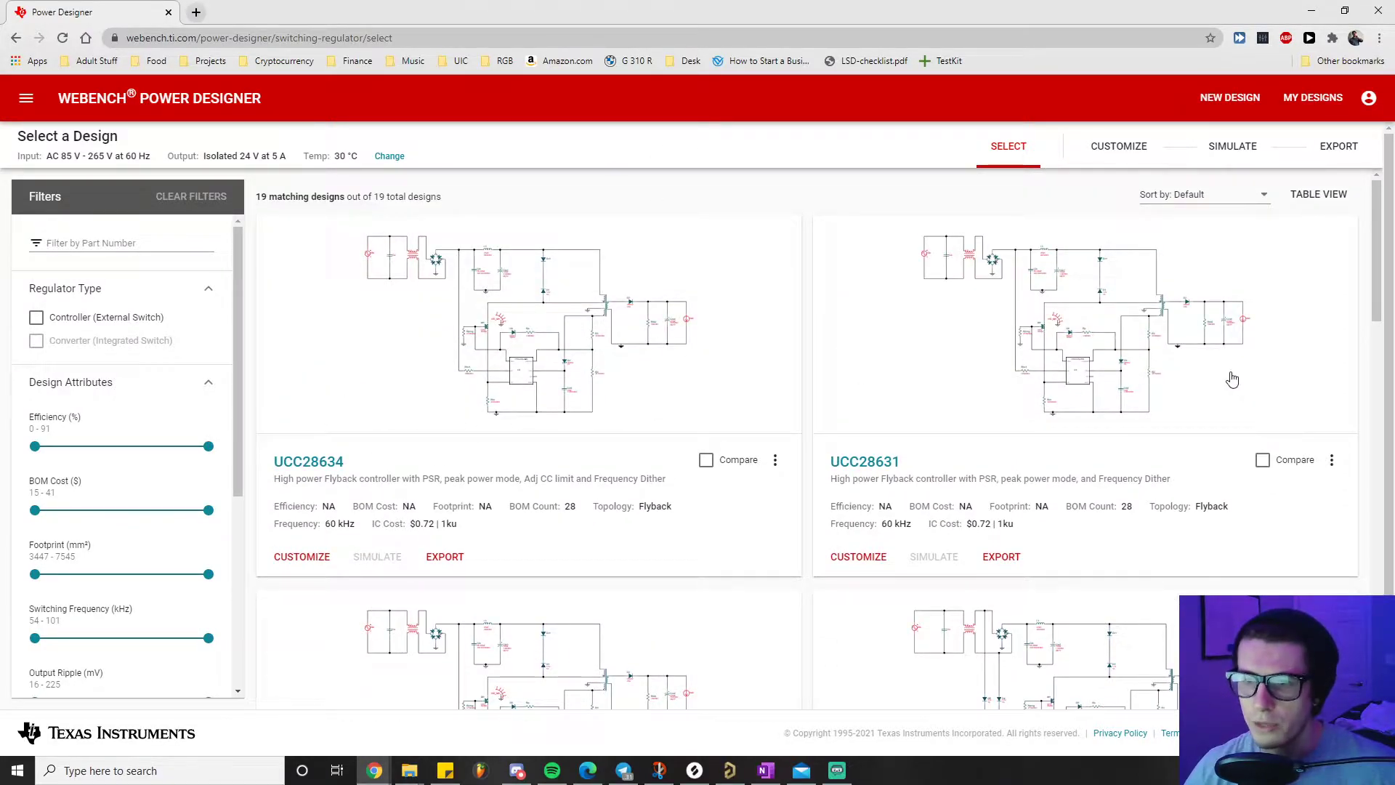
scroll(down, 3)
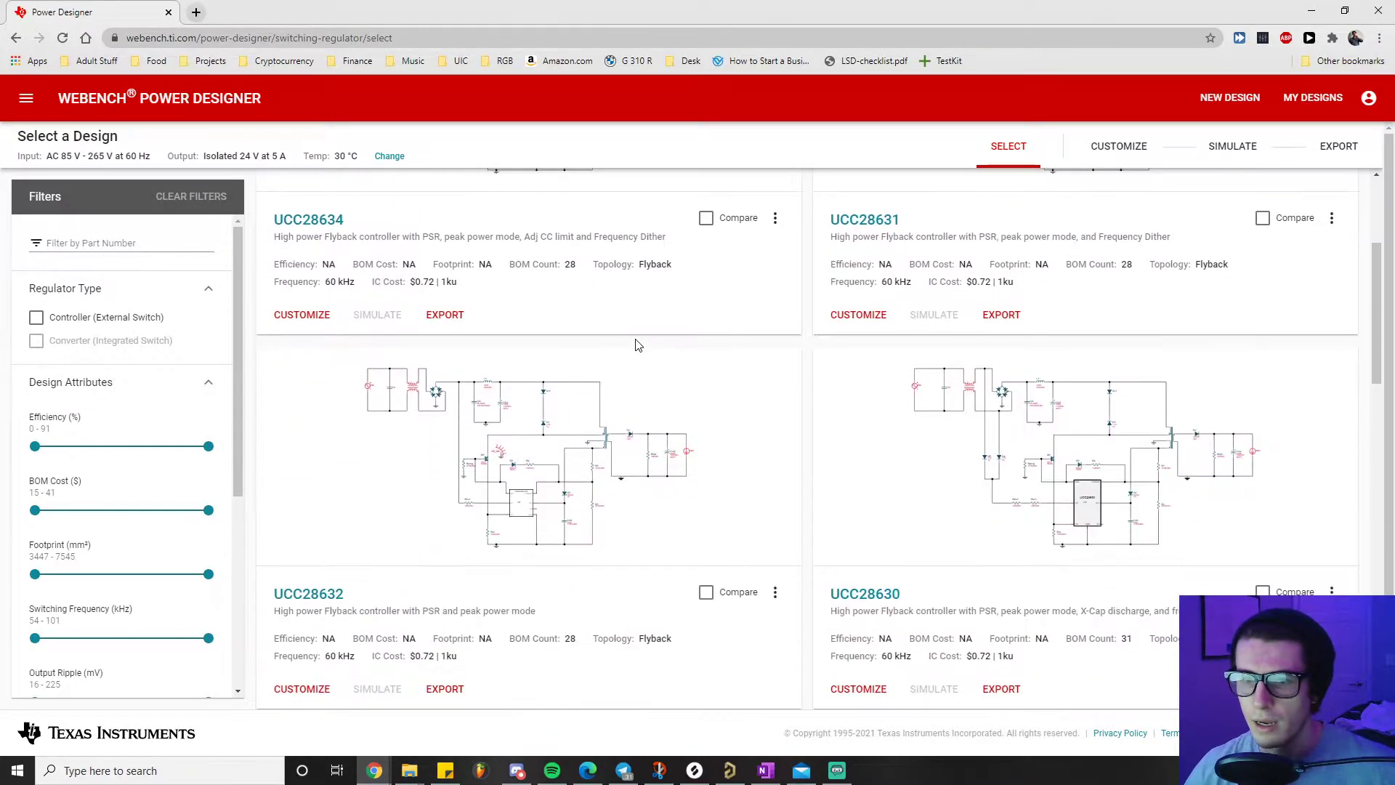
scroll(down, 3)
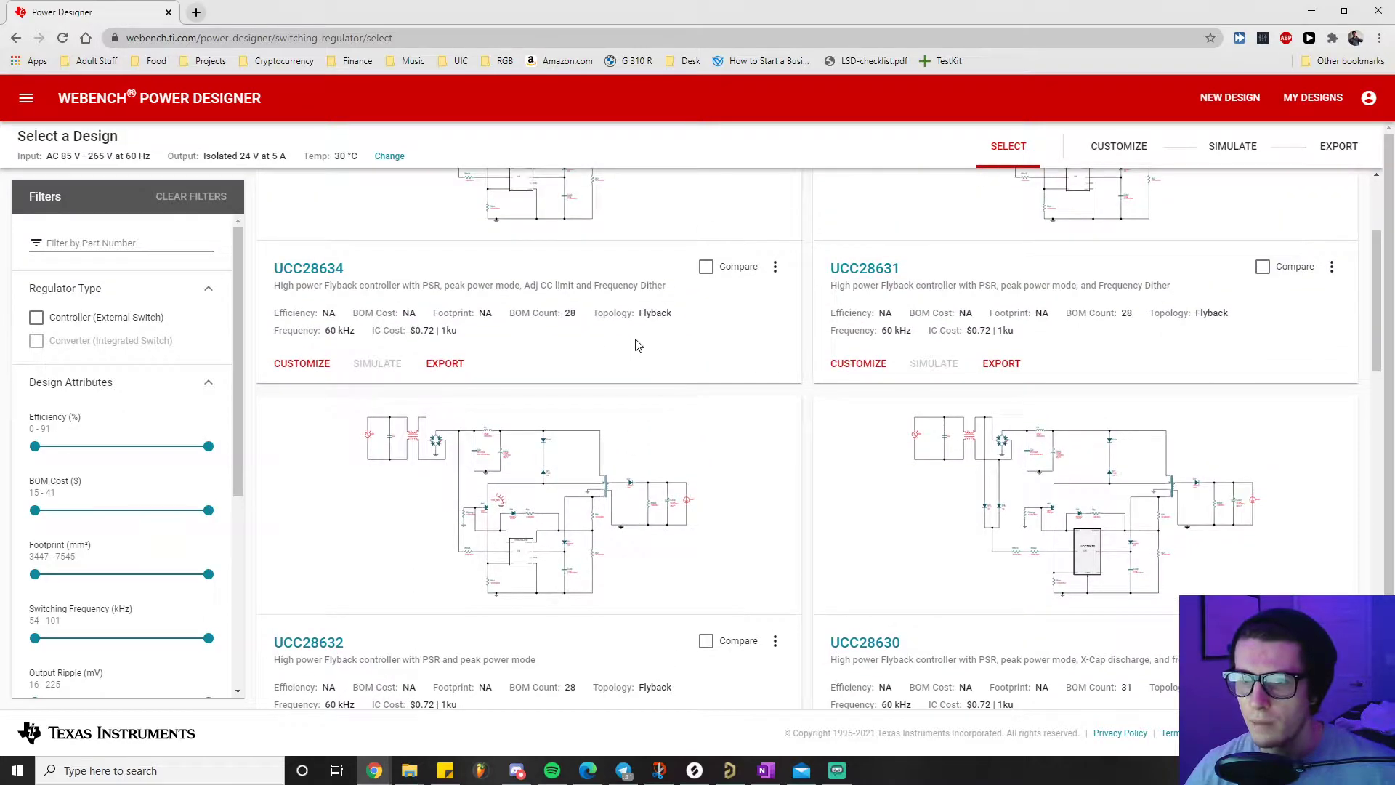
scroll(down, 3)
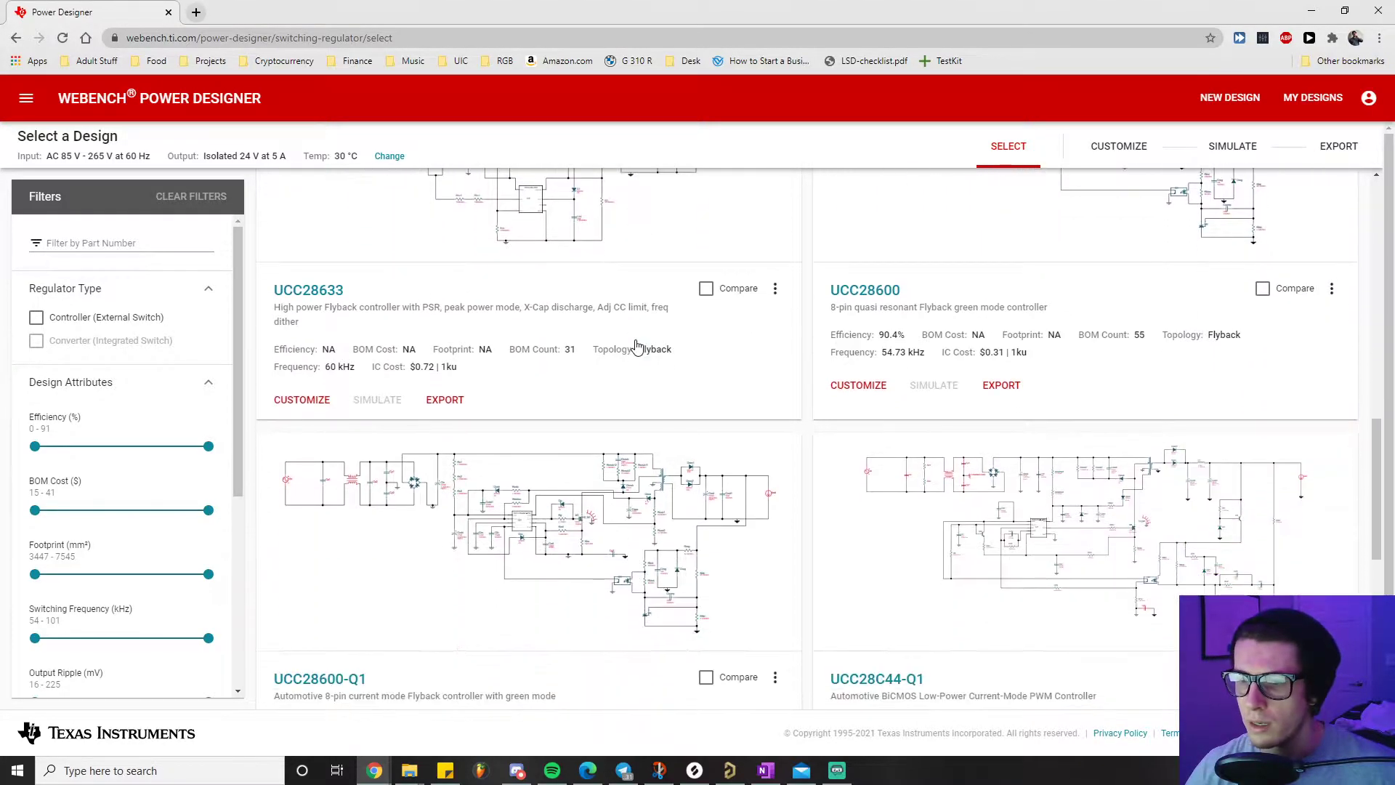
scroll(down, 3)
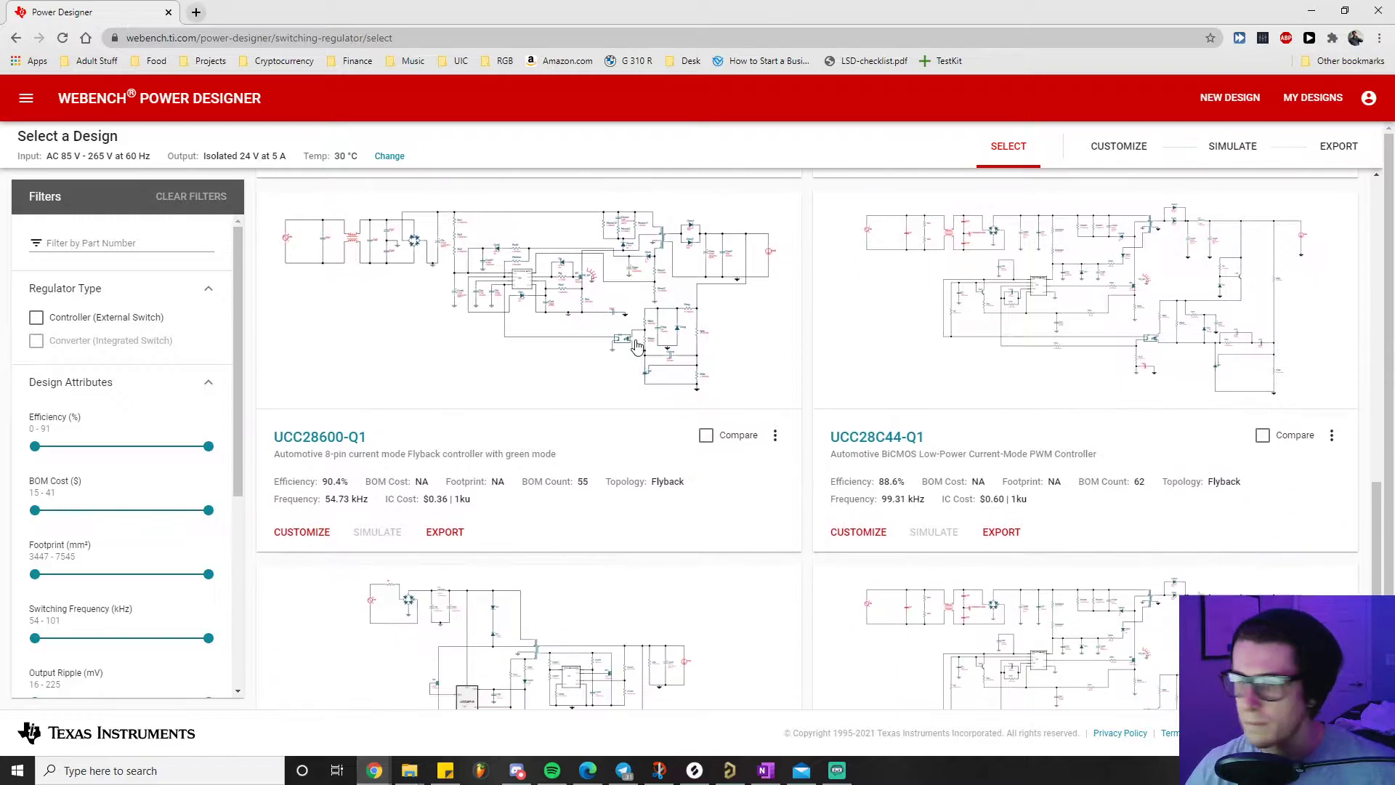
scroll(down, 3)
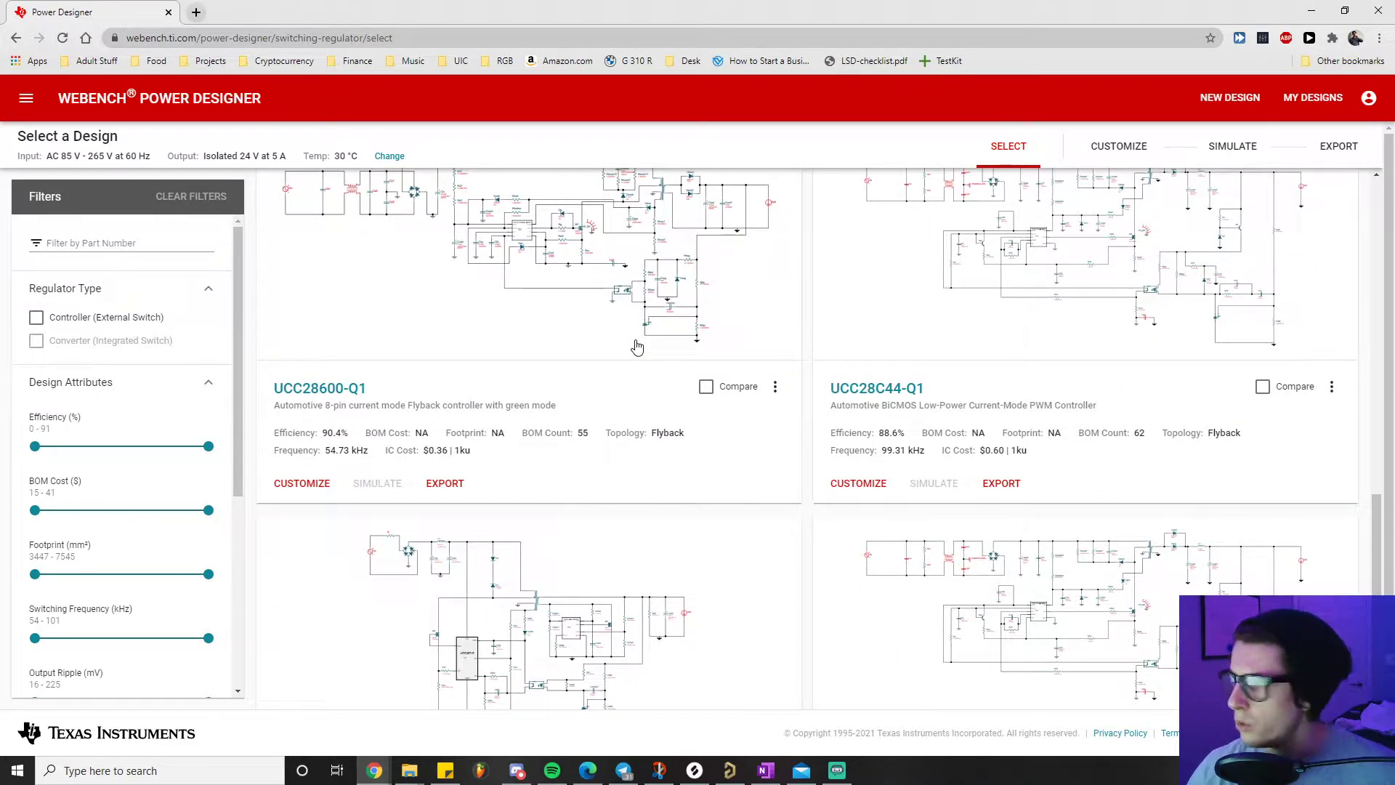
mouse_move(875, 389)
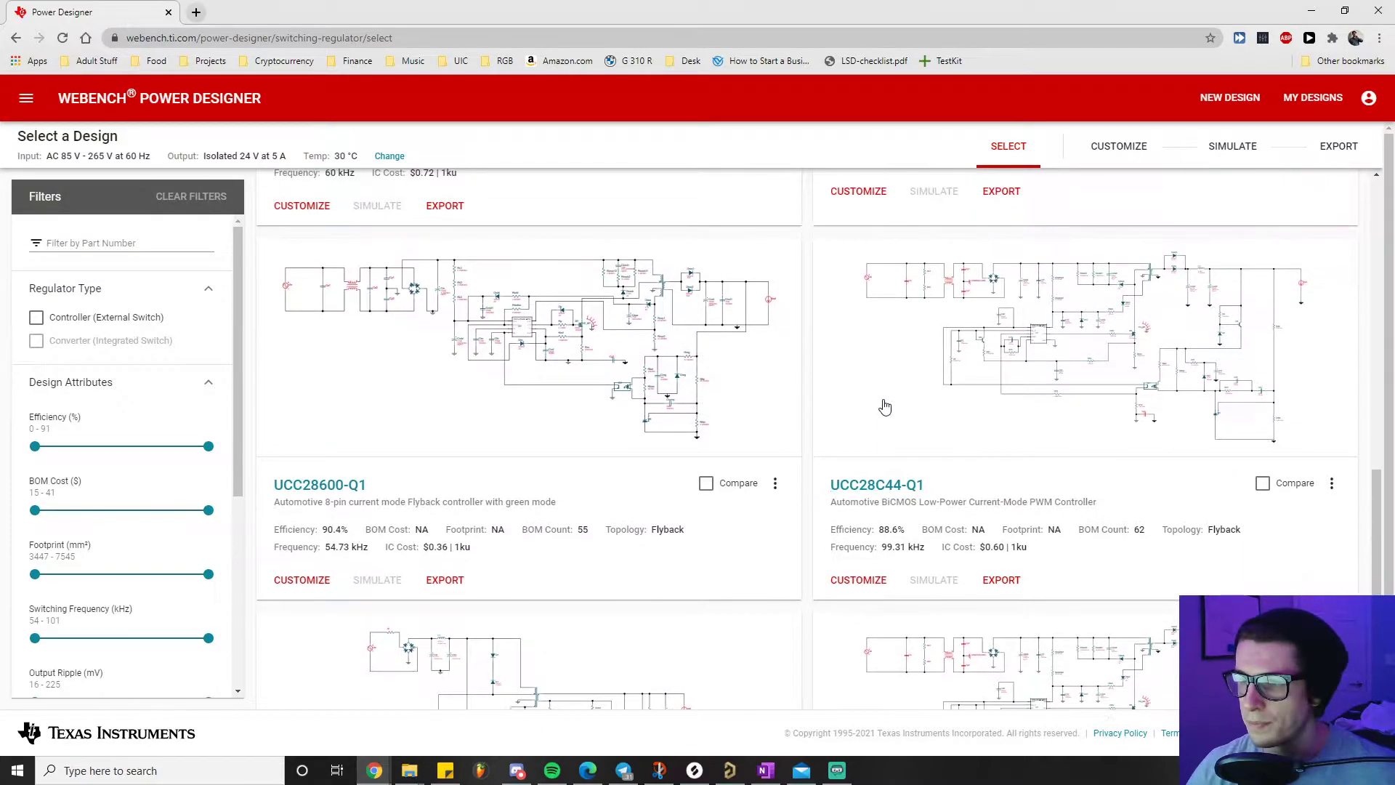
mouse_move(876, 490)
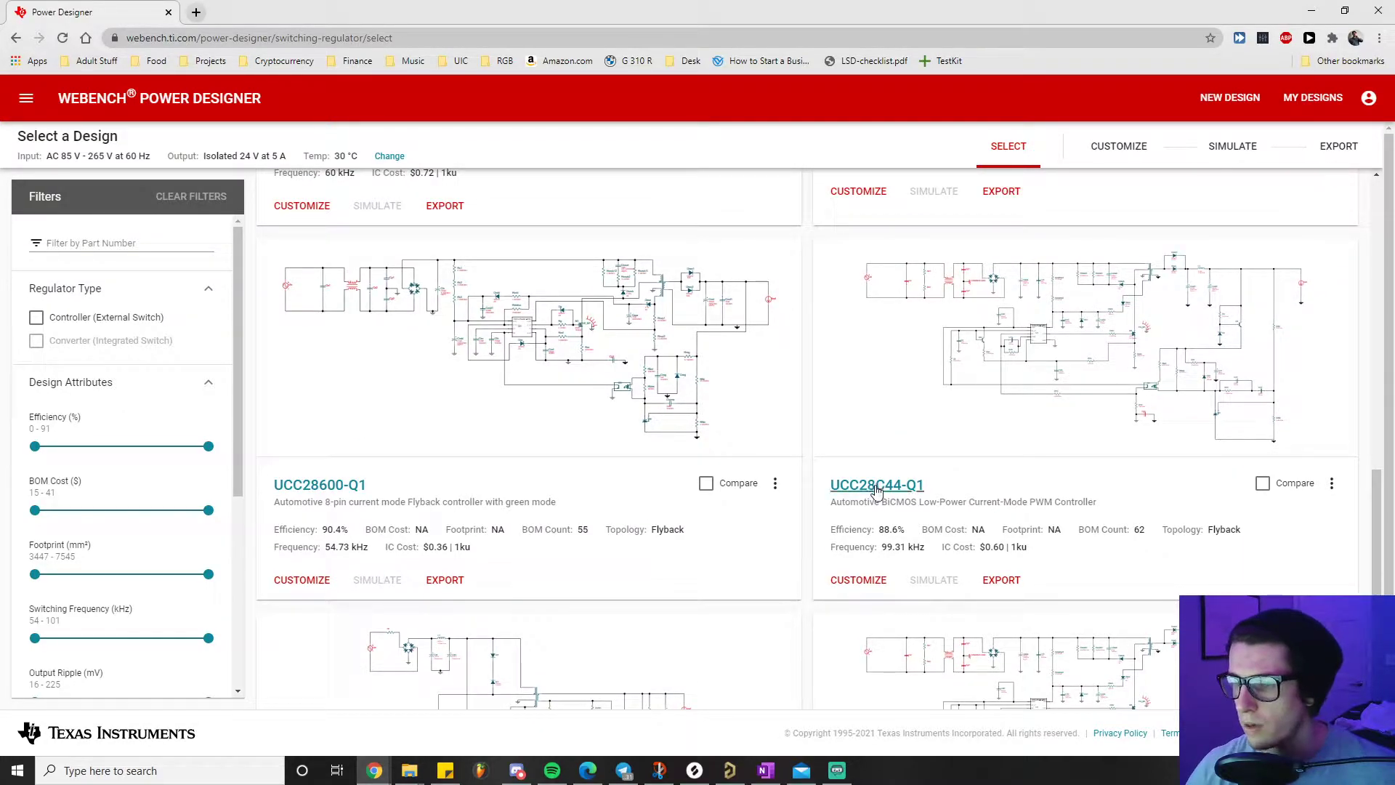
mouse_move(470, 436)
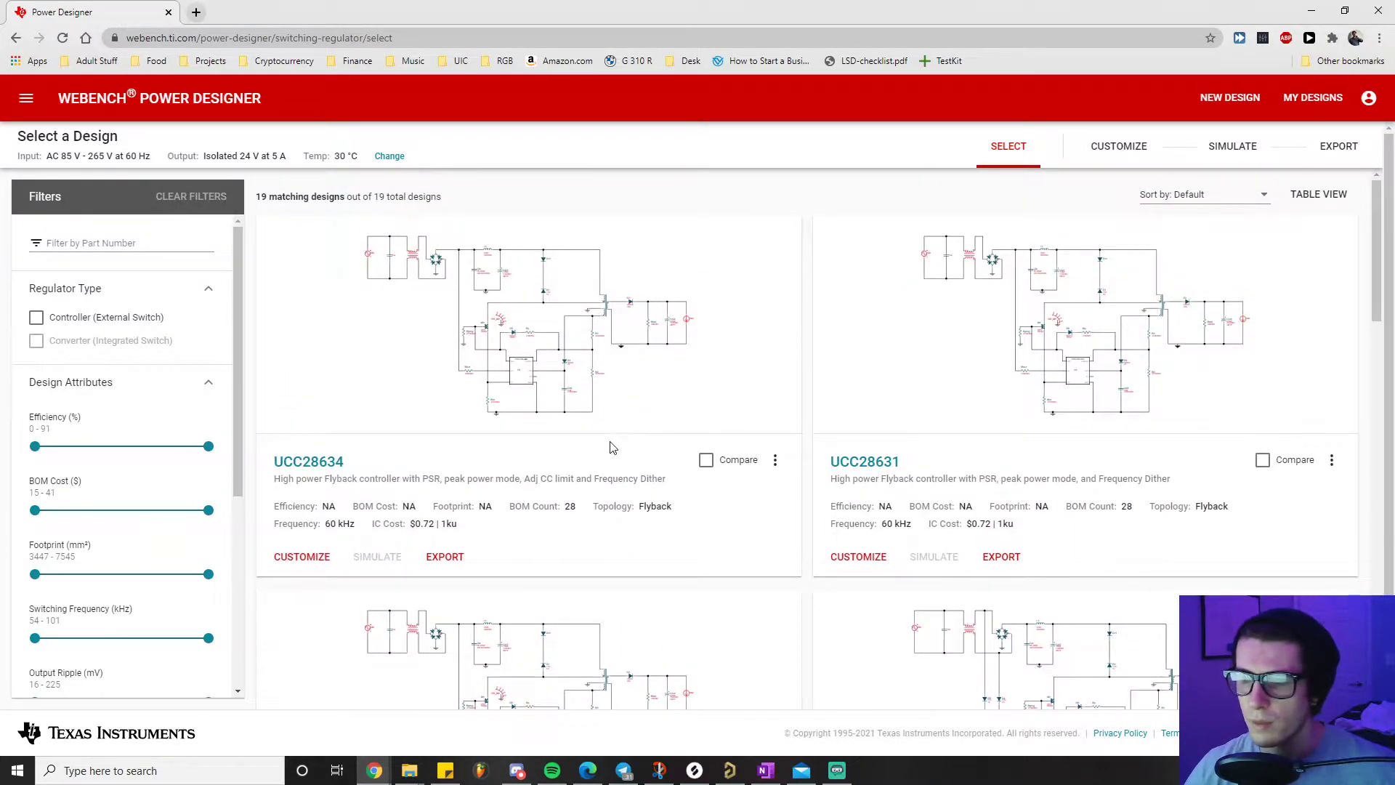
scroll(down, 3)
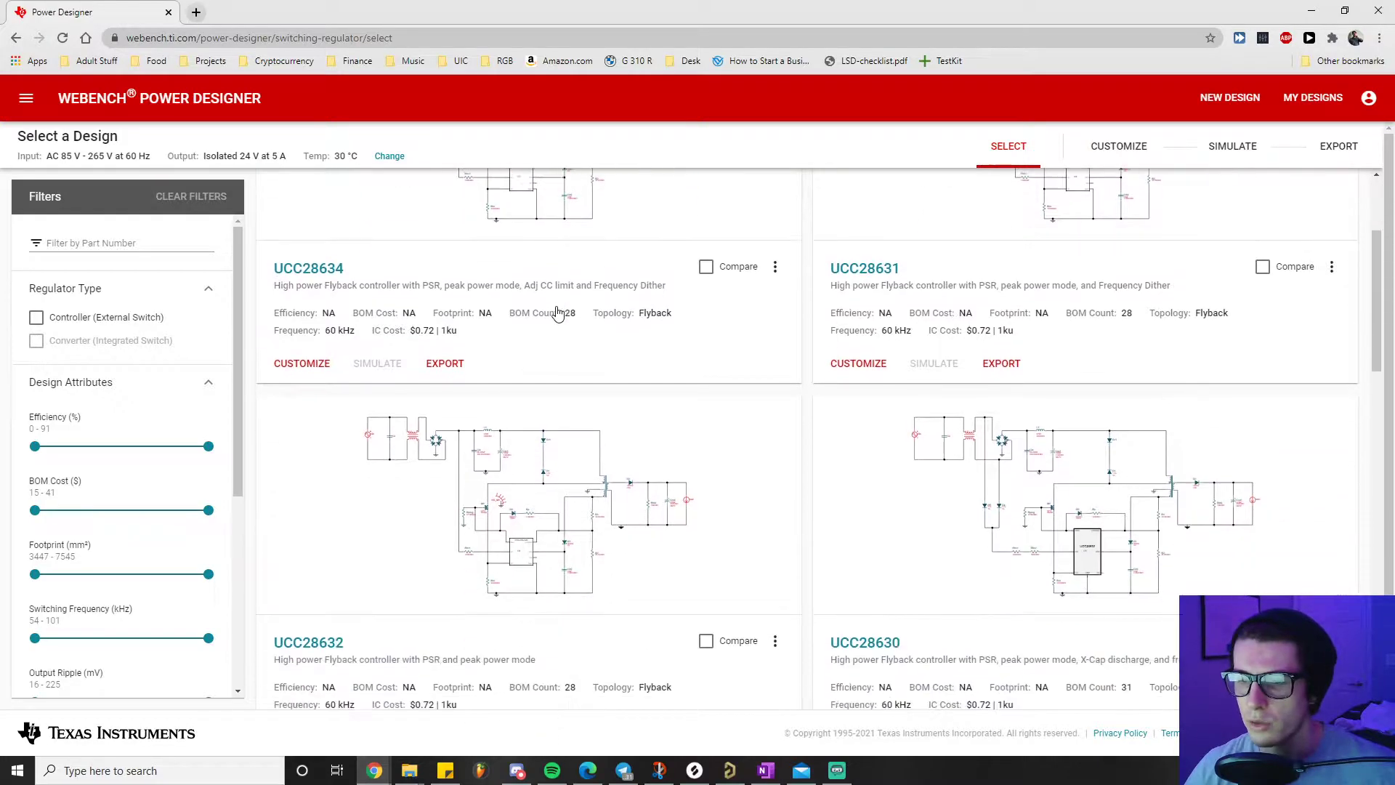
scroll(down, 3)
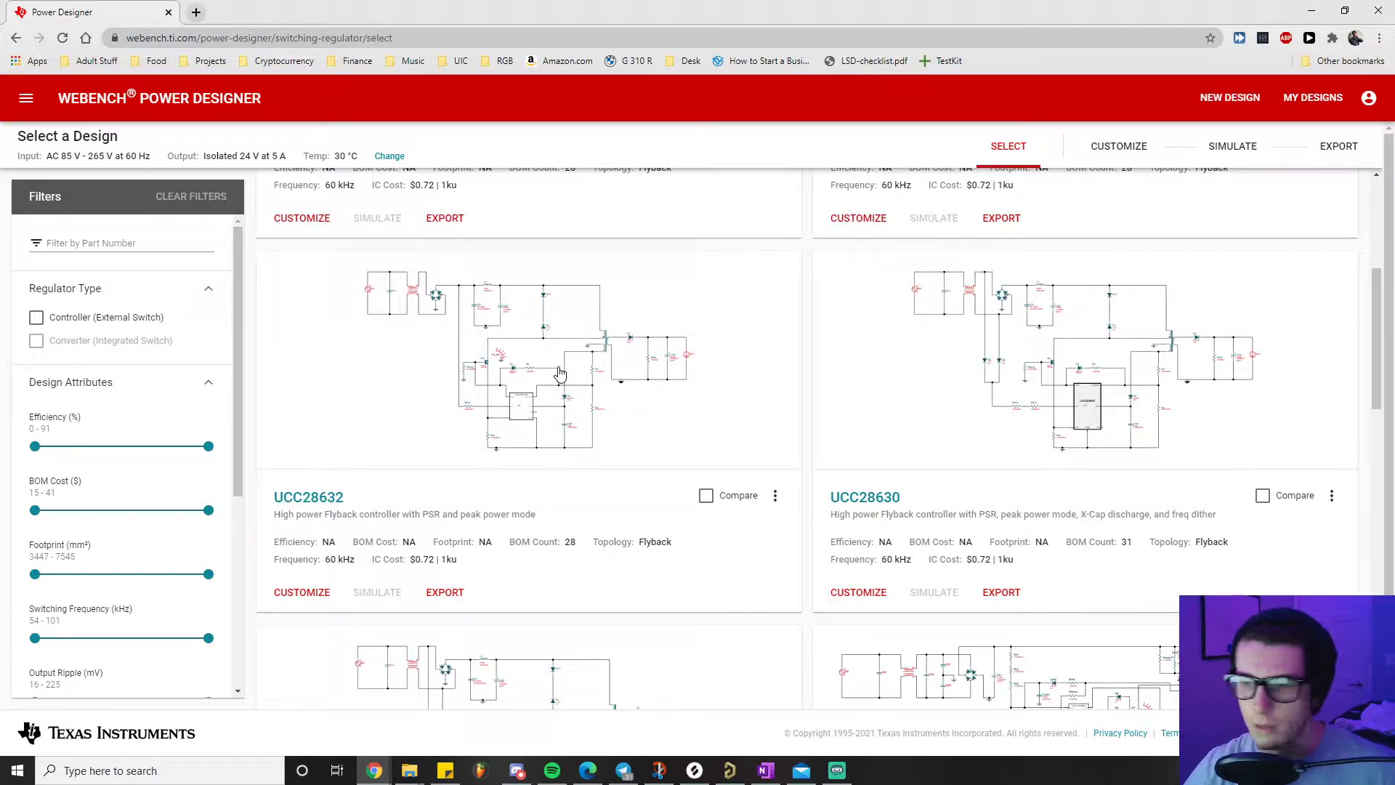
scroll(down, 3)
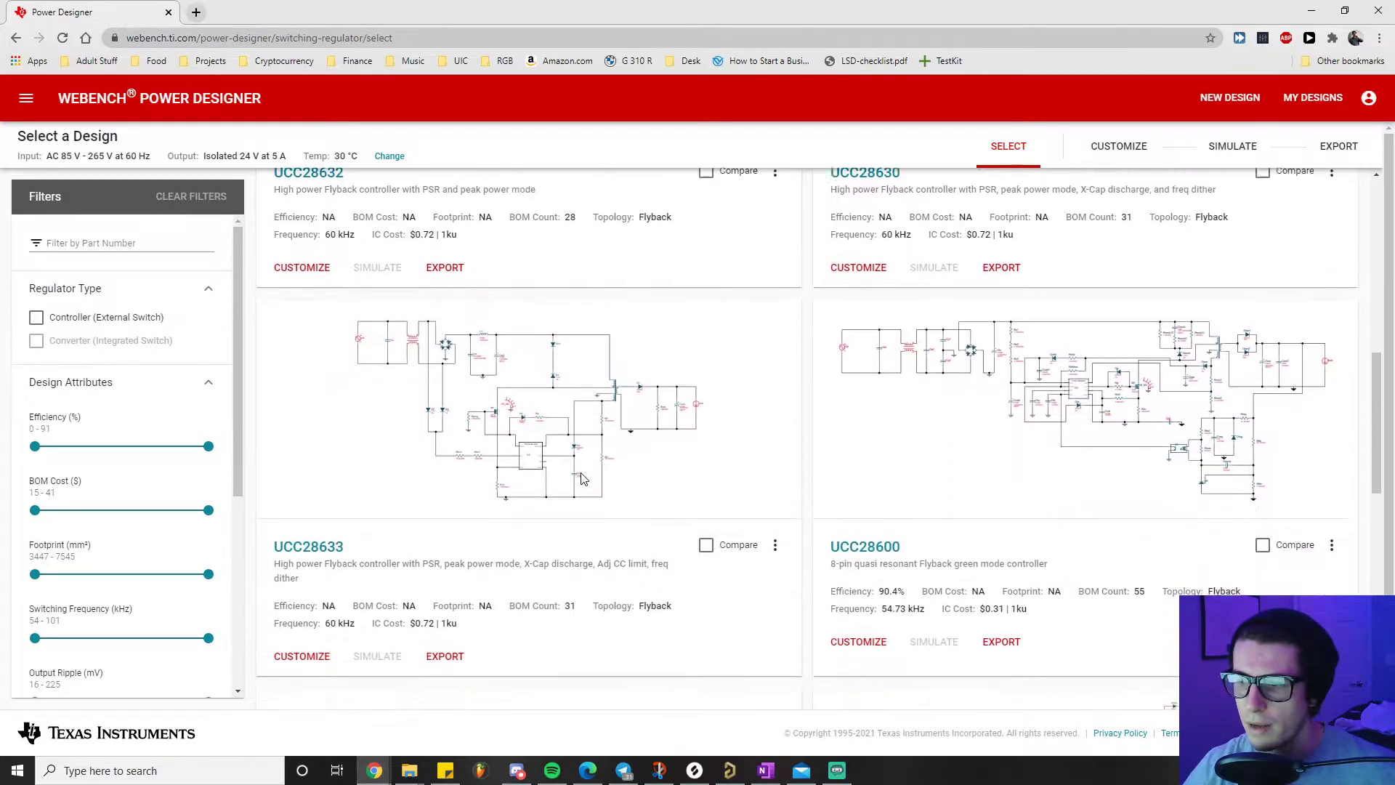
scroll(down, 3)
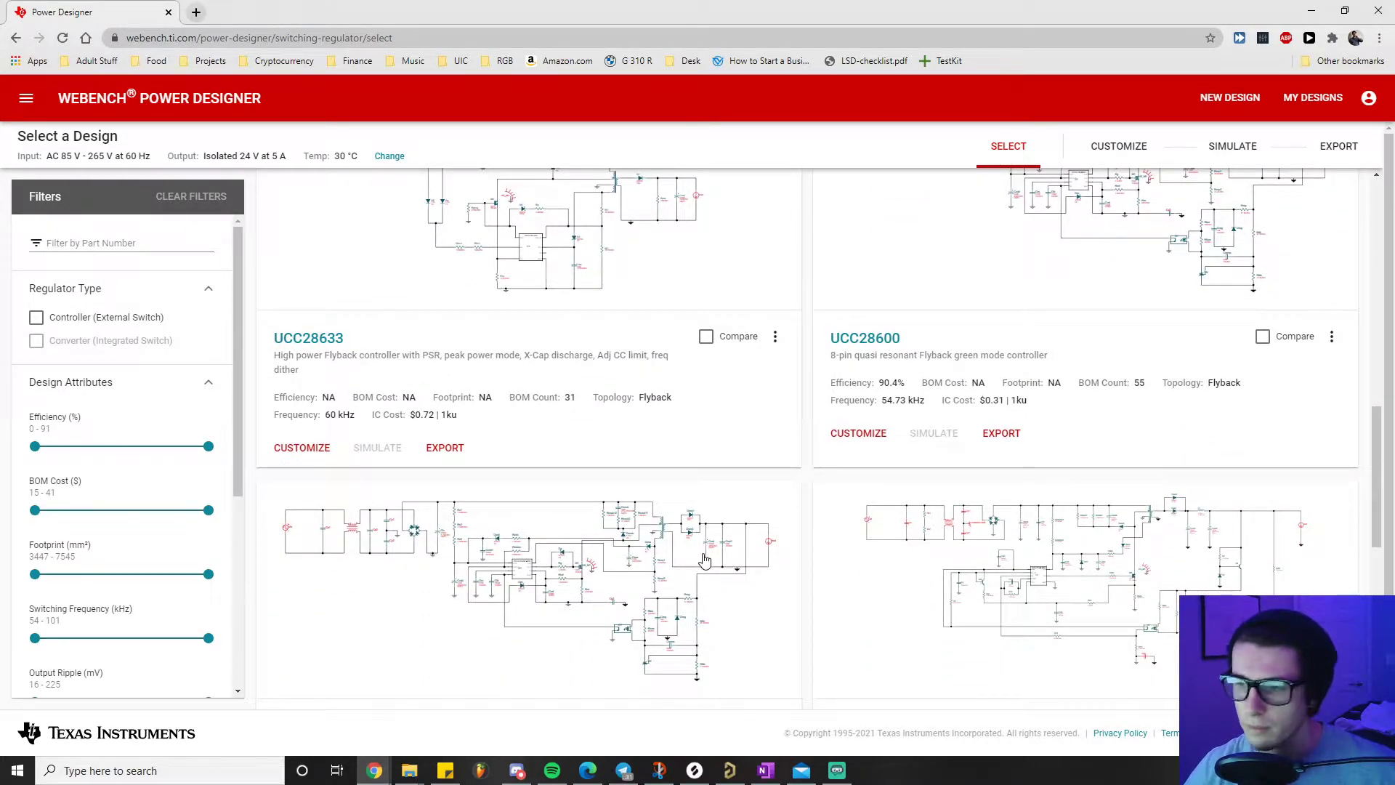
scroll(down, 3)
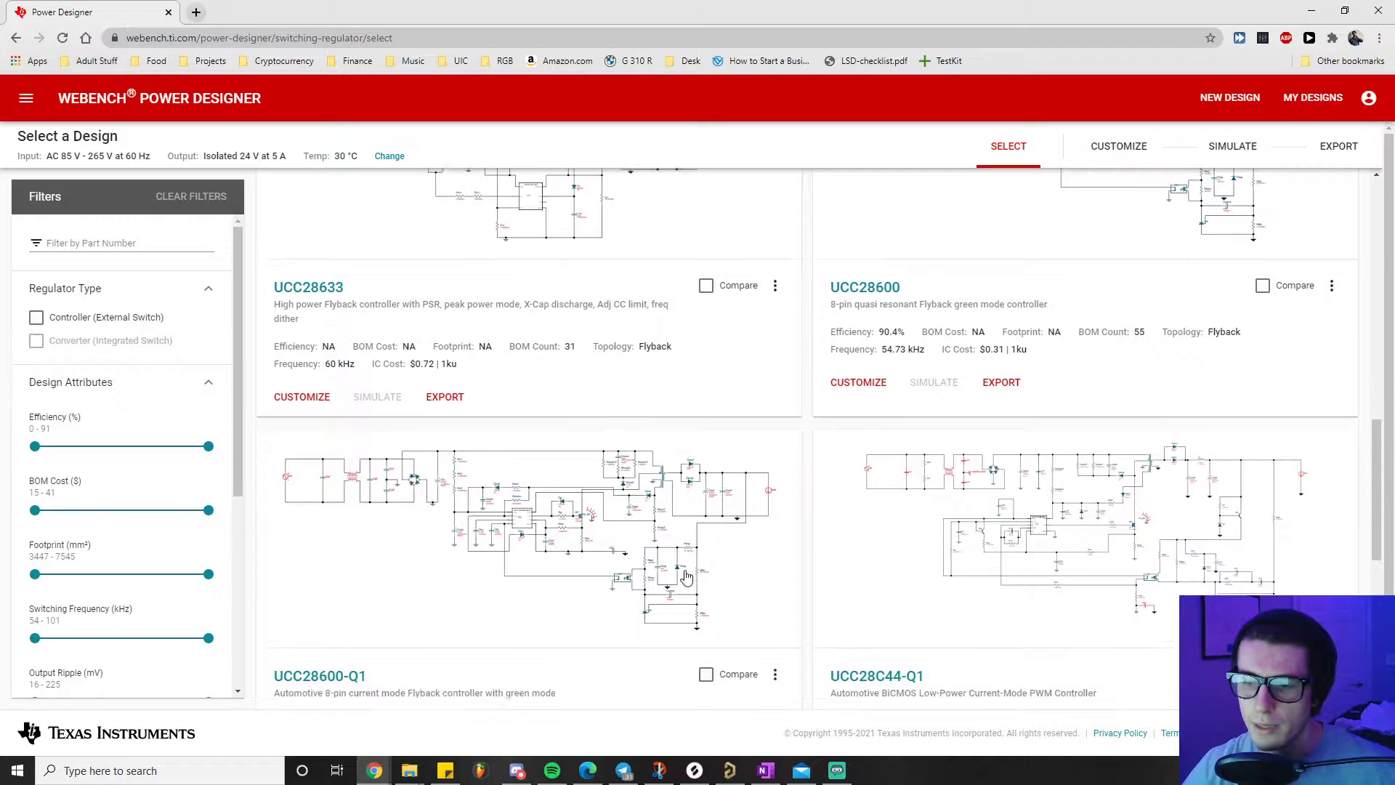
scroll(down, 3)
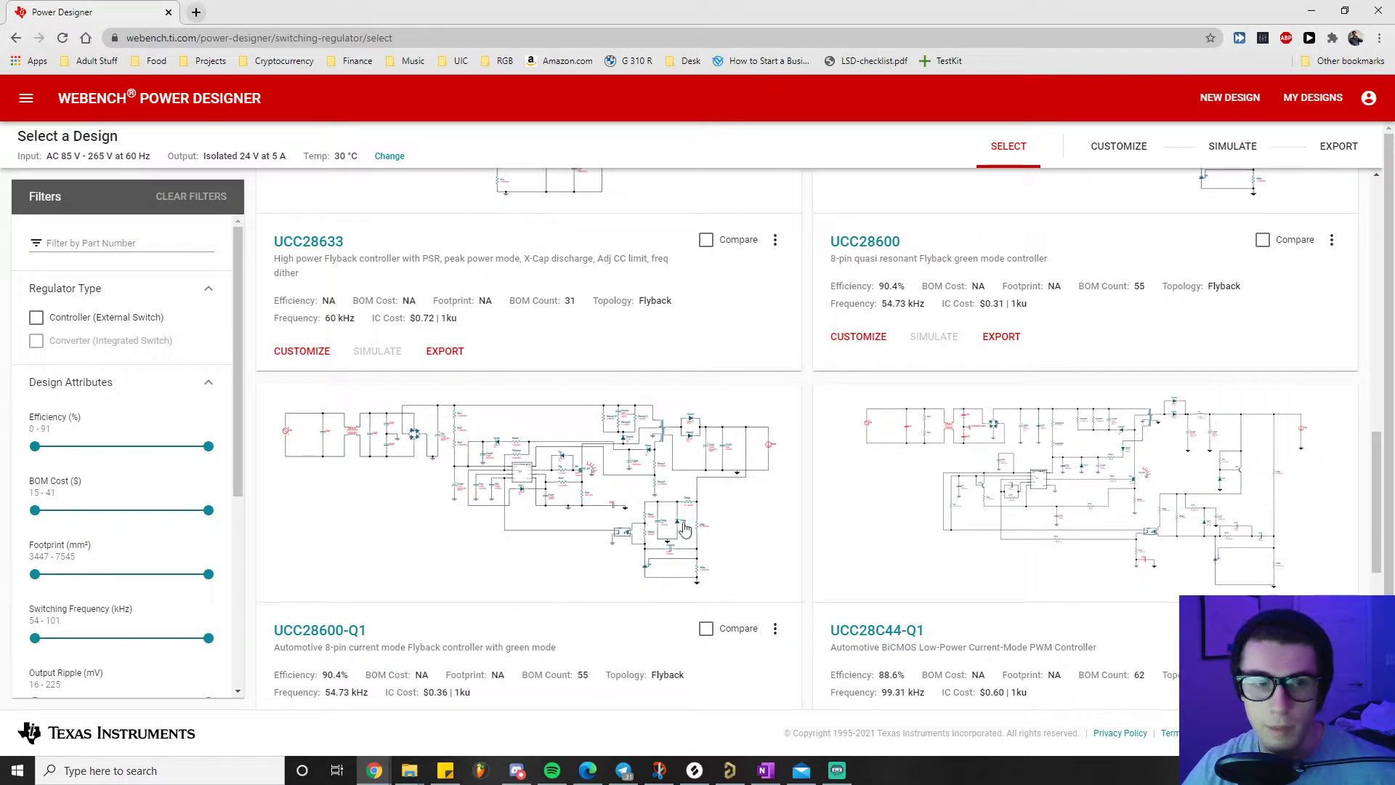
mouse_move(676, 602)
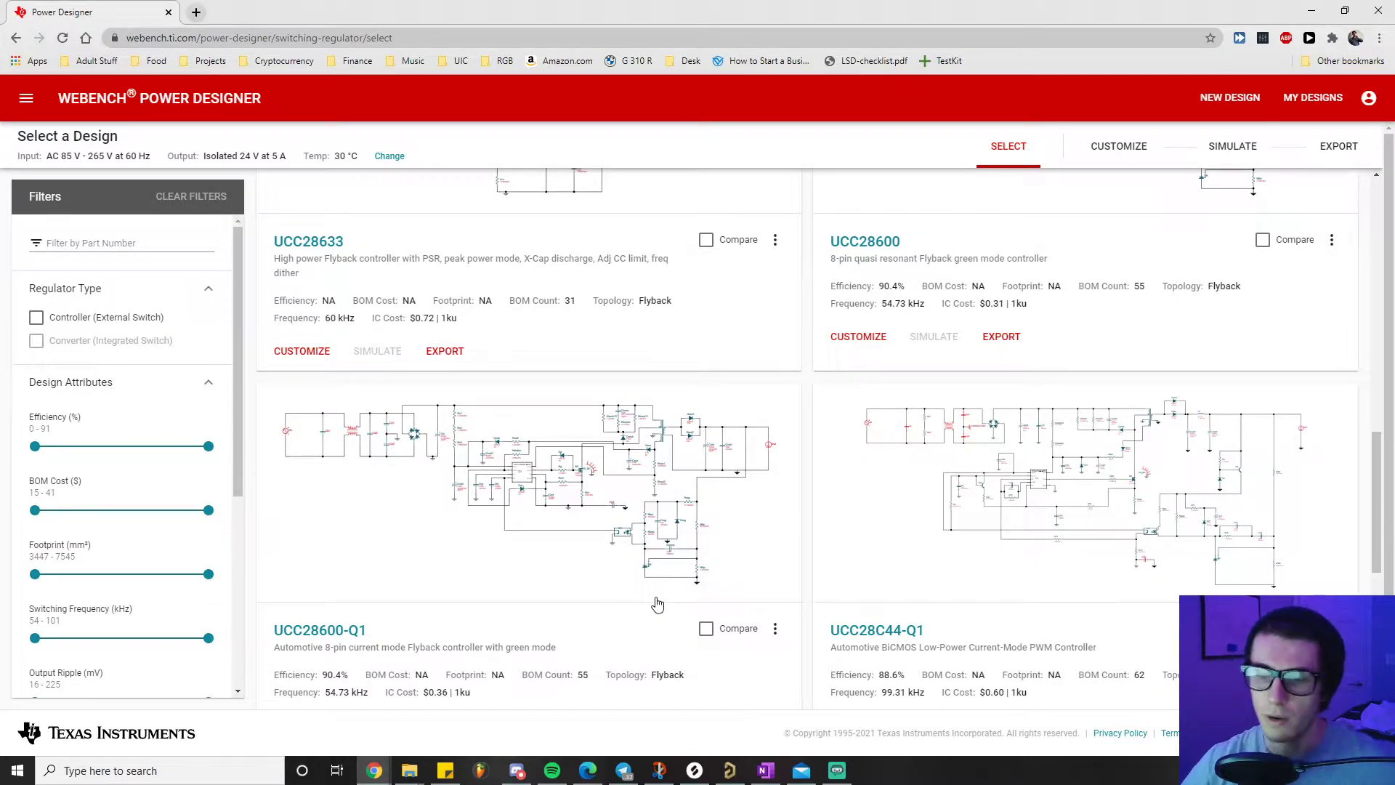
mouse_move(721, 526)
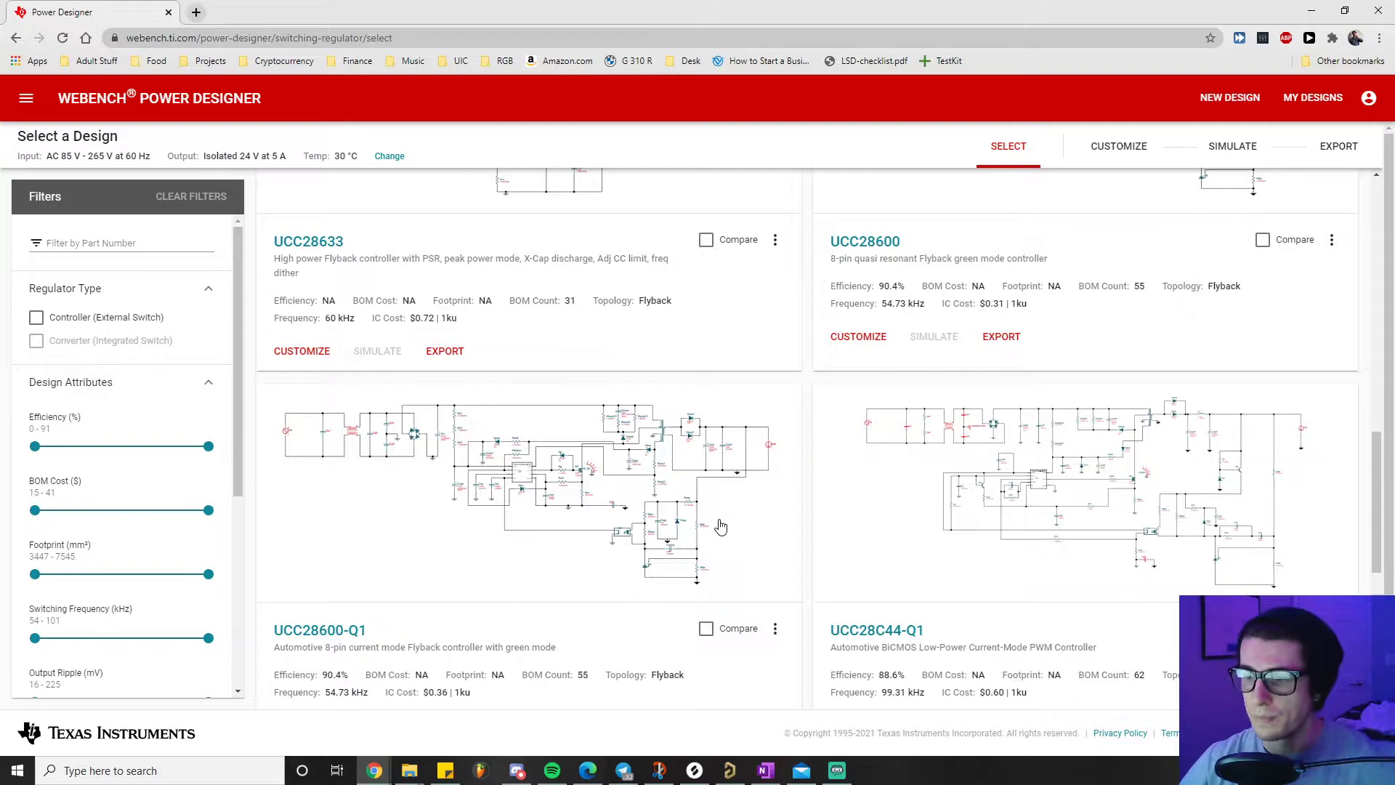
scroll(down, 3)
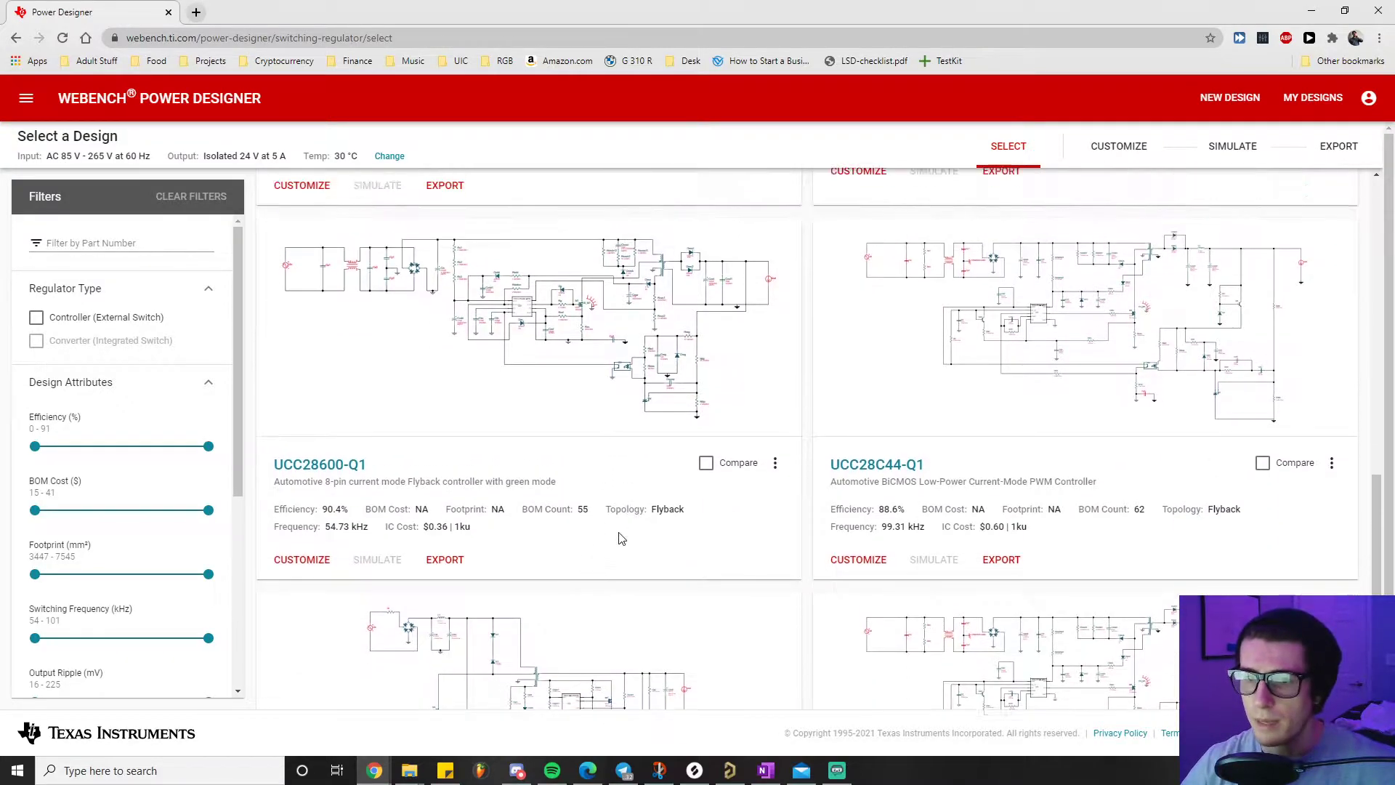
scroll(down, 3)
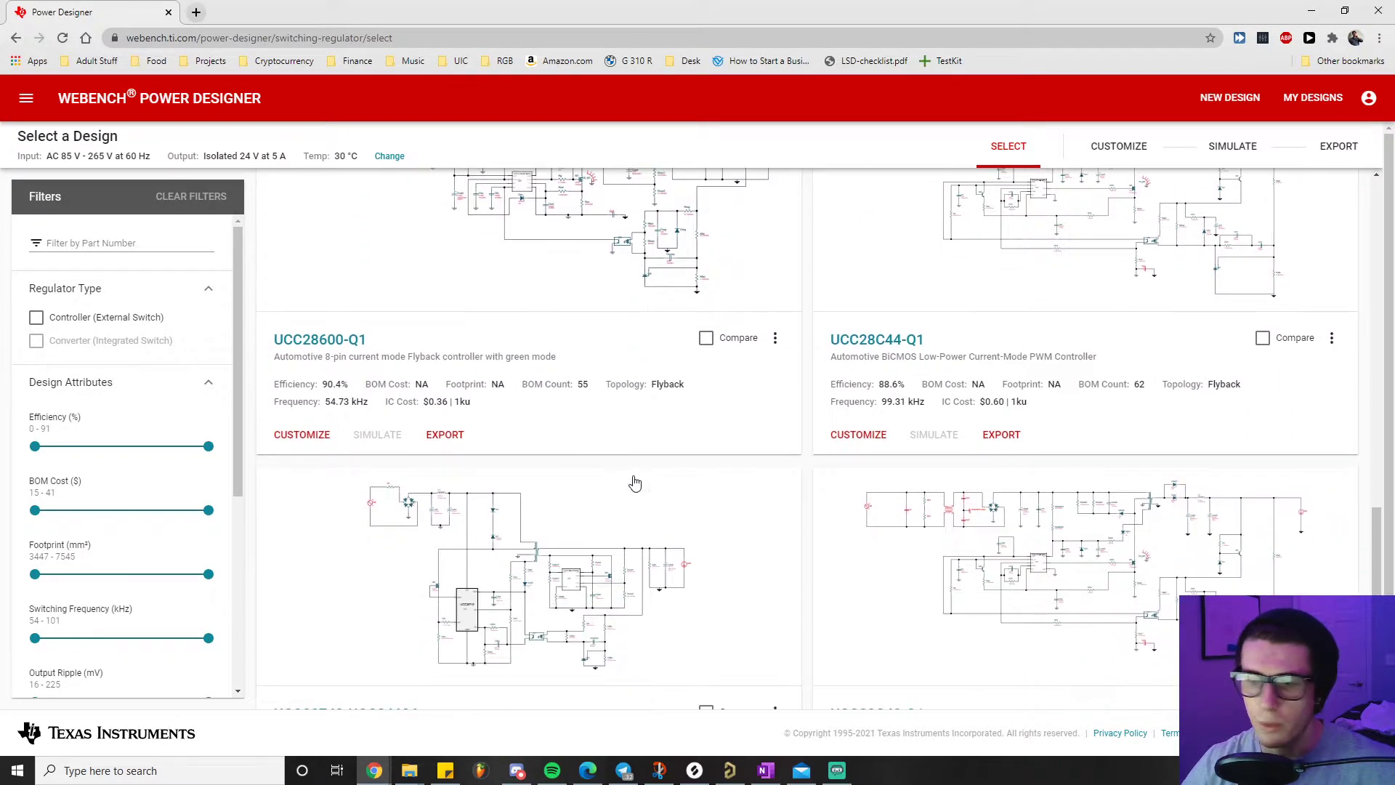
scroll(down, 3)
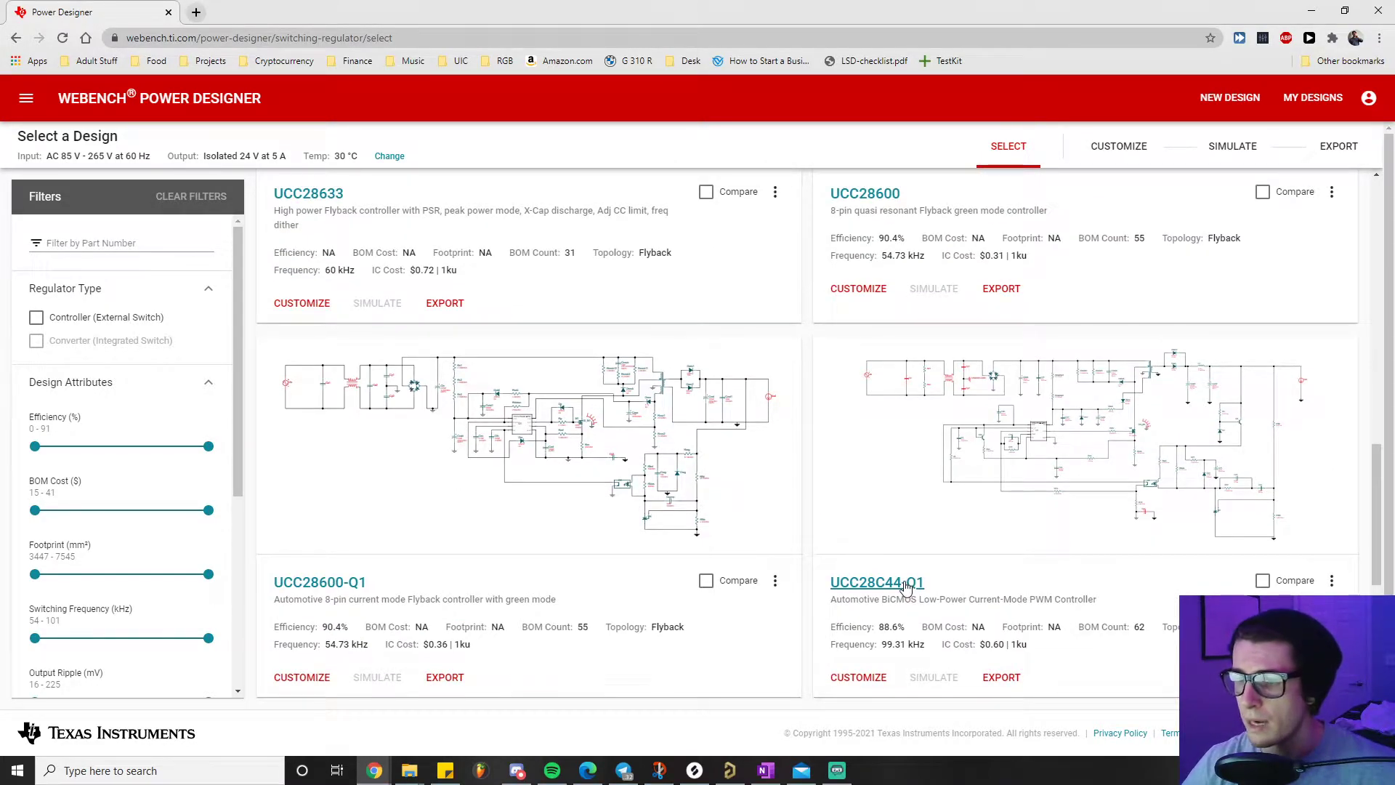
mouse_move(894, 597)
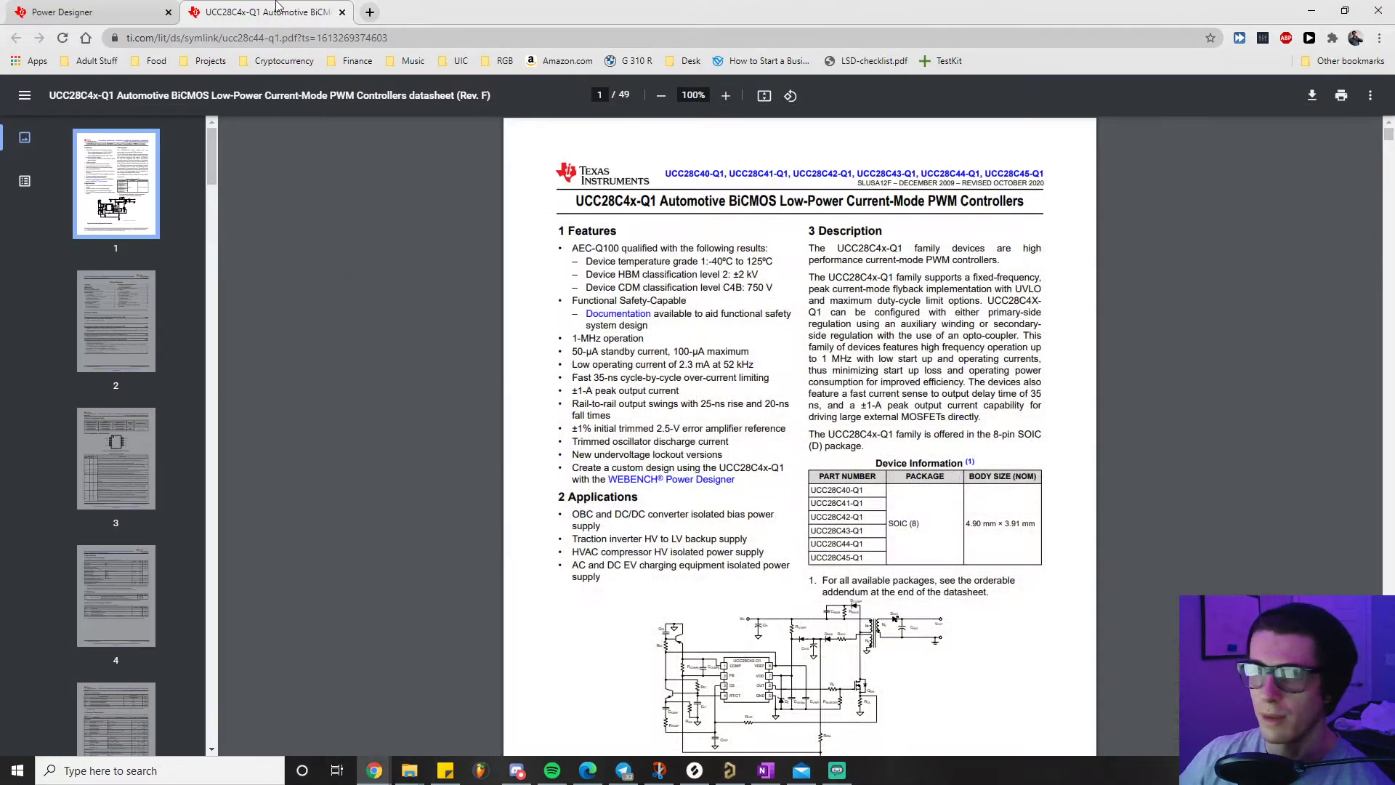
Back in the design list, locate the UCC28C42-Q1 design and bring up its datasheet.
click(84, 11)
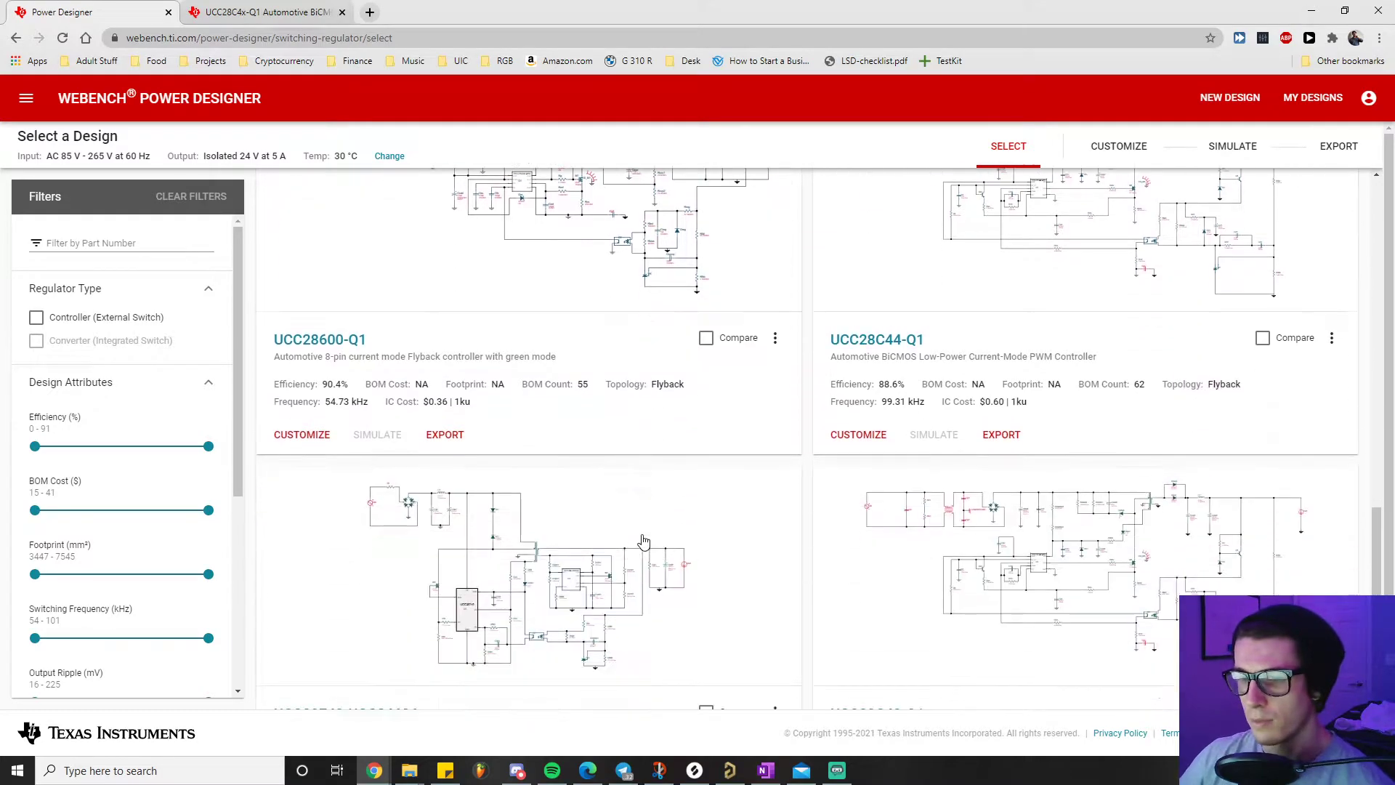
scroll(down, 3)
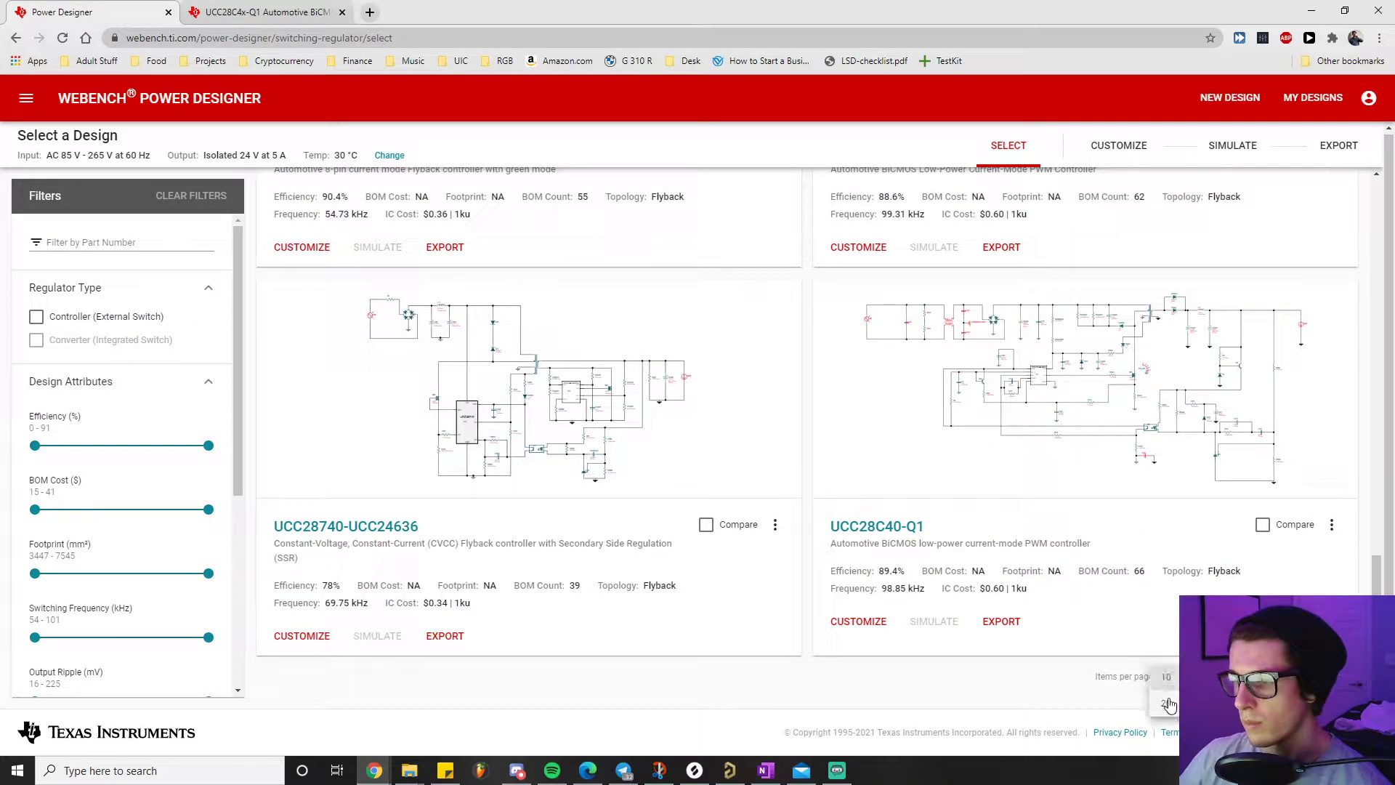
scroll(down, 3)
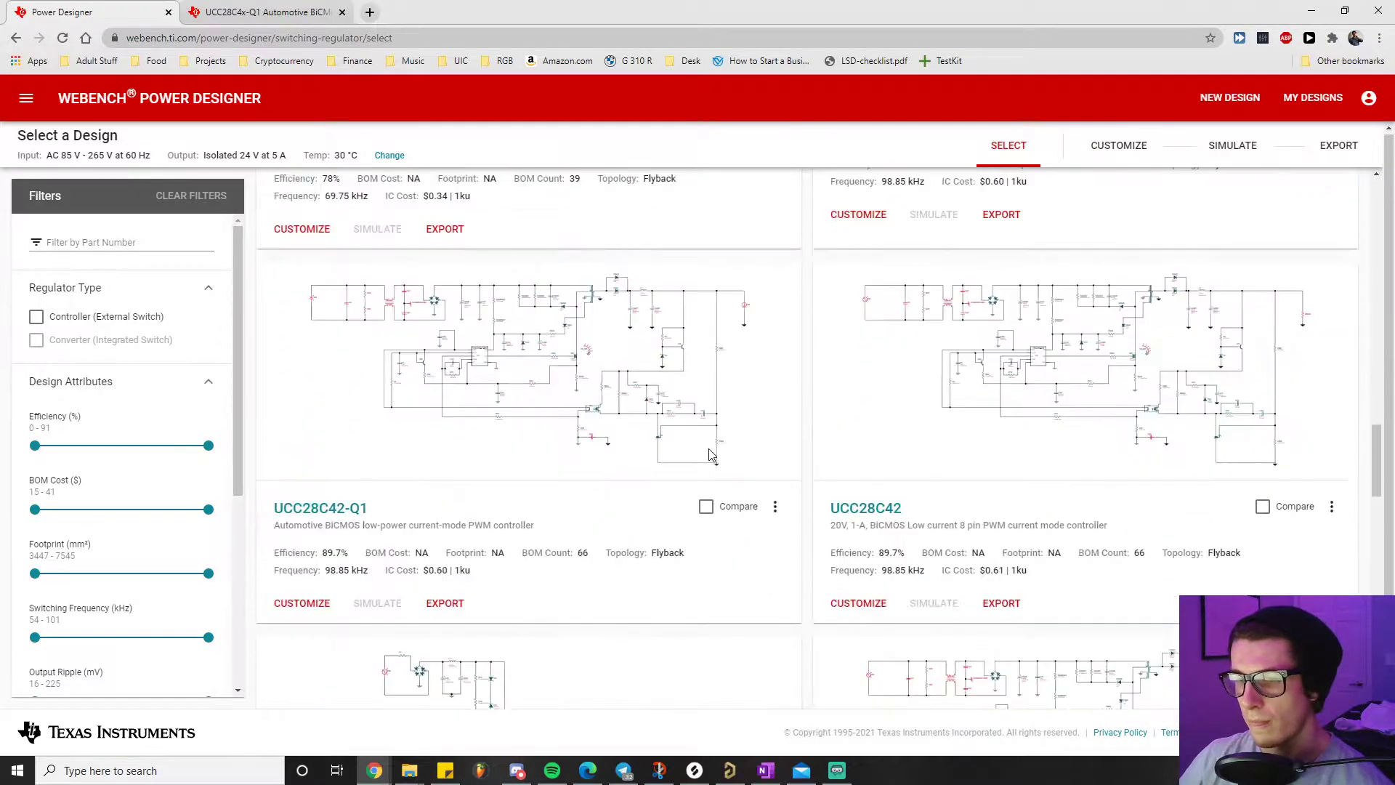
scroll(down, 3)
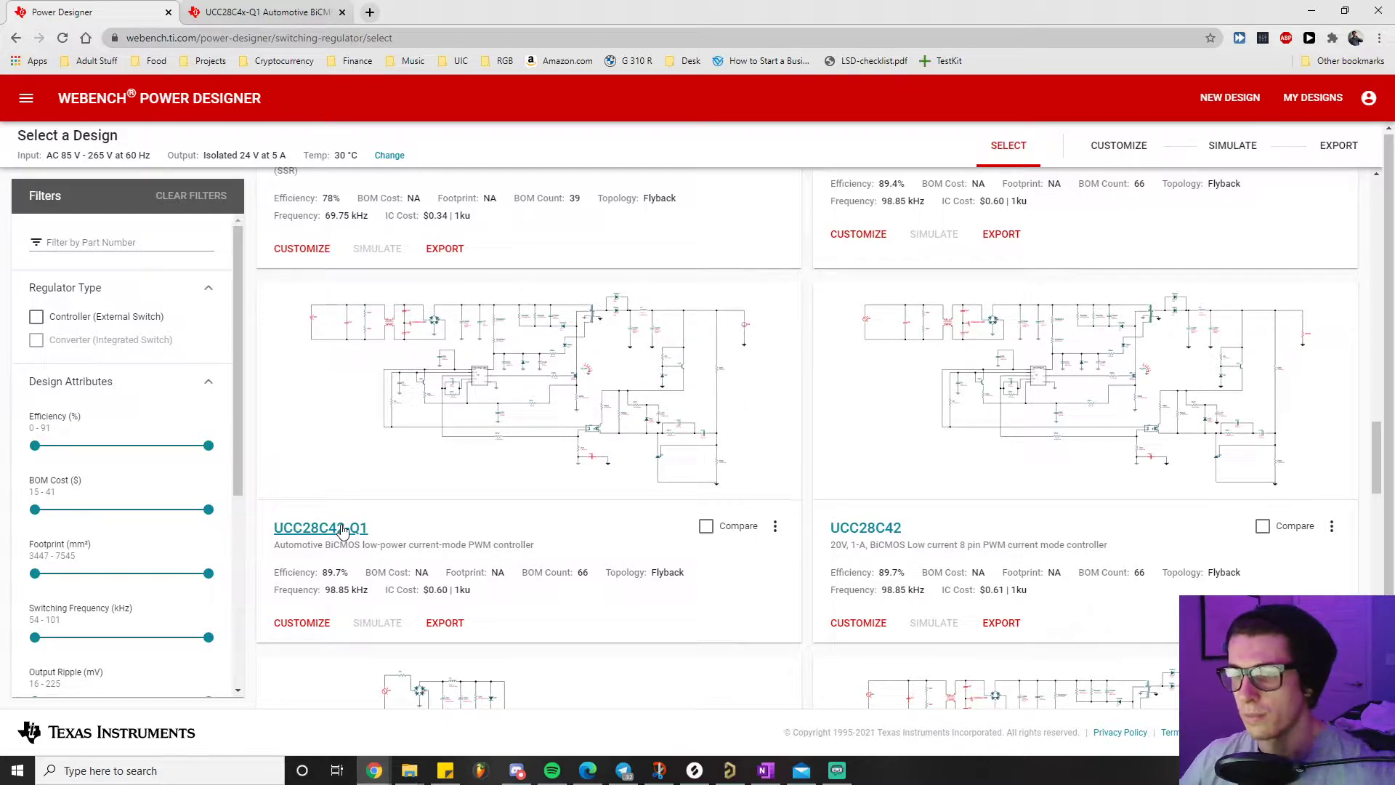
click(320, 527)
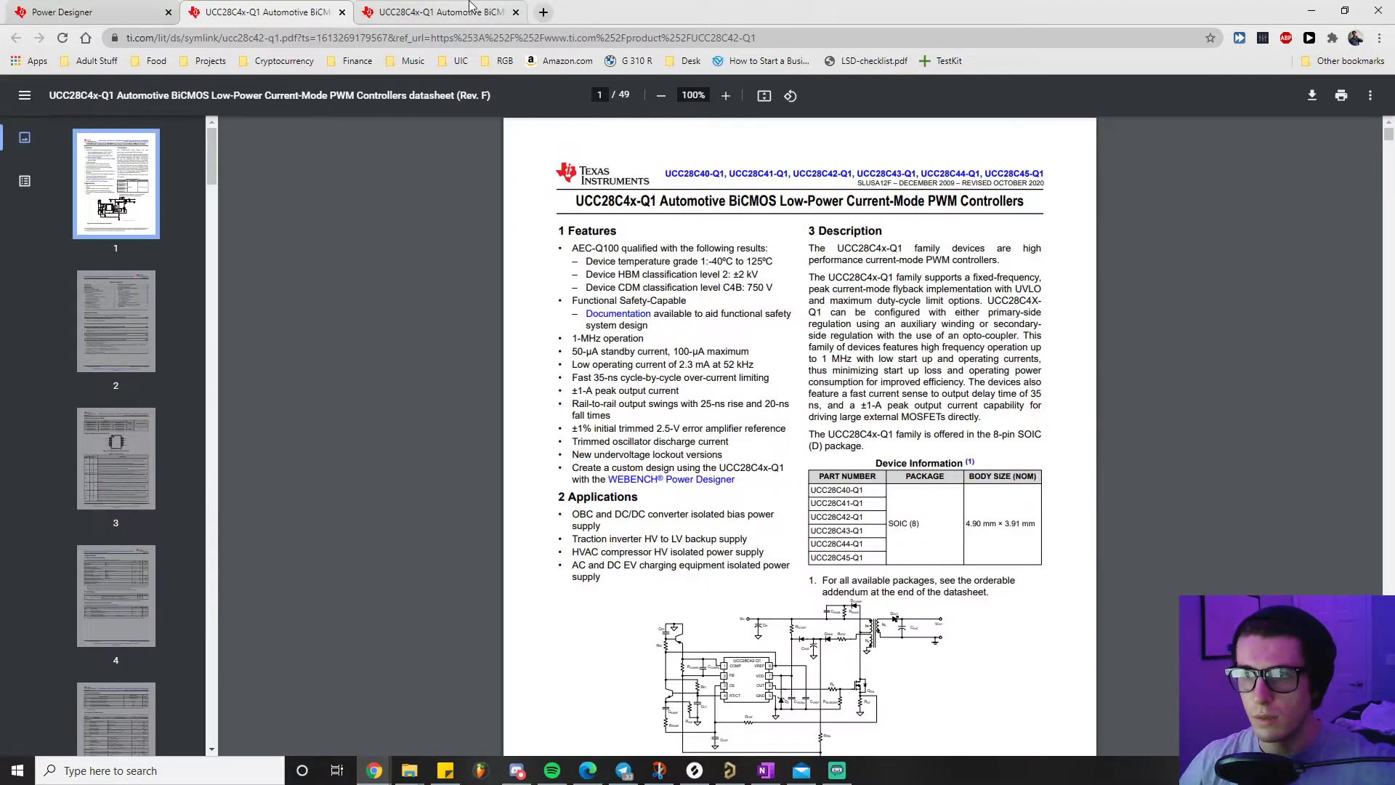
click(514, 11)
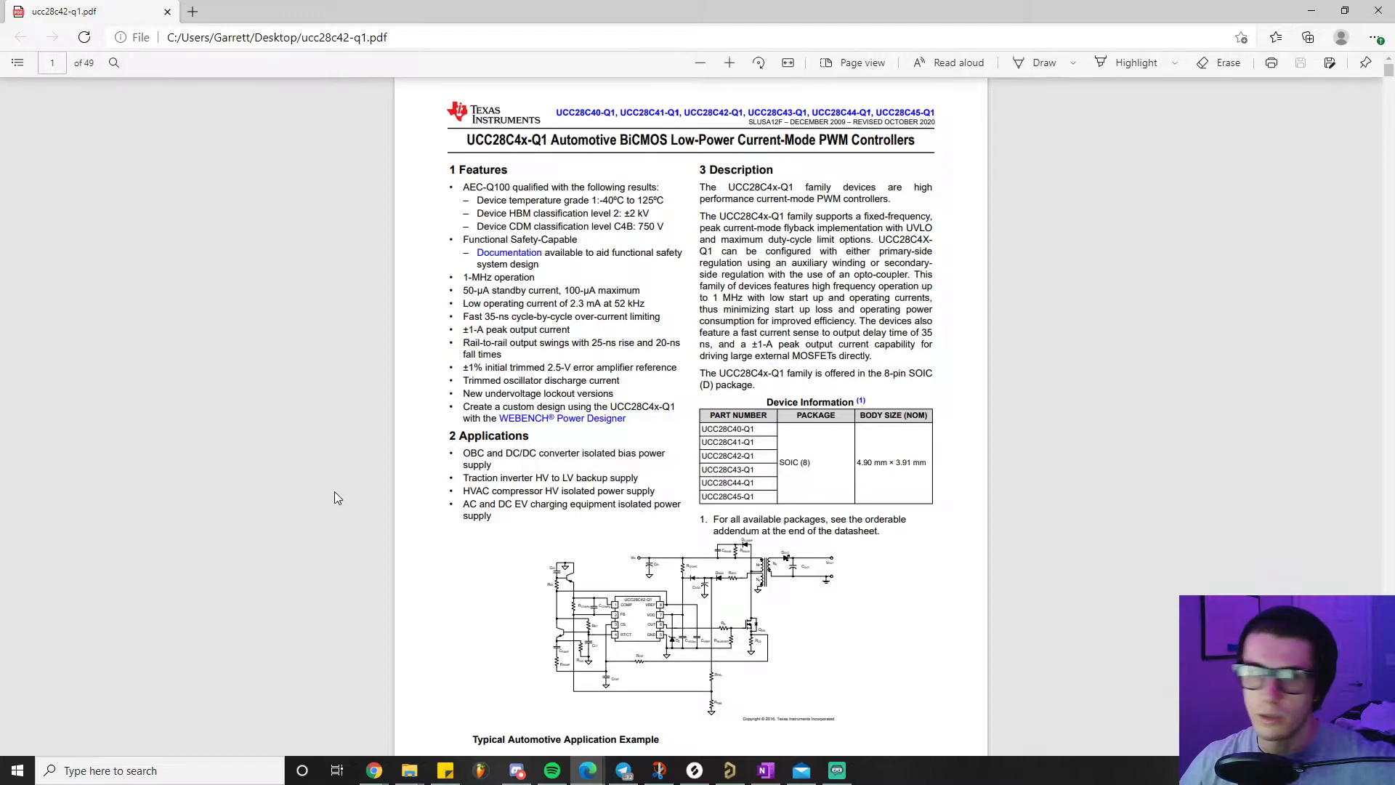
mouse_move(577, 504)
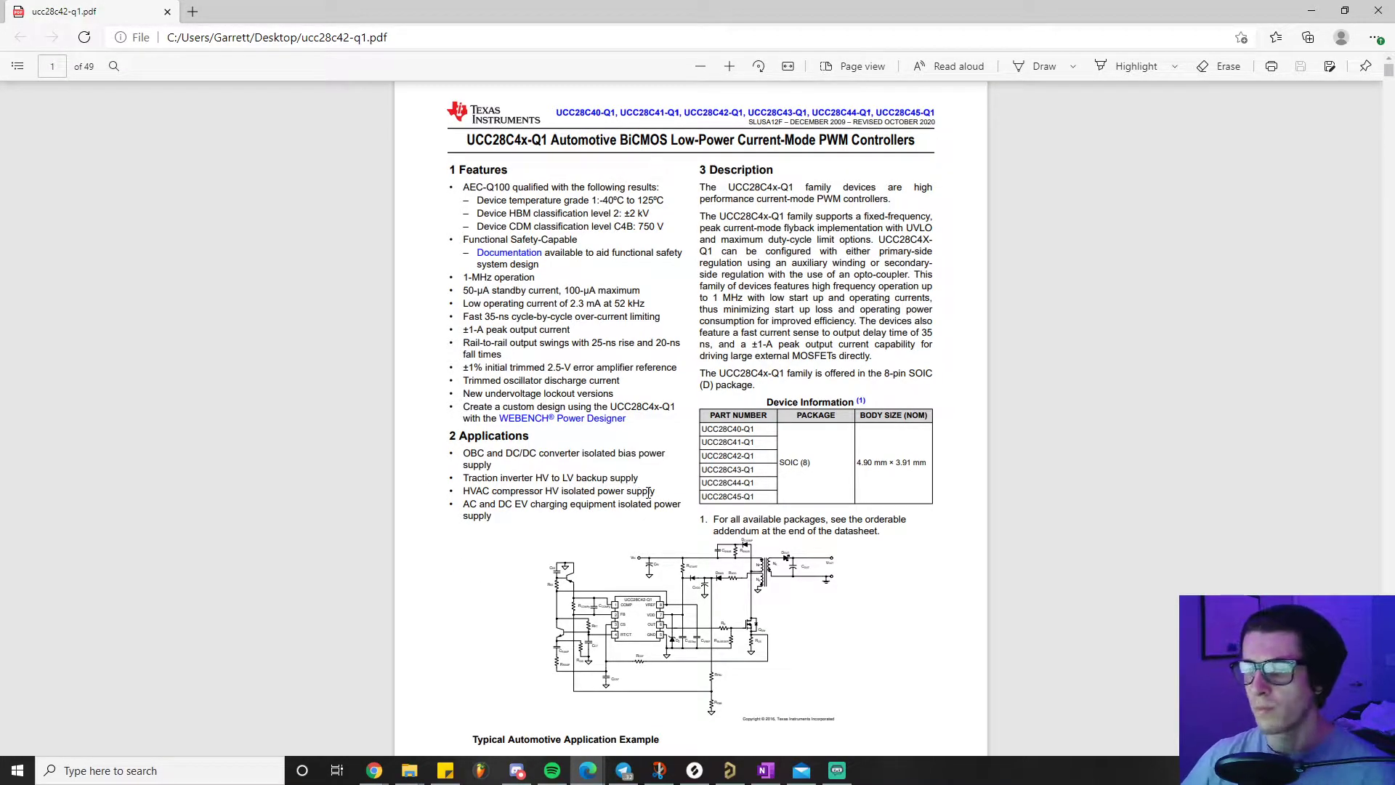
Scroll the ucc28c42-q1.pdf down to the Typical Automotive Application Example schematic.
scroll(down, 3)
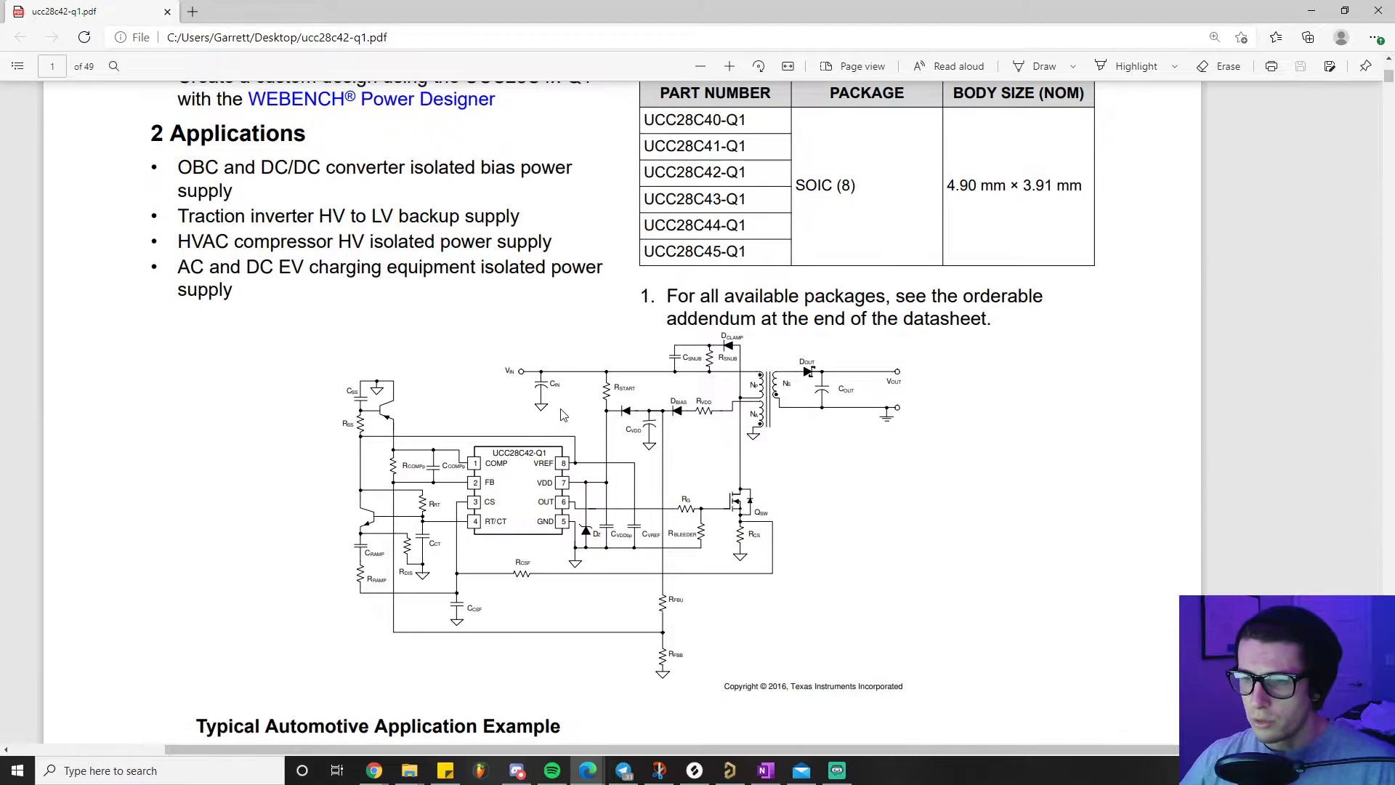
scroll(down, 3)
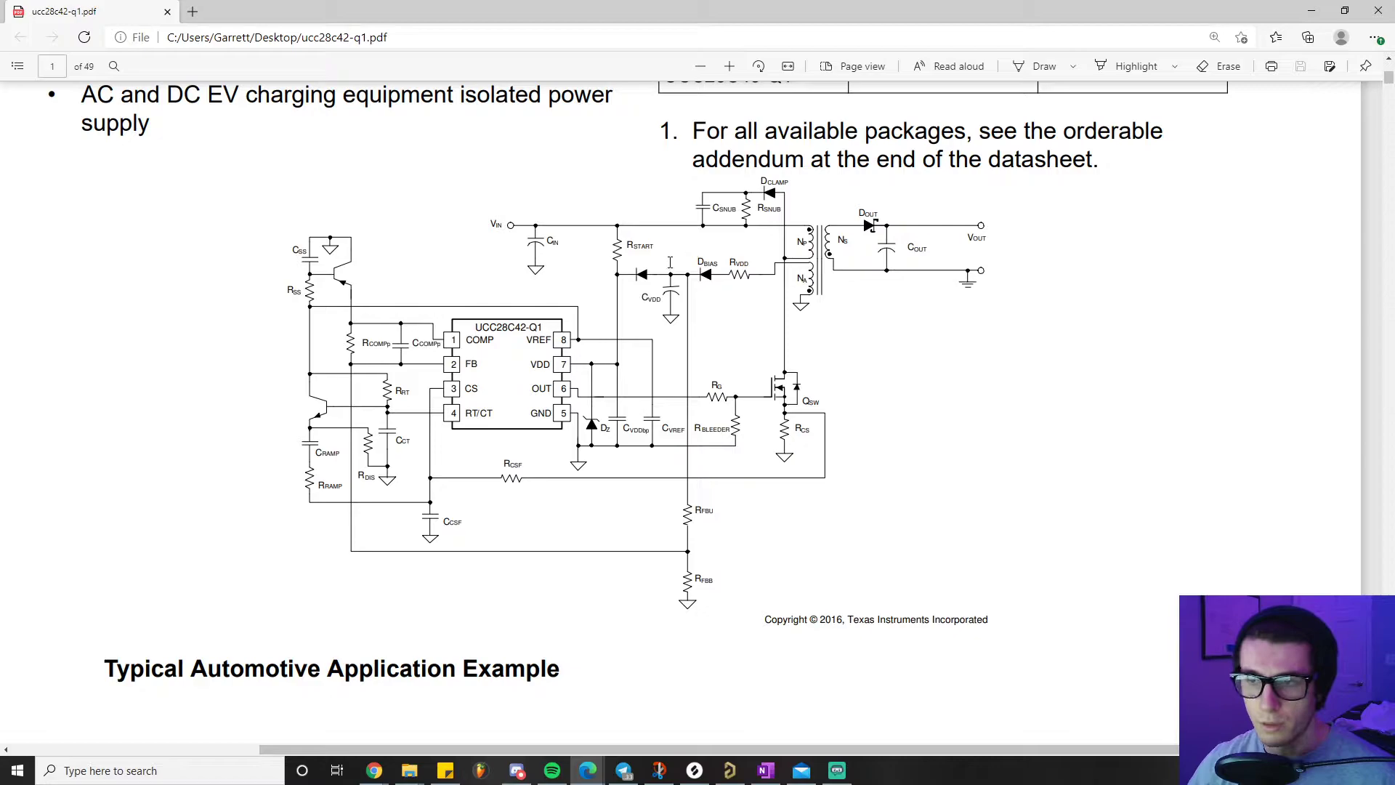
mouse_move(382, 627)
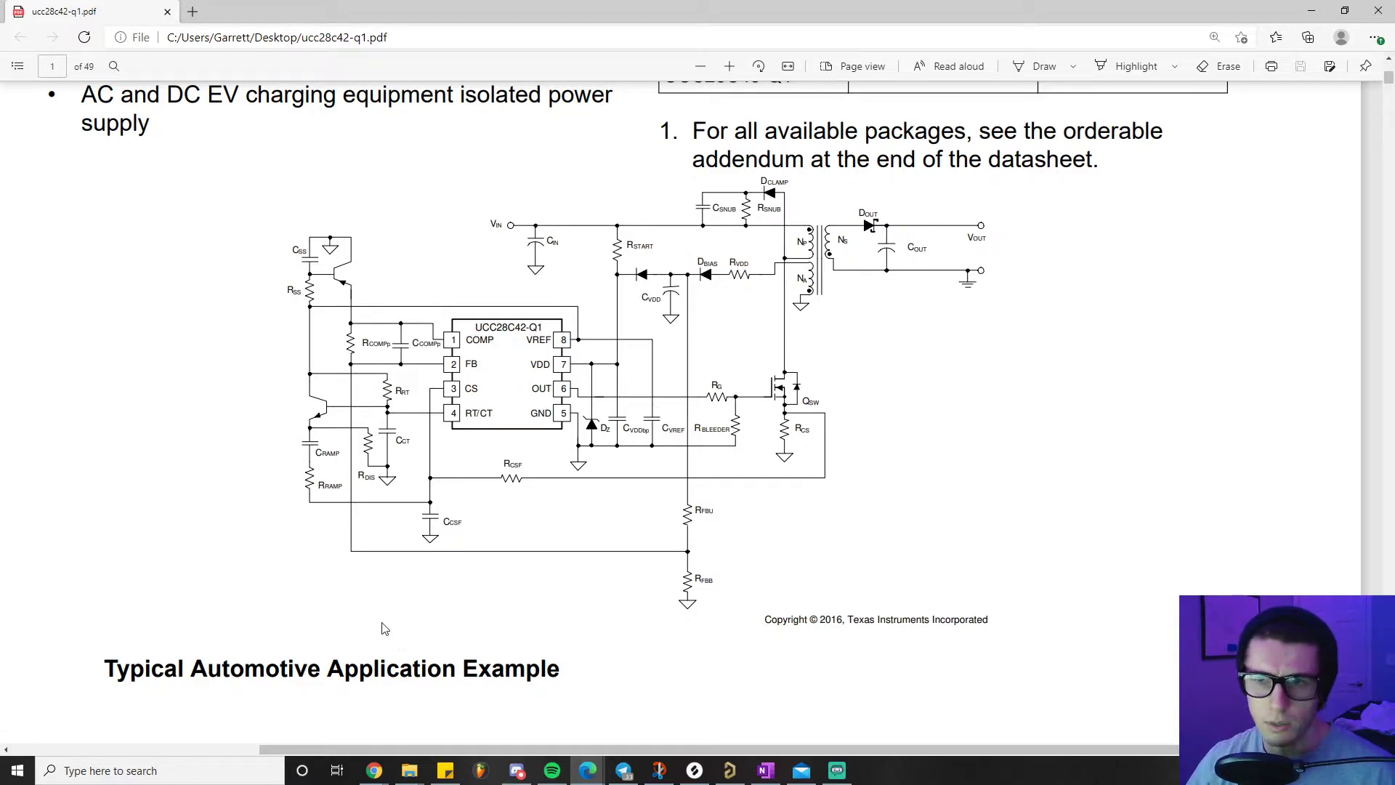
mouse_move(346, 296)
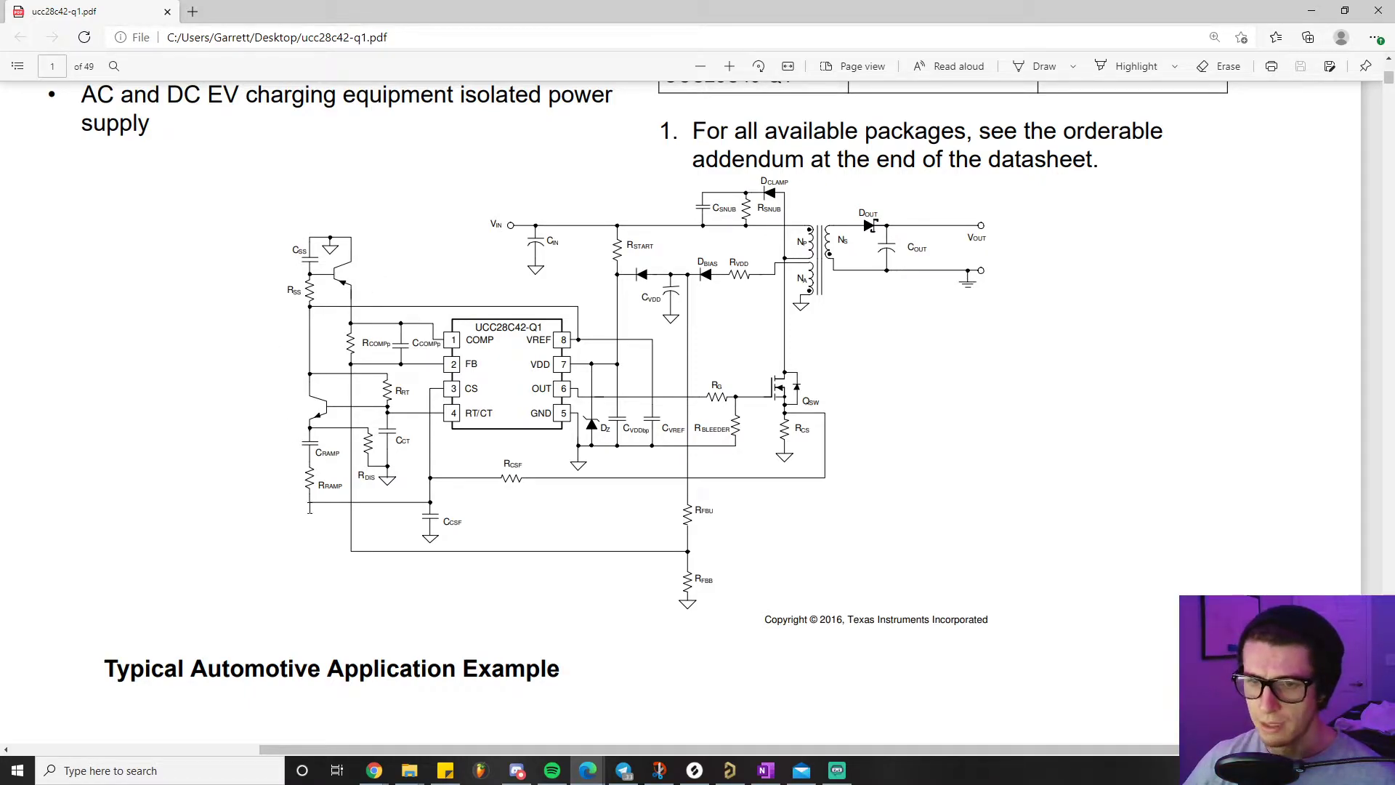
mouse_move(430, 485)
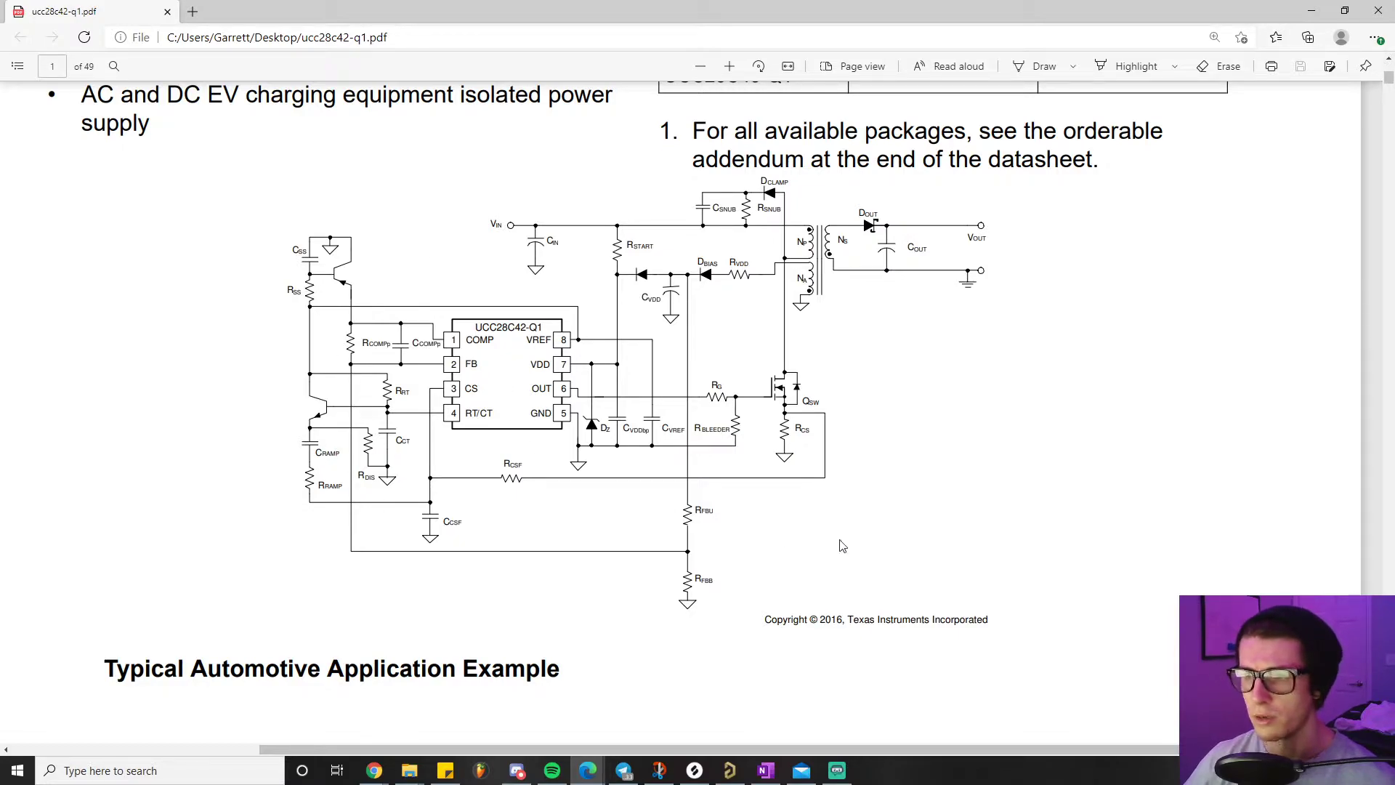
mouse_move(862, 435)
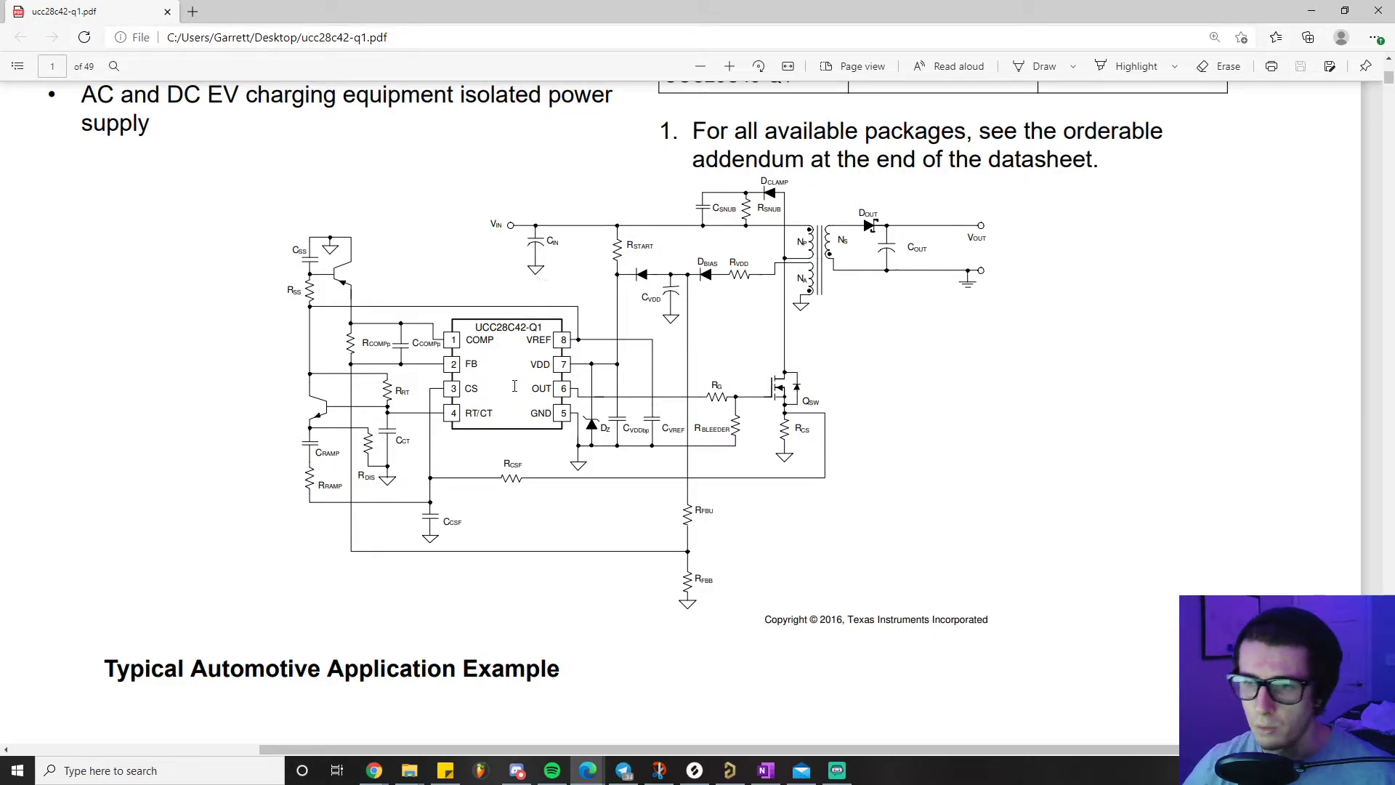
mouse_move(625, 401)
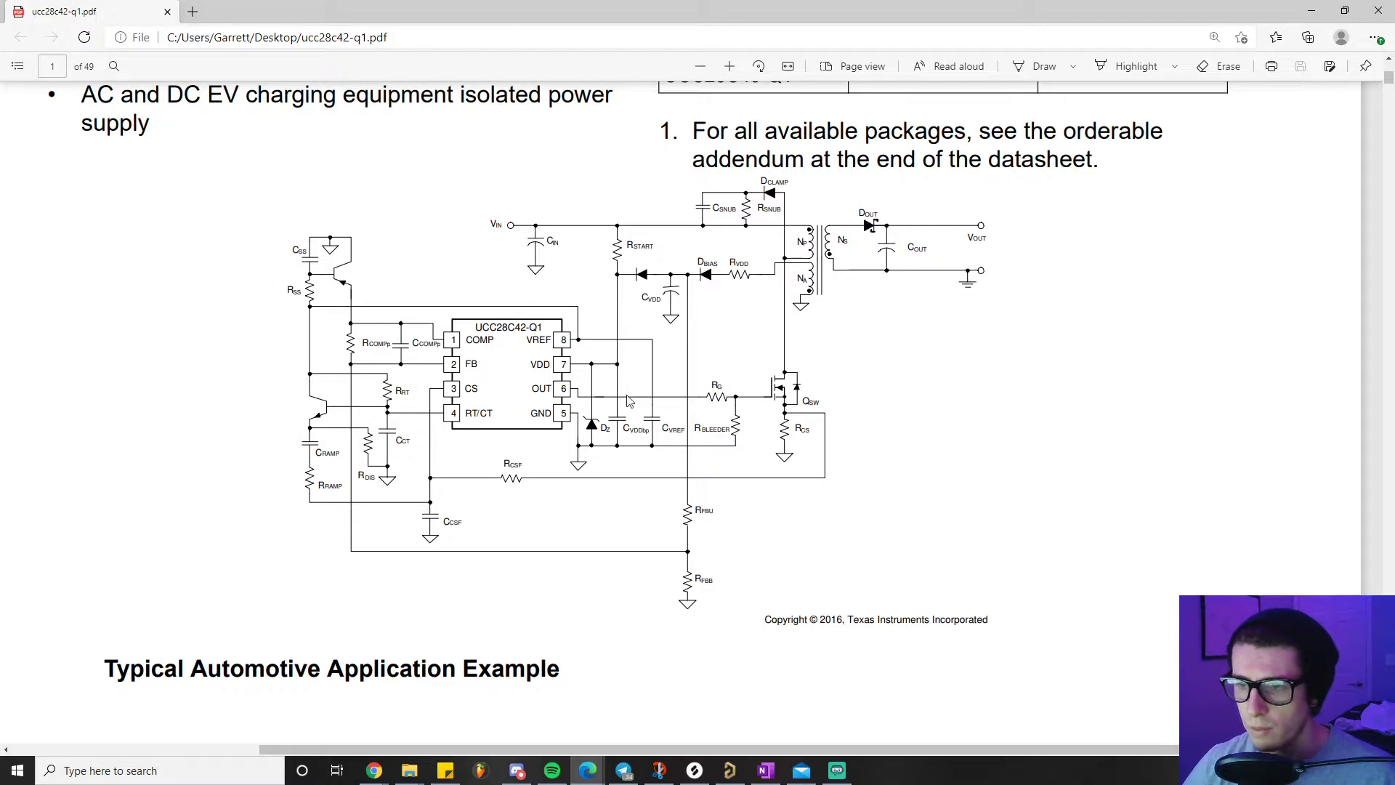
mouse_move(872, 398)
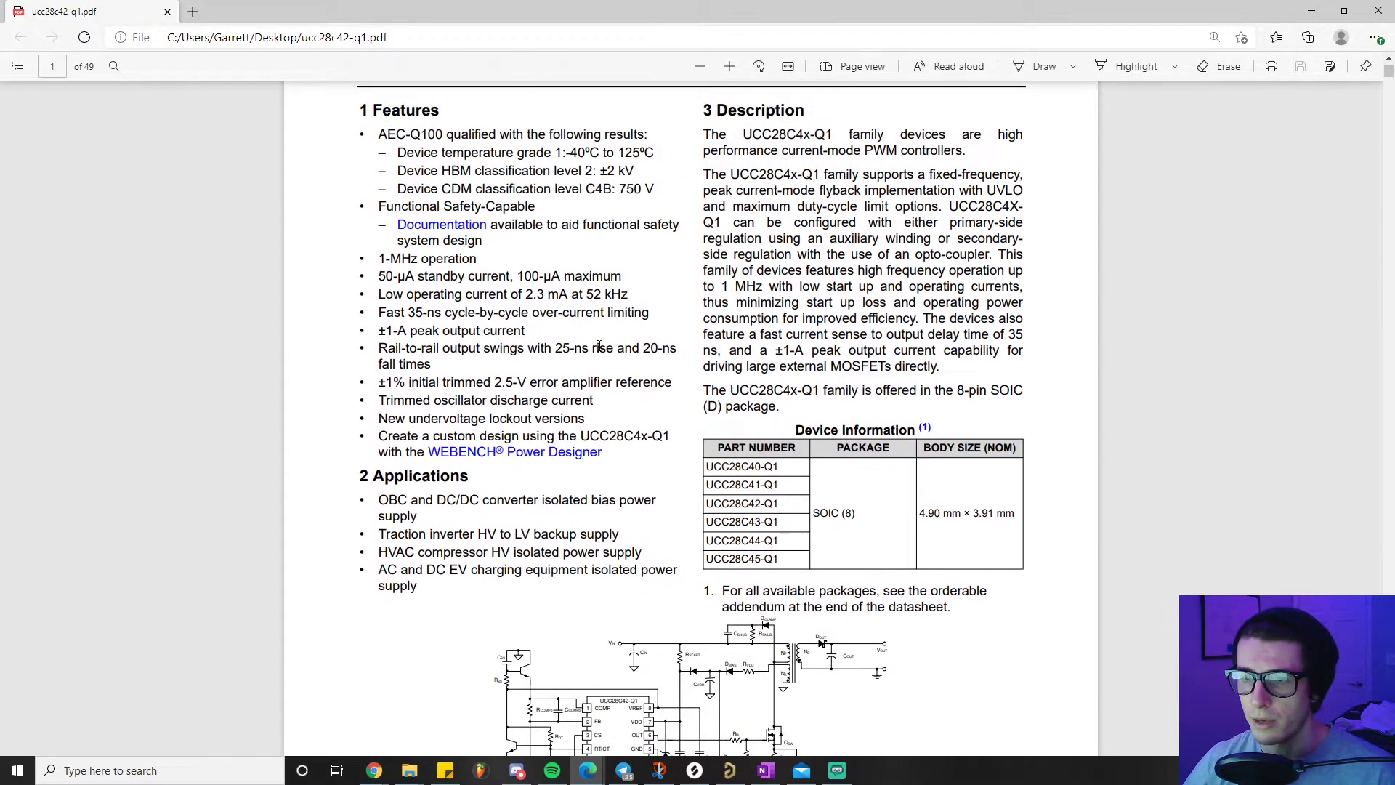
Scroll past the Features page down to section 9 Application and Implementation.
scroll(up, 3)
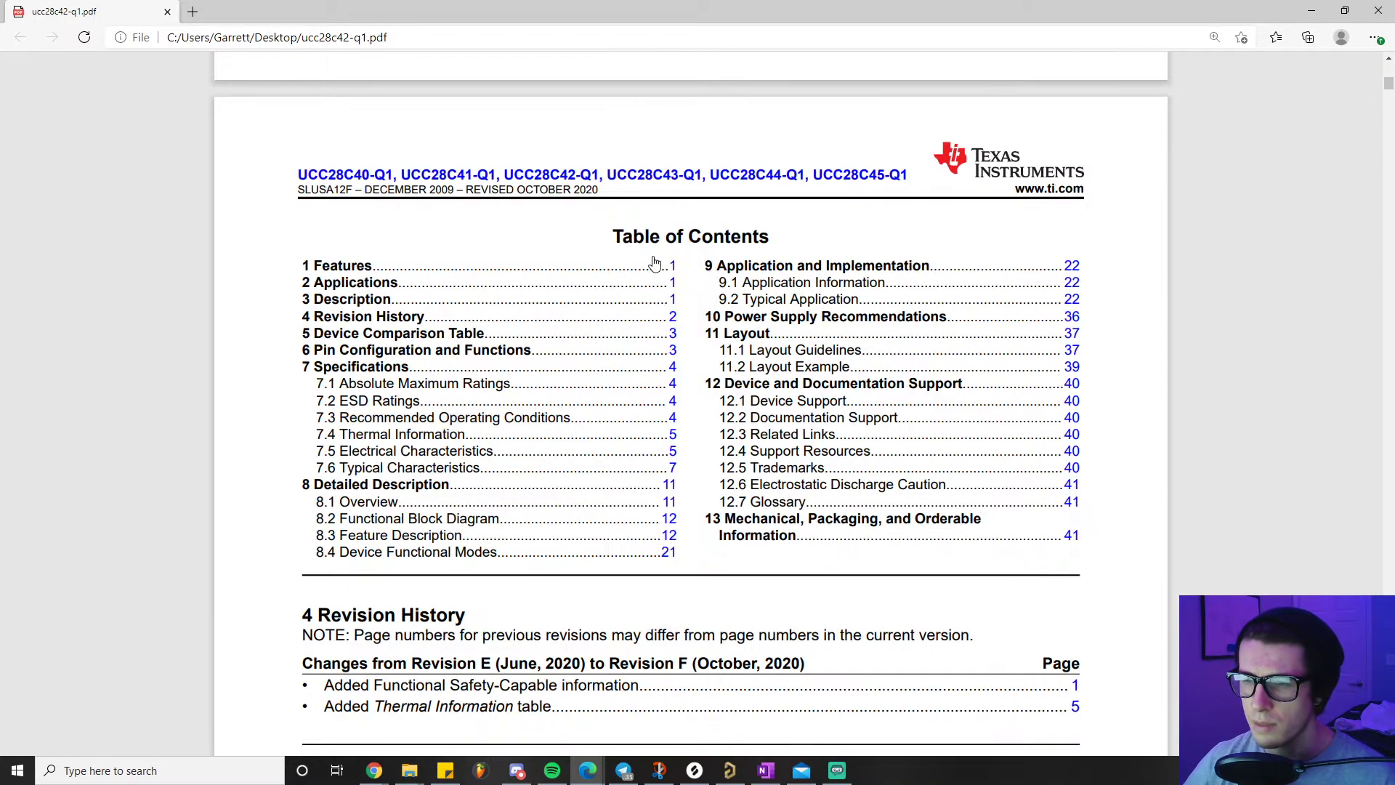
mouse_move(500, 644)
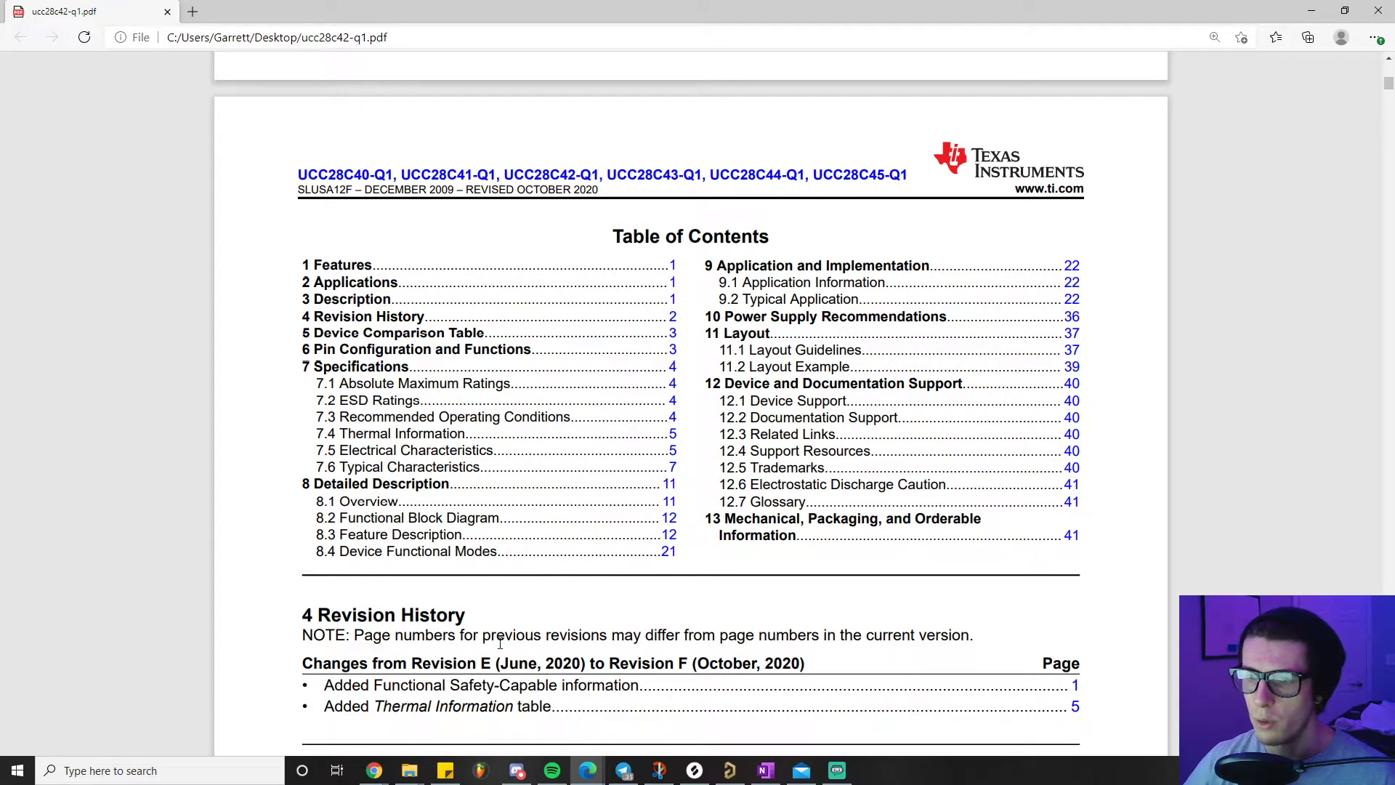
mouse_move(1032, 297)
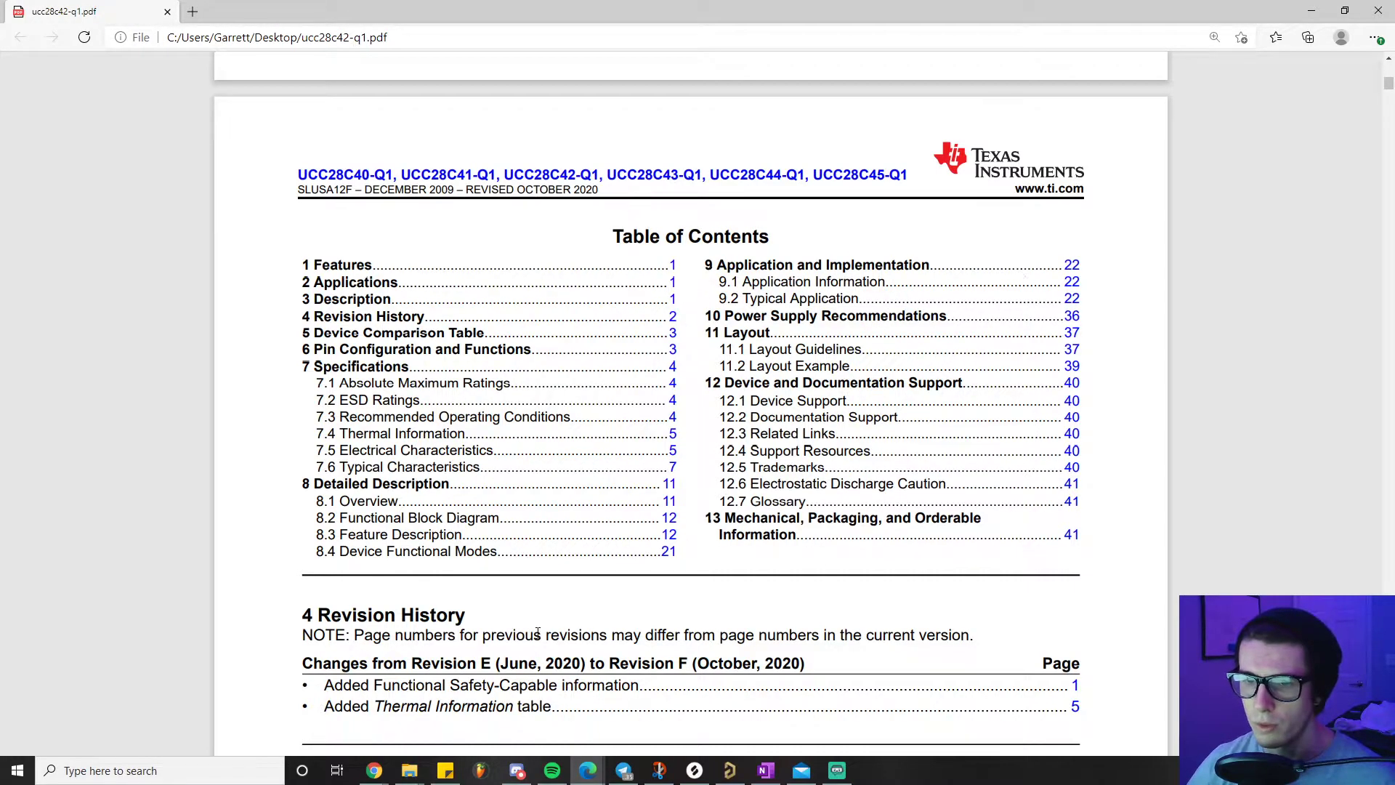
mouse_move(275, 523)
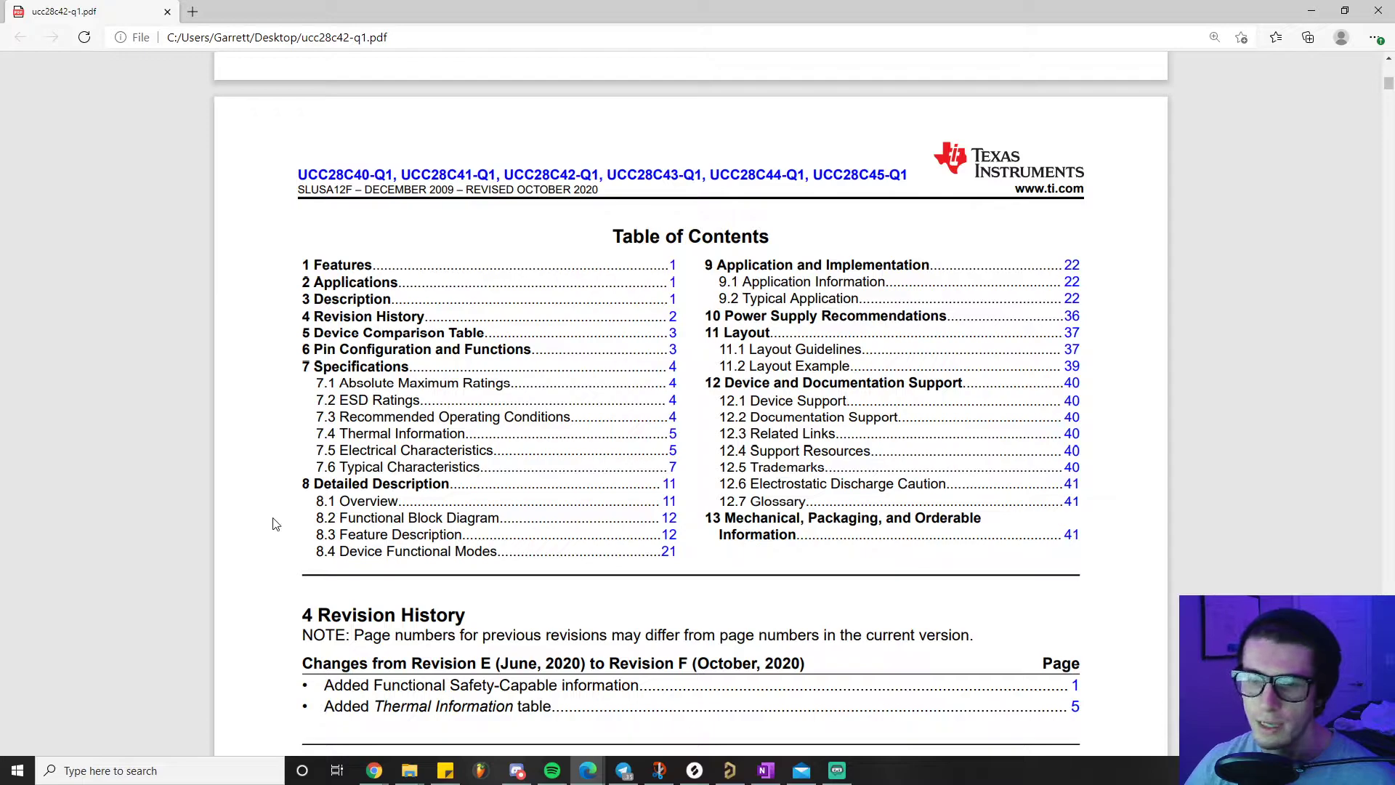
mouse_move(461, 449)
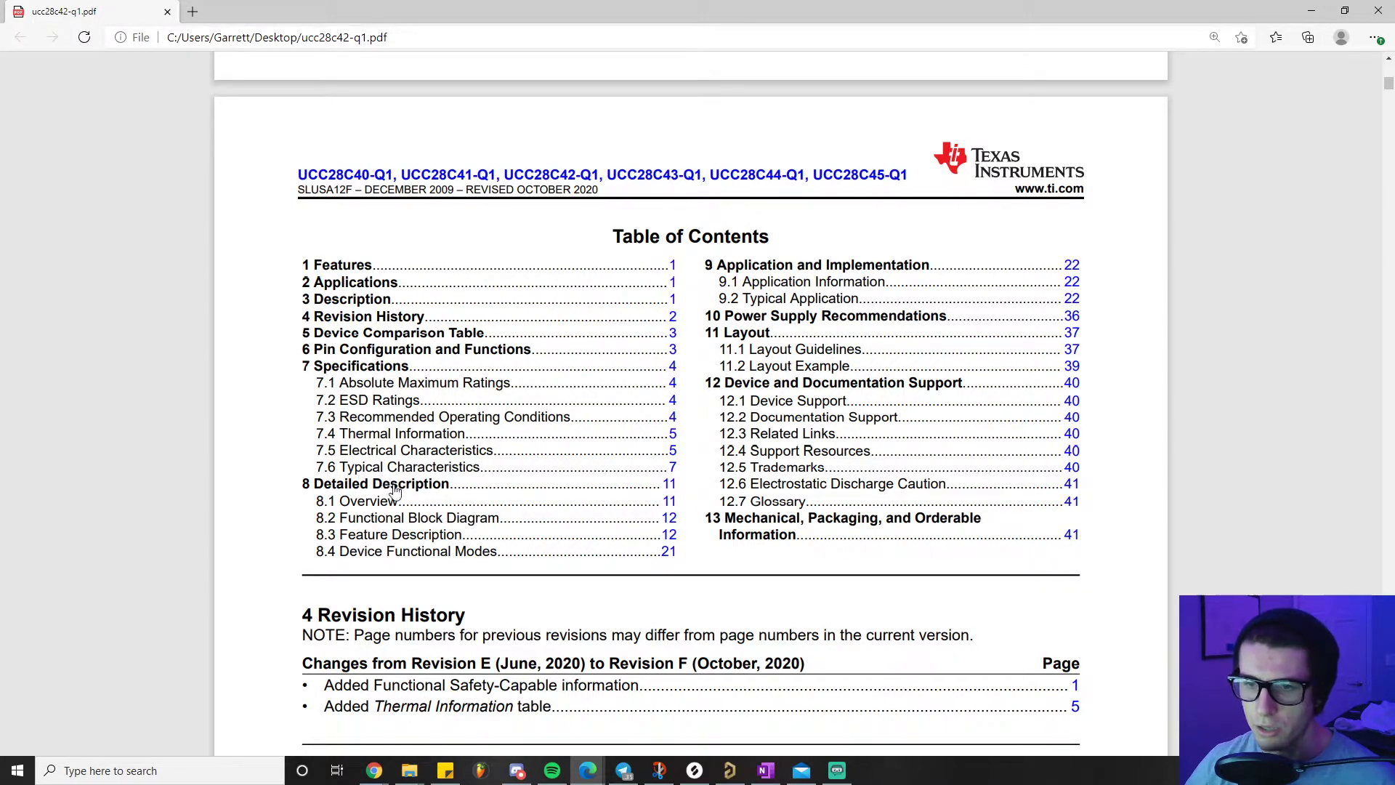
mouse_move(353, 474)
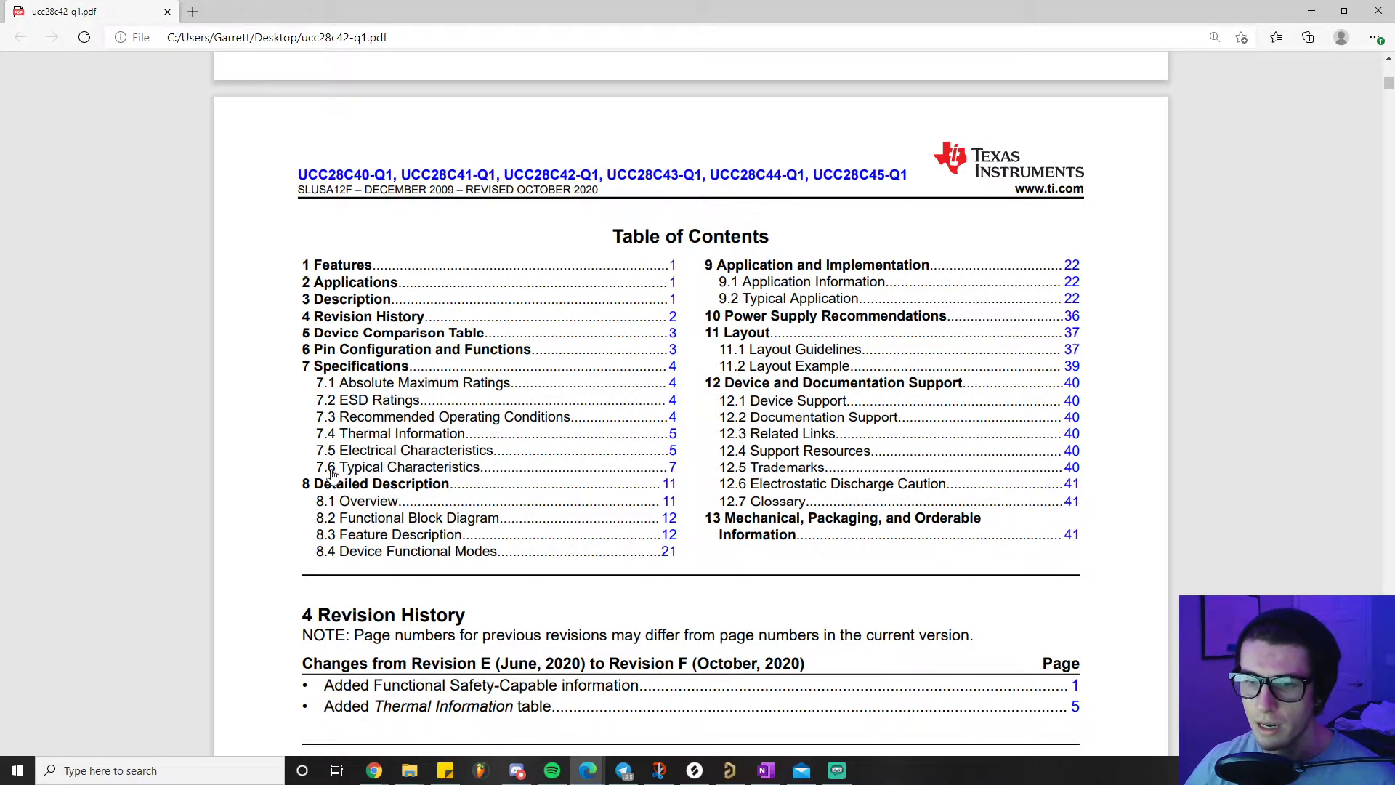
mouse_move(636, 508)
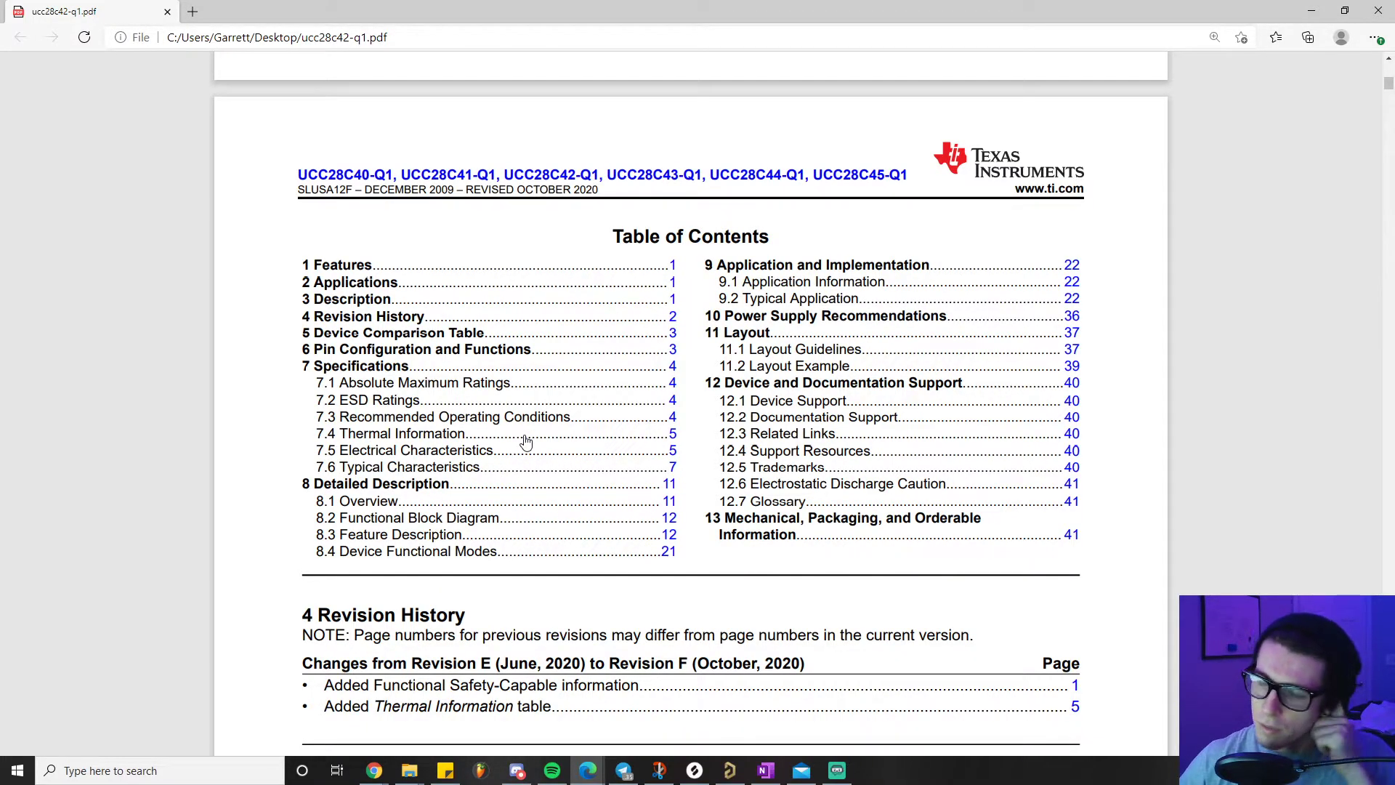
mouse_move(794, 400)
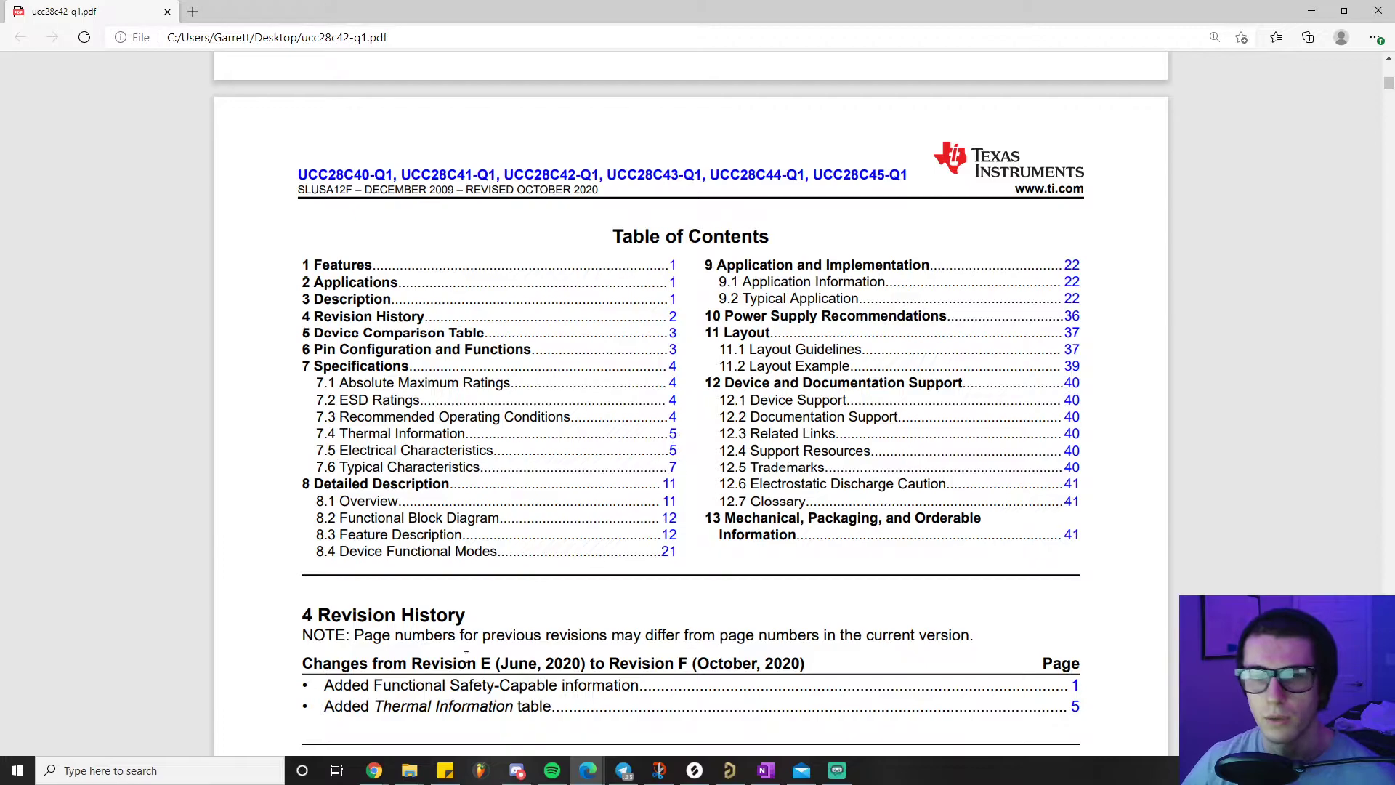
mouse_move(672, 469)
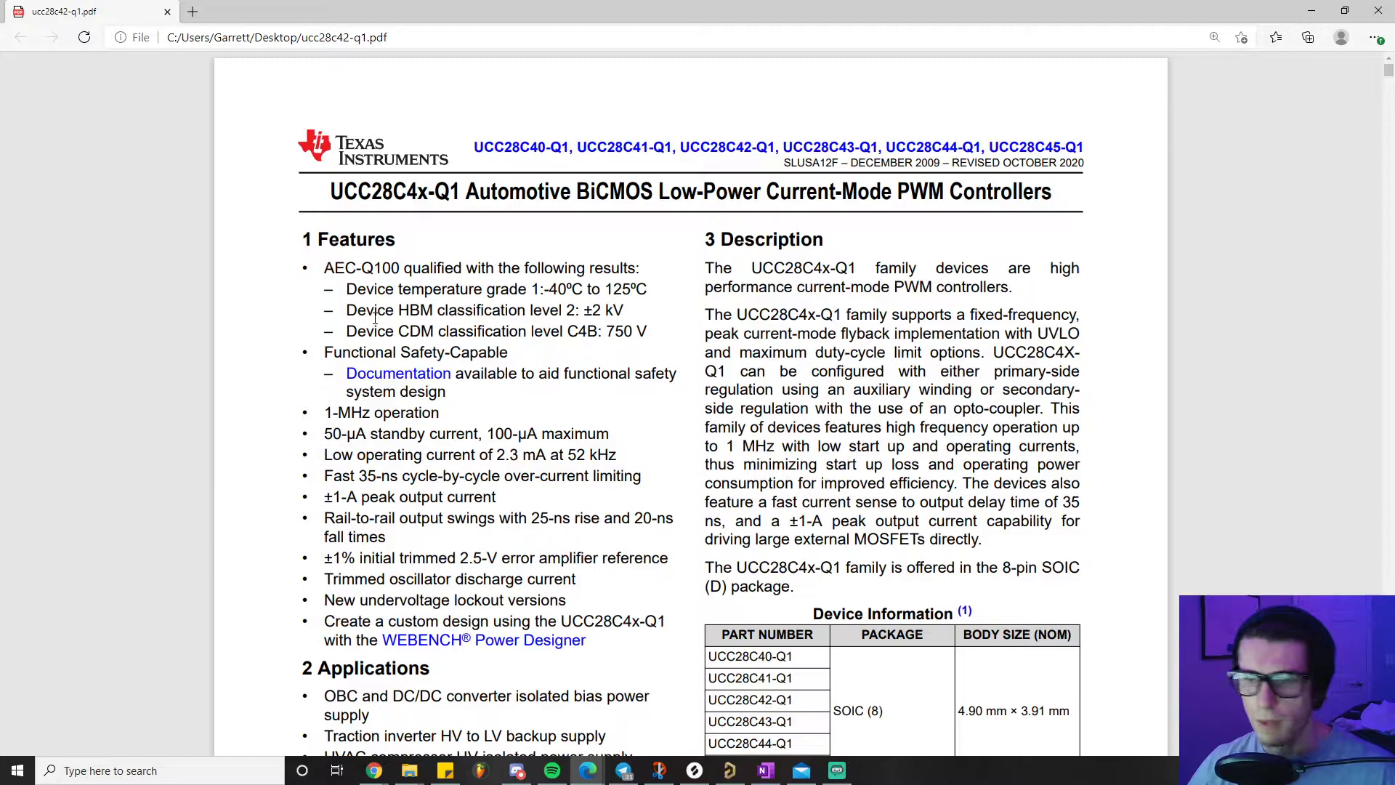
scroll(down, 3)
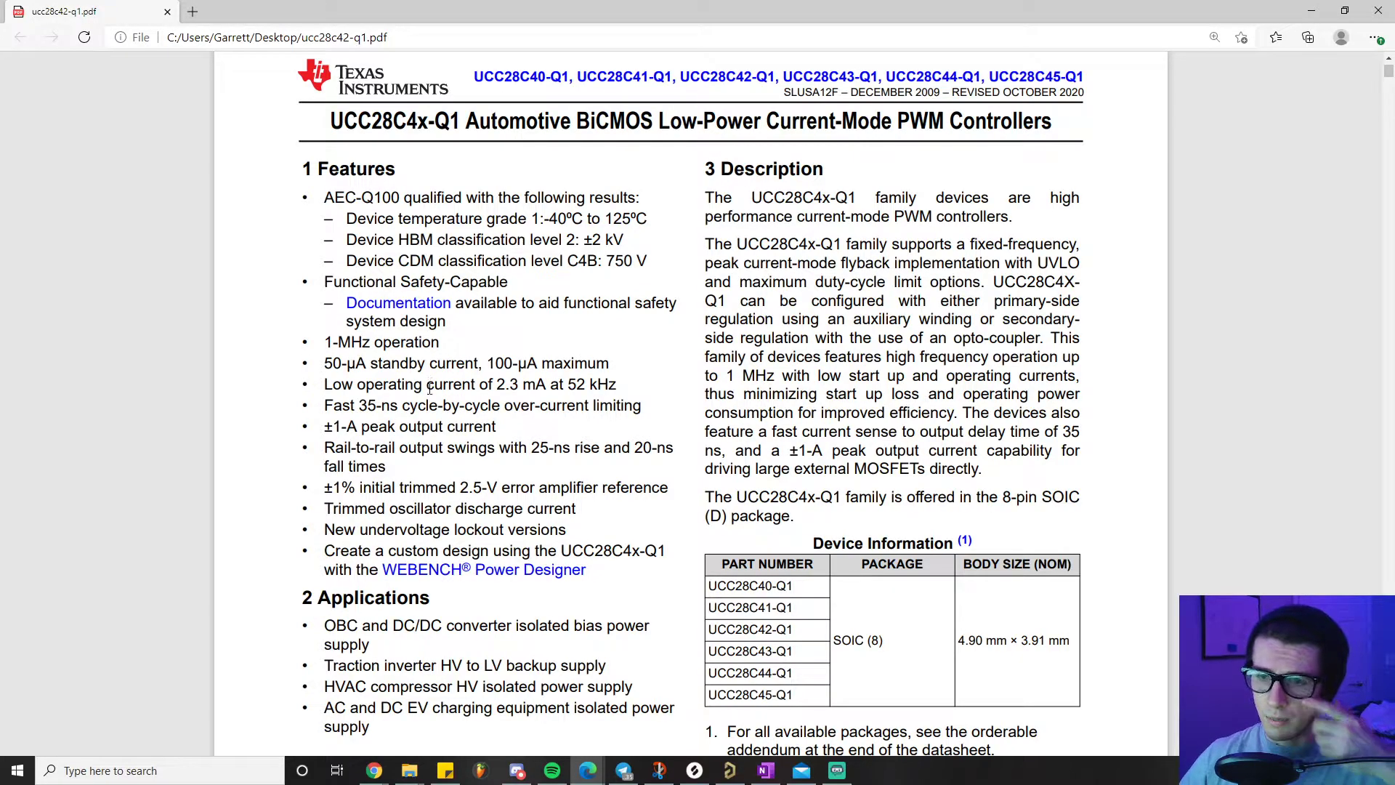
scroll(down, 3)
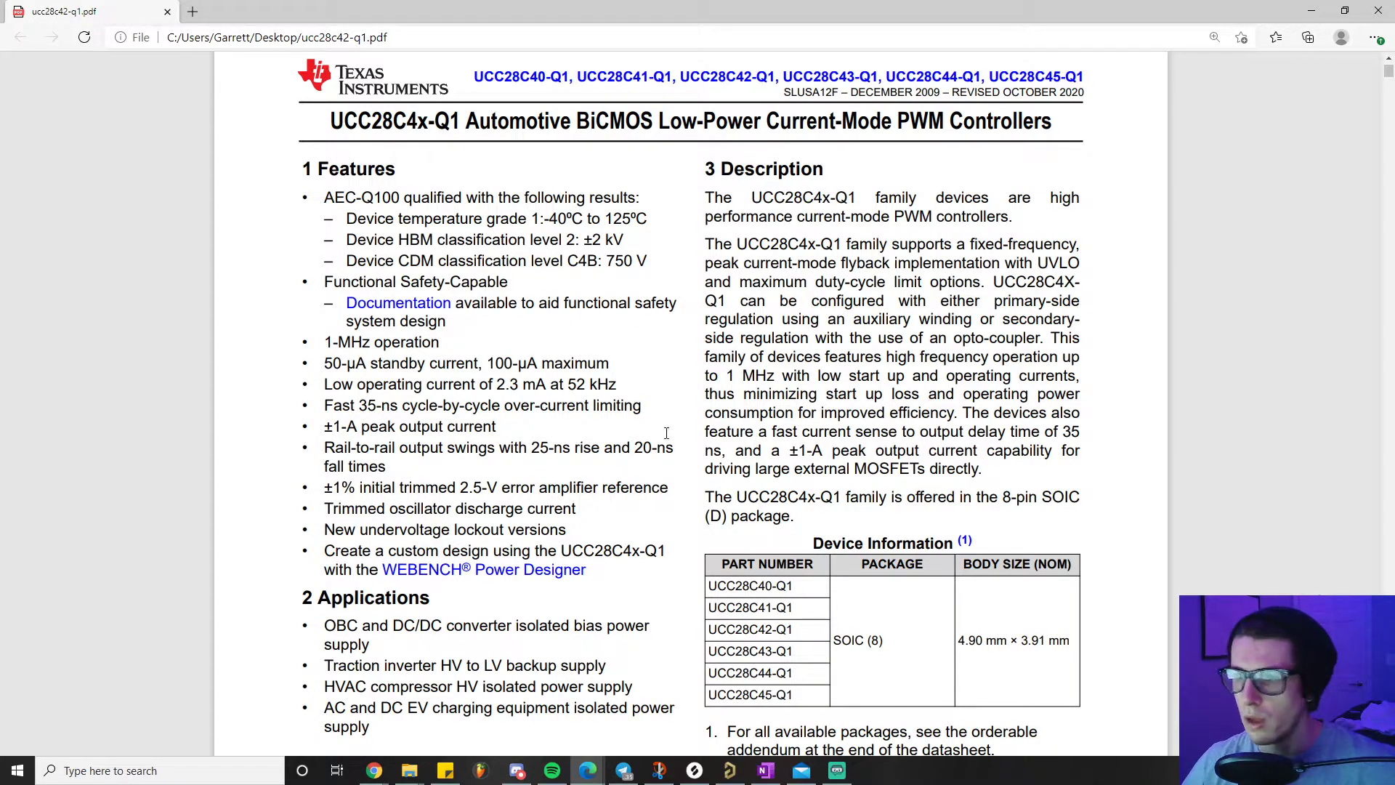
scroll(down, 3)
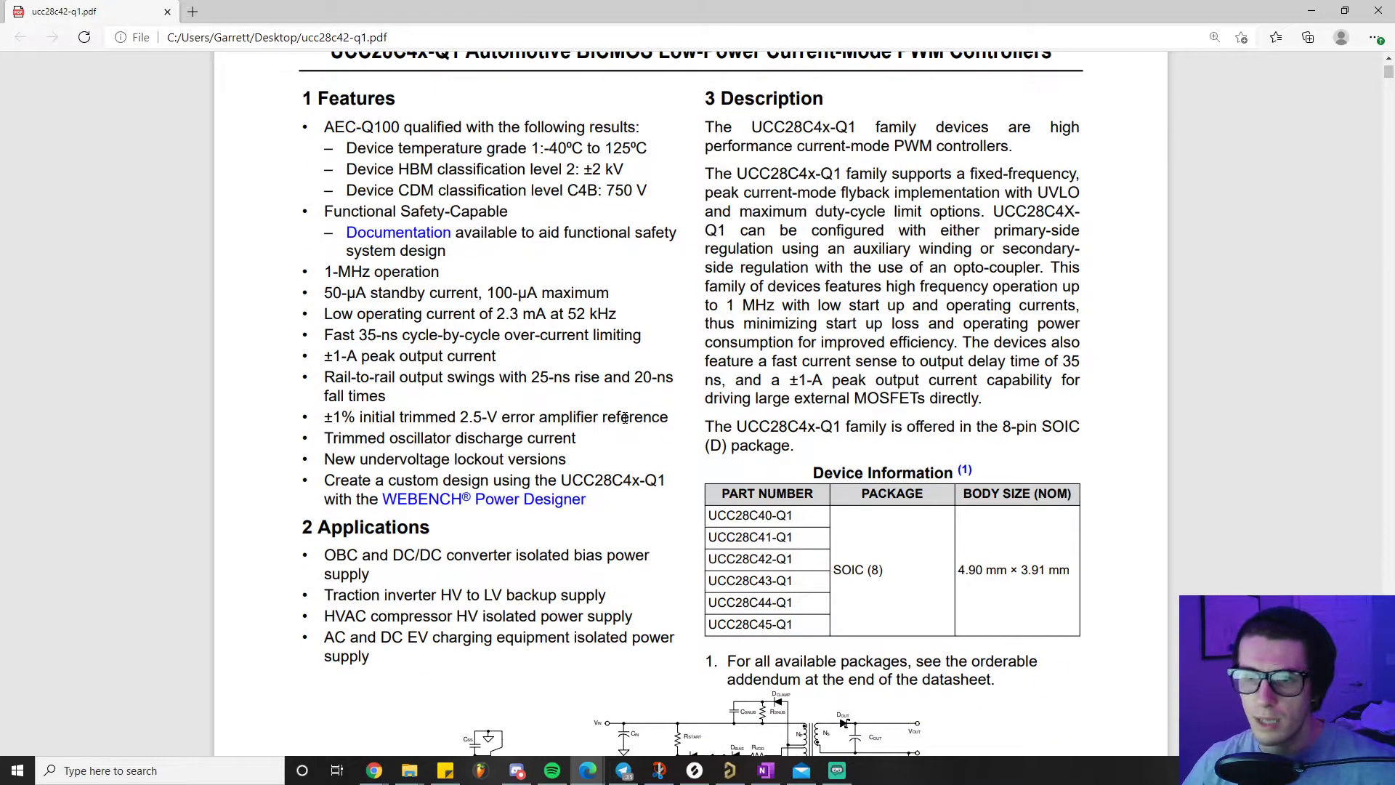
scroll(down, 3)
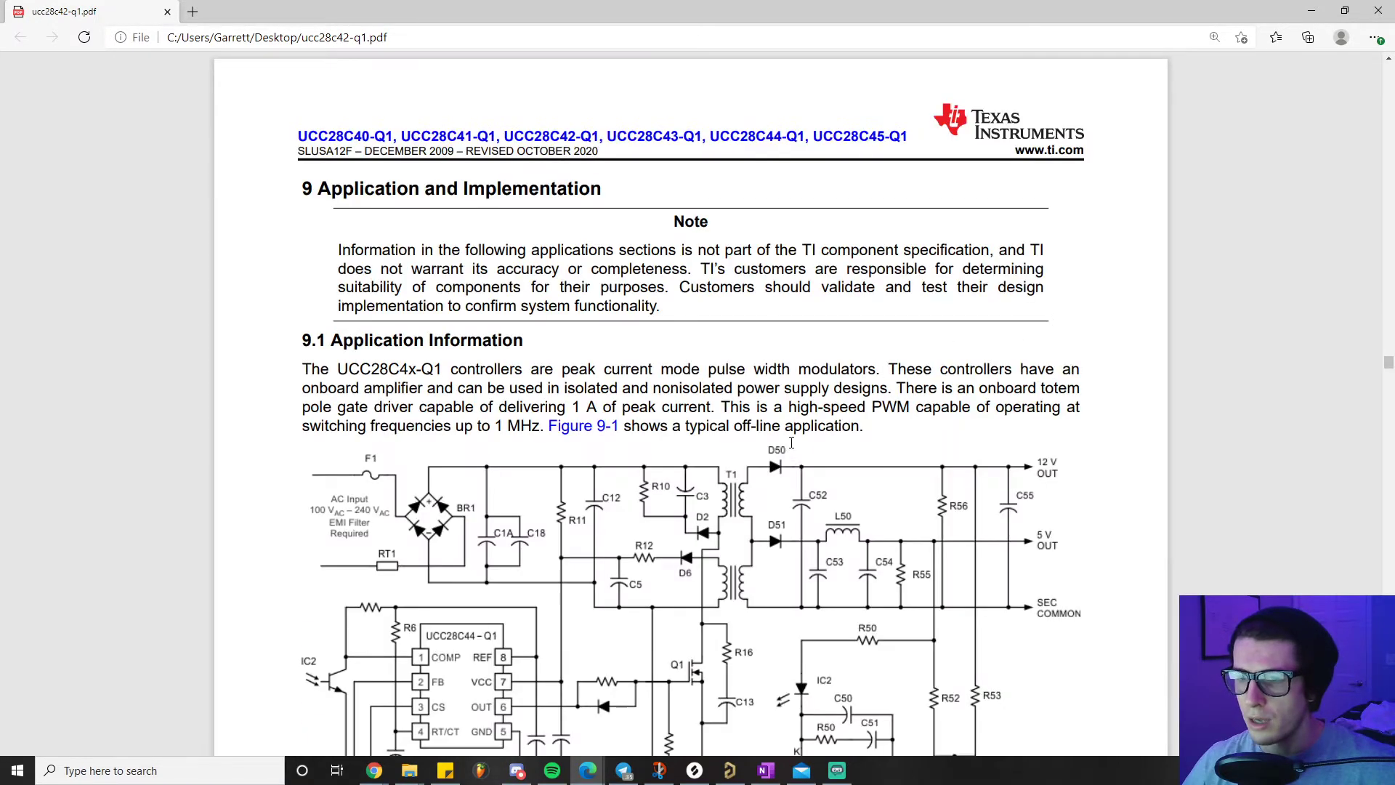
Scroll so the whole Figure 9-1 Typical Off-Line Application schematic is visible.
scroll(down, 3)
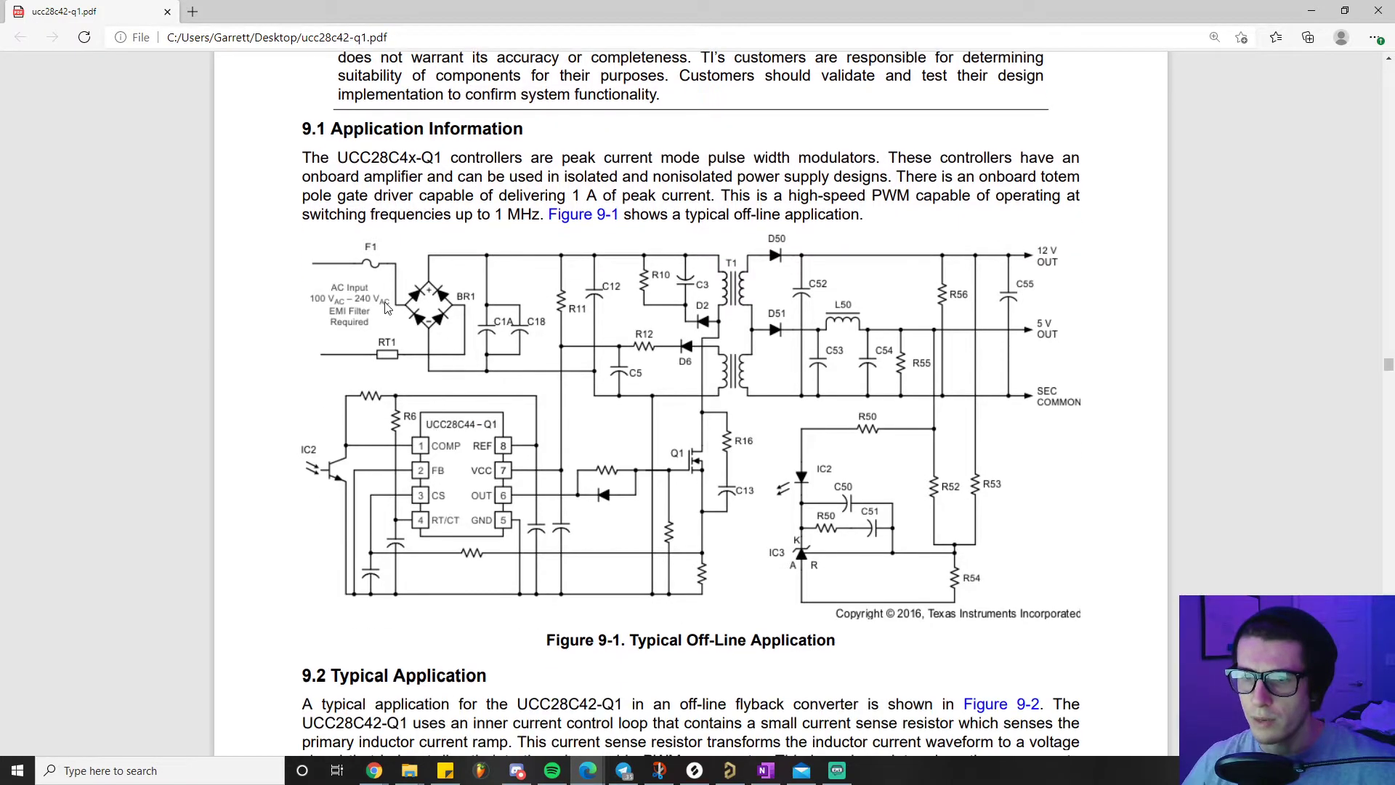
mouse_move(910, 441)
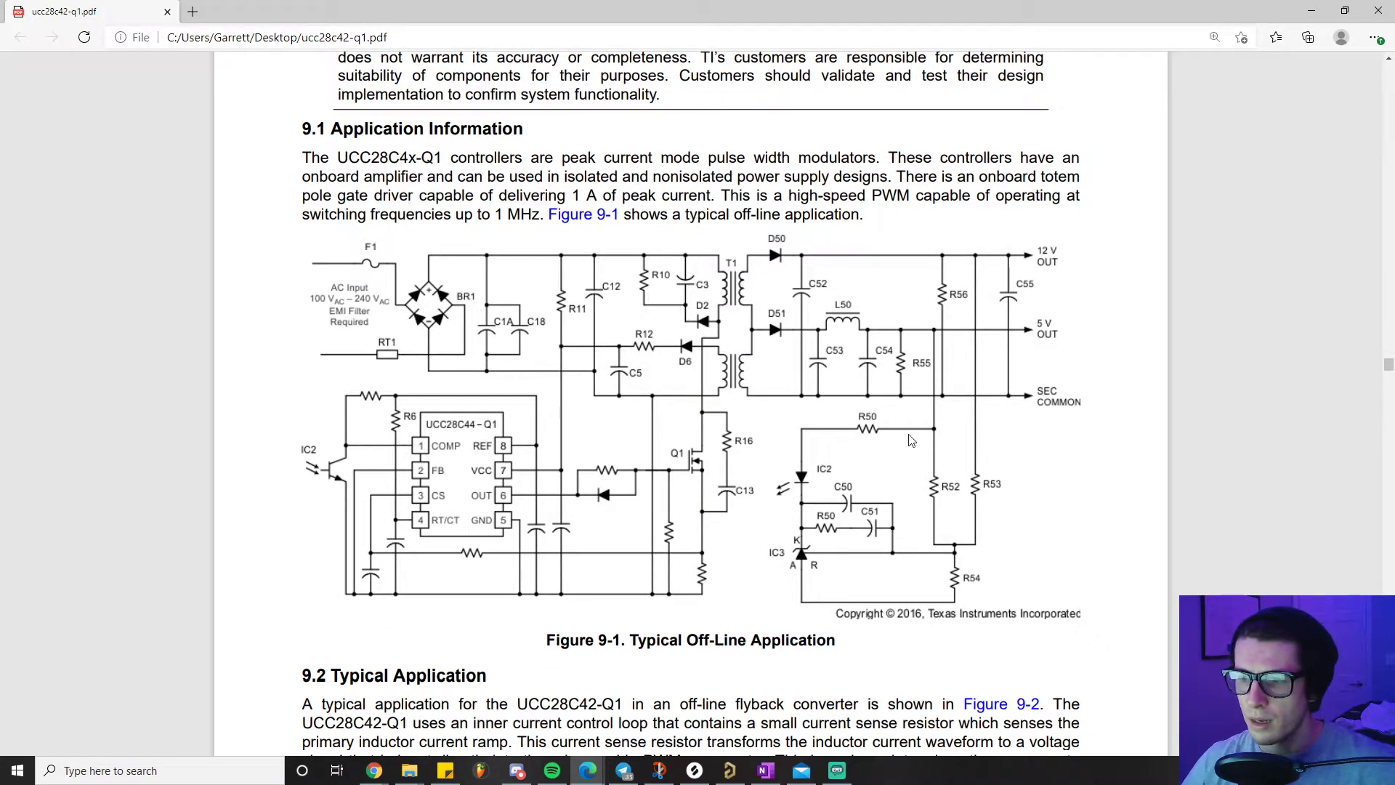
mouse_move(700, 364)
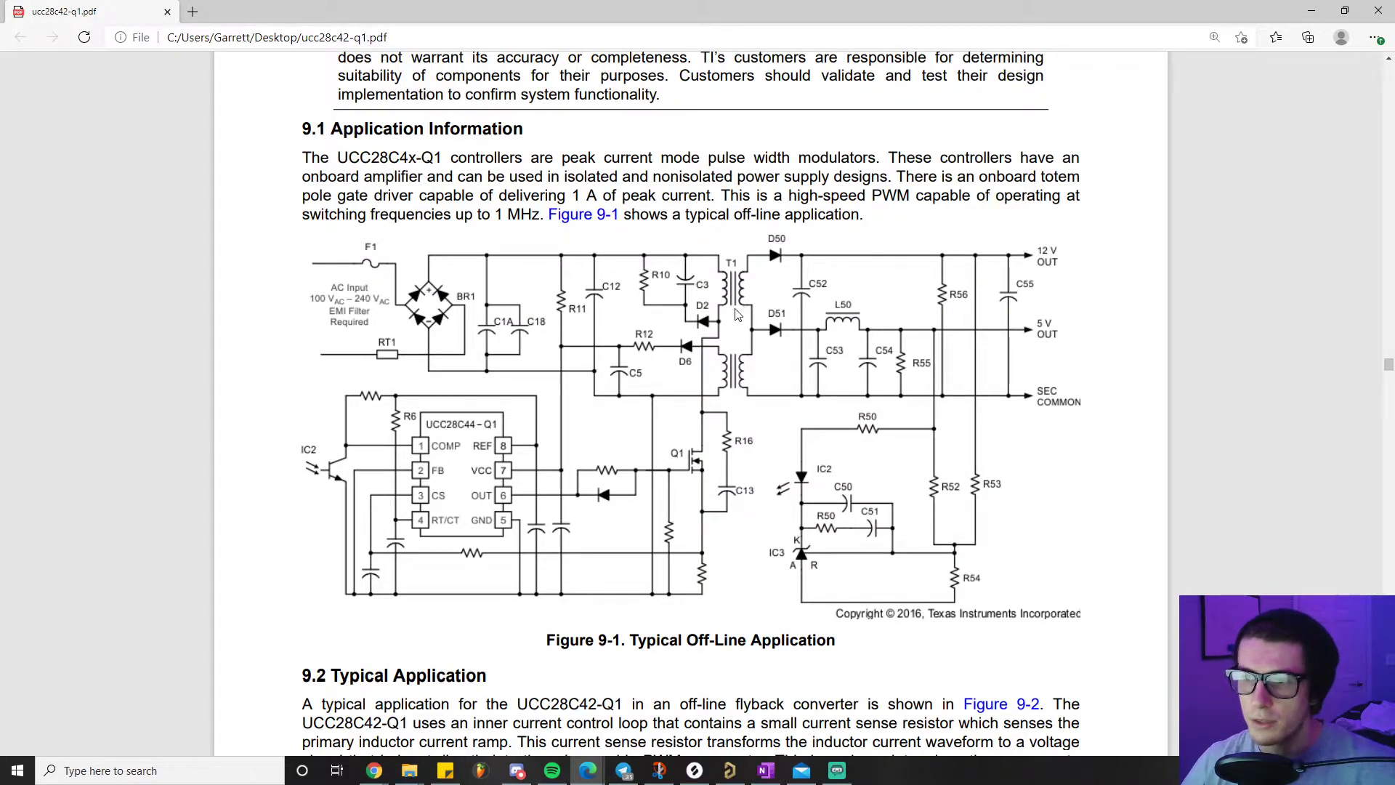
mouse_move(791, 299)
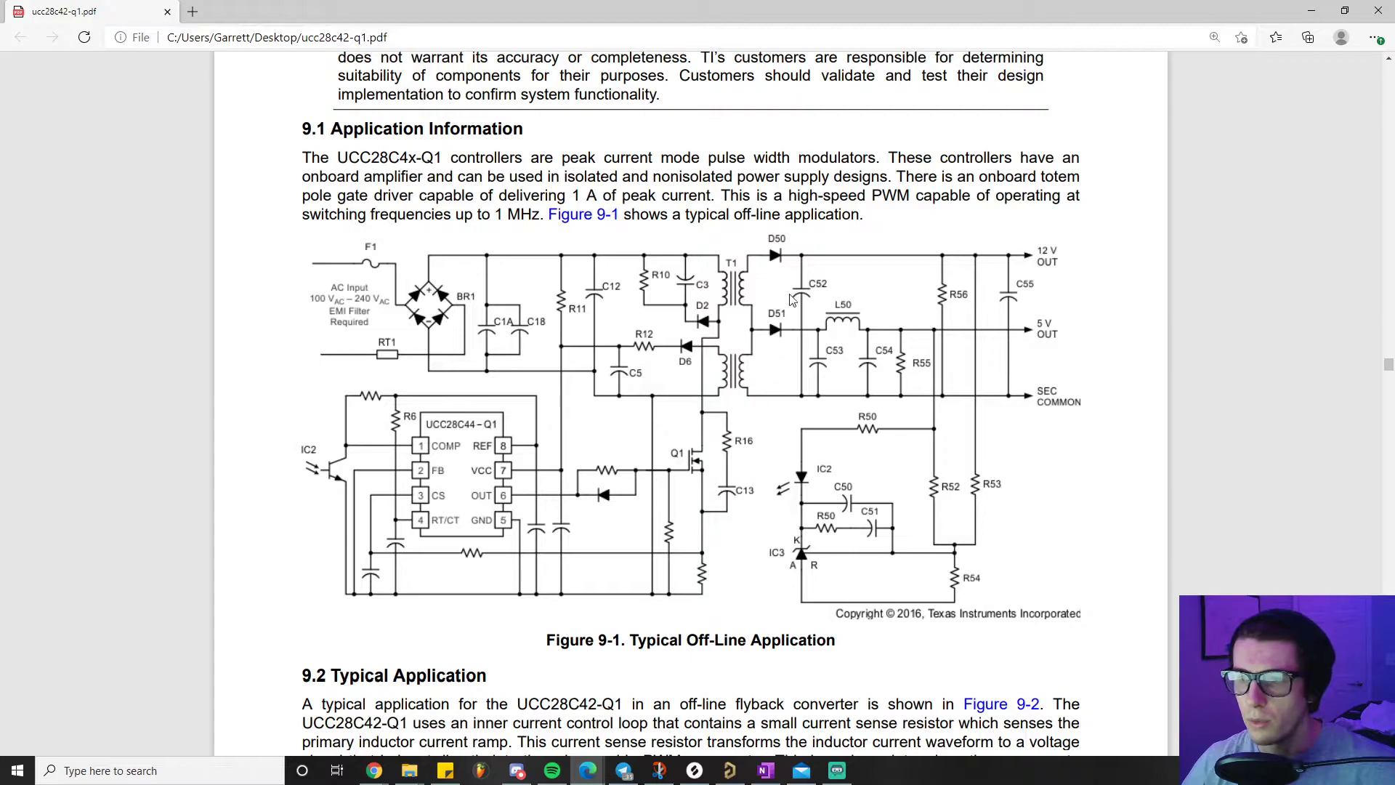
mouse_move(779, 378)
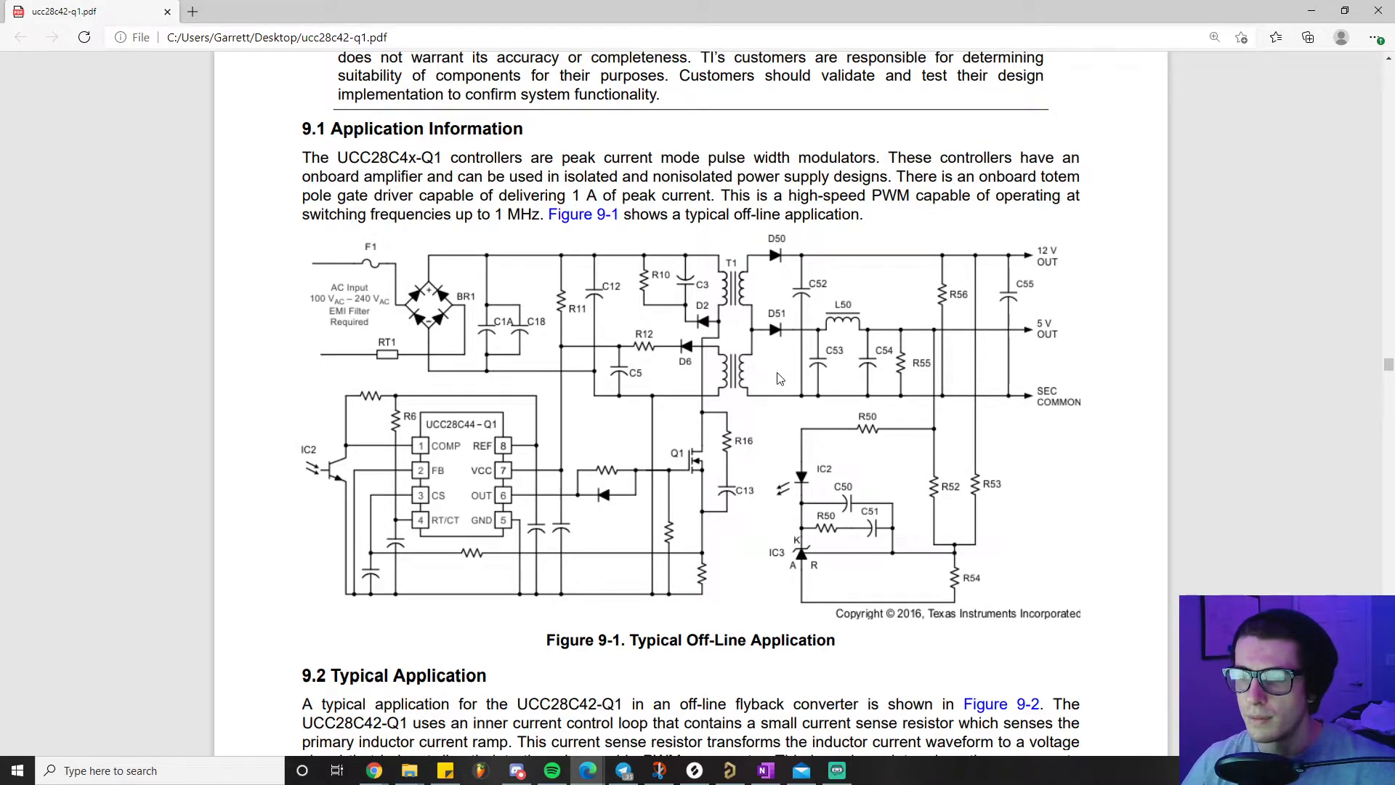
mouse_move(754, 391)
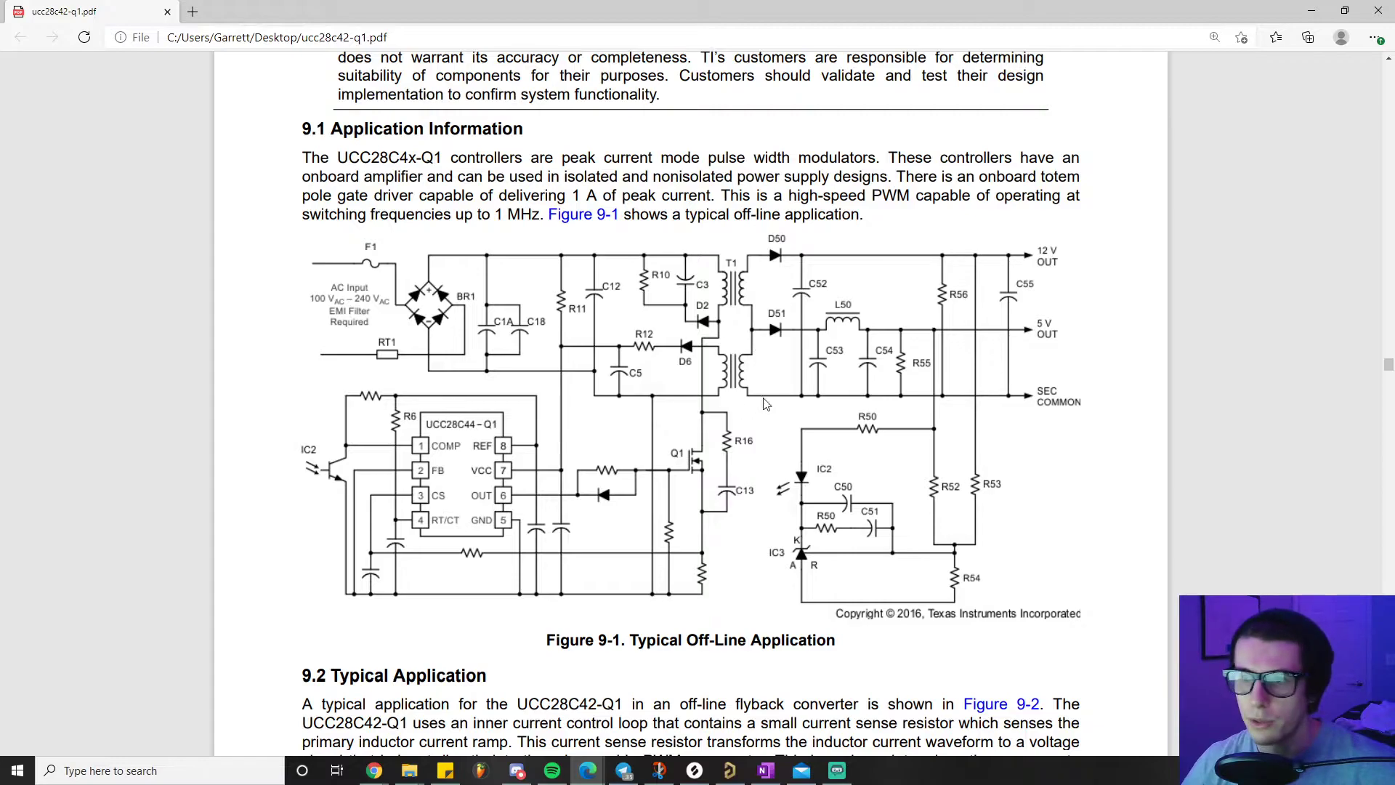
mouse_move(716, 365)
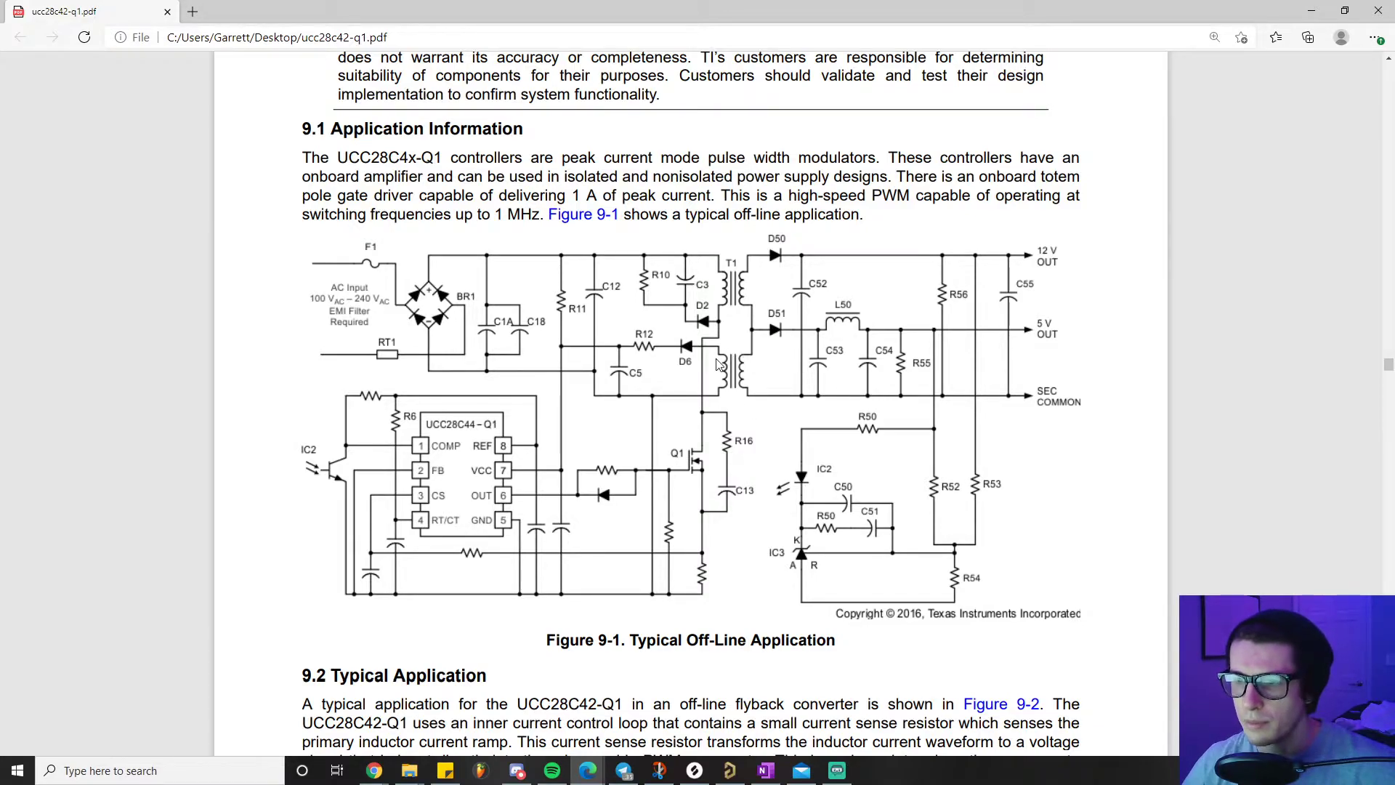
mouse_move(767, 295)
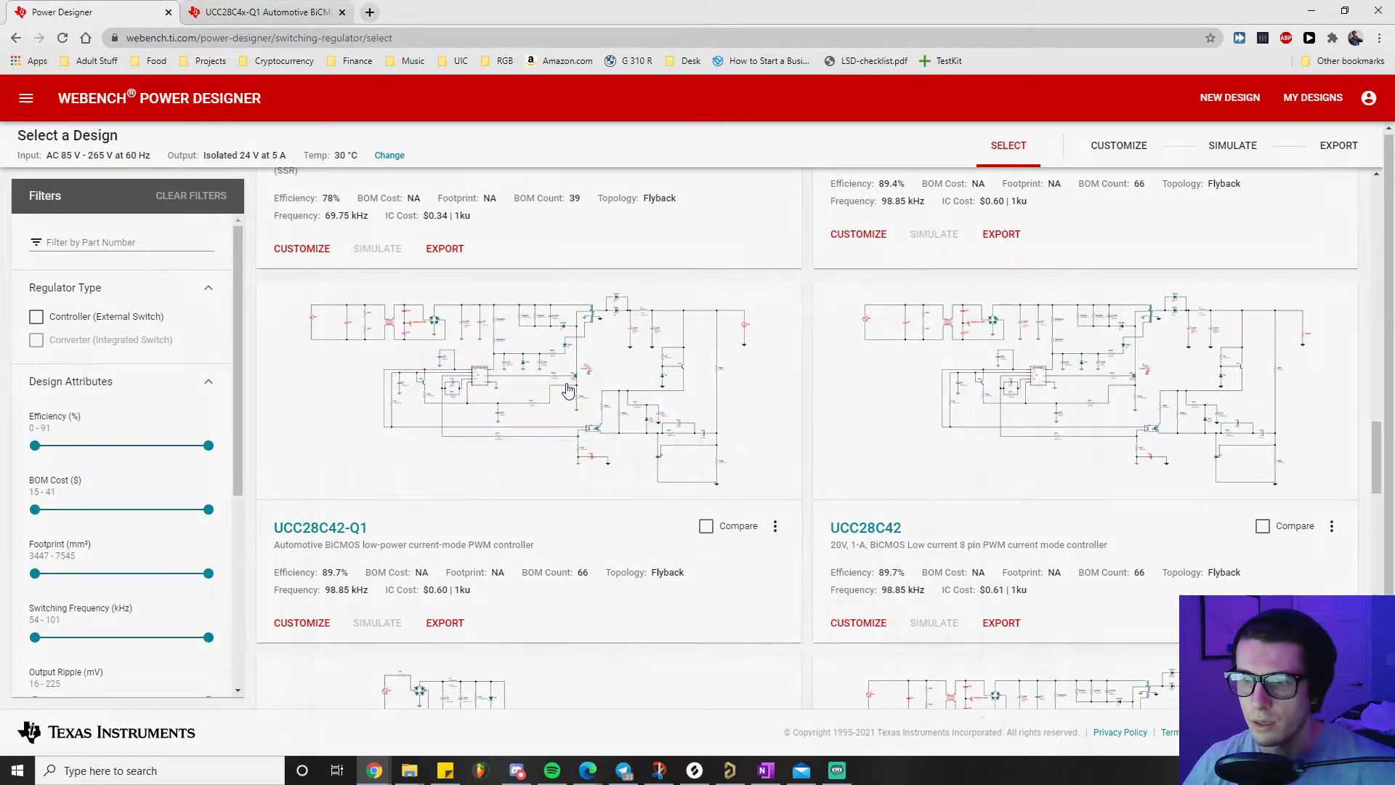
Switch to the Power Designer tab showing the UCC28C42-Q1 flyback design results.
click(529, 389)
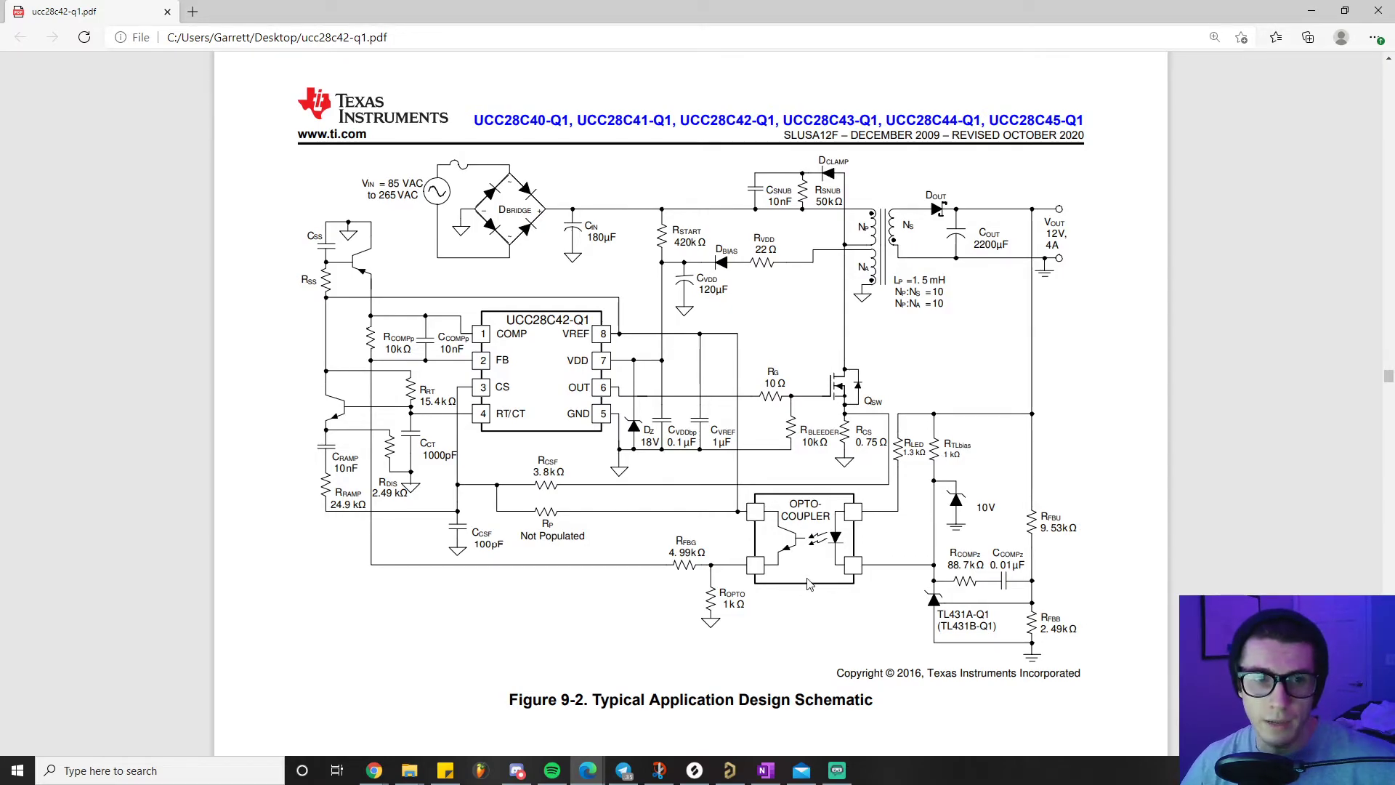
mouse_move(786, 665)
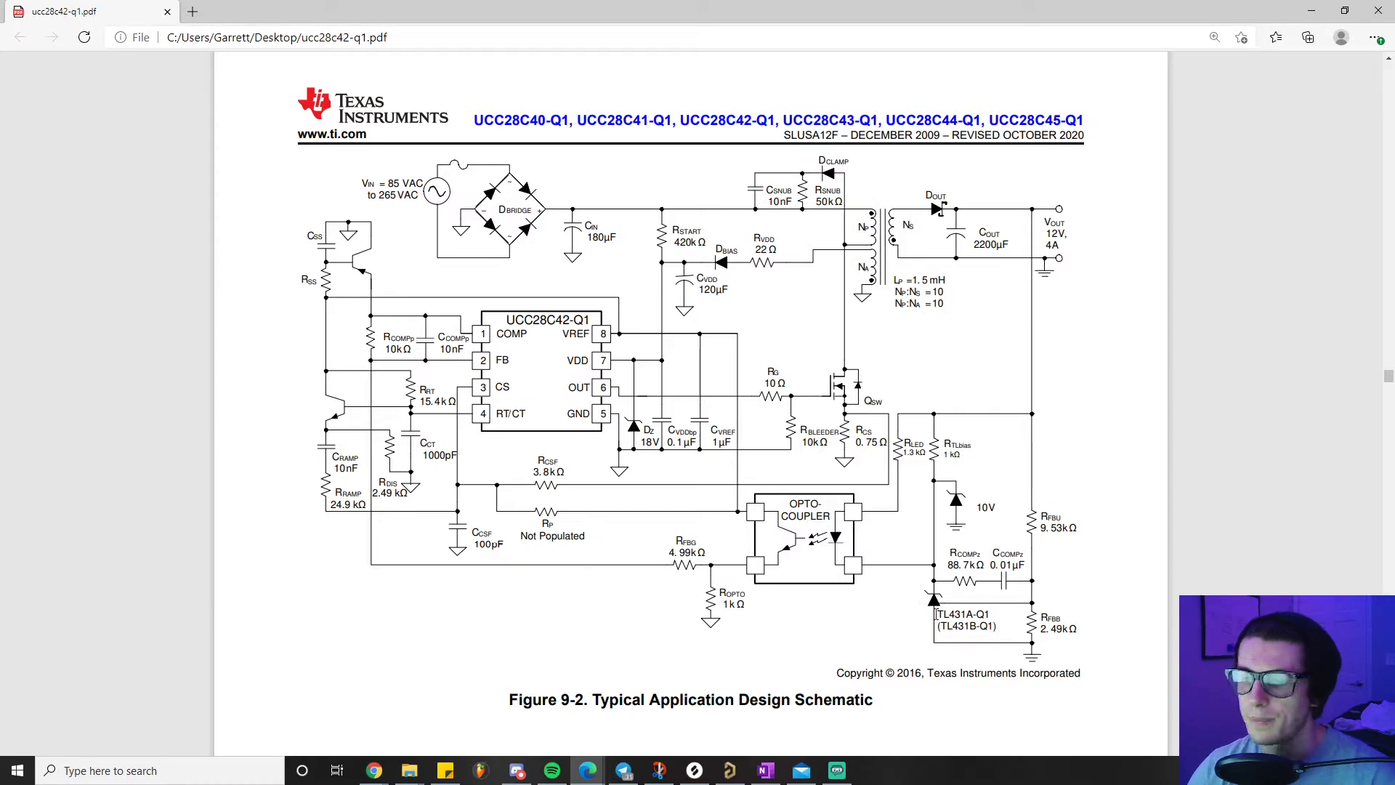
Scroll the datasheet to Figure 9-2, the 12 V 4 A typical application design schematic.
scroll(down, 3)
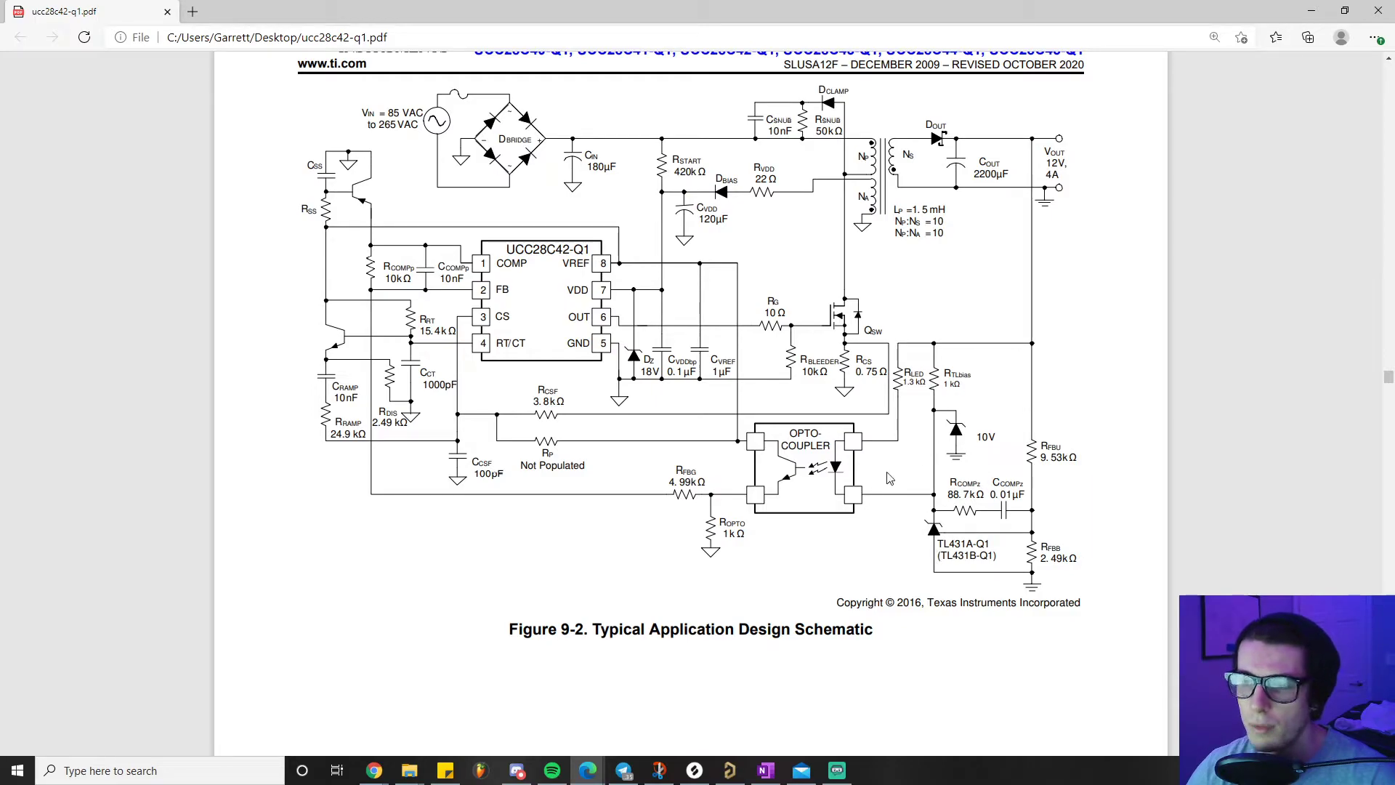
mouse_move(339, 475)
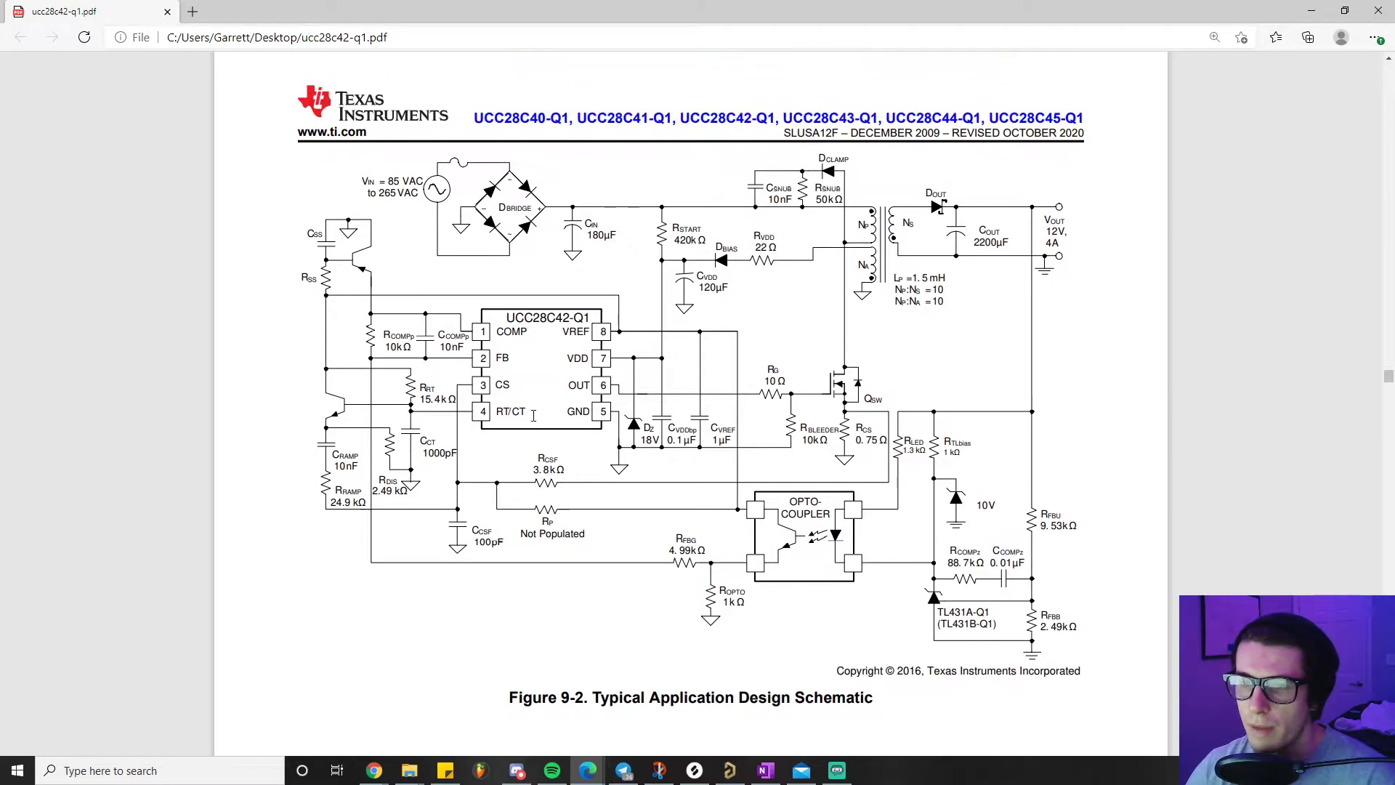
scroll(down, 3)
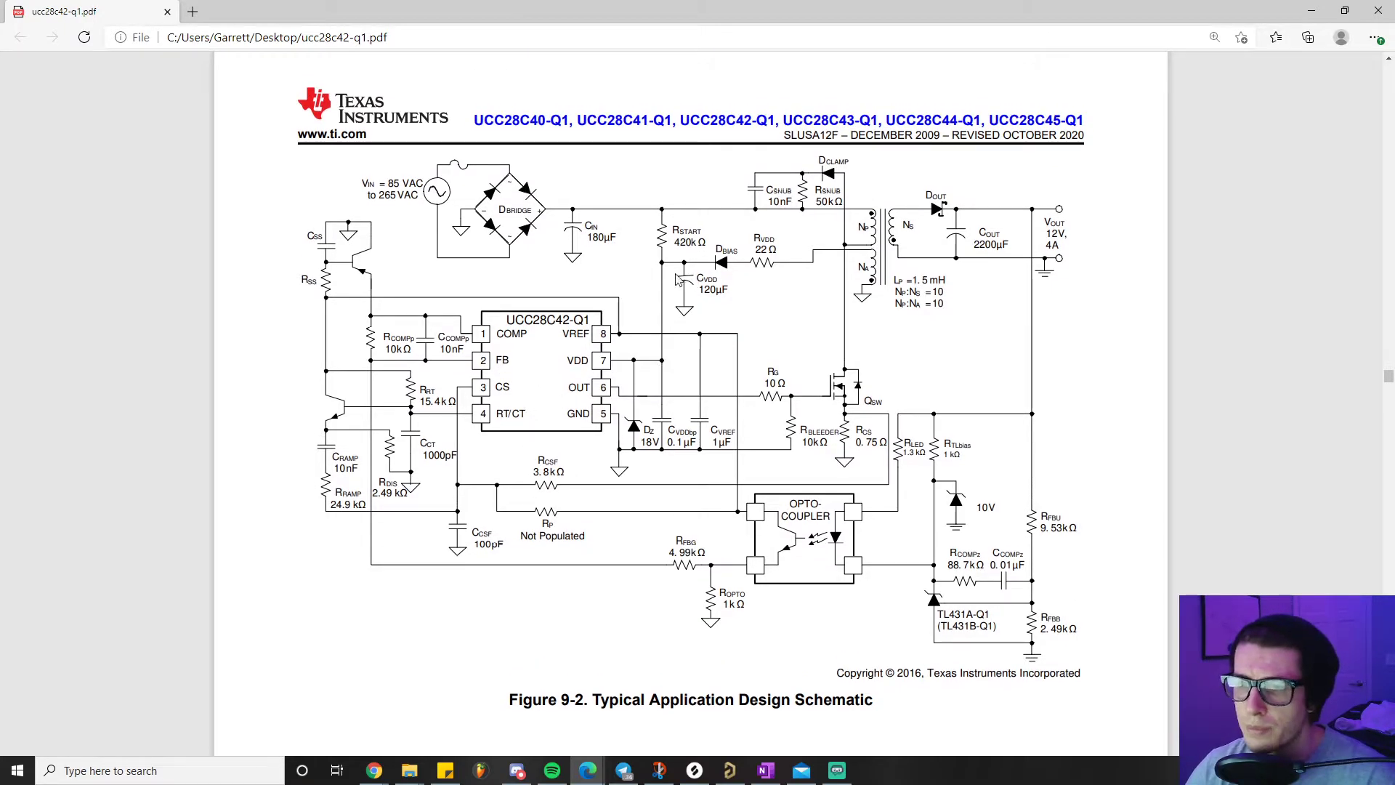
mouse_move(628, 373)
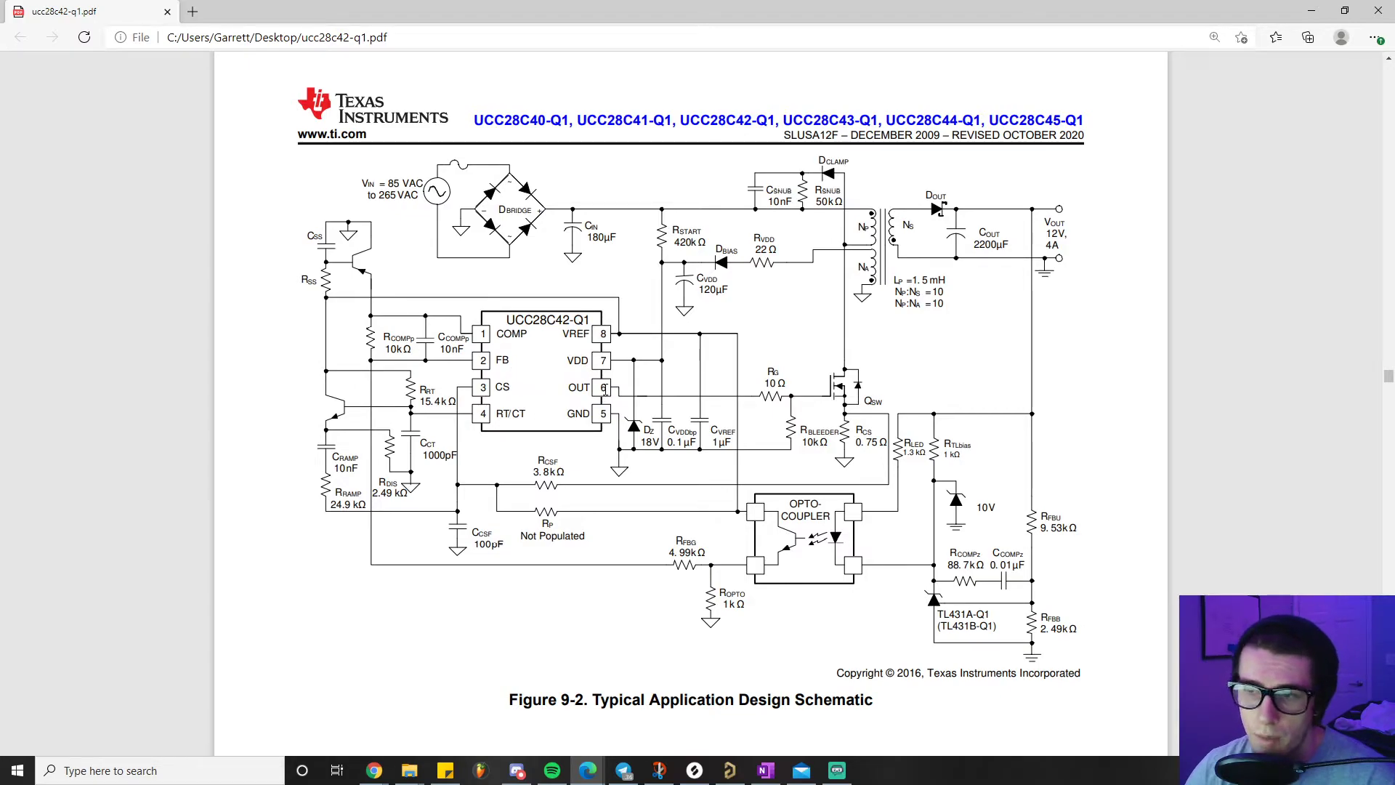
mouse_move(837, 389)
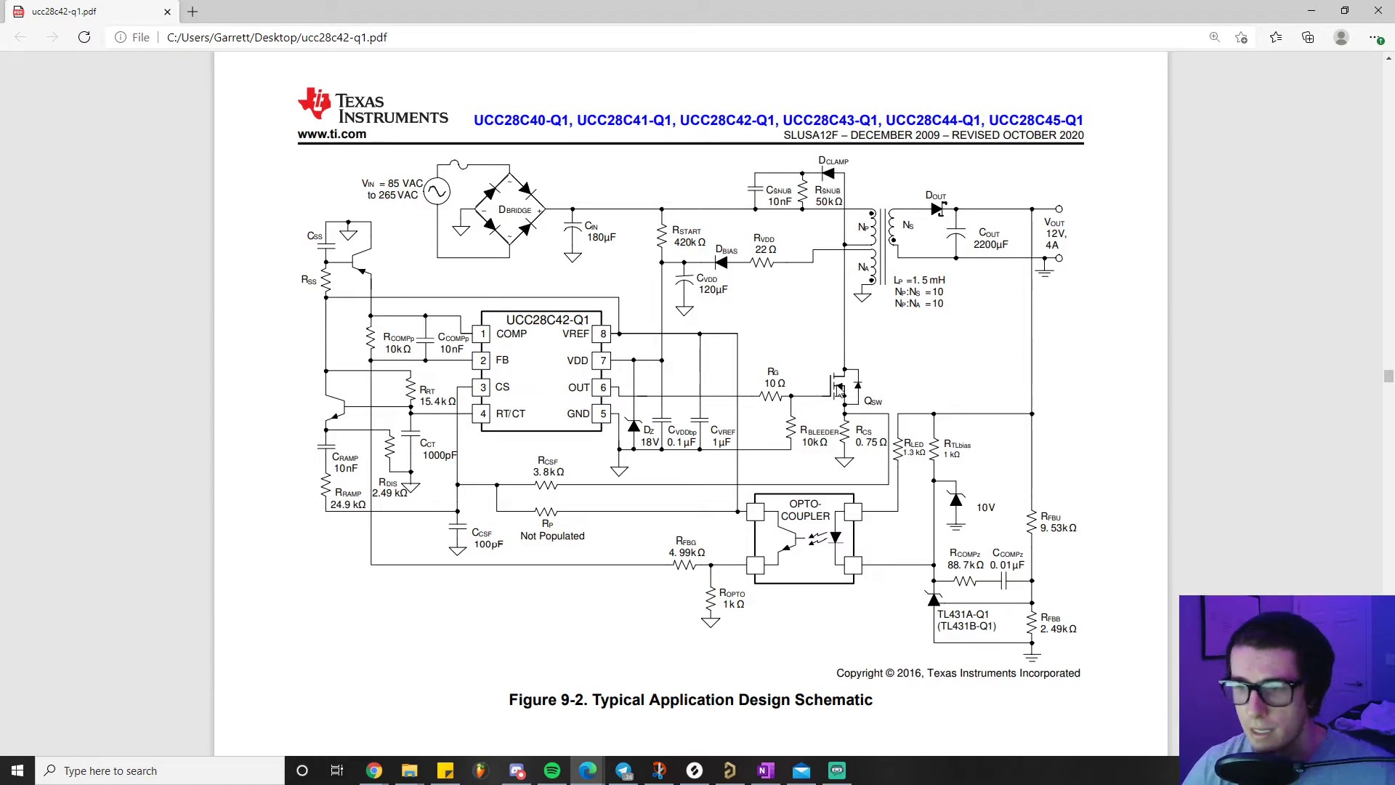
mouse_move(835, 391)
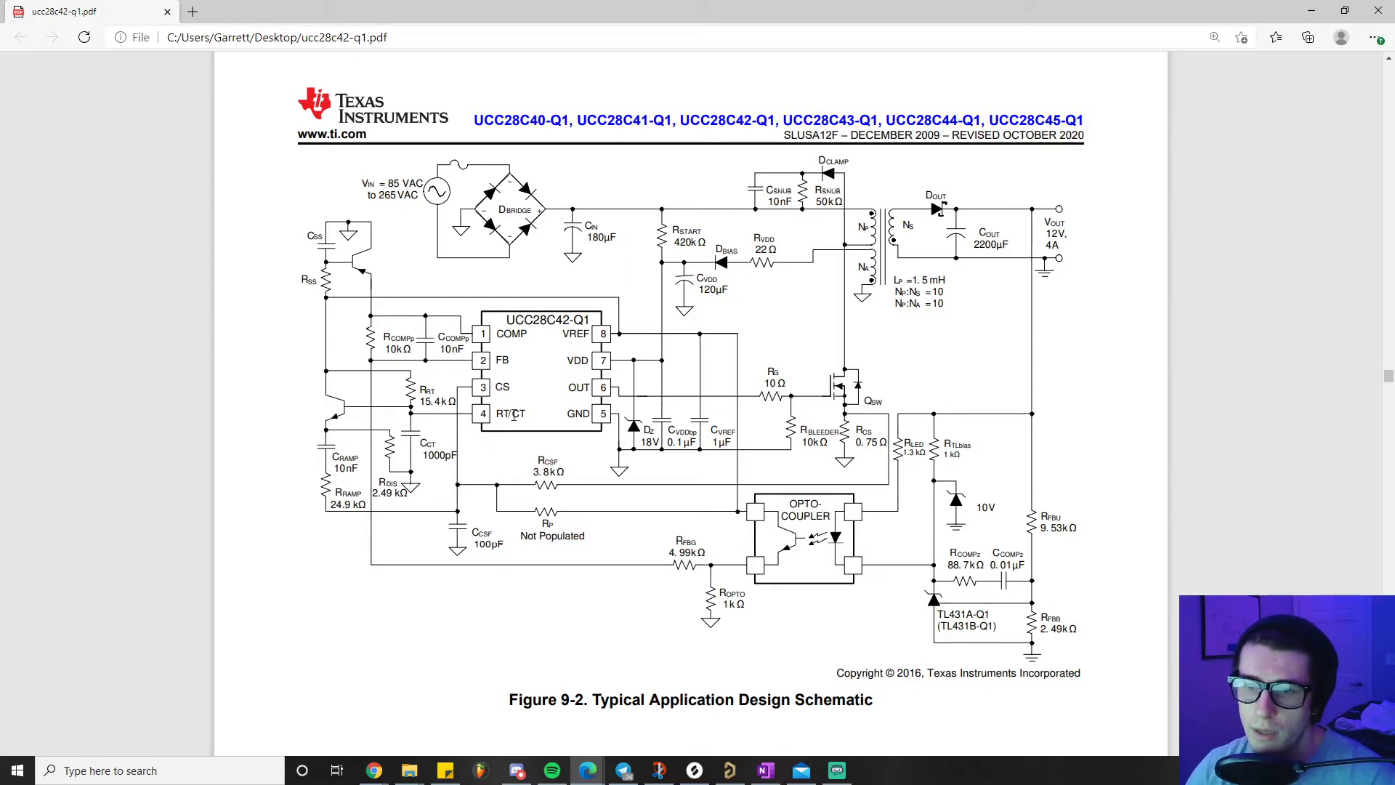
mouse_move(291, 474)
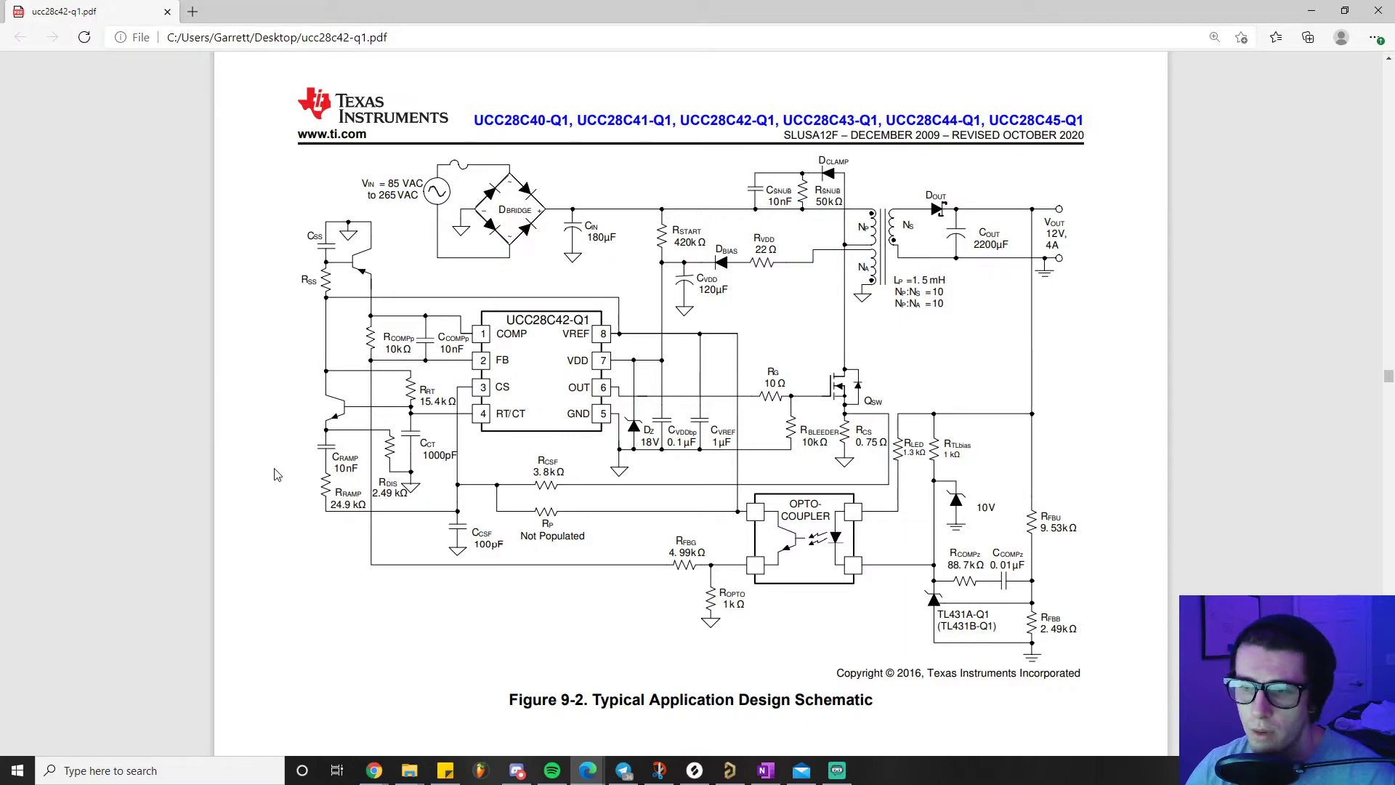
mouse_move(586, 592)
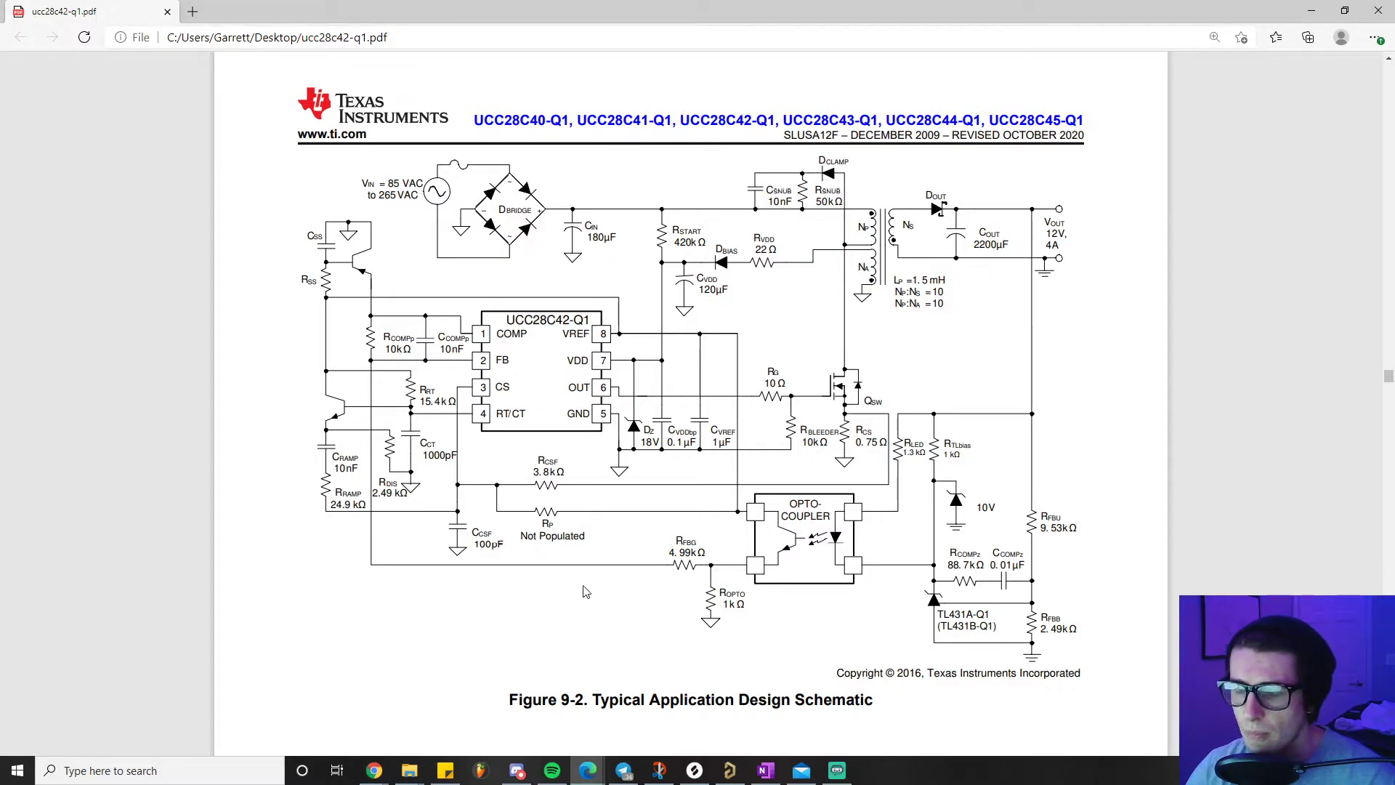
mouse_move(563, 449)
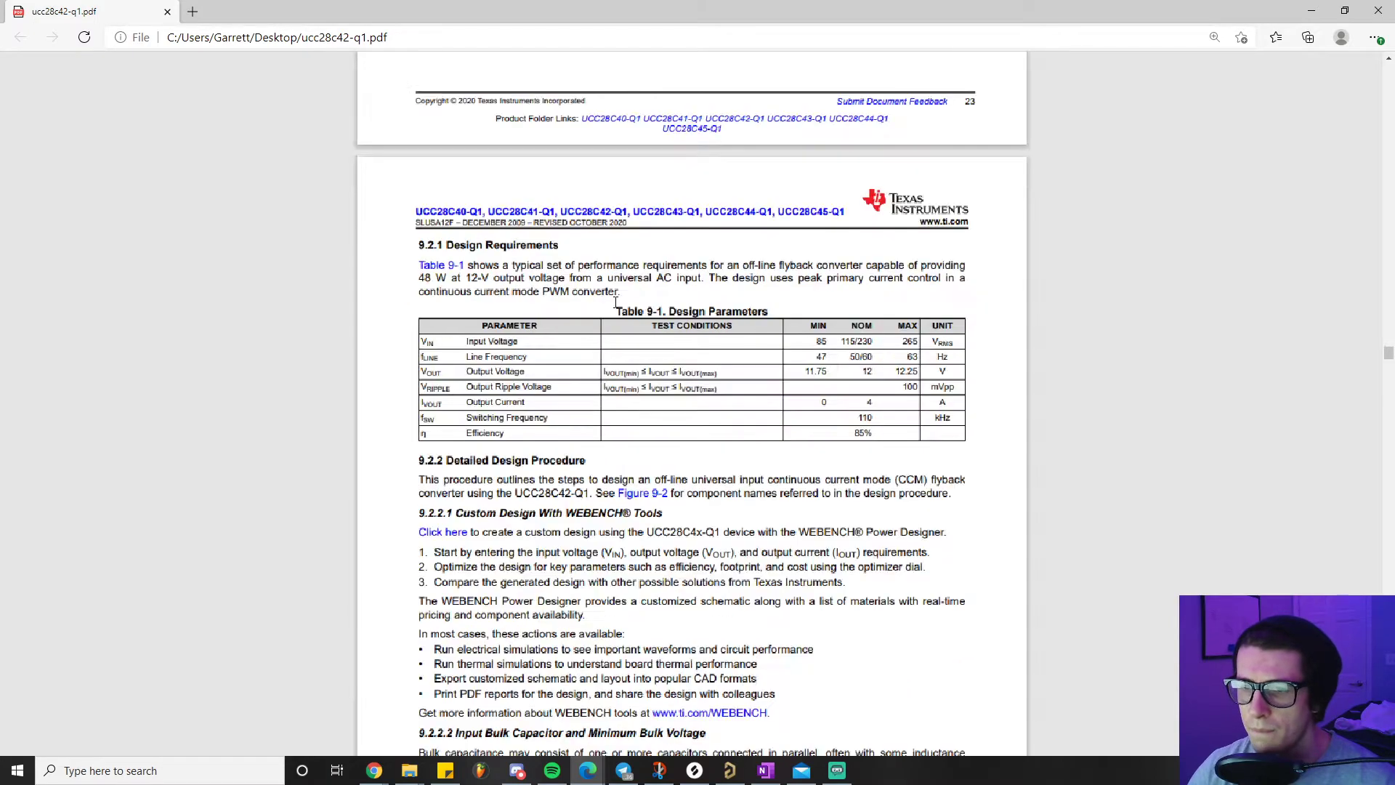
Scroll to section 9.2.2.2 Input Bulk Capacitor and Minimum Bulk Voltage with Equation 3.
scroll(down, 3)
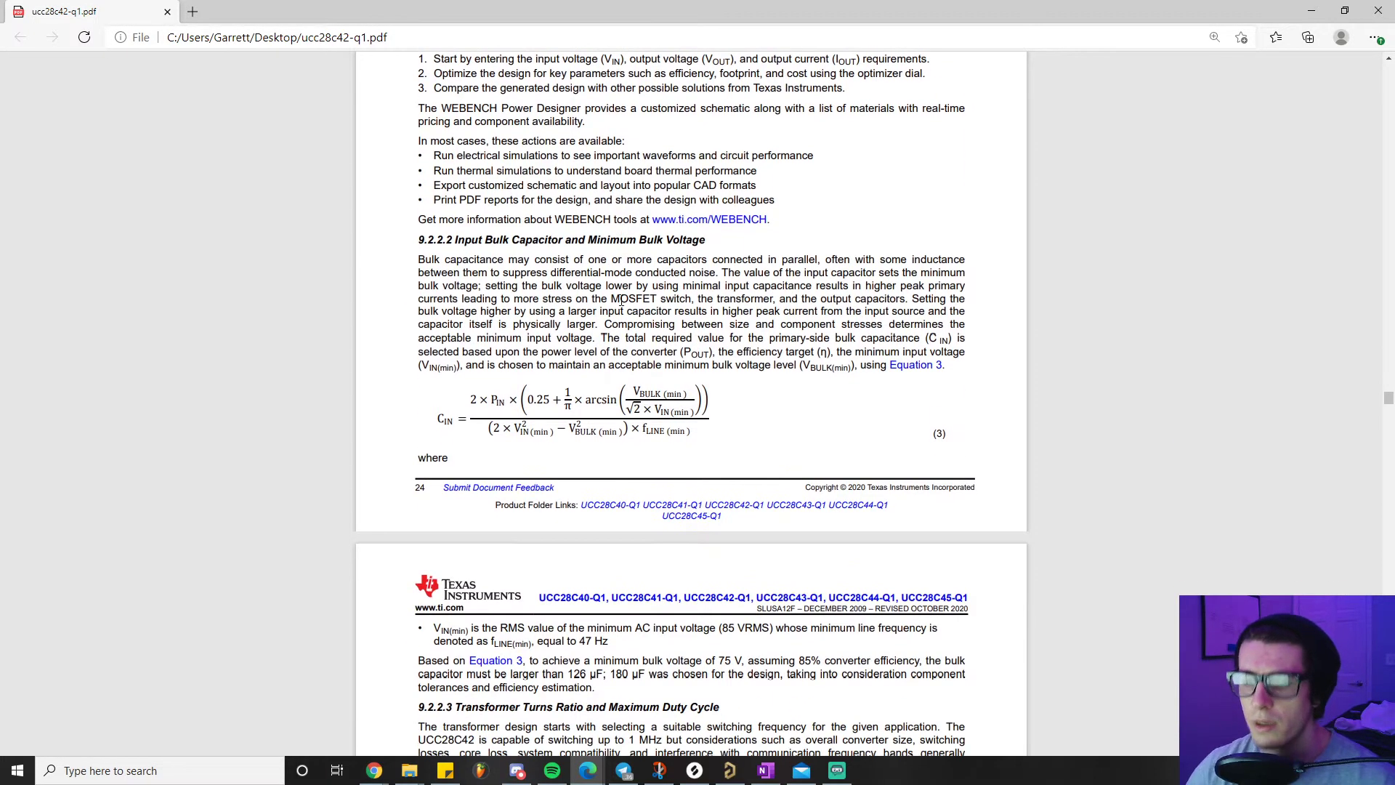
Scroll through the flyback design equations starting at section 9.2.2.3.
scroll(down, 3)
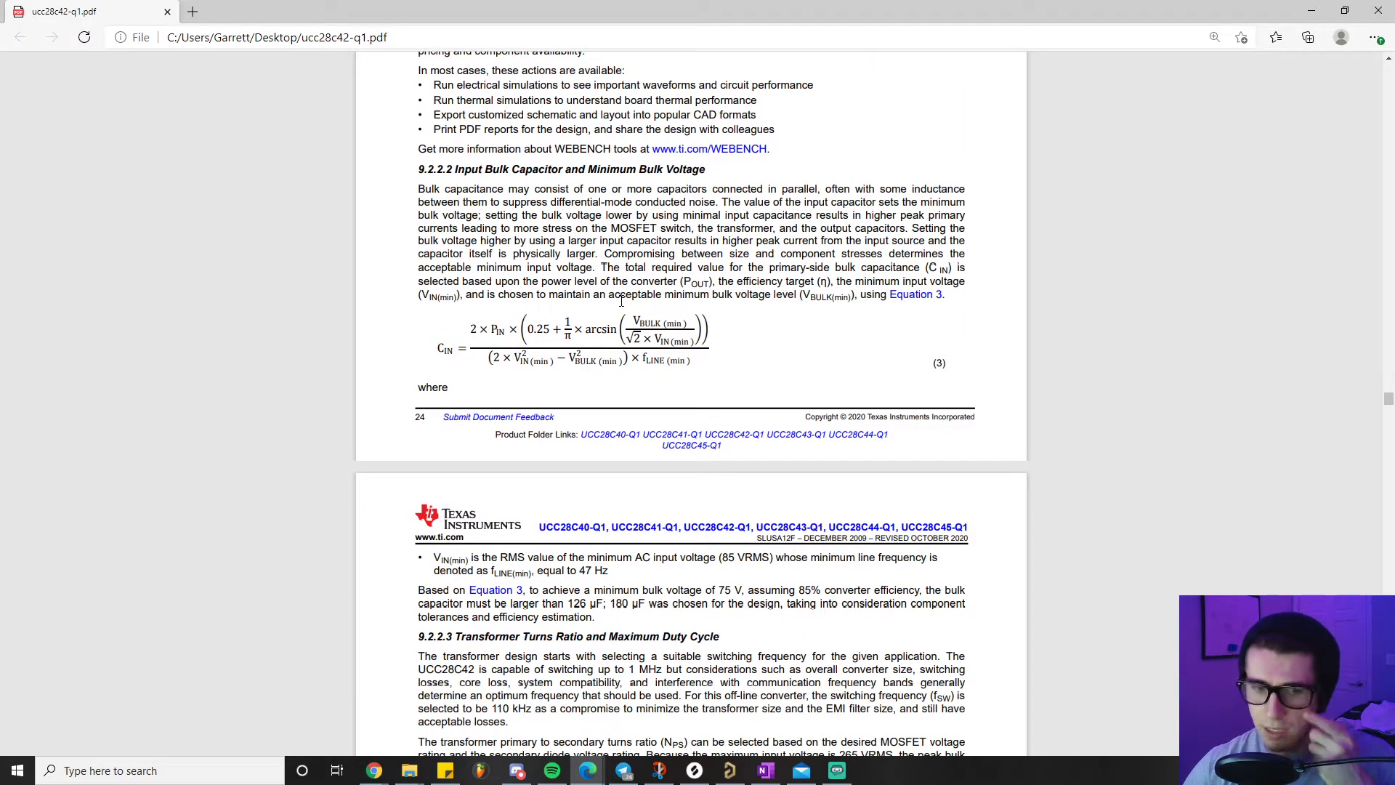
scroll(down, 3)
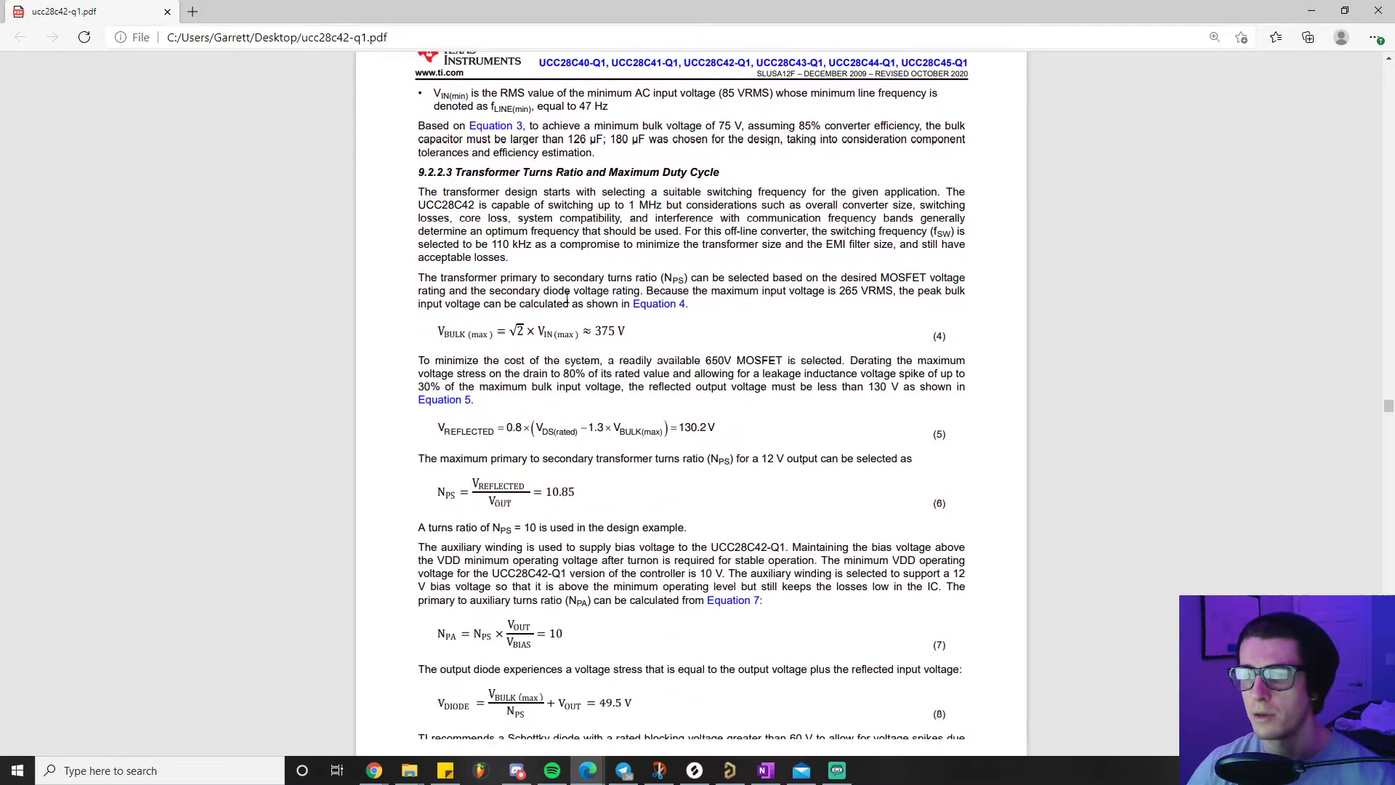
scroll(down, 3)
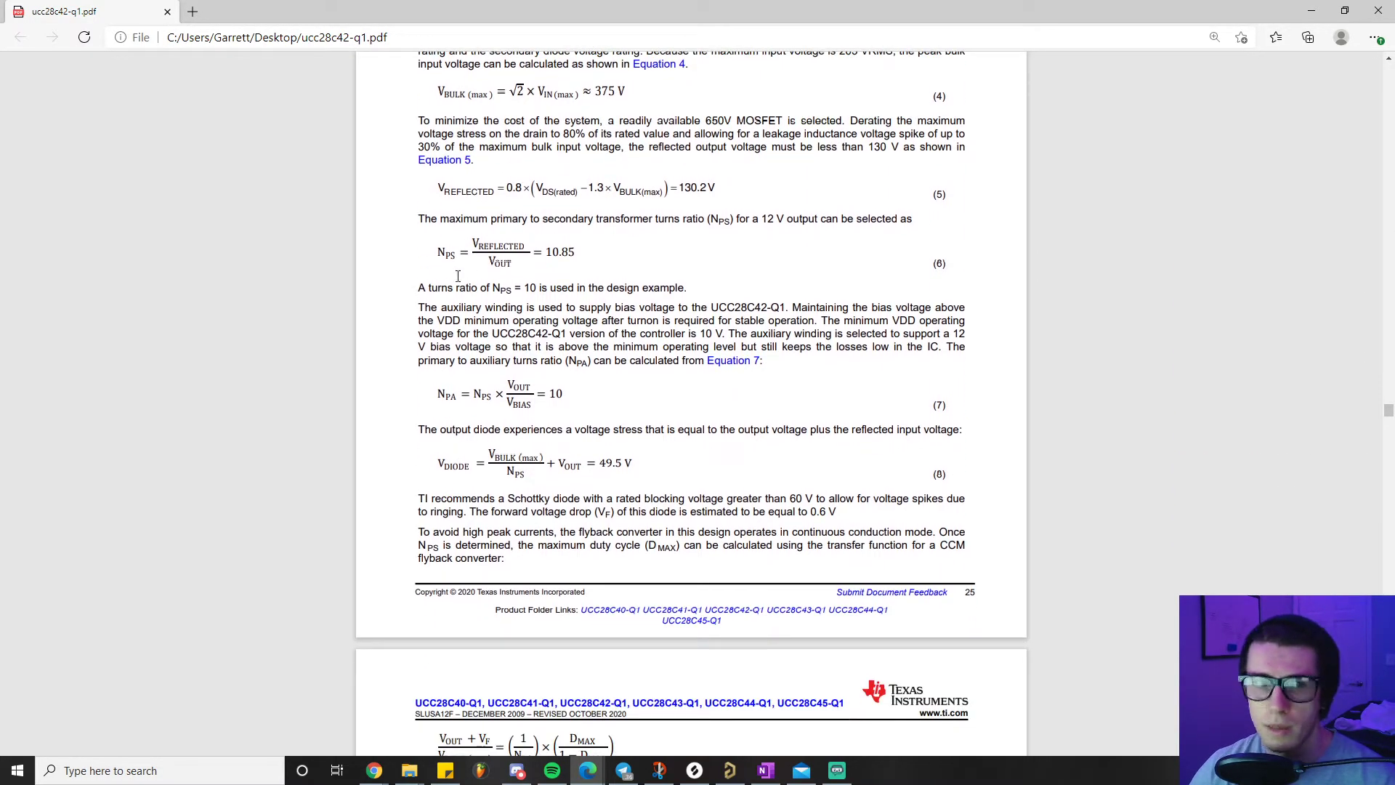
scroll(down, 3)
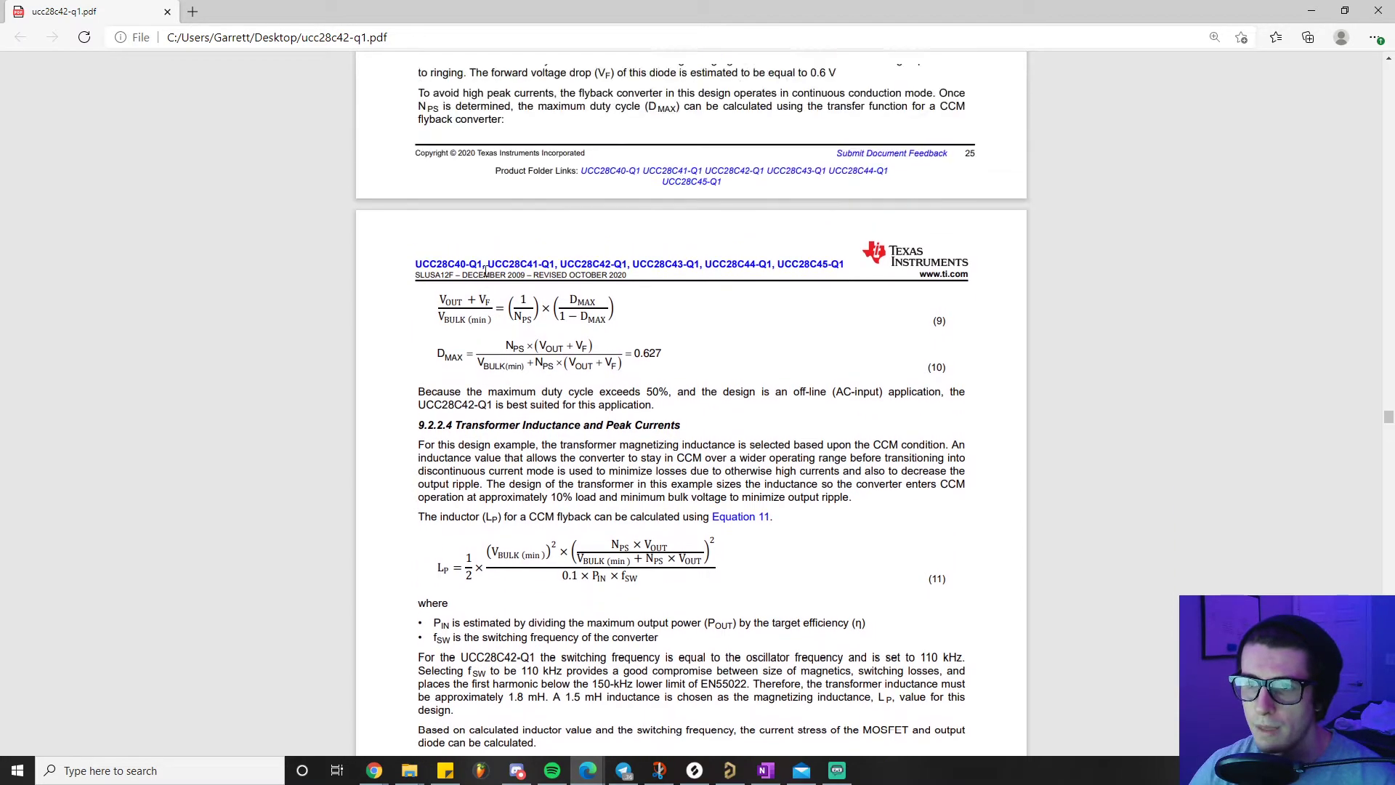
scroll(down, 3)
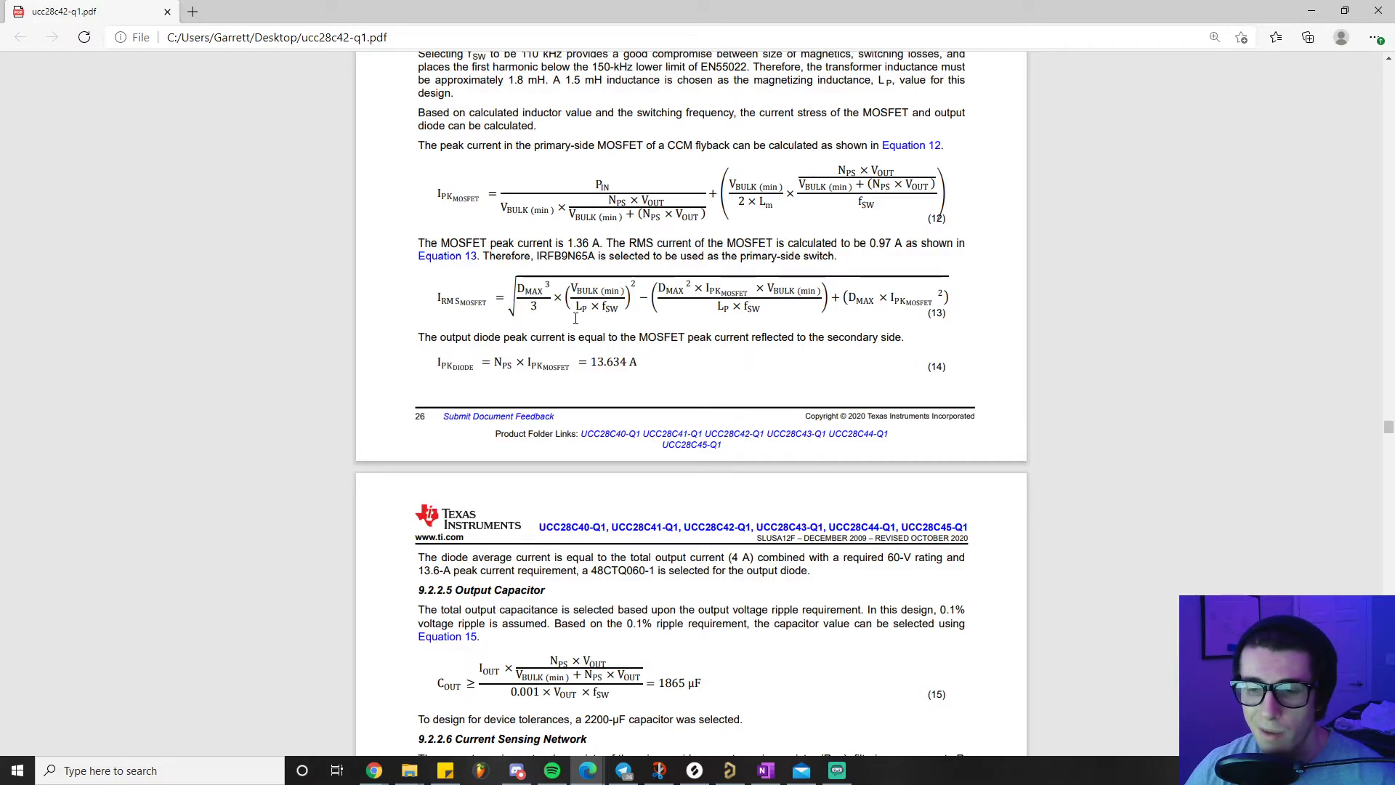
scroll(down, 3)
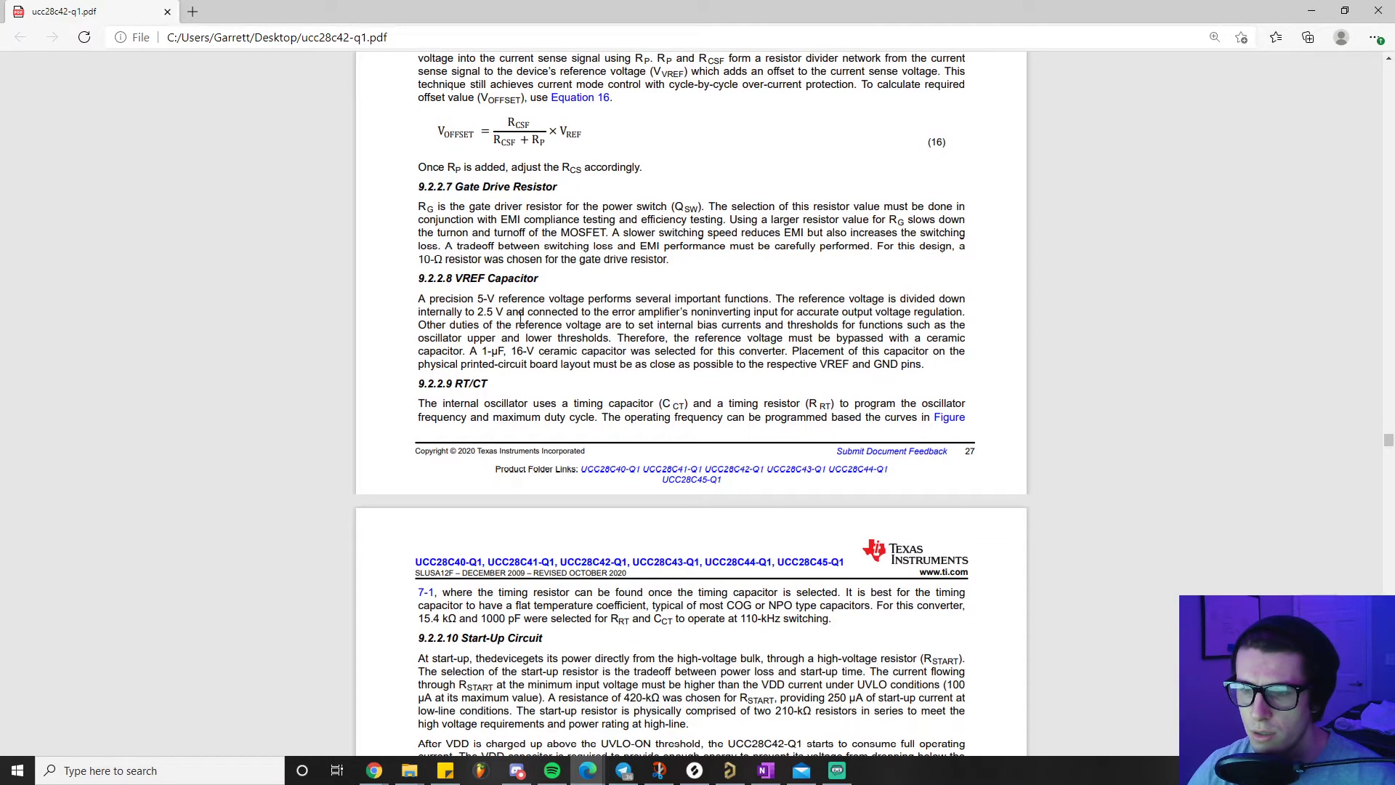
mouse_move(712, 271)
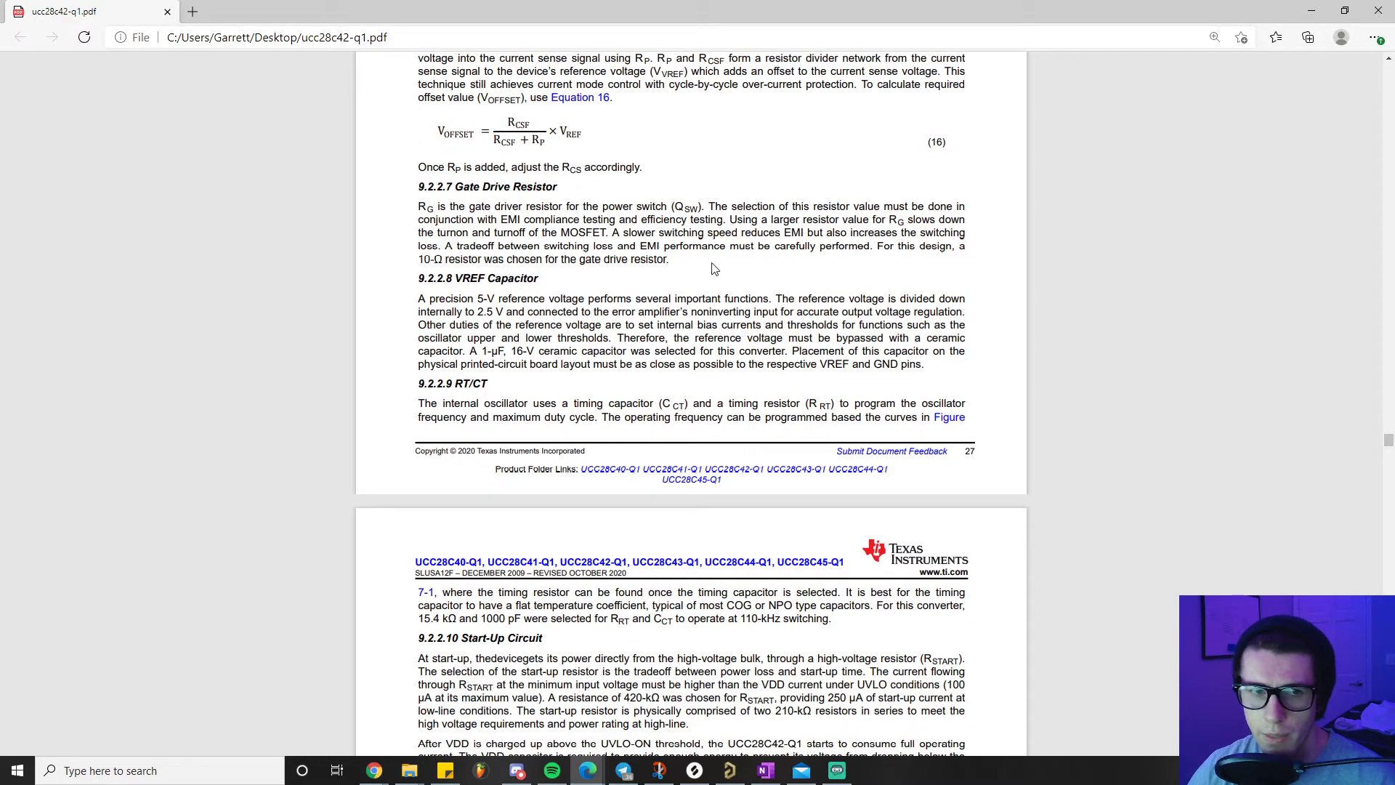
mouse_move(754, 452)
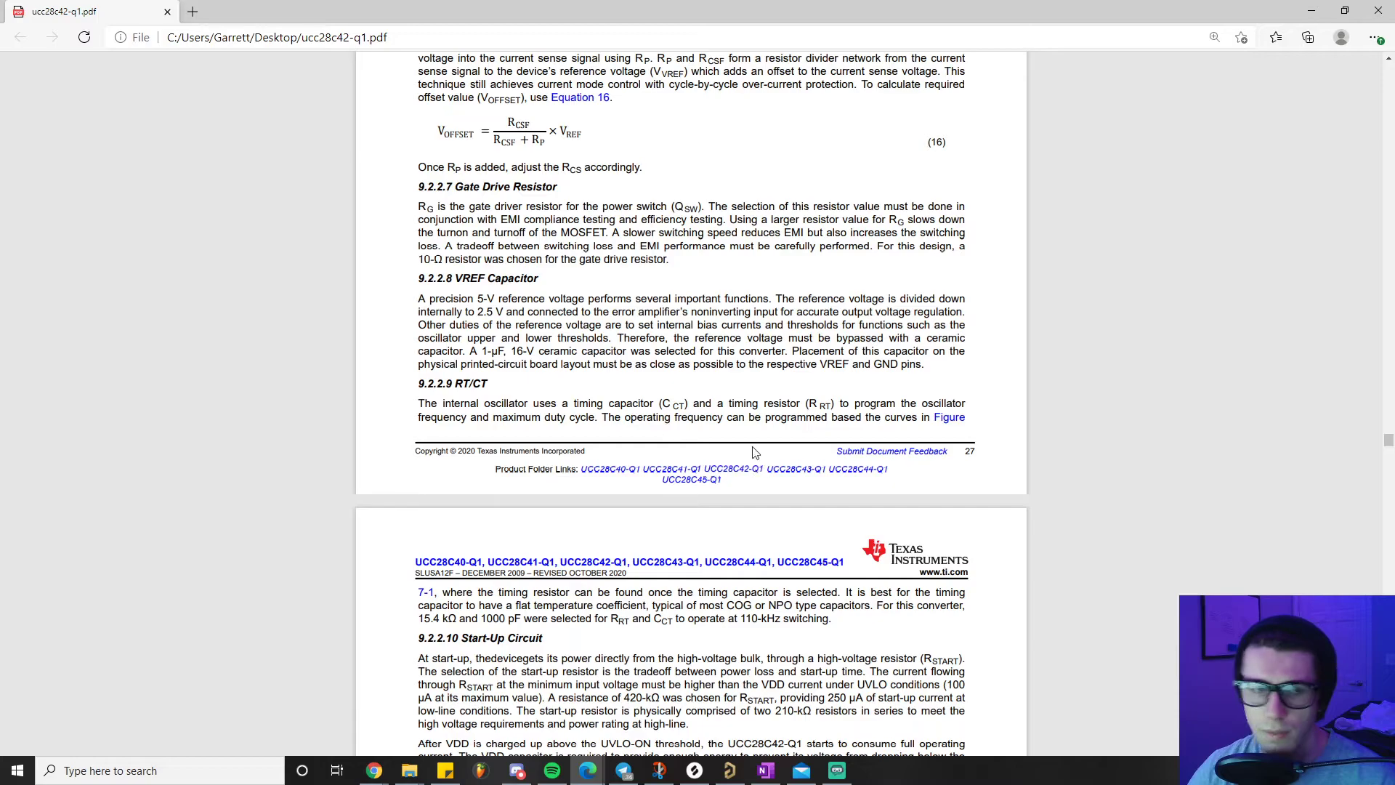
Continue down through the intermediate design sections toward 9.2.2.11.
scroll(down, 3)
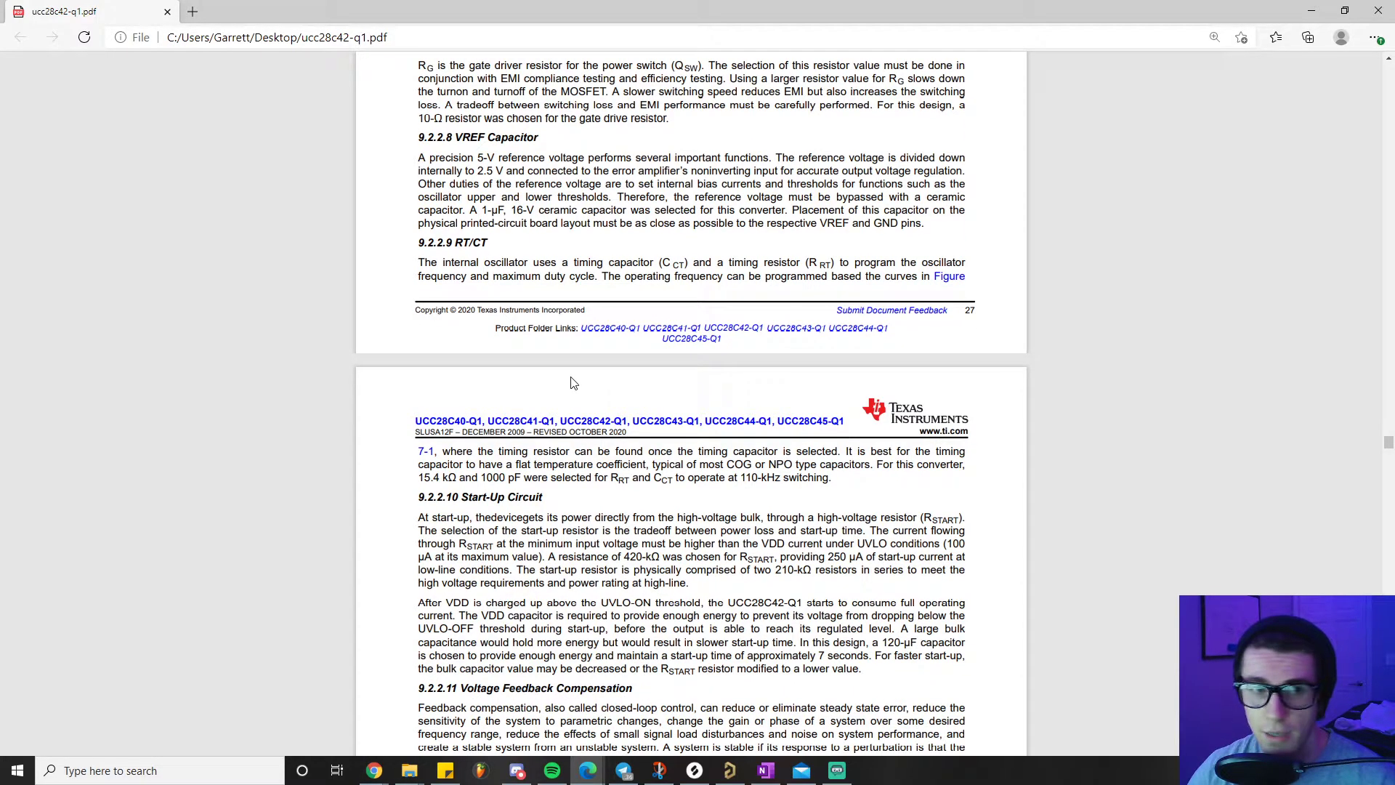
scroll(down, 3)
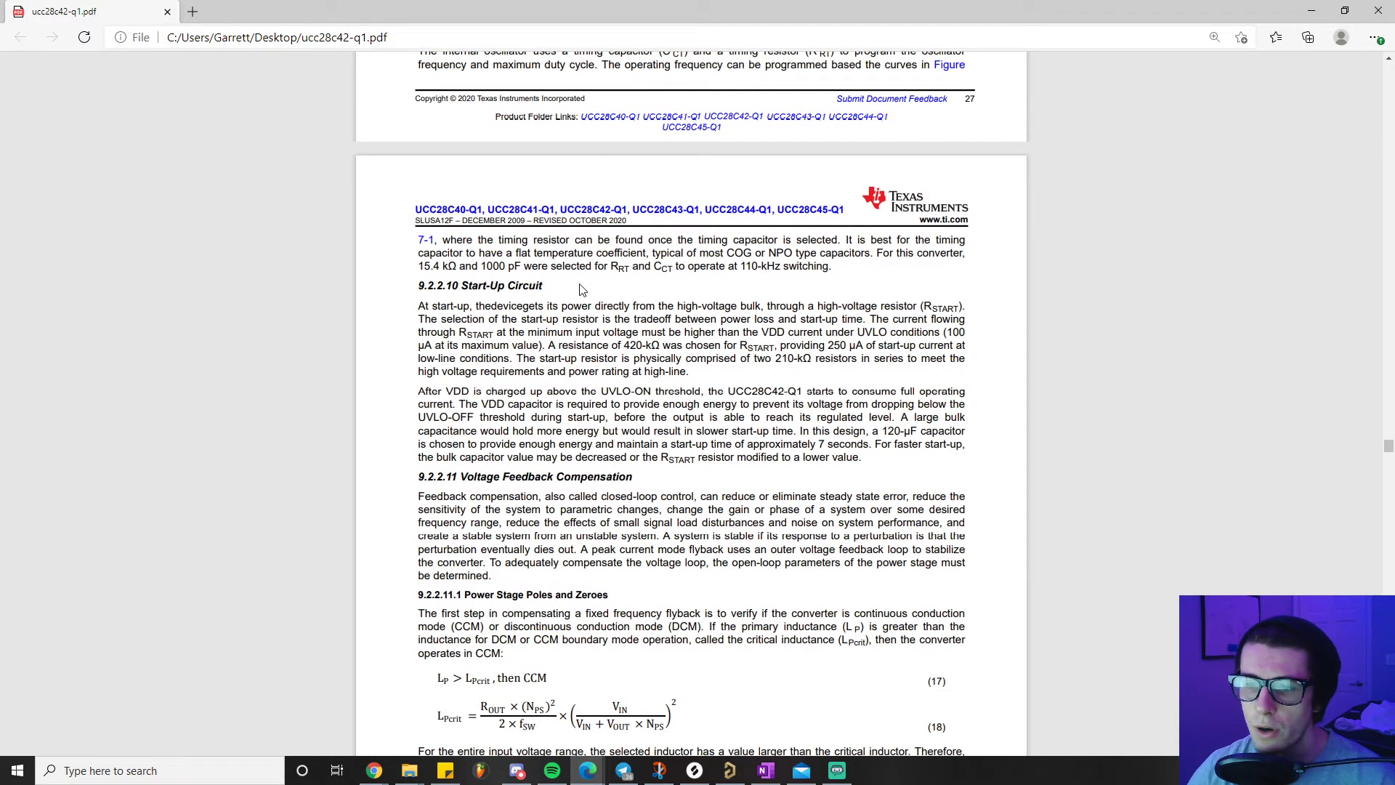
scroll(down, 3)
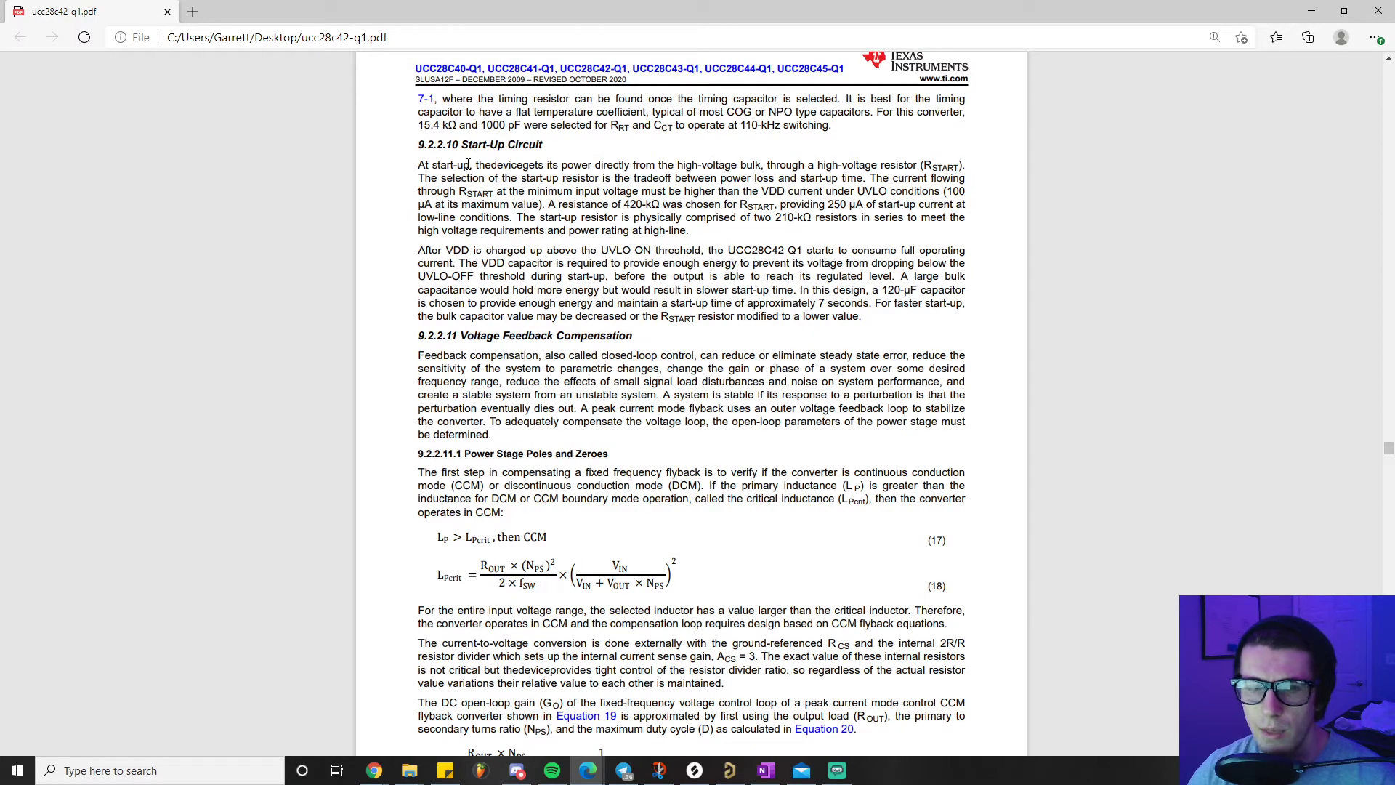
scroll(down, 3)
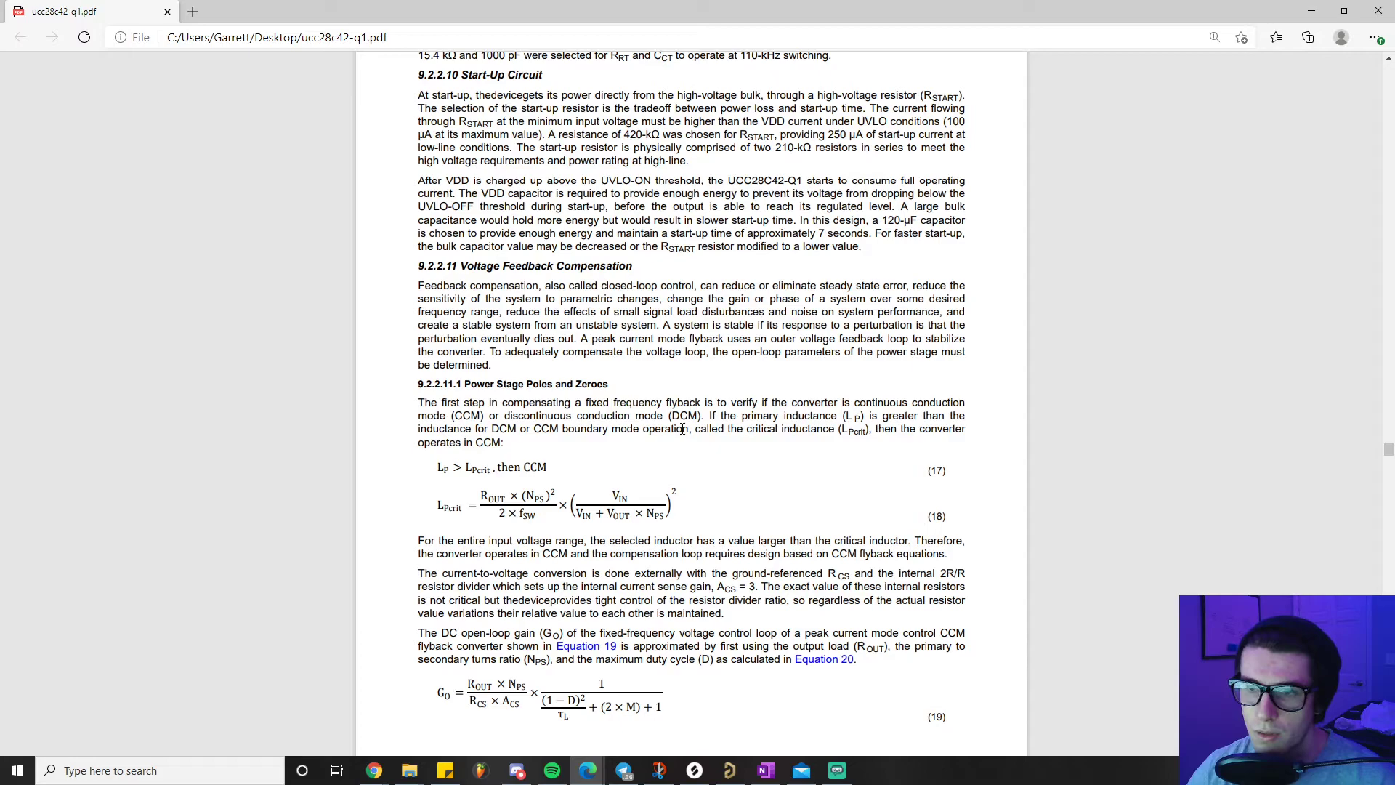
scroll(down, 3)
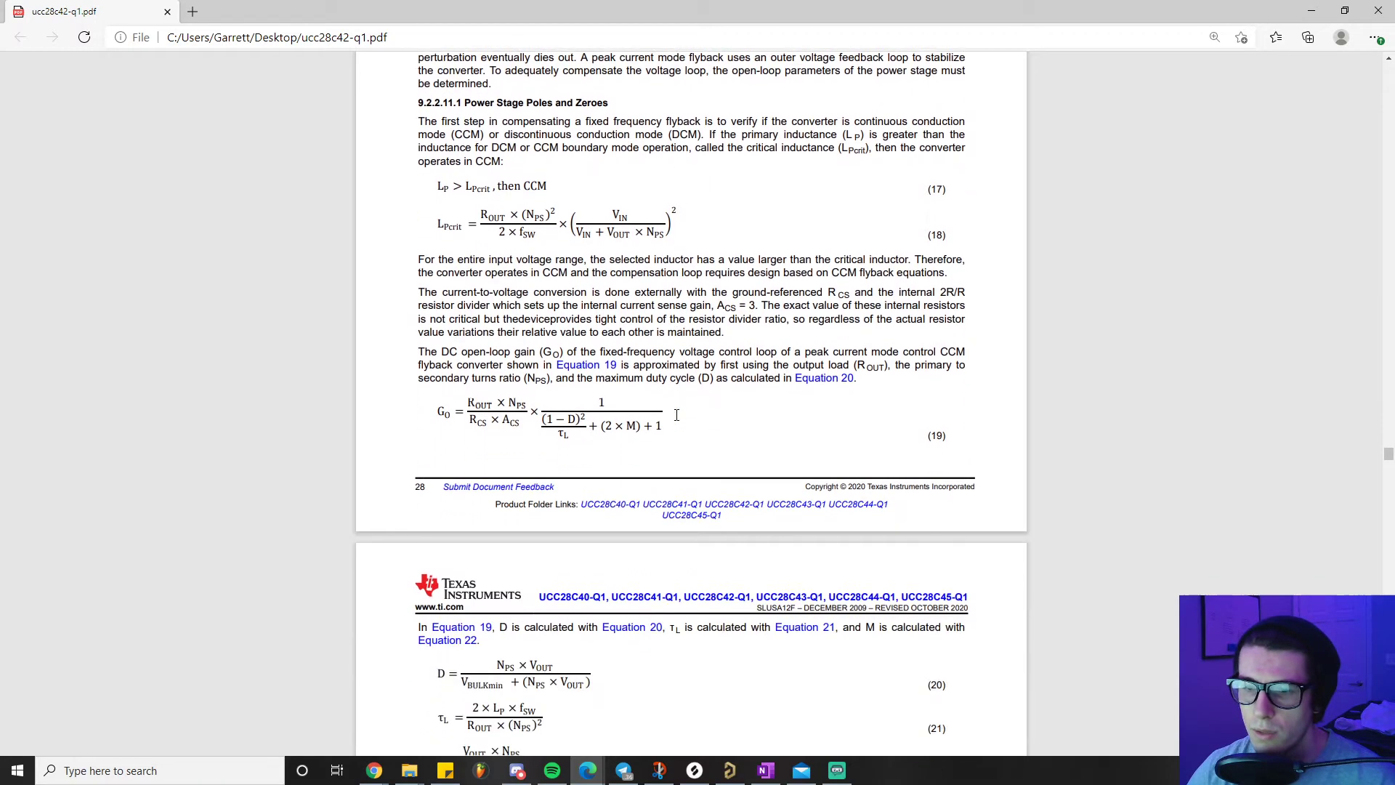
scroll(down, 3)
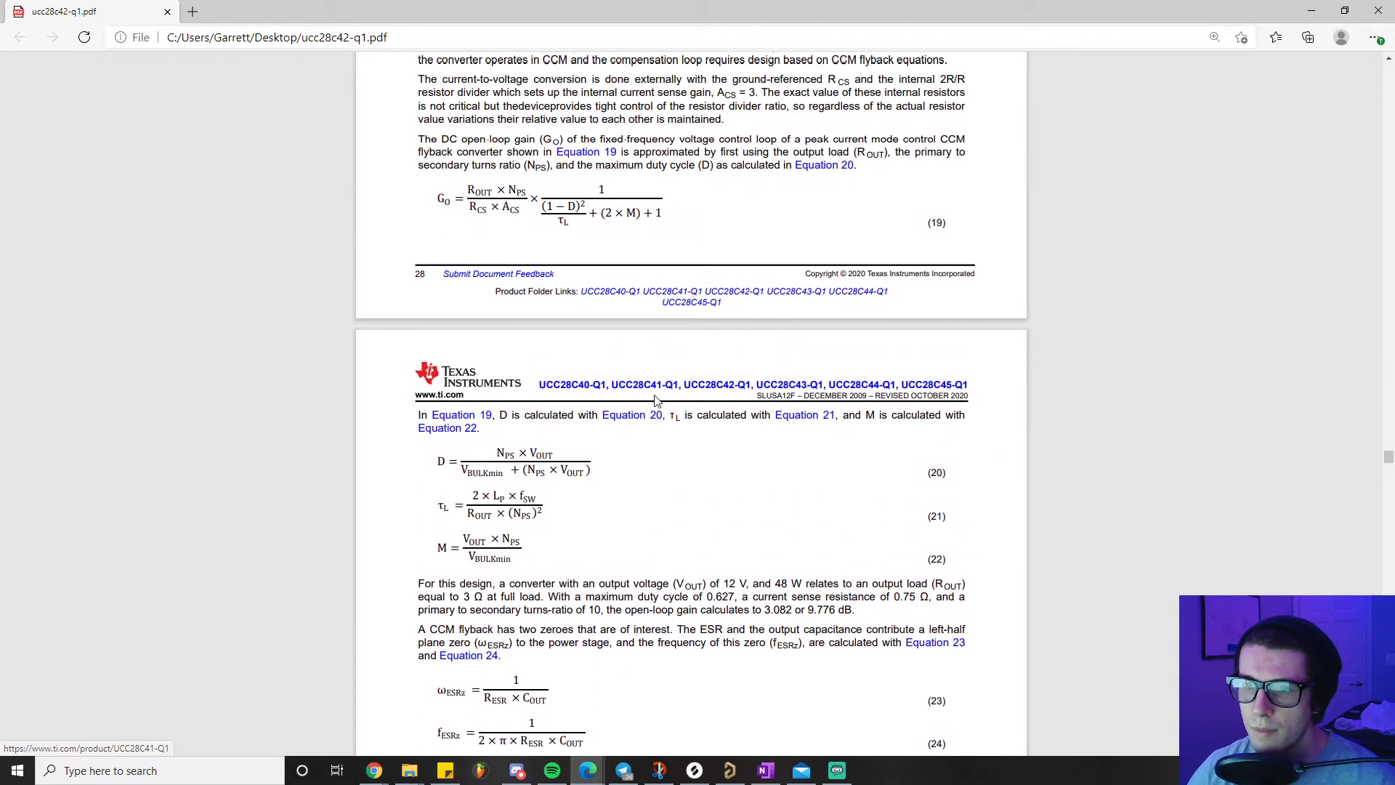
scroll(down, 3)
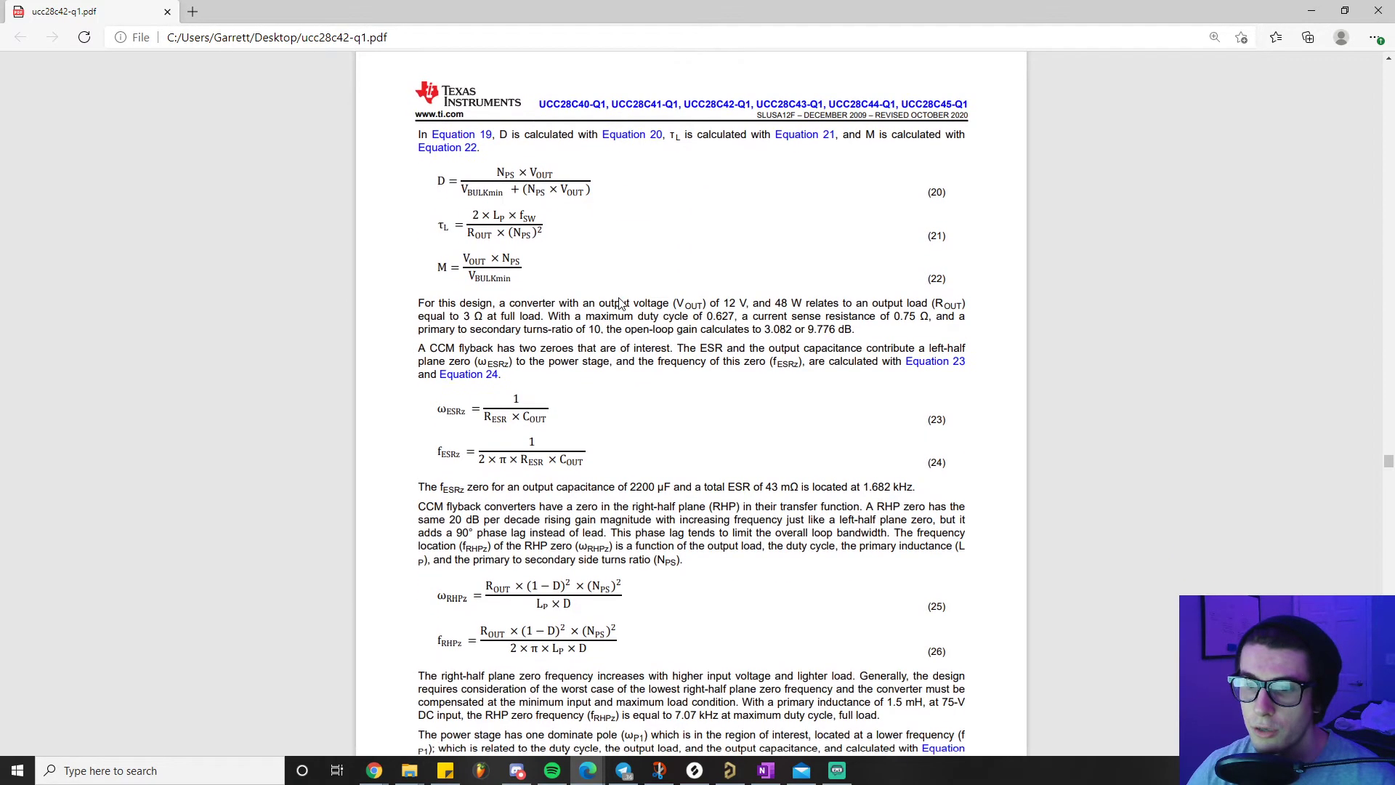
Settle on the slope compensation equations 31–35 on page 30.
scroll(down, 3)
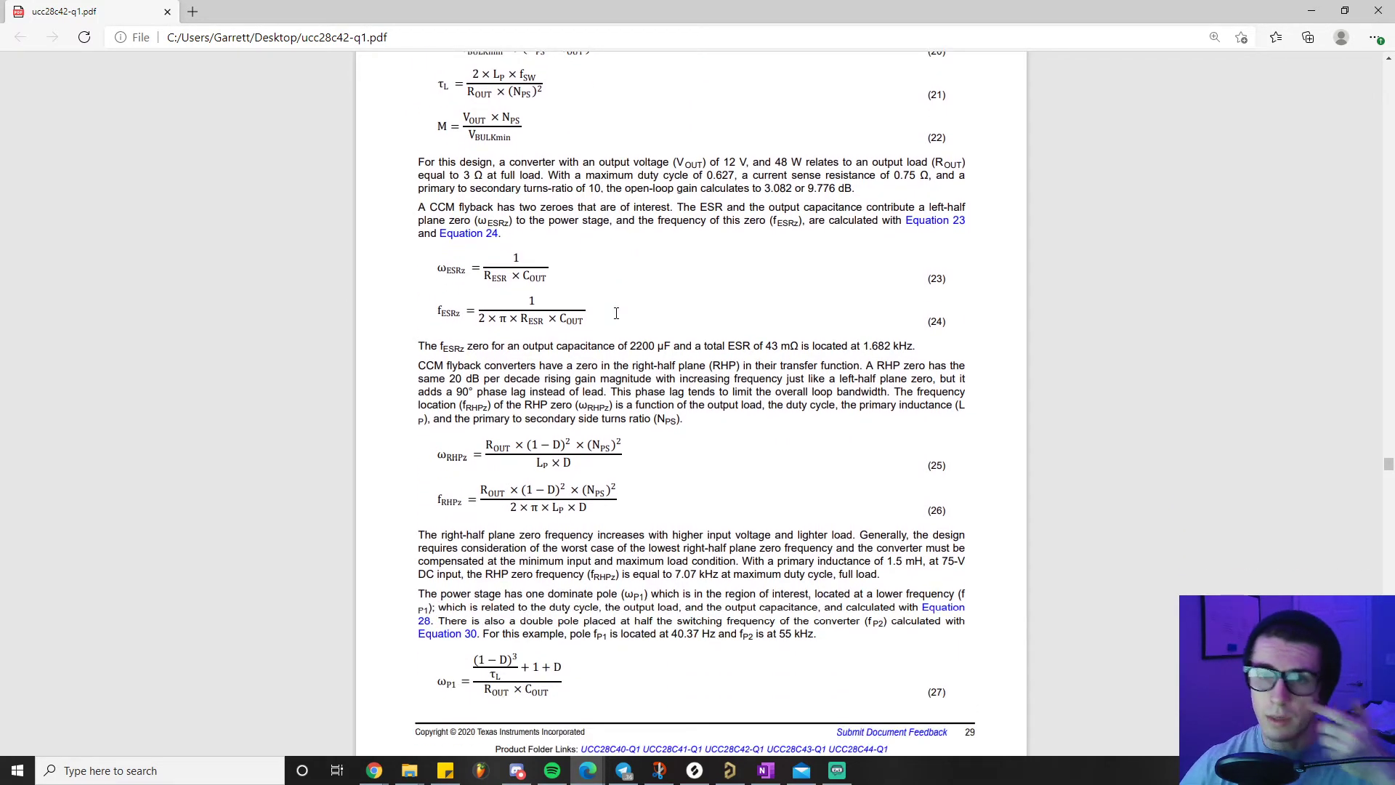
scroll(down, 3)
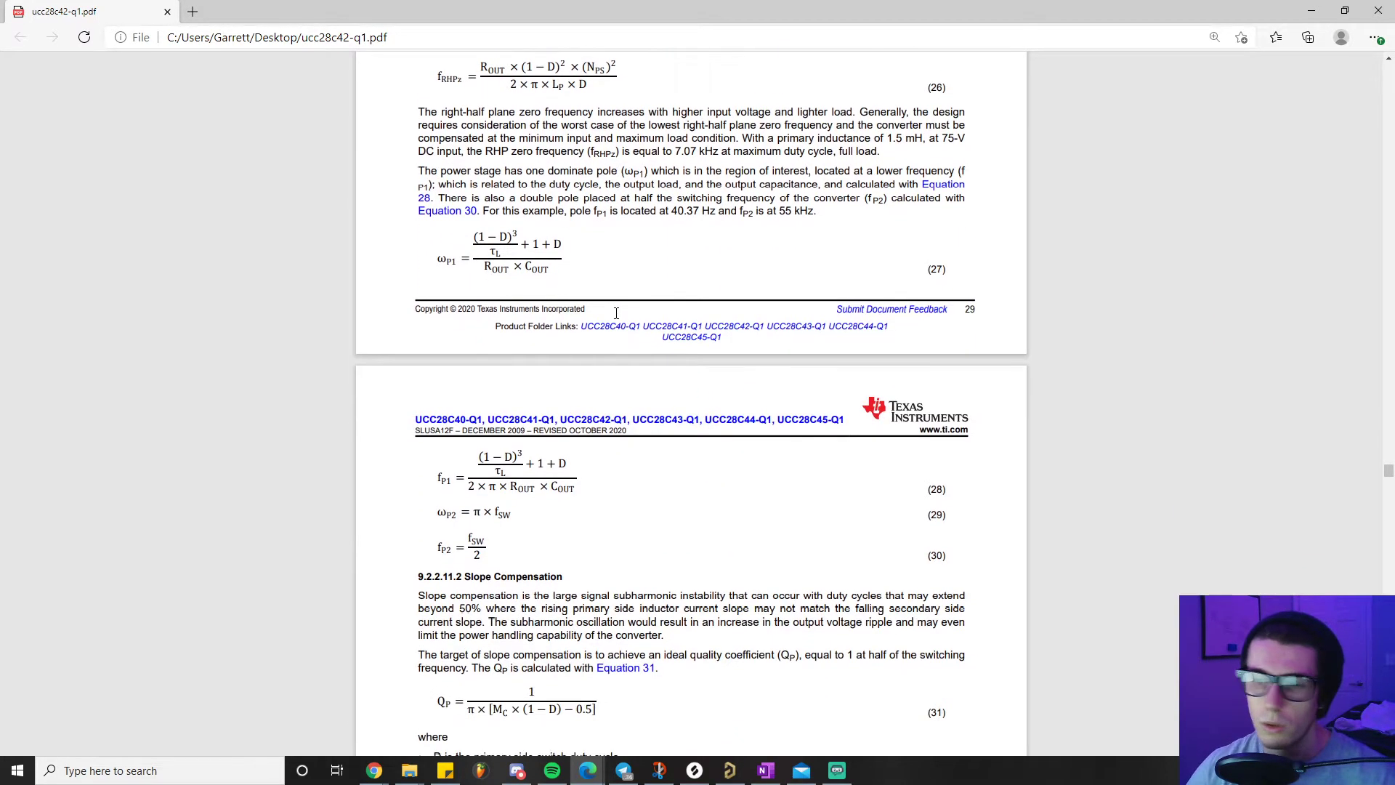
scroll(down, 3)
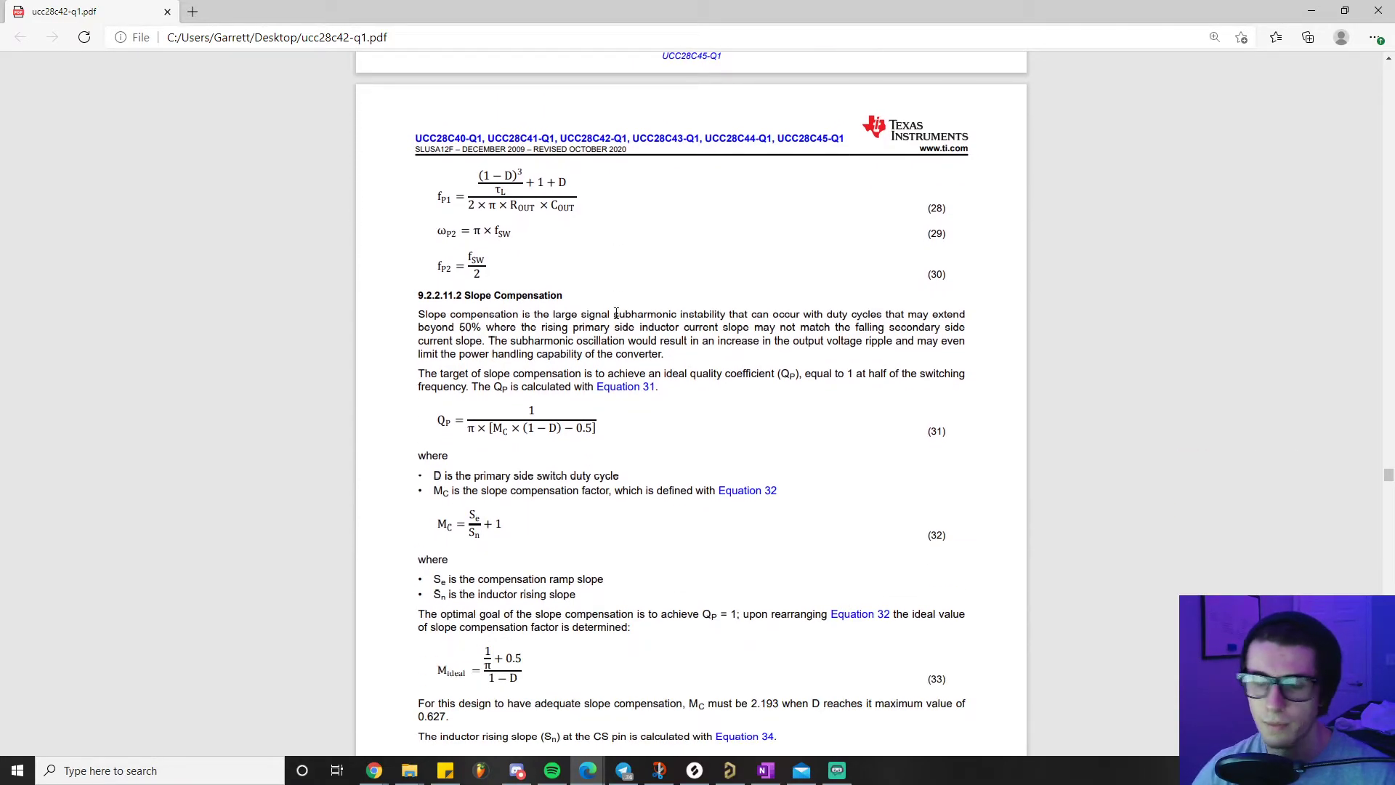
scroll(down, 3)
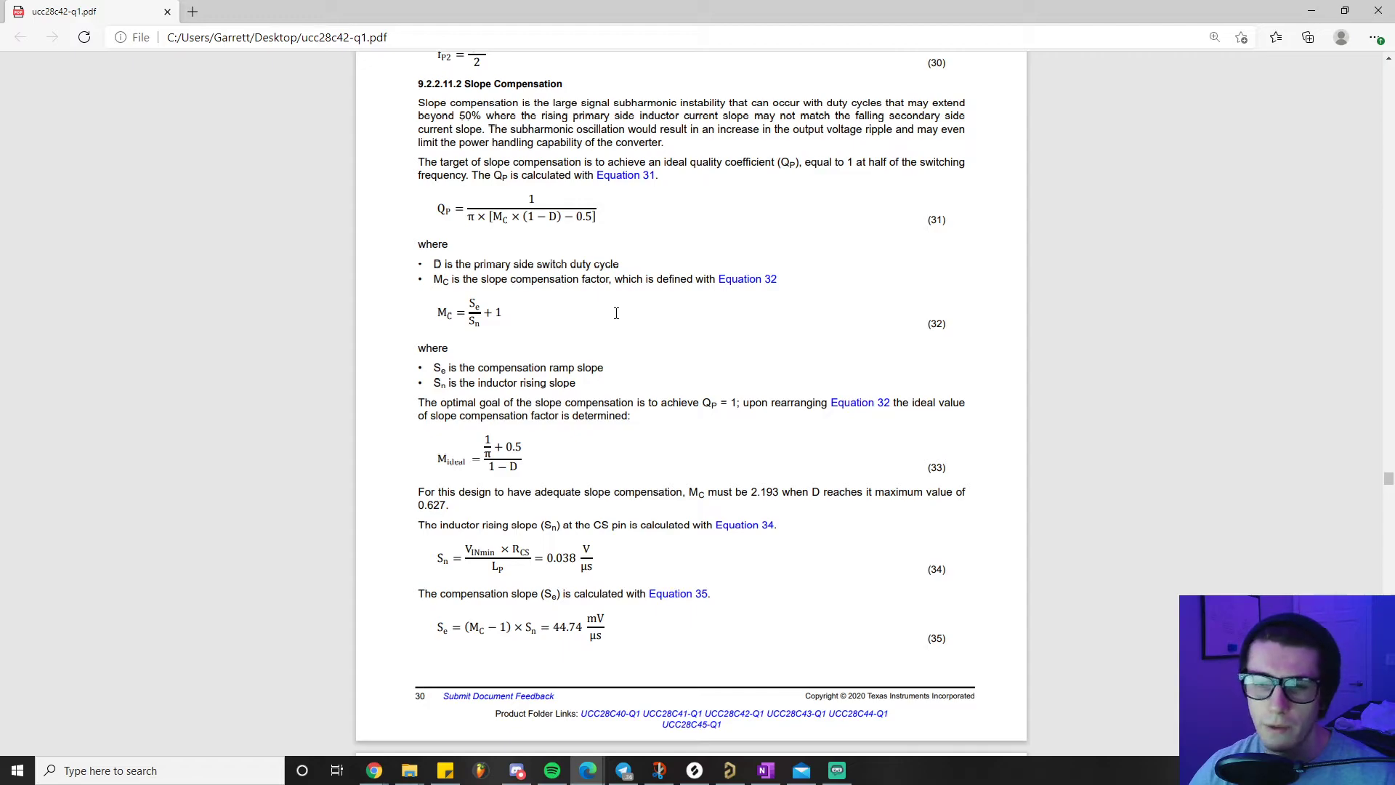
scroll(up, 3)
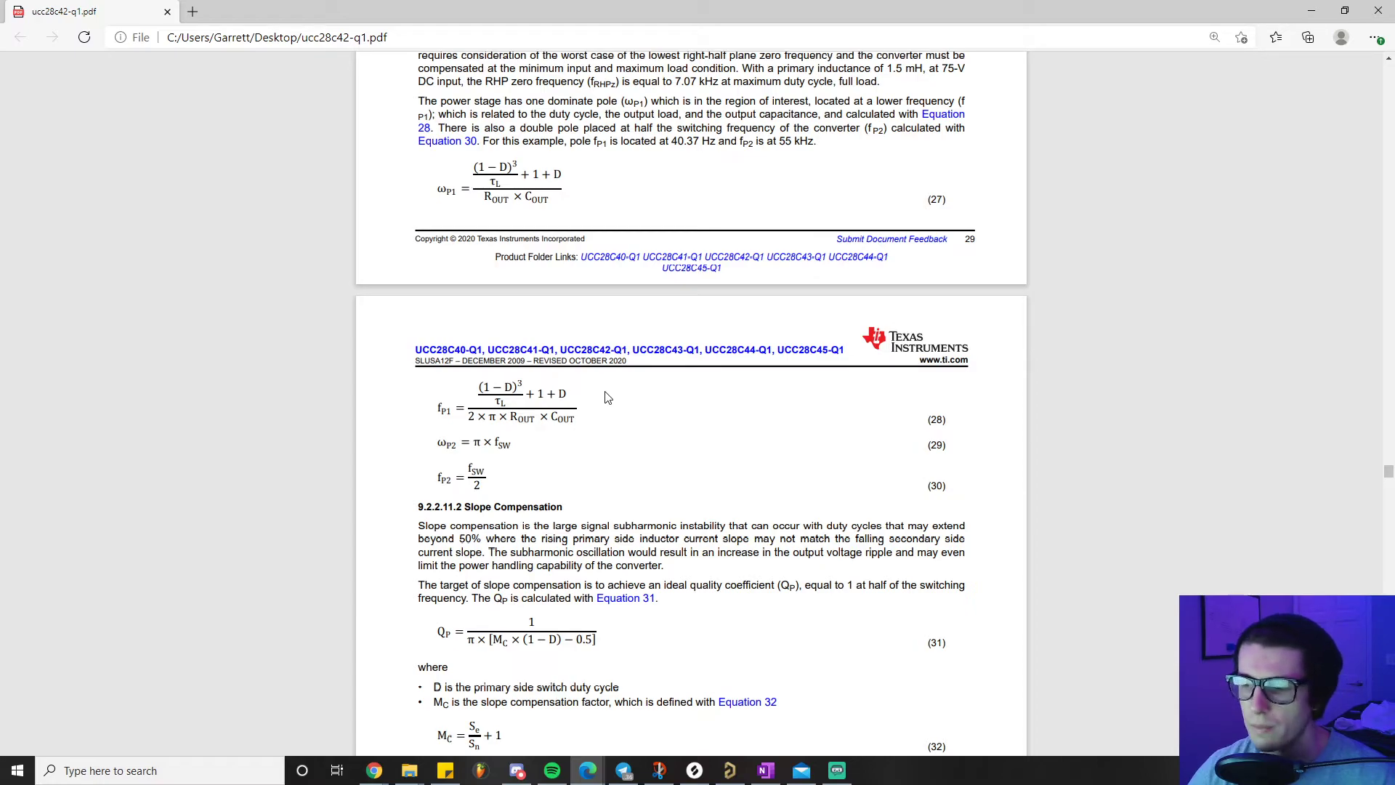
mouse_move(612, 391)
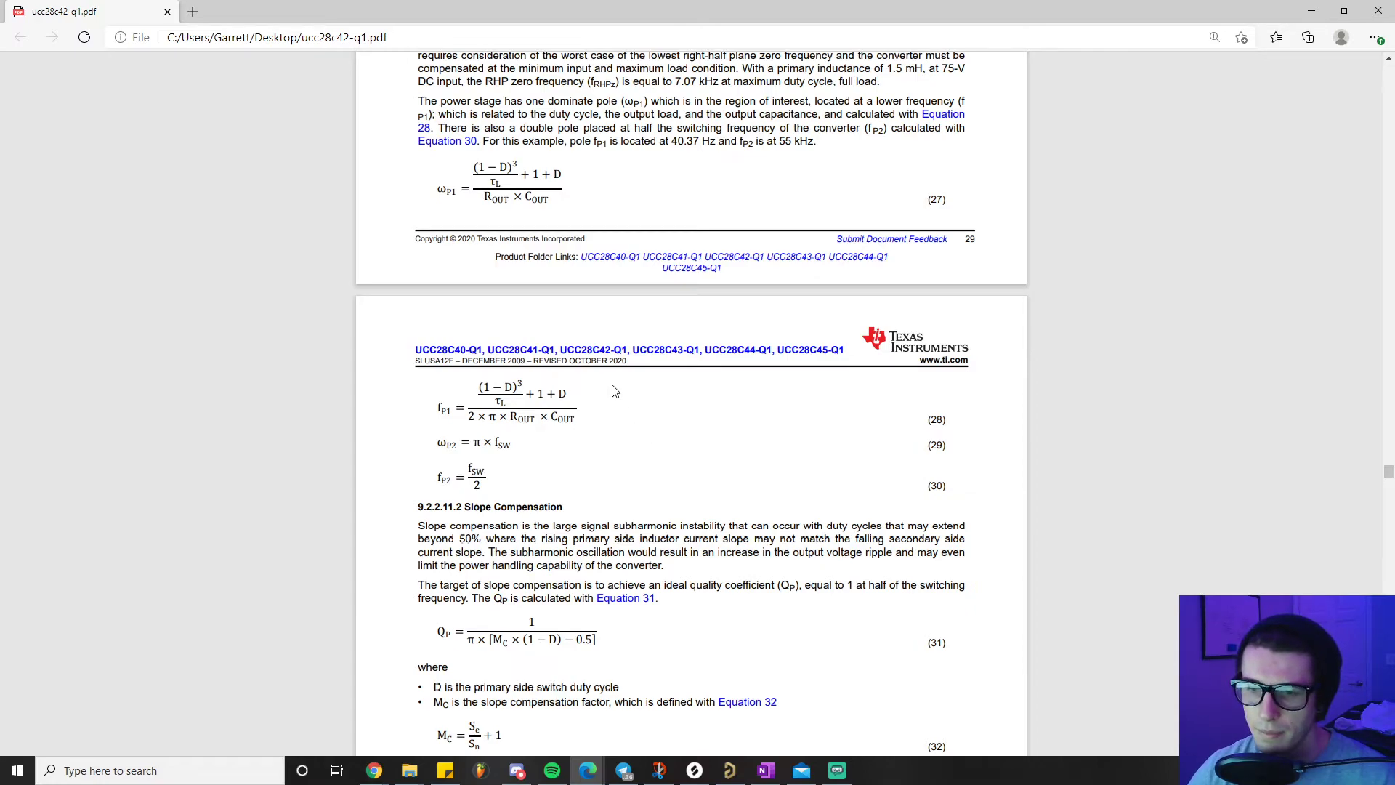
scroll(down, 3)
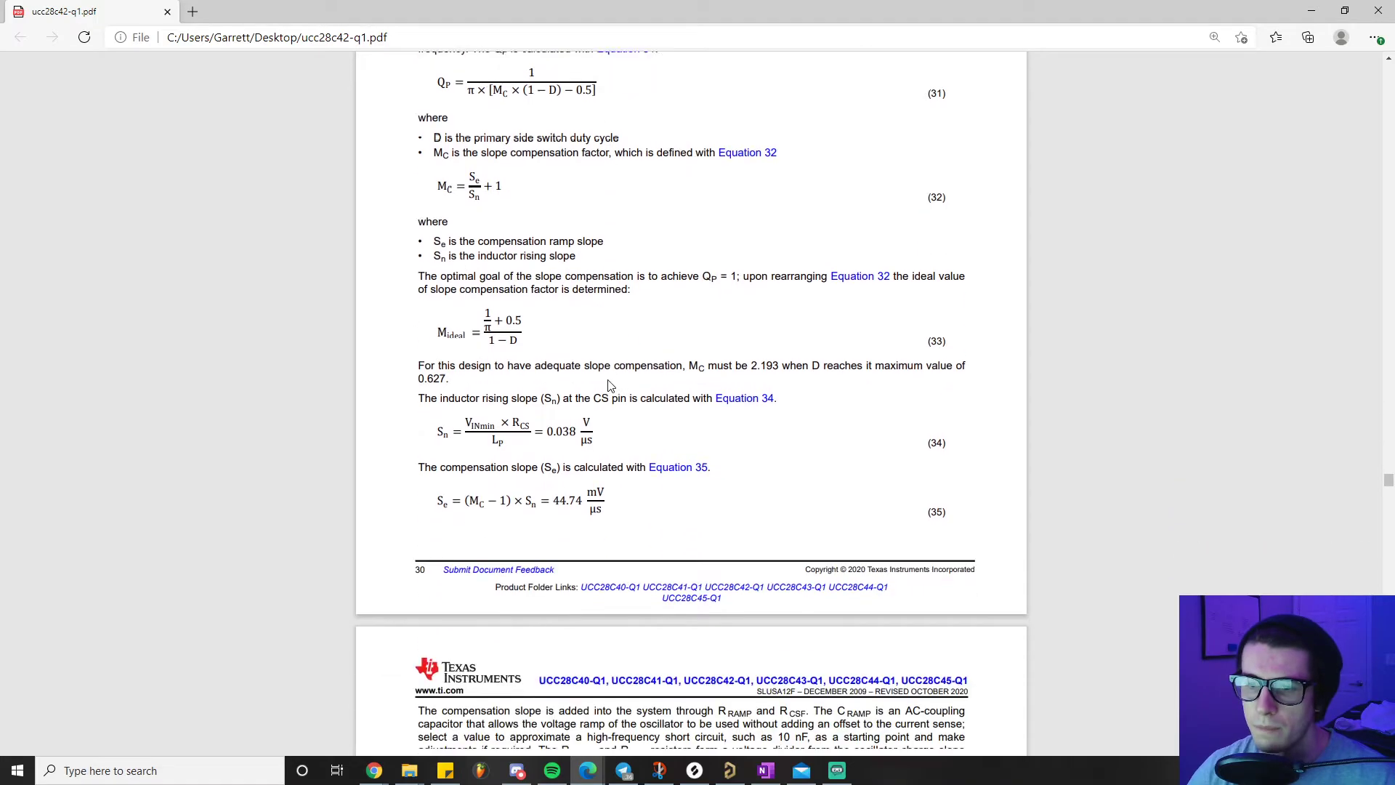
Scroll through the compensation loop design equations and bode plots.
scroll(down, 3)
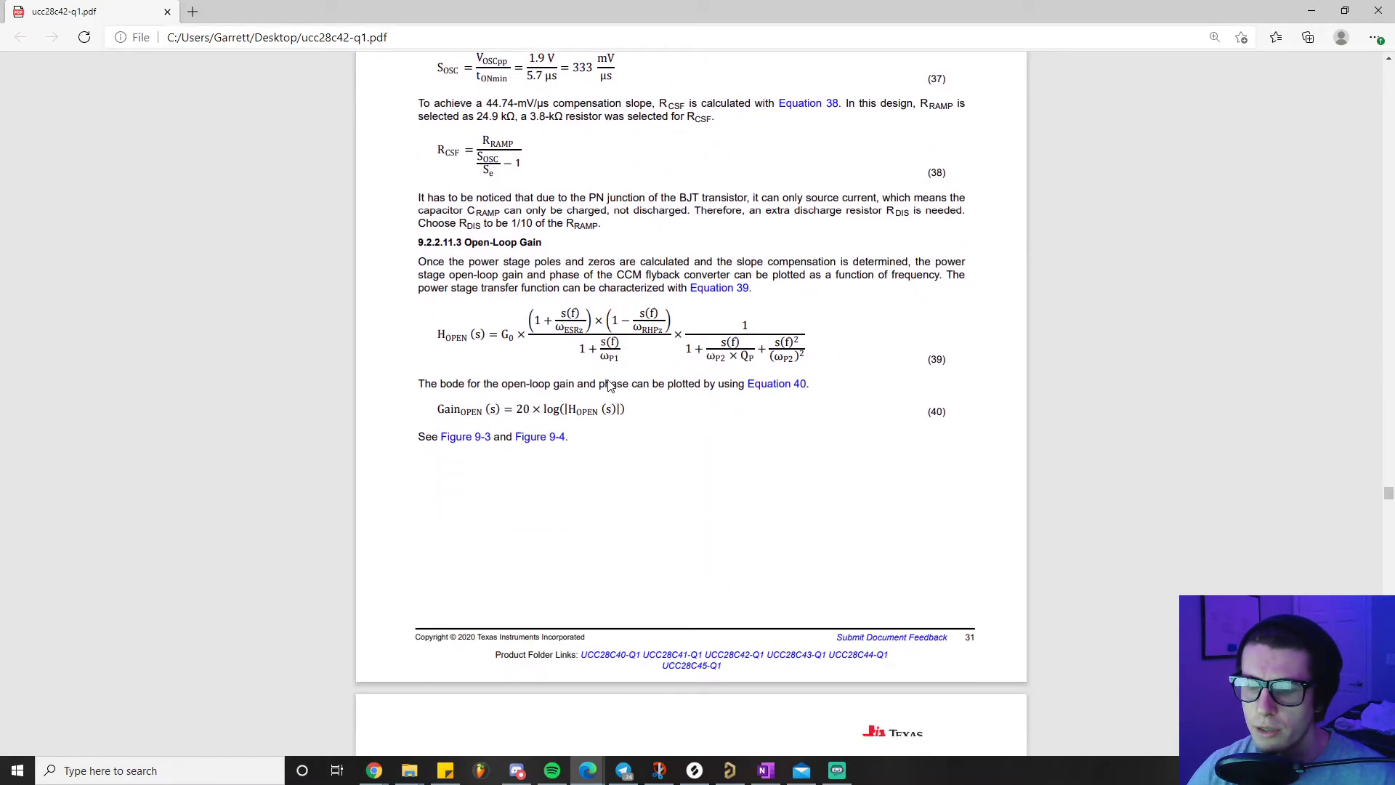
scroll(down, 3)
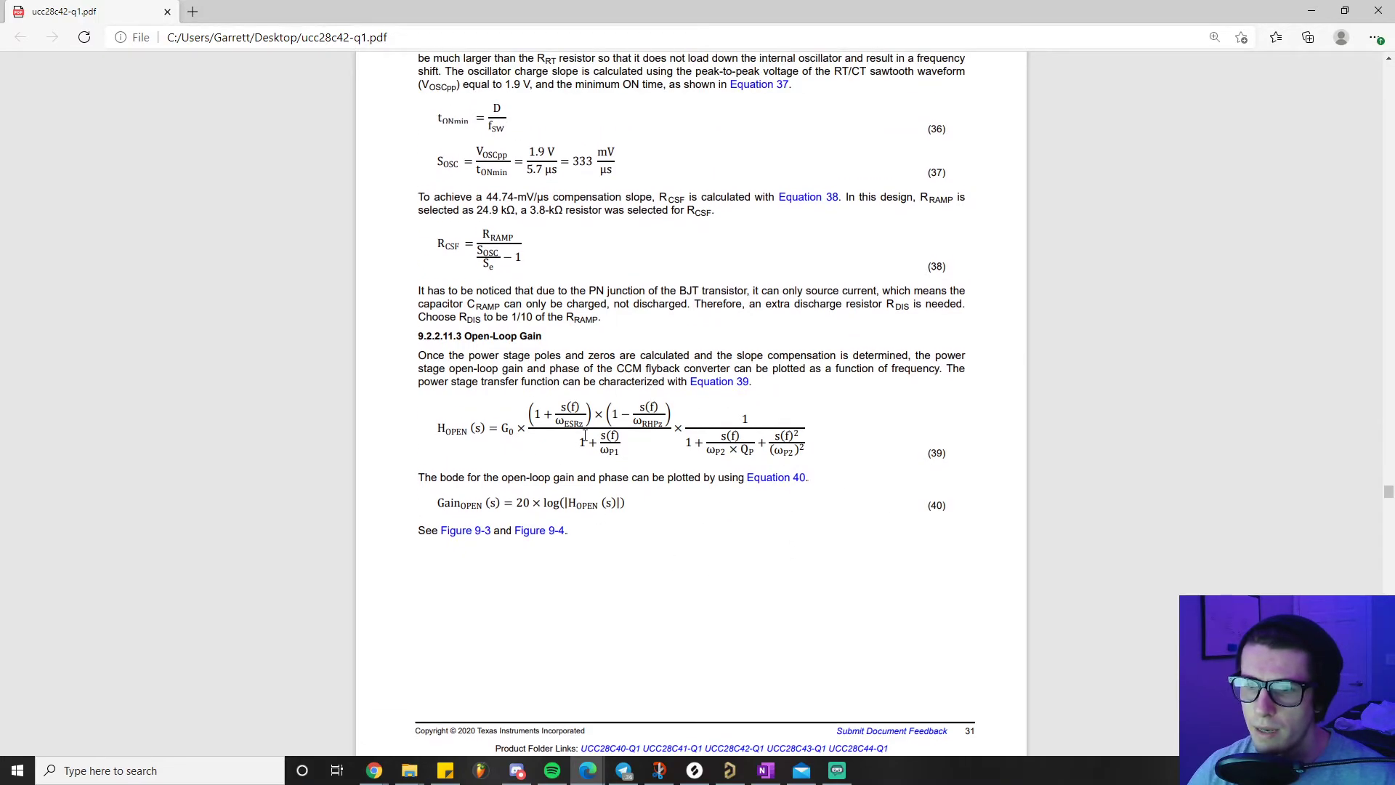
scroll(down, 3)
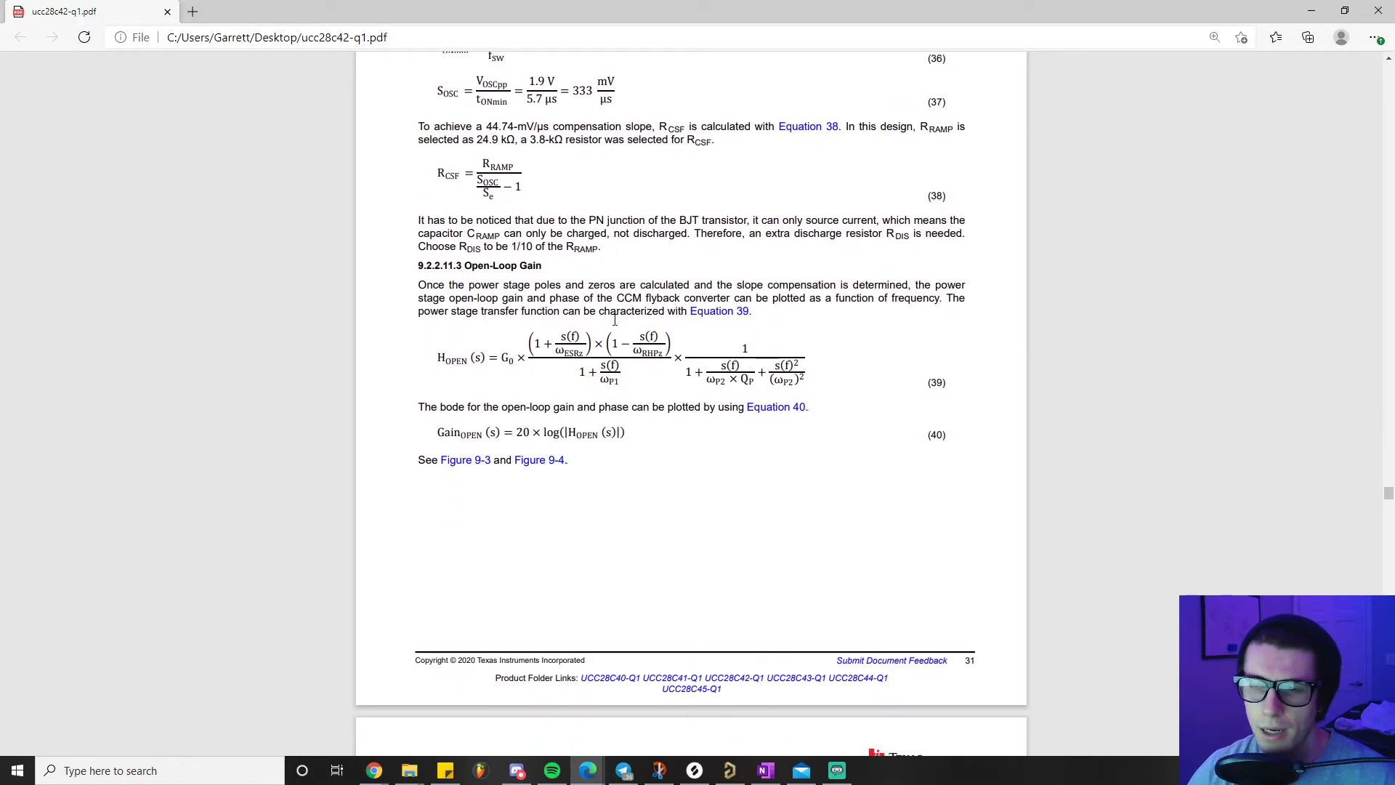
scroll(down, 3)
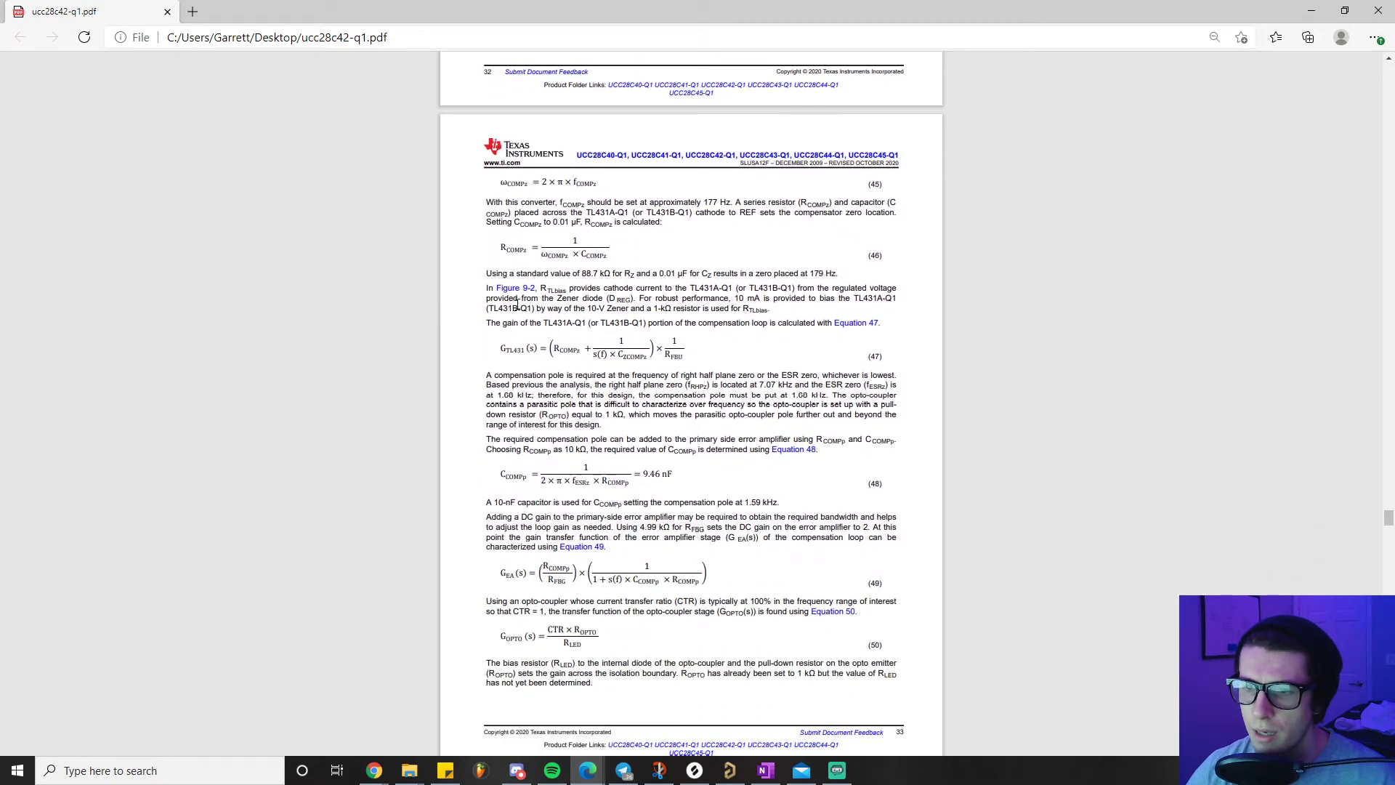
scroll(down, 3)
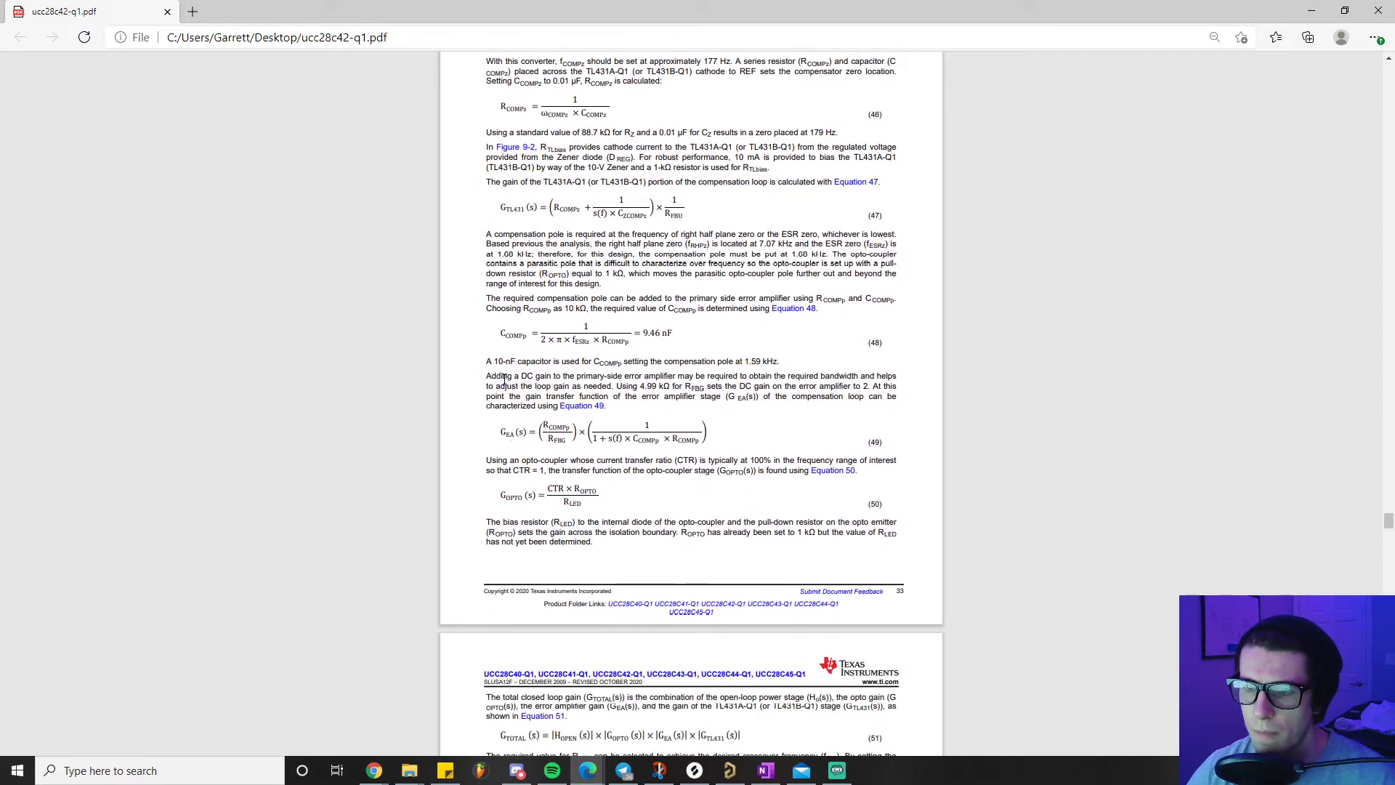
Reach the Application Curves on page 35, ending with Figure 9-11.
scroll(down, 3)
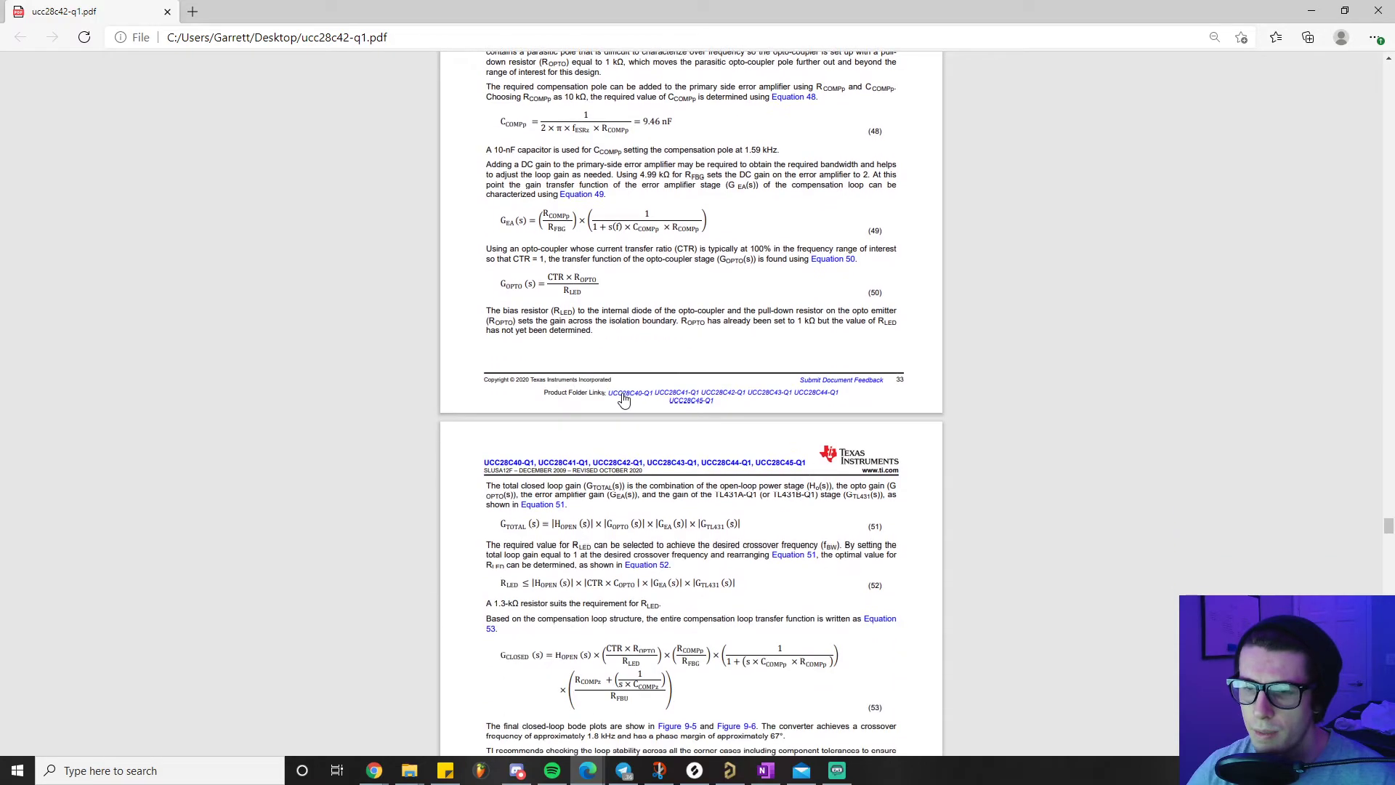
scroll(down, 3)
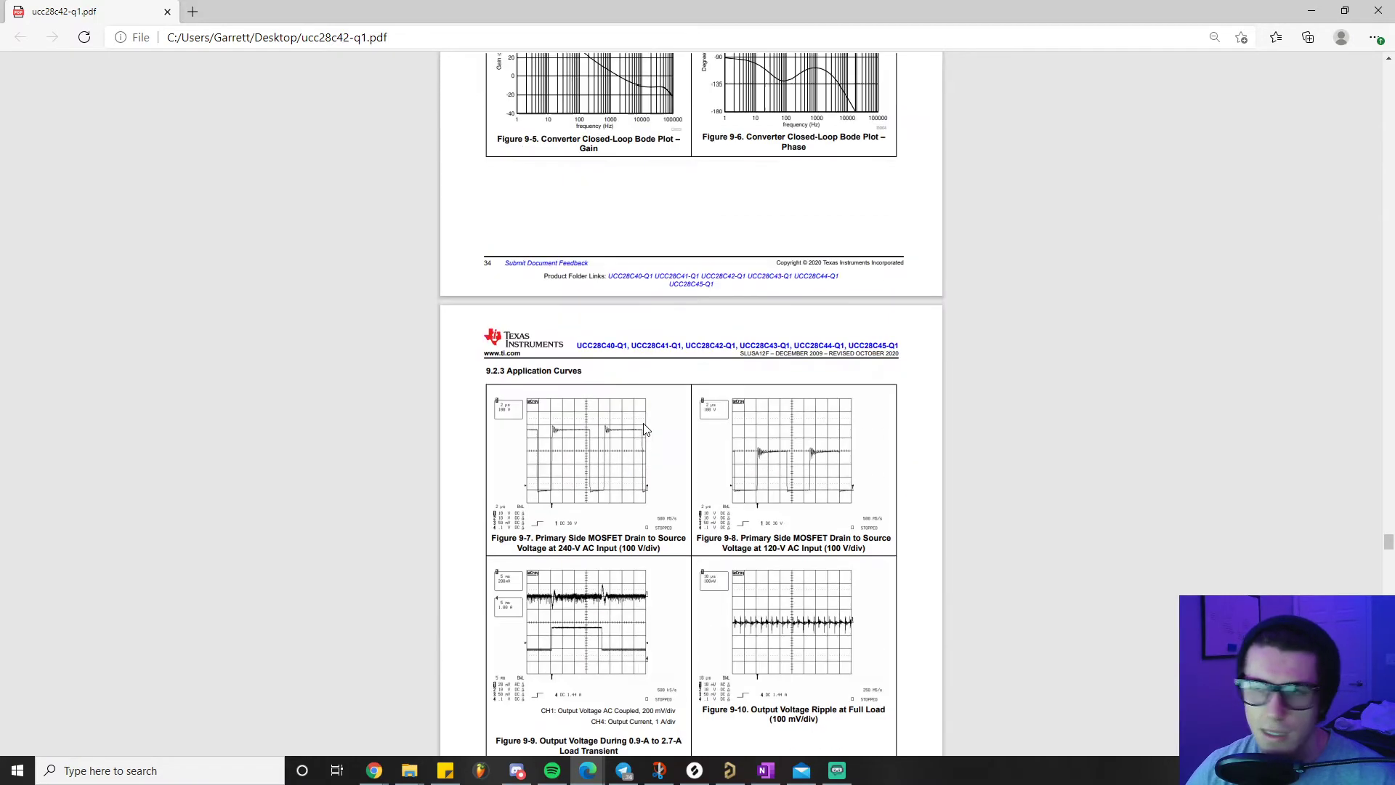
scroll(up, 3)
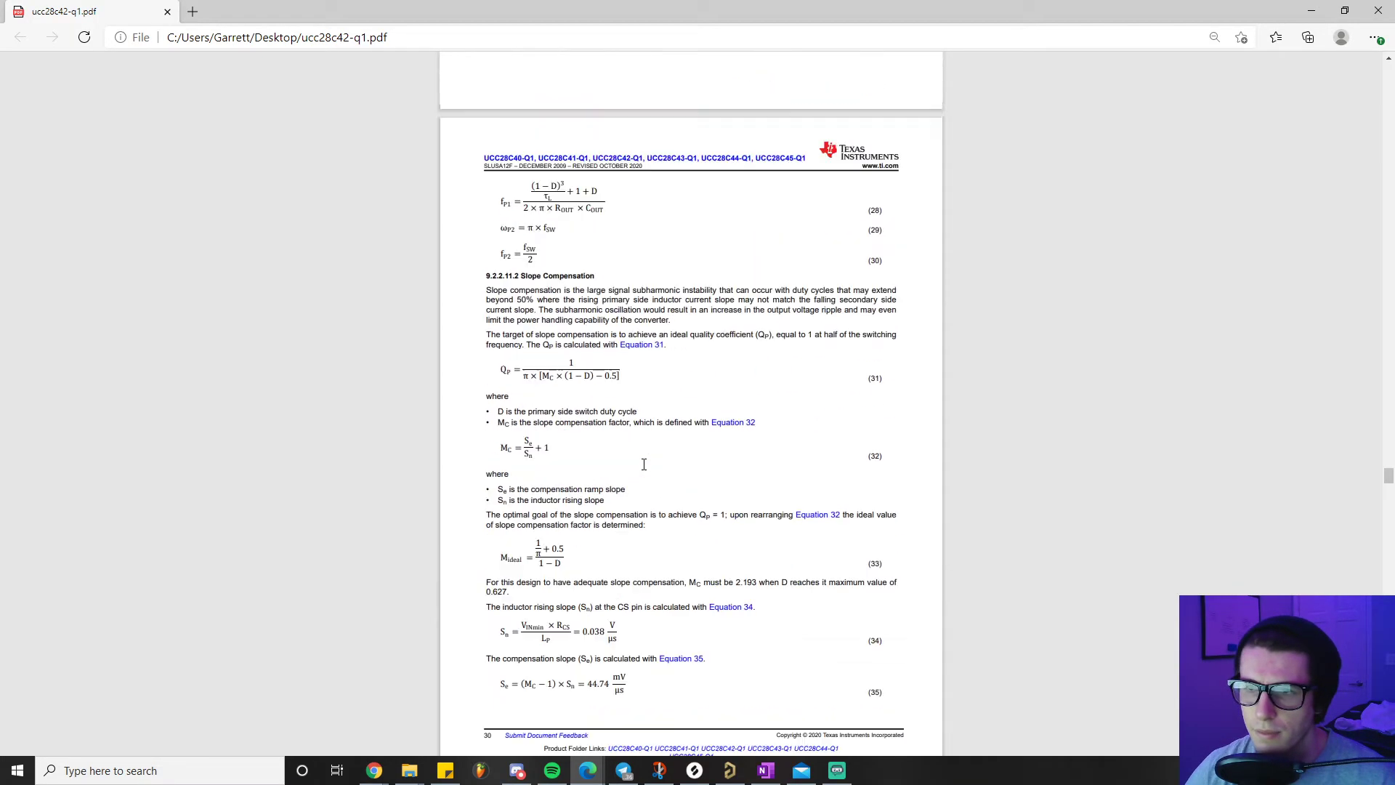
scroll(down, 3)
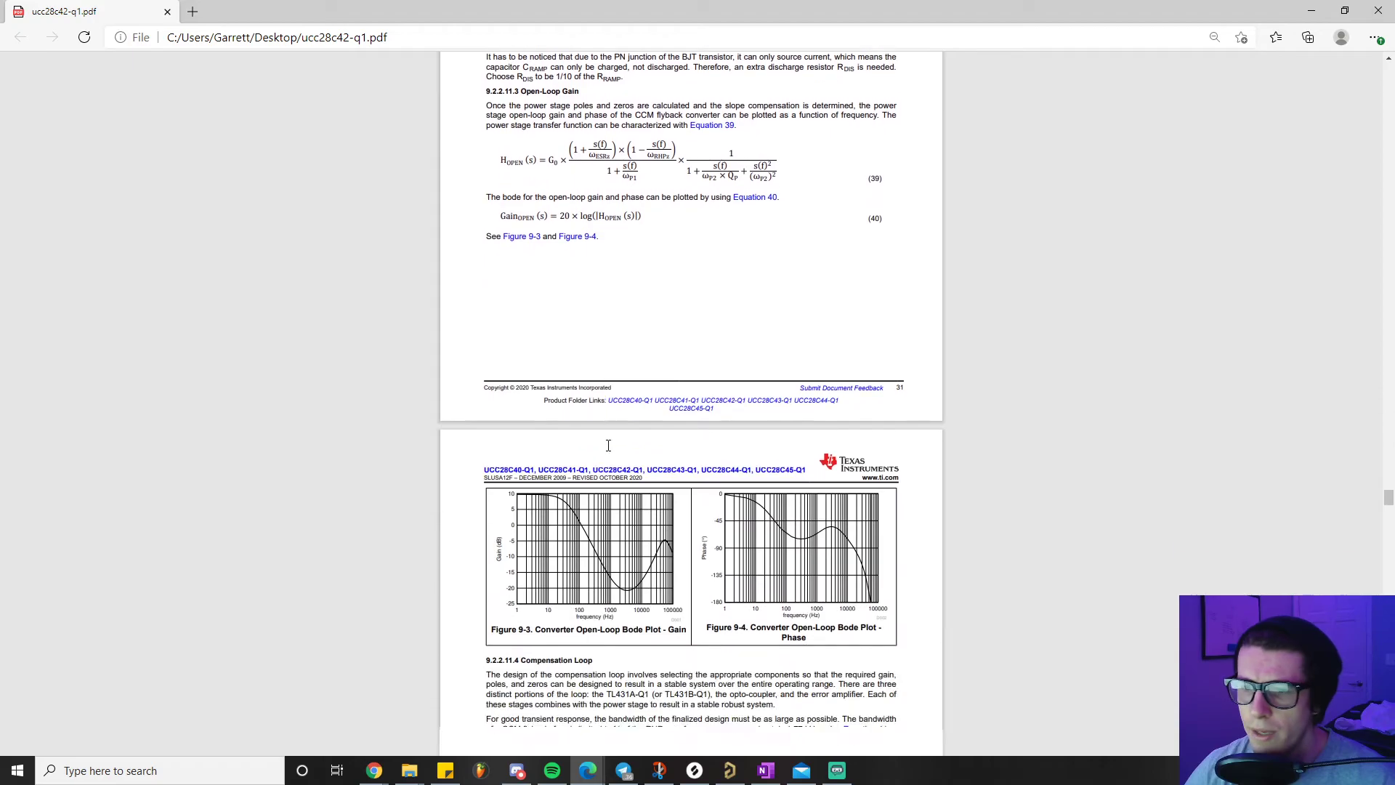
scroll(down, 3)
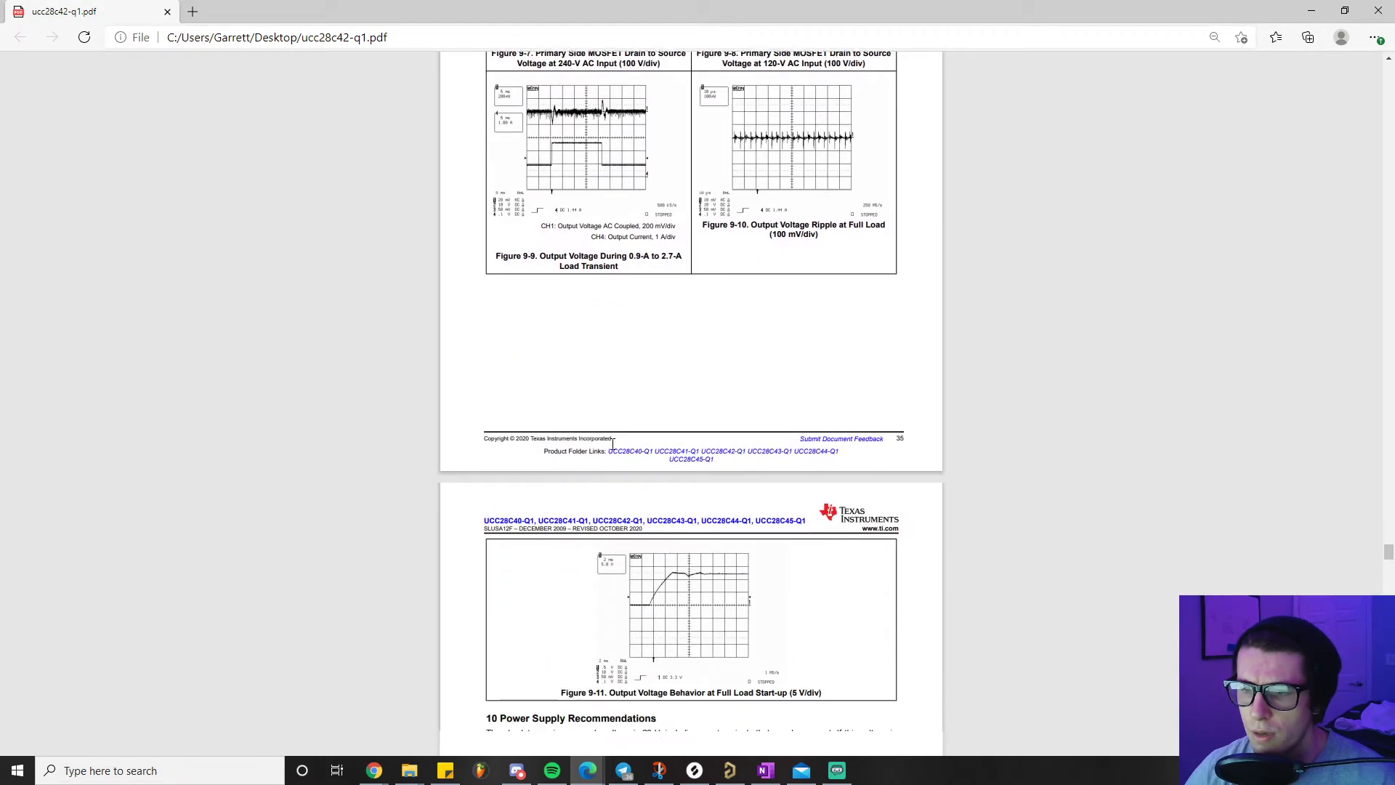
Scroll down to section 11.2 Layout Example and view Figure 11-1.
scroll(down, 3)
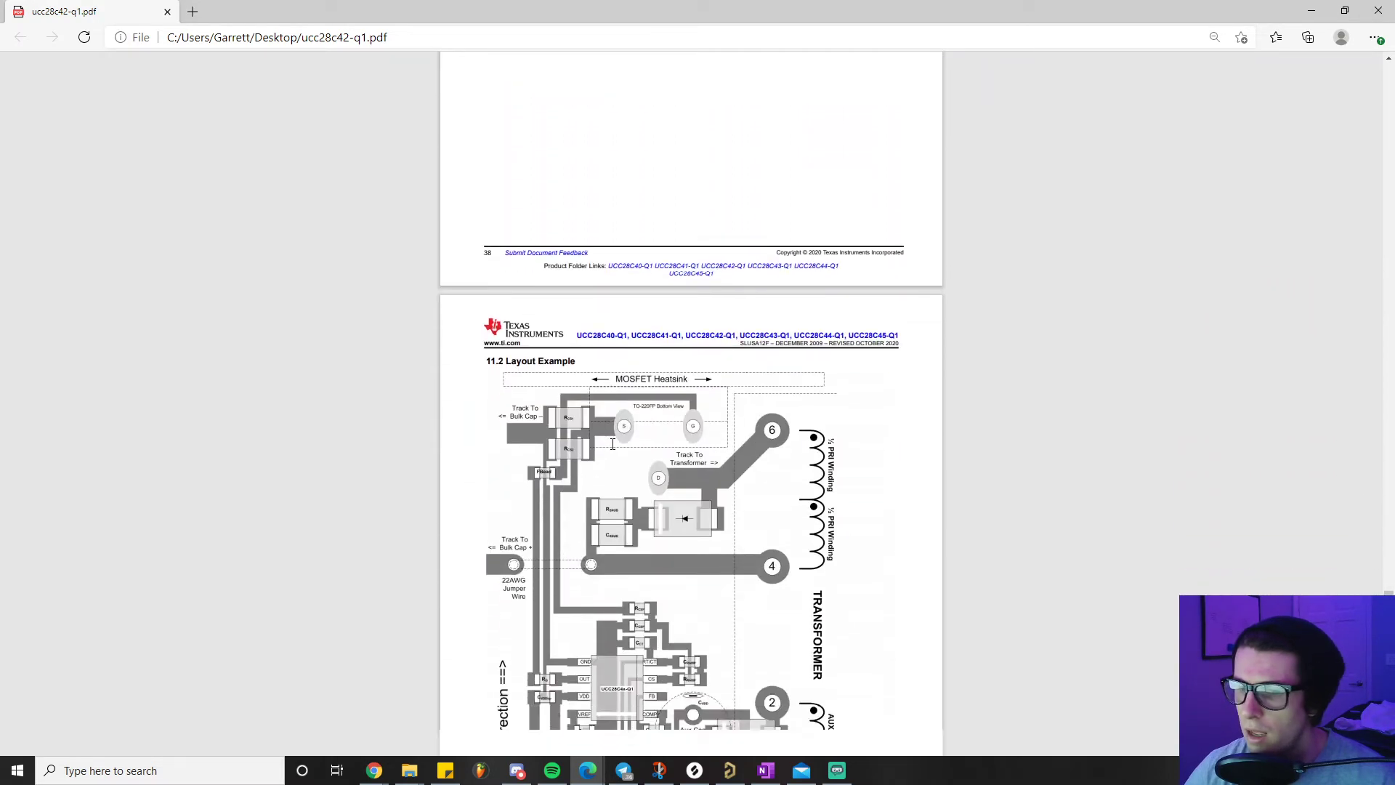
scroll(down, 3)
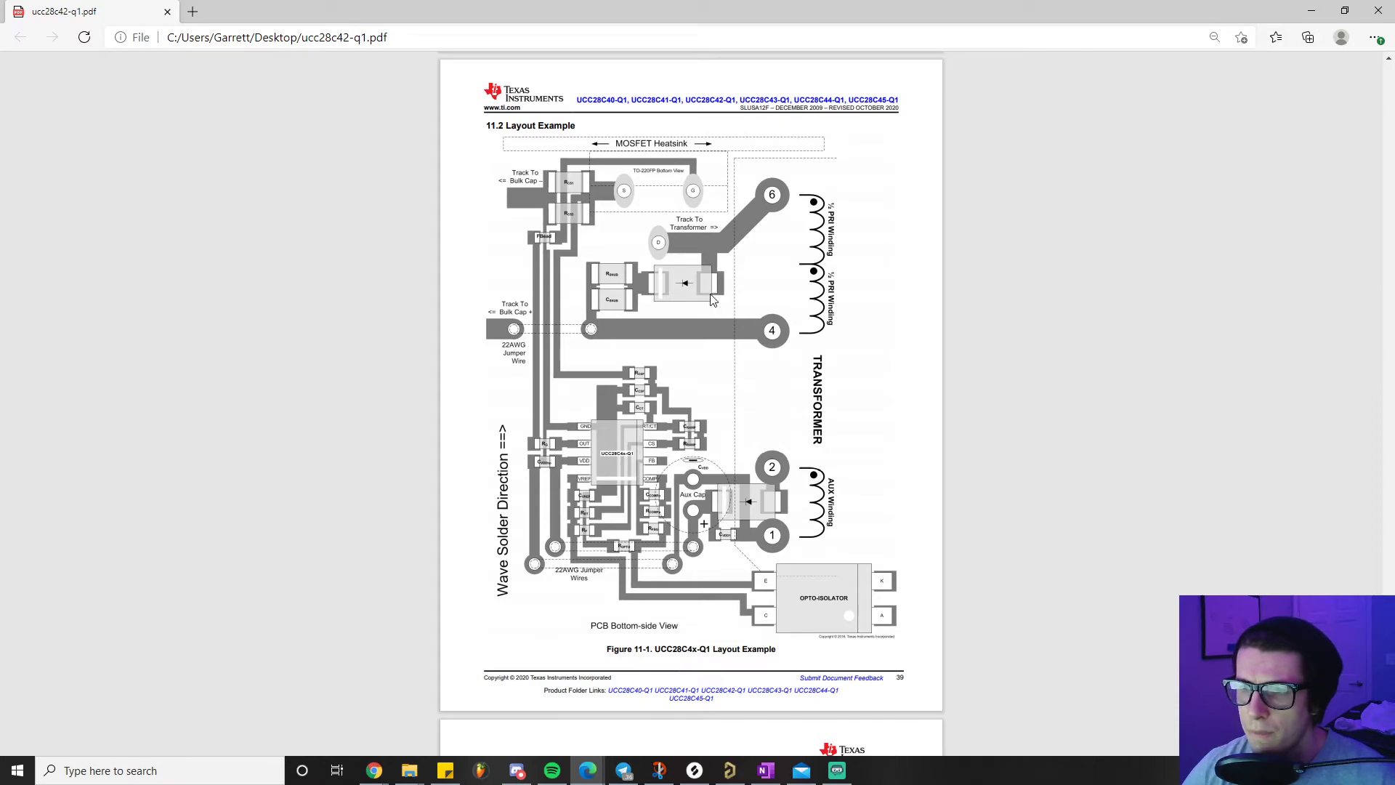
mouse_move(599, 264)
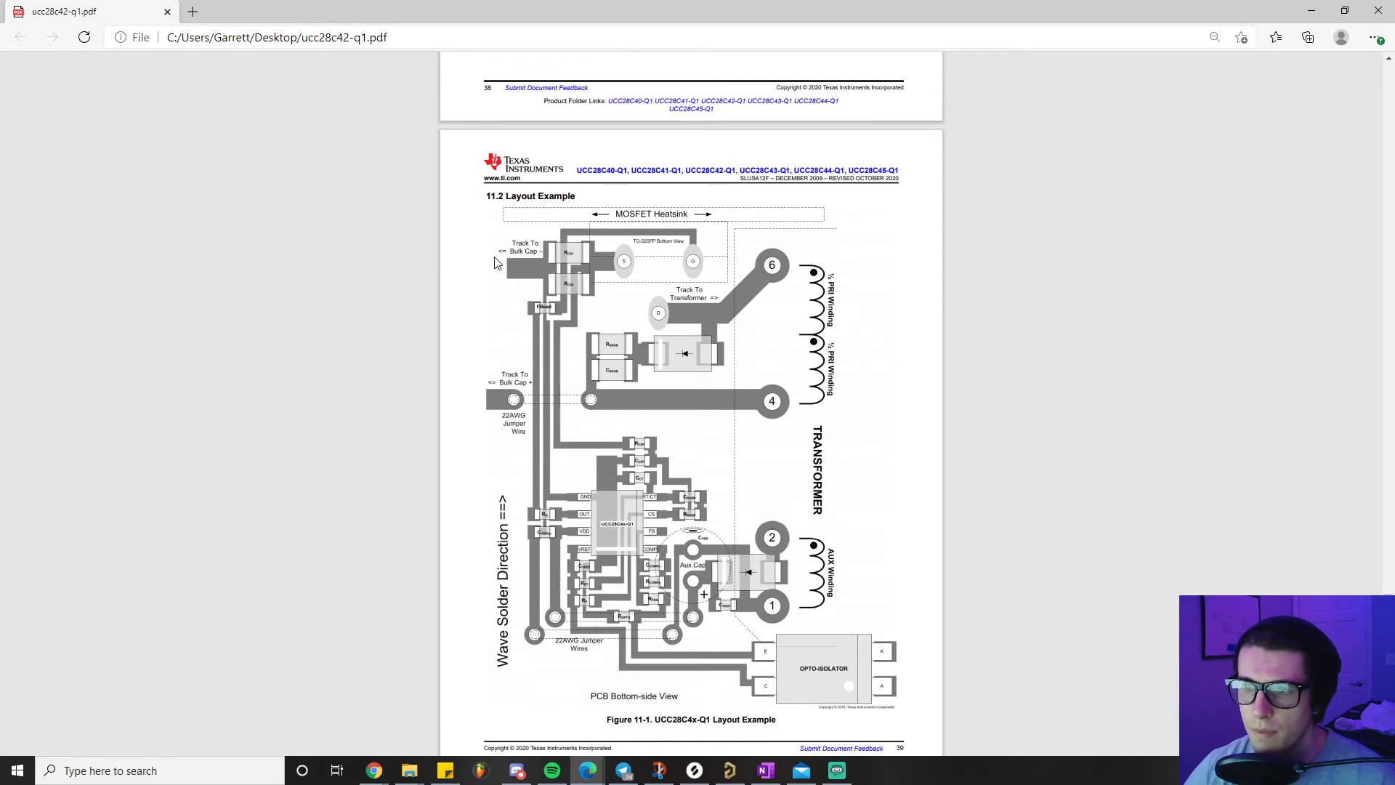
mouse_move(754, 427)
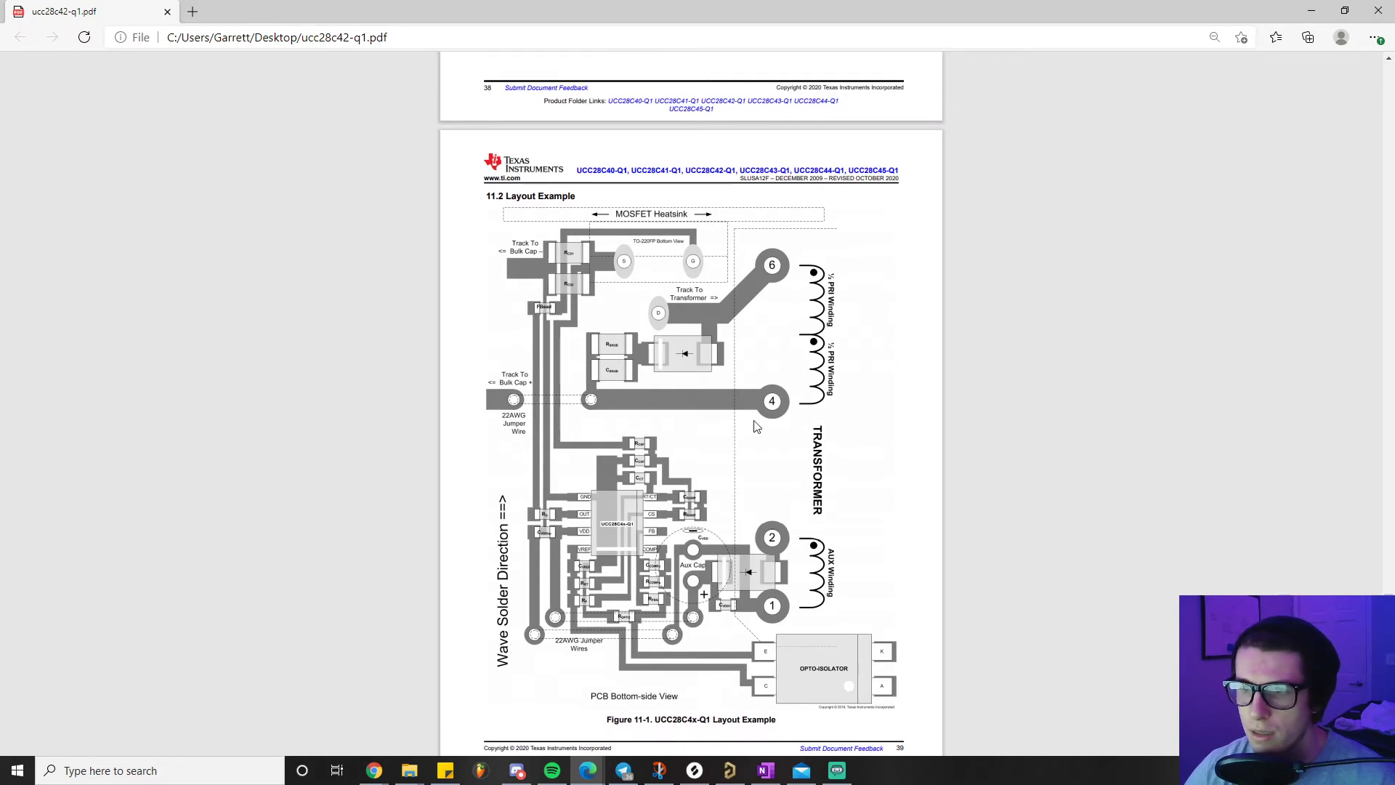
mouse_move(637, 510)
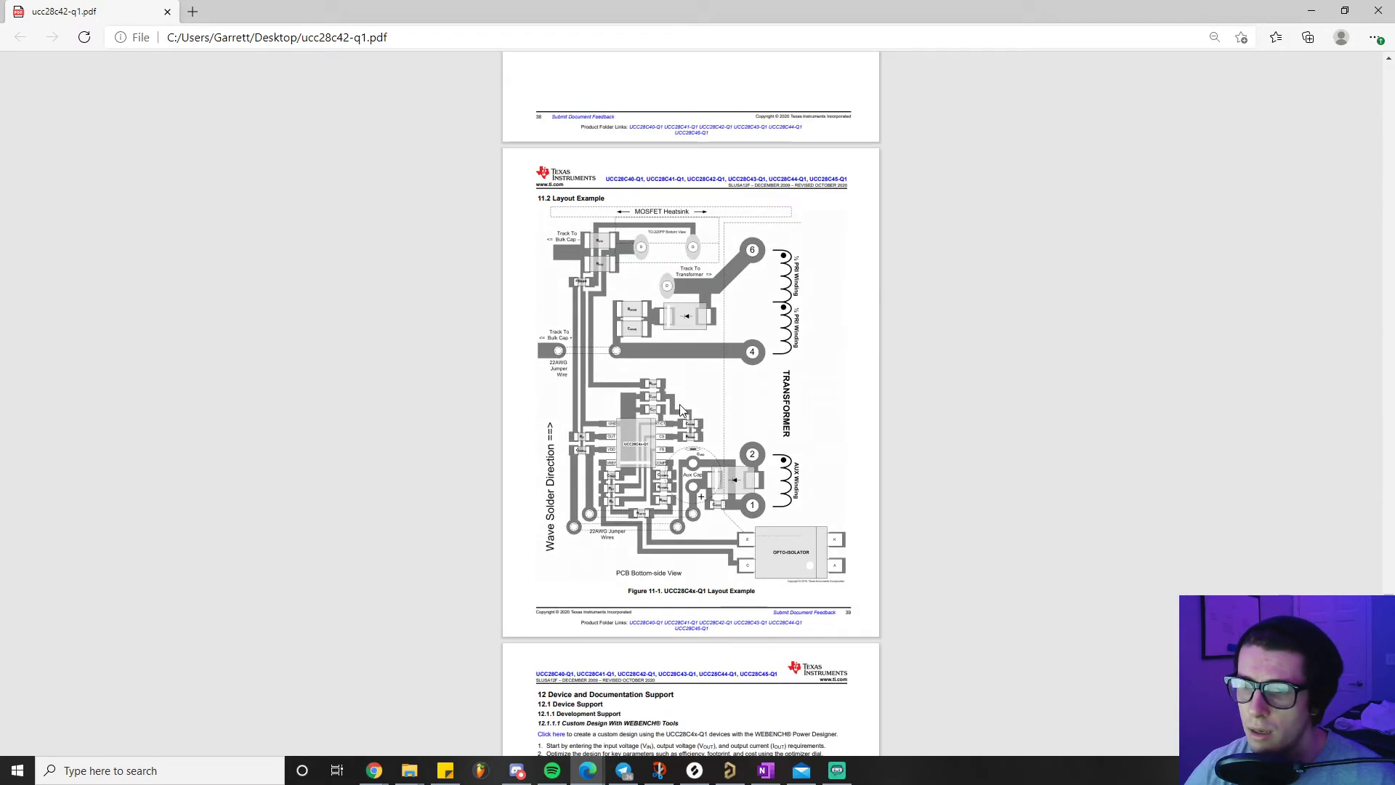
scroll(down, 3)
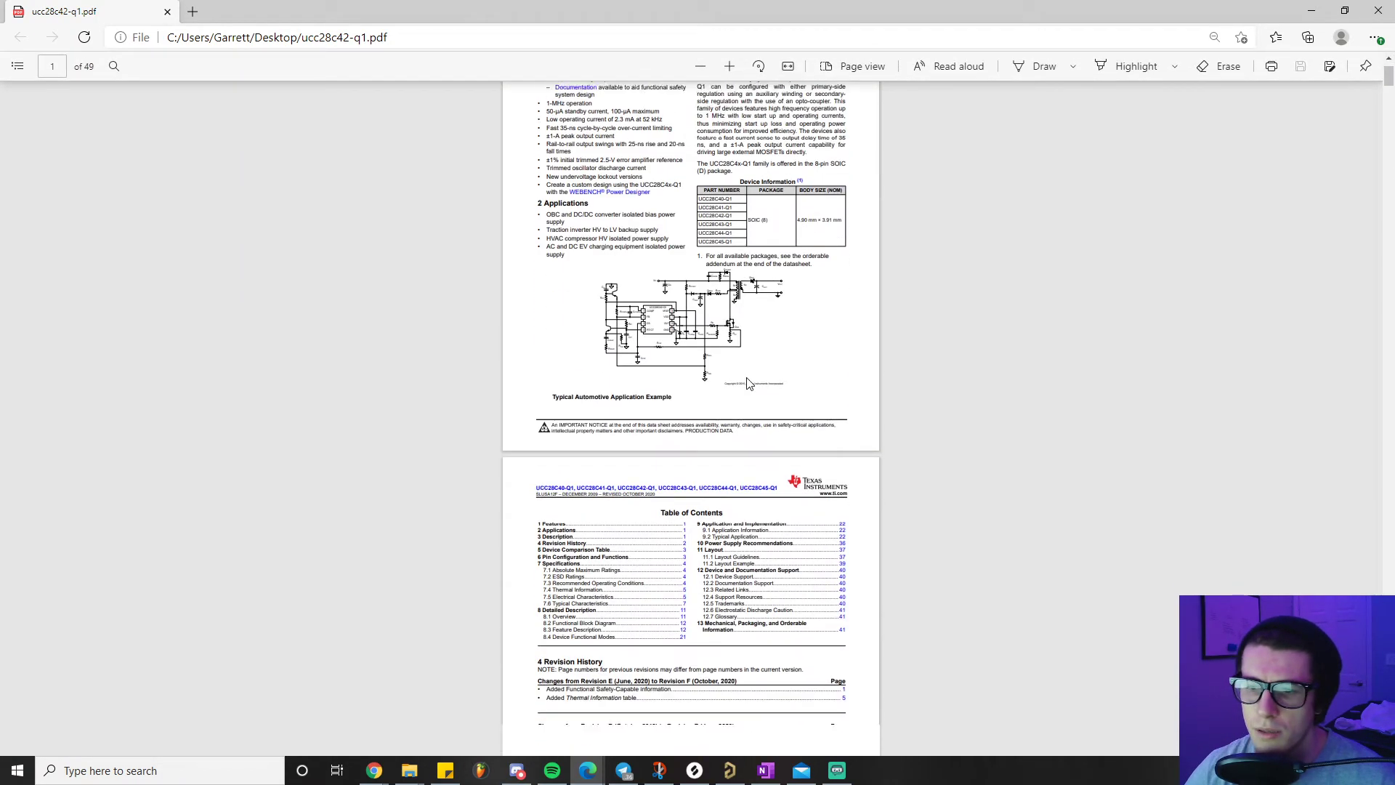
Scroll from page 1 down to the Table of Contents on page 2.
scroll(down, 3)
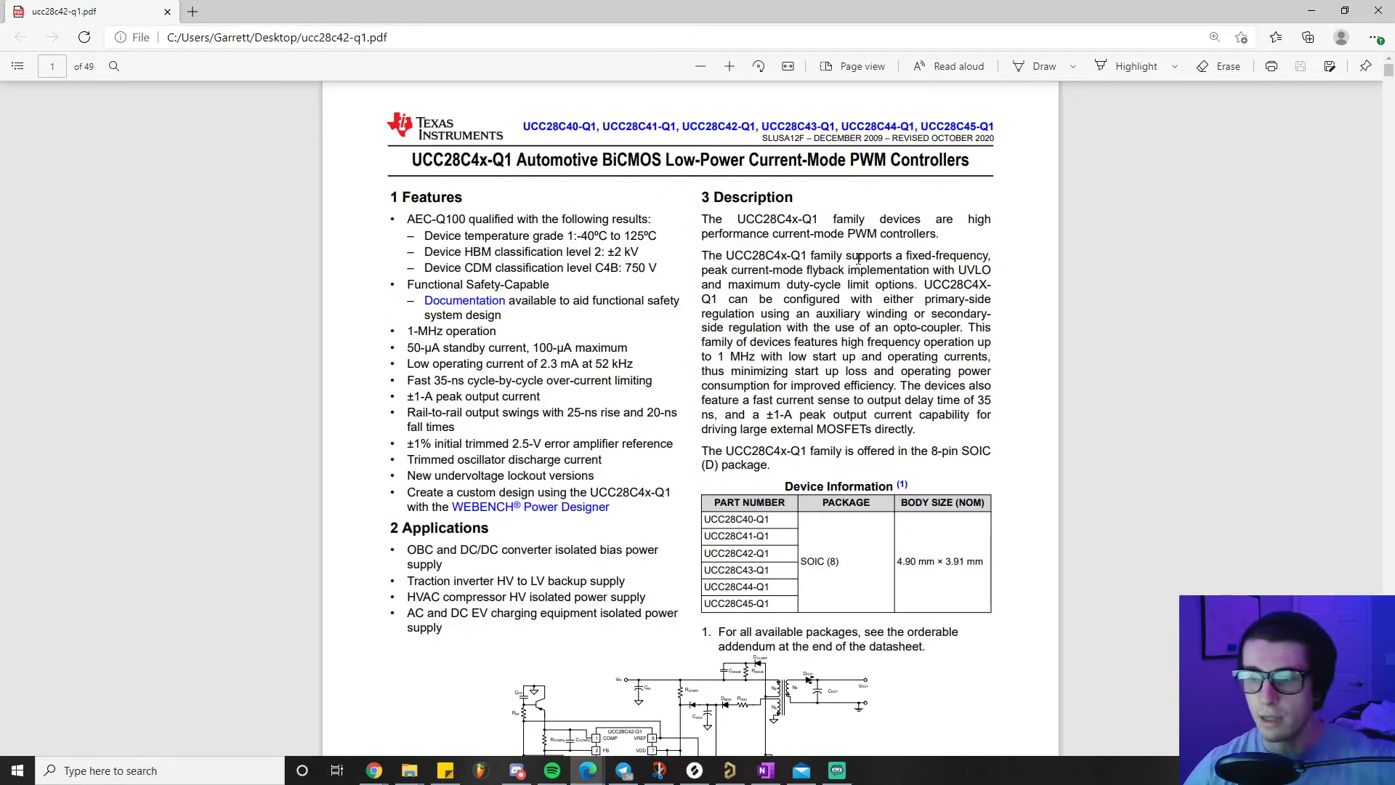
scroll(down, 3)
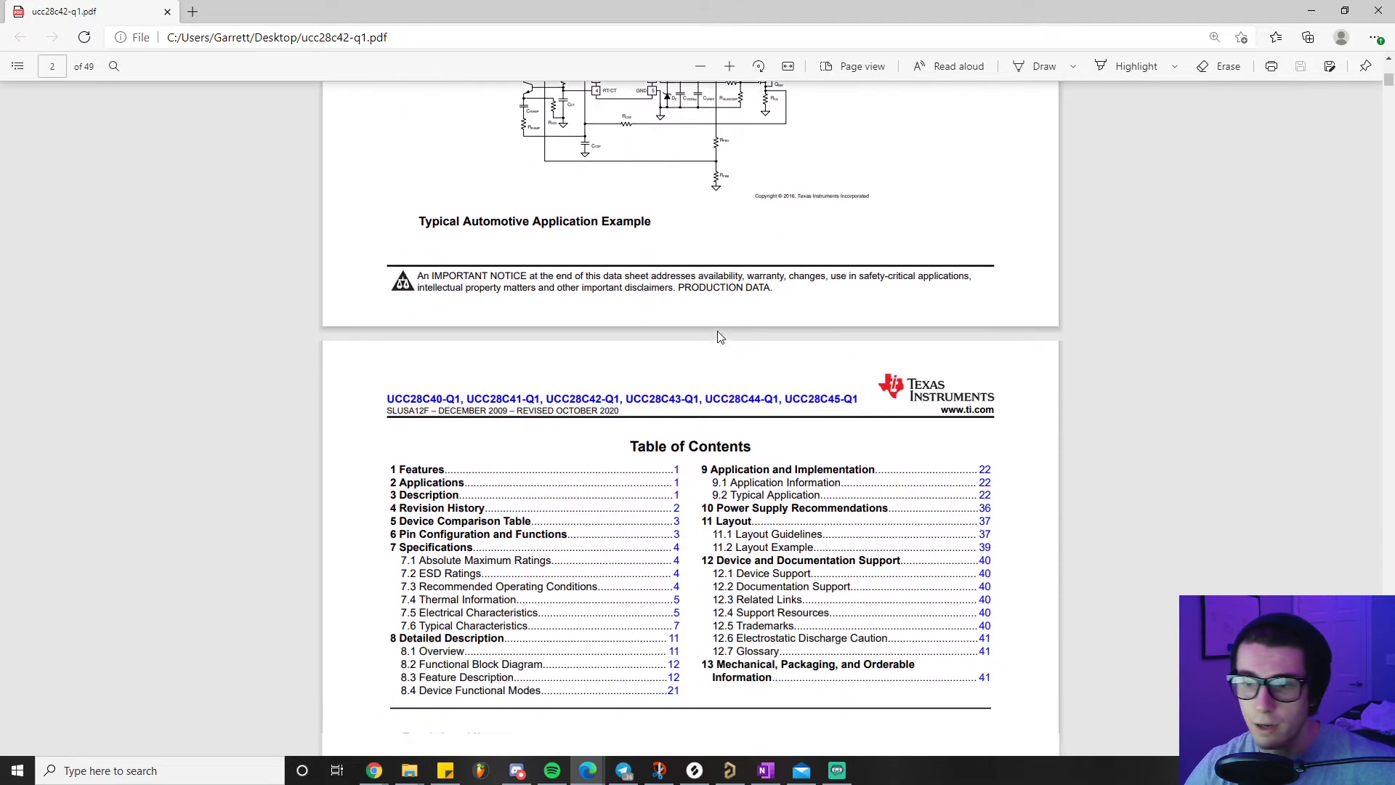
scroll(down, 3)
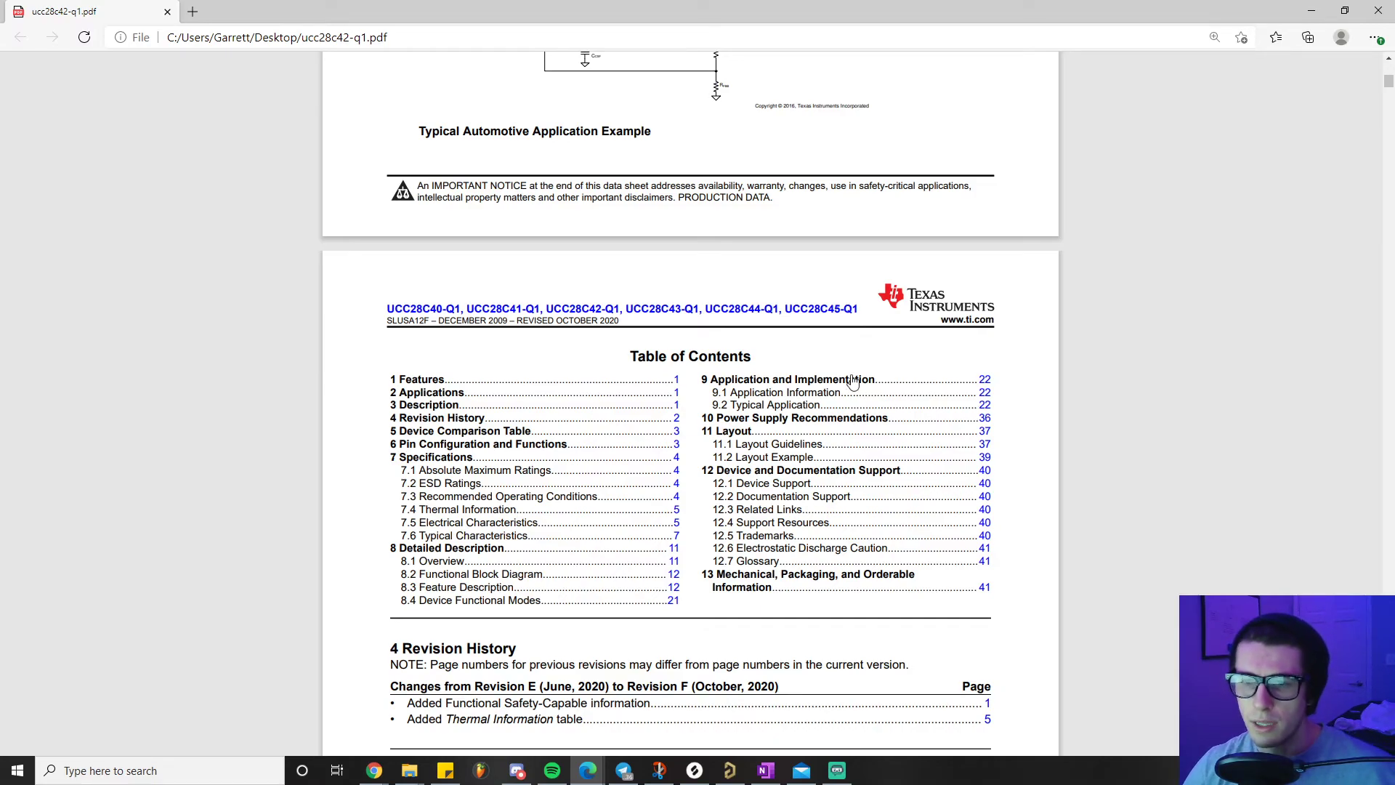
mouse_move(841, 391)
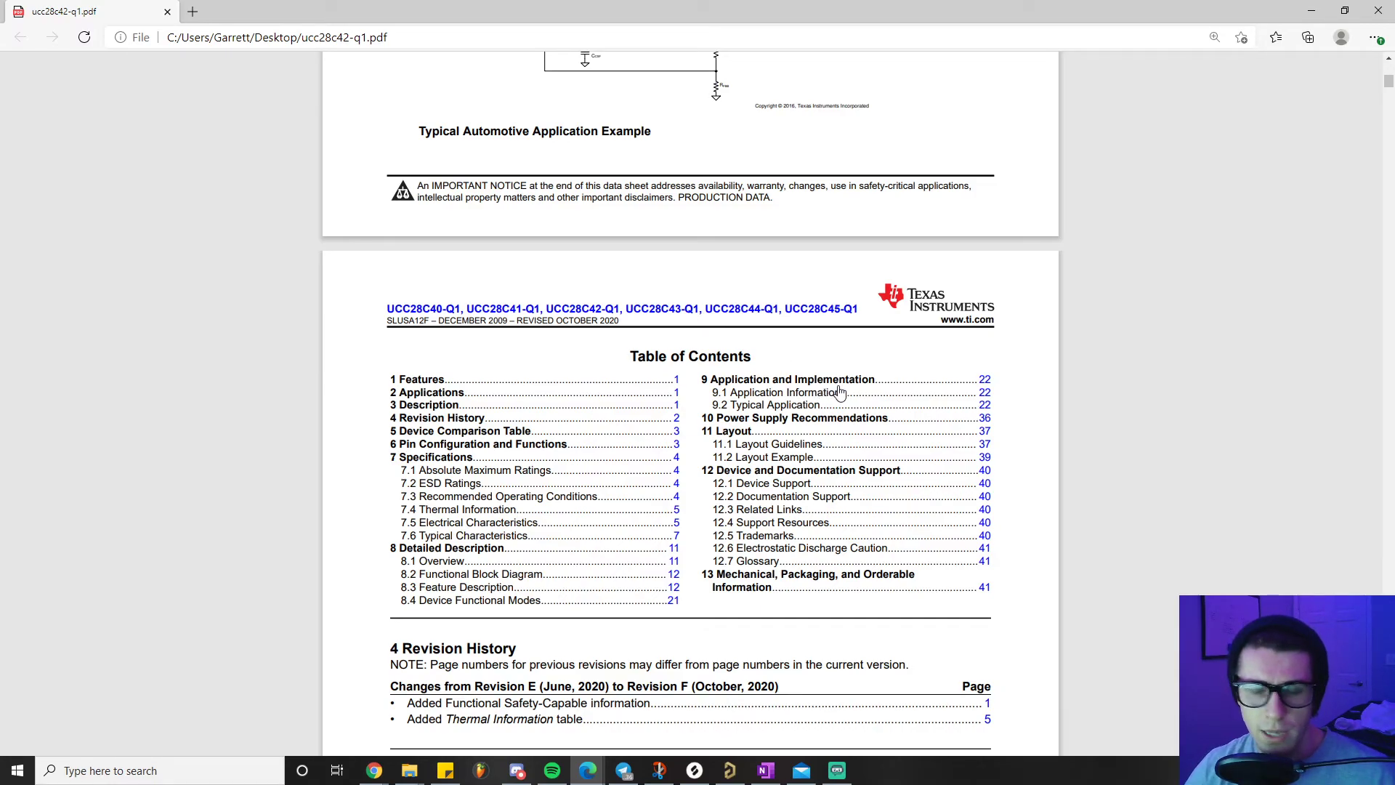
mouse_move(978, 442)
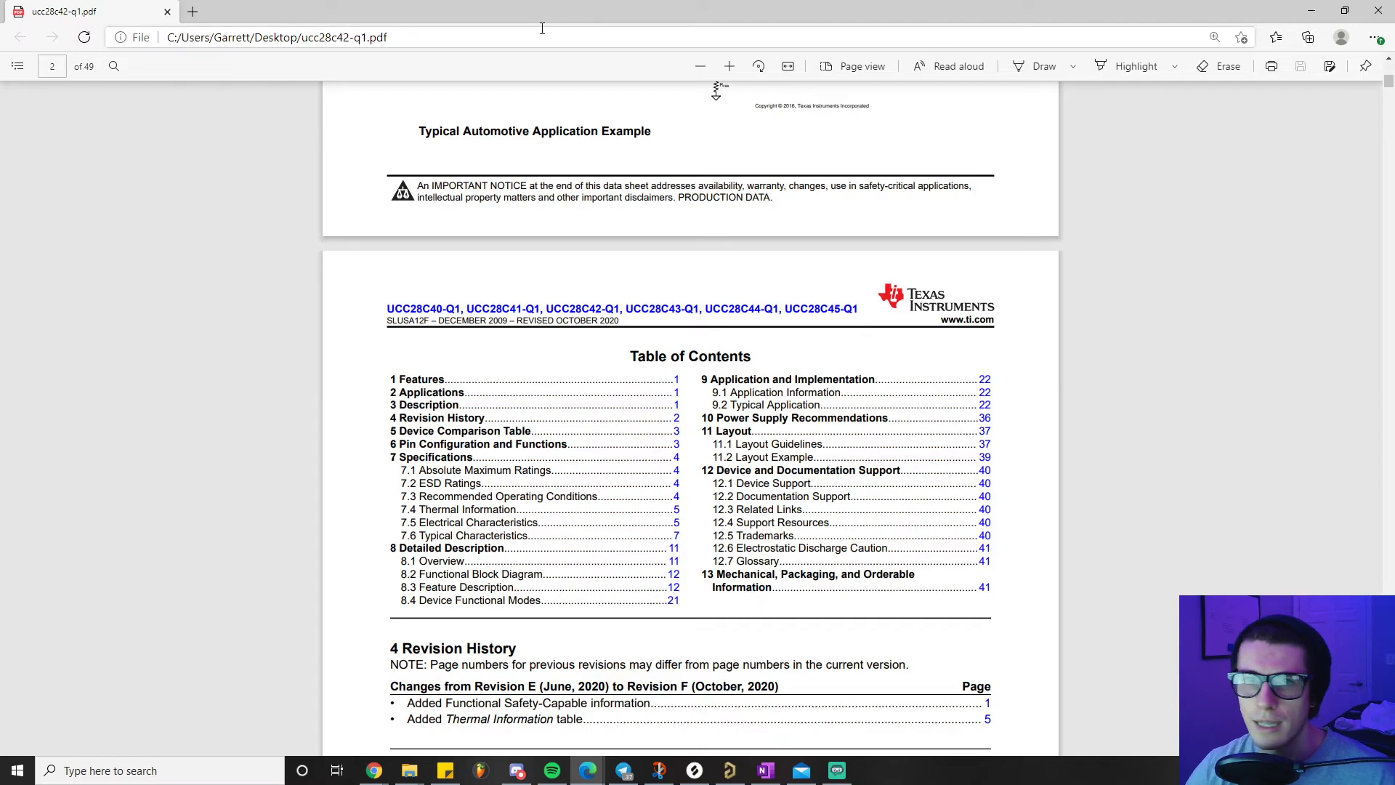
mouse_move(1032, 494)
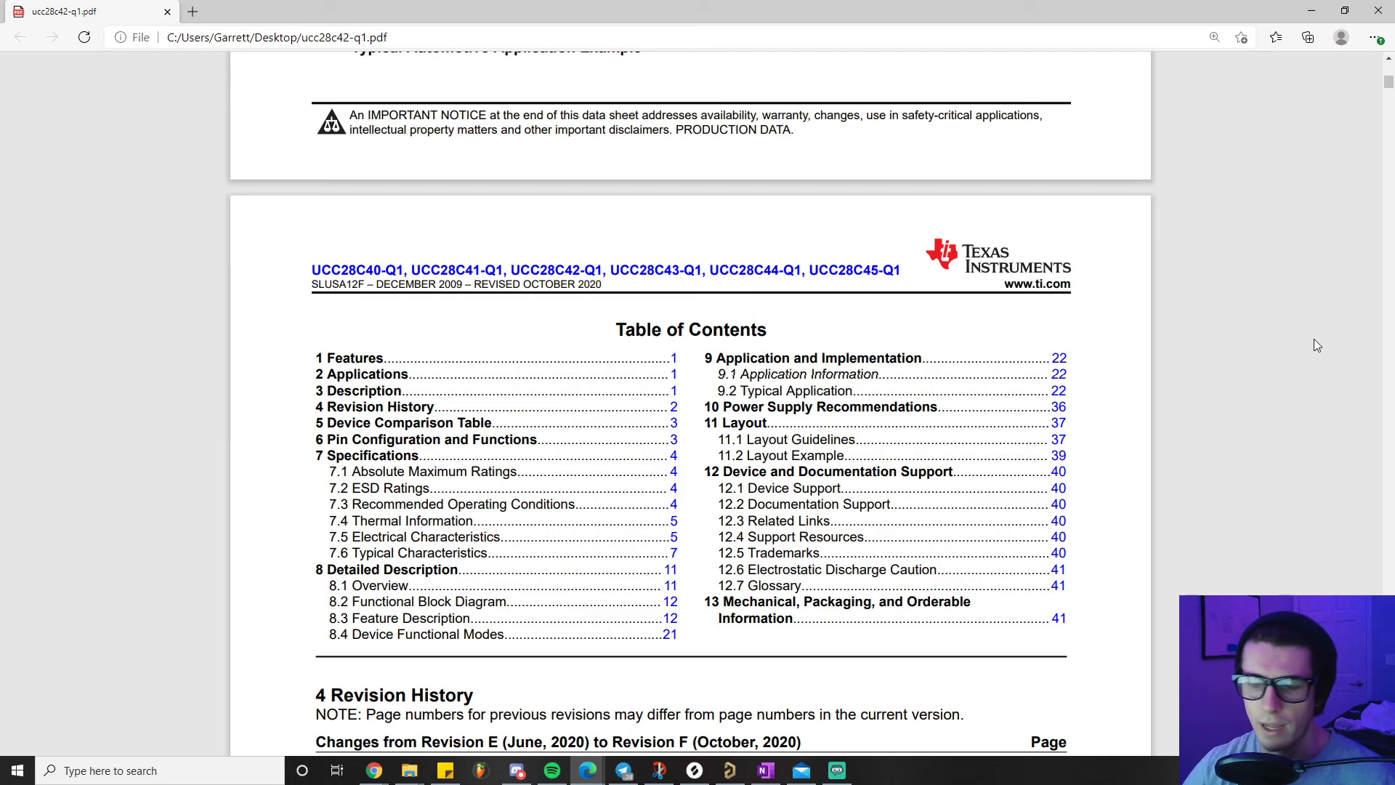
mouse_move(1295, 332)
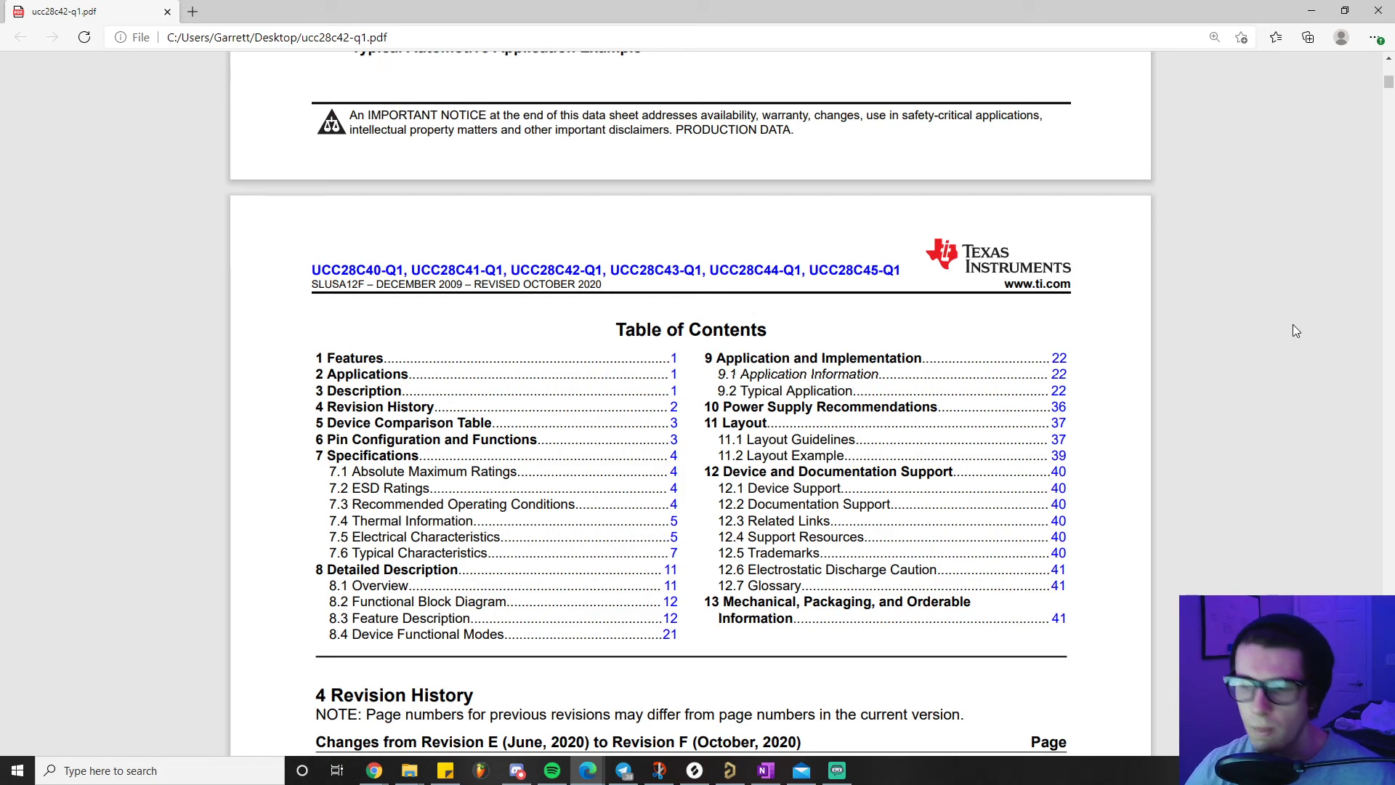
mouse_move(1314, 333)
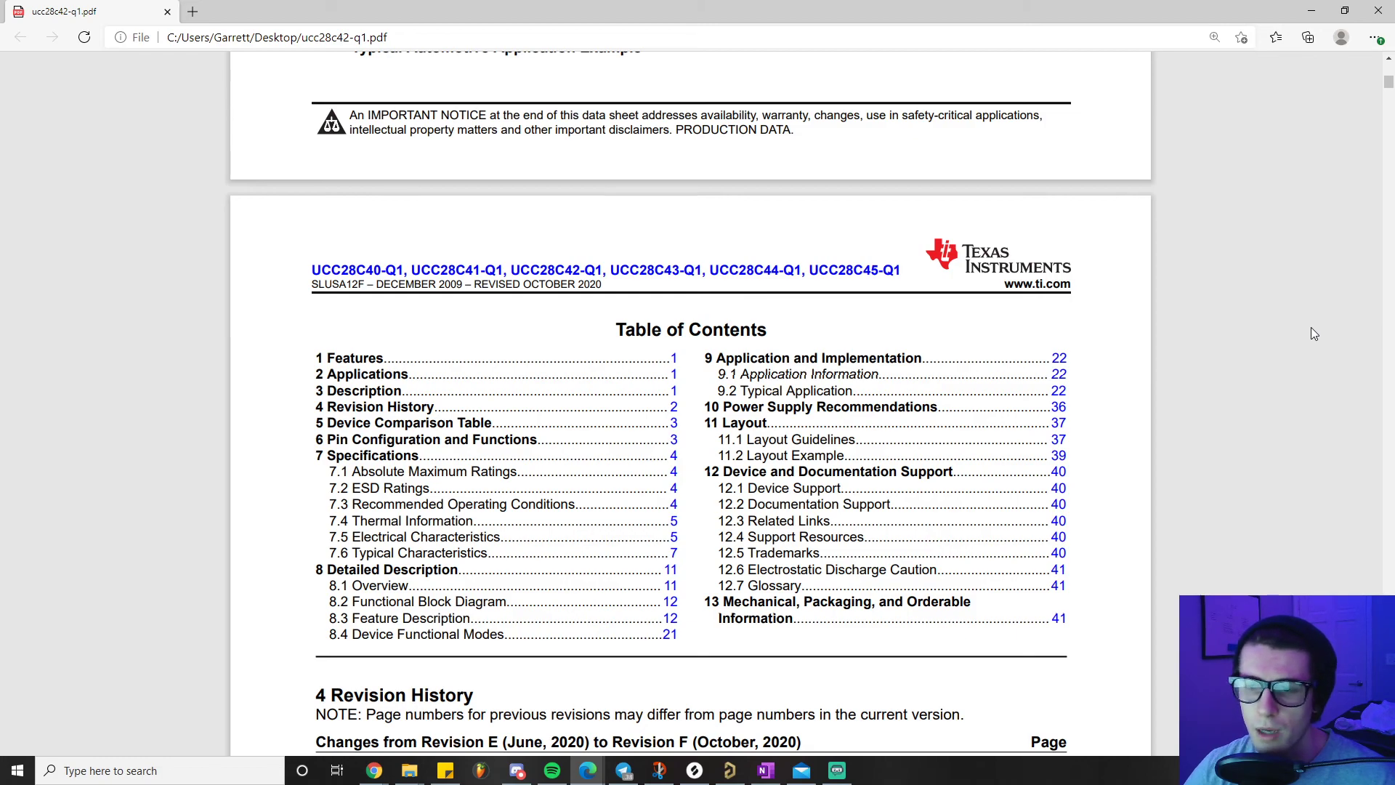
mouse_move(1251, 365)
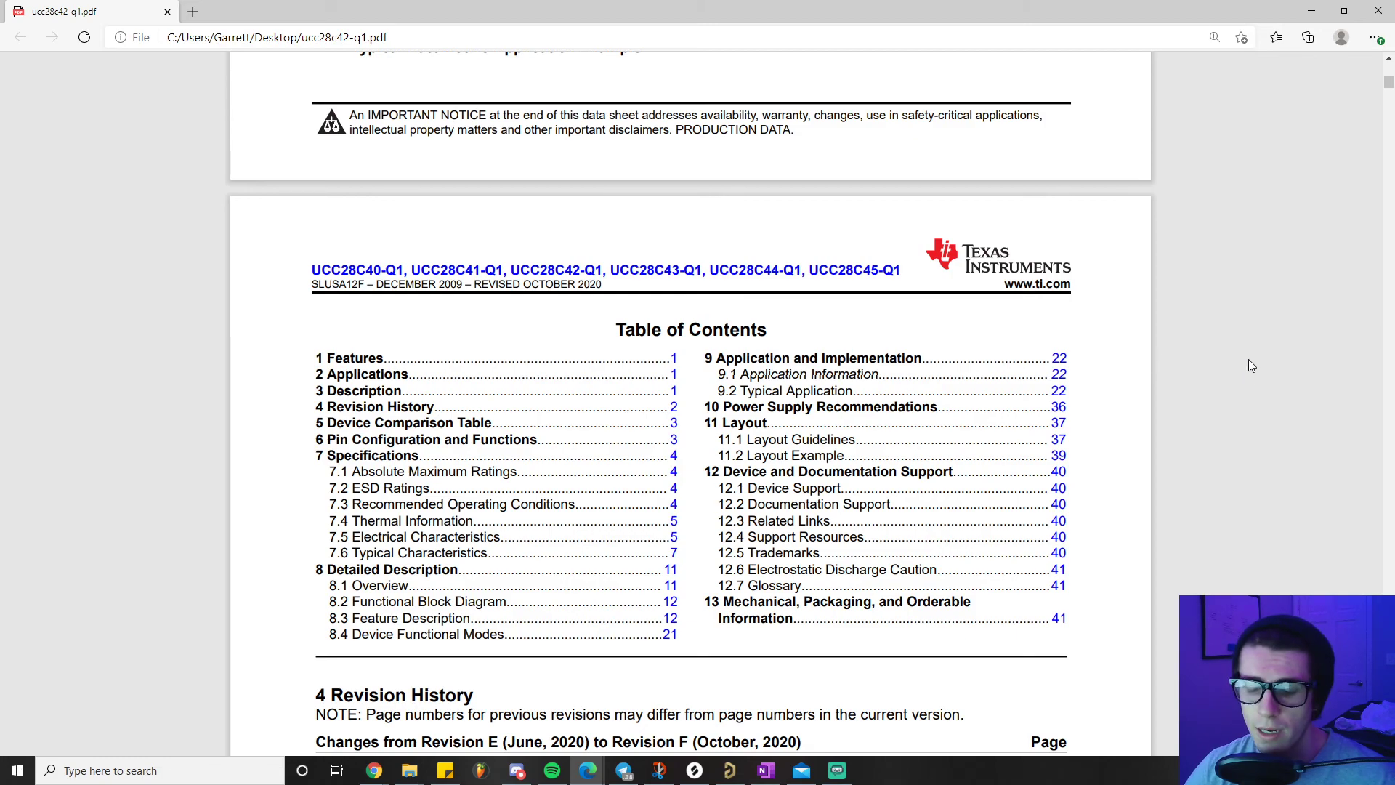
mouse_move(1258, 372)
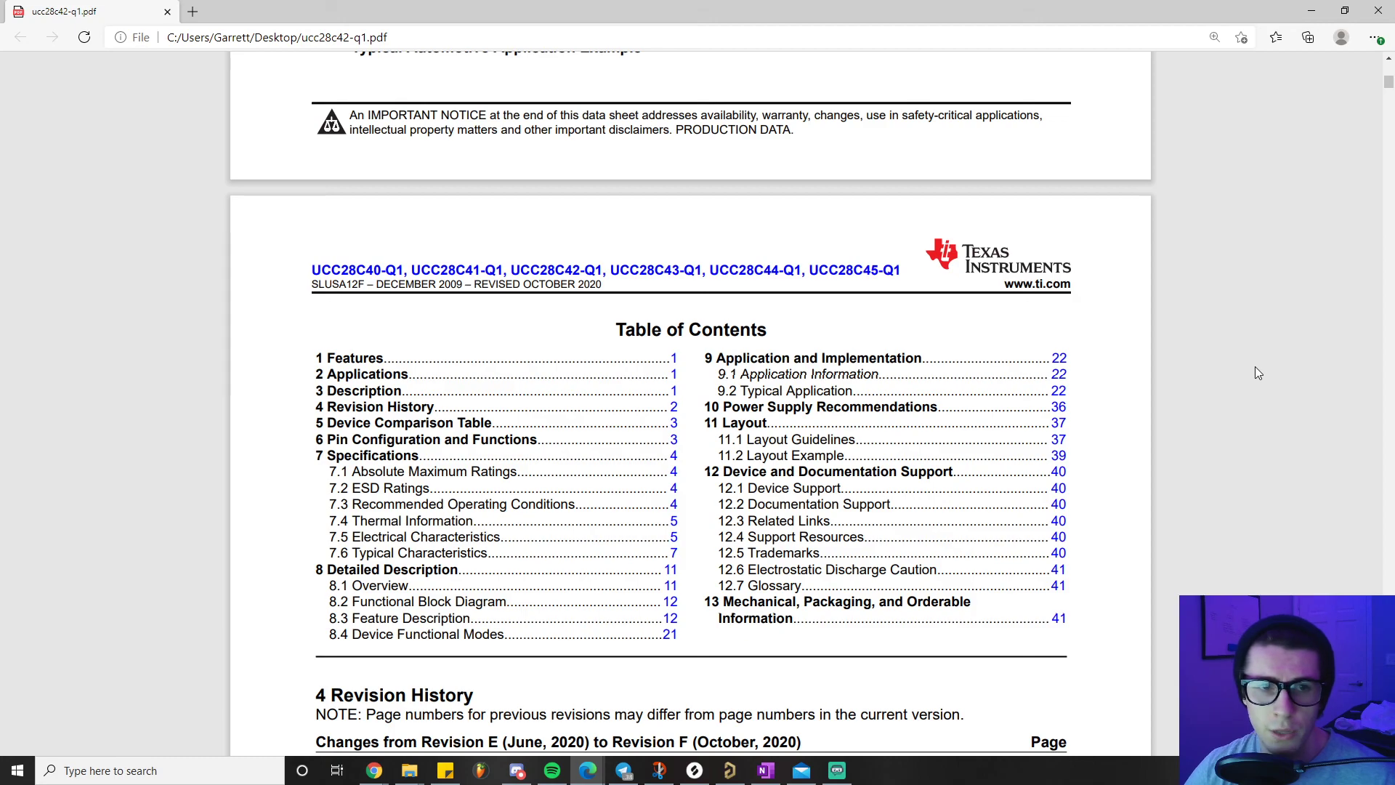
mouse_move(1270, 359)
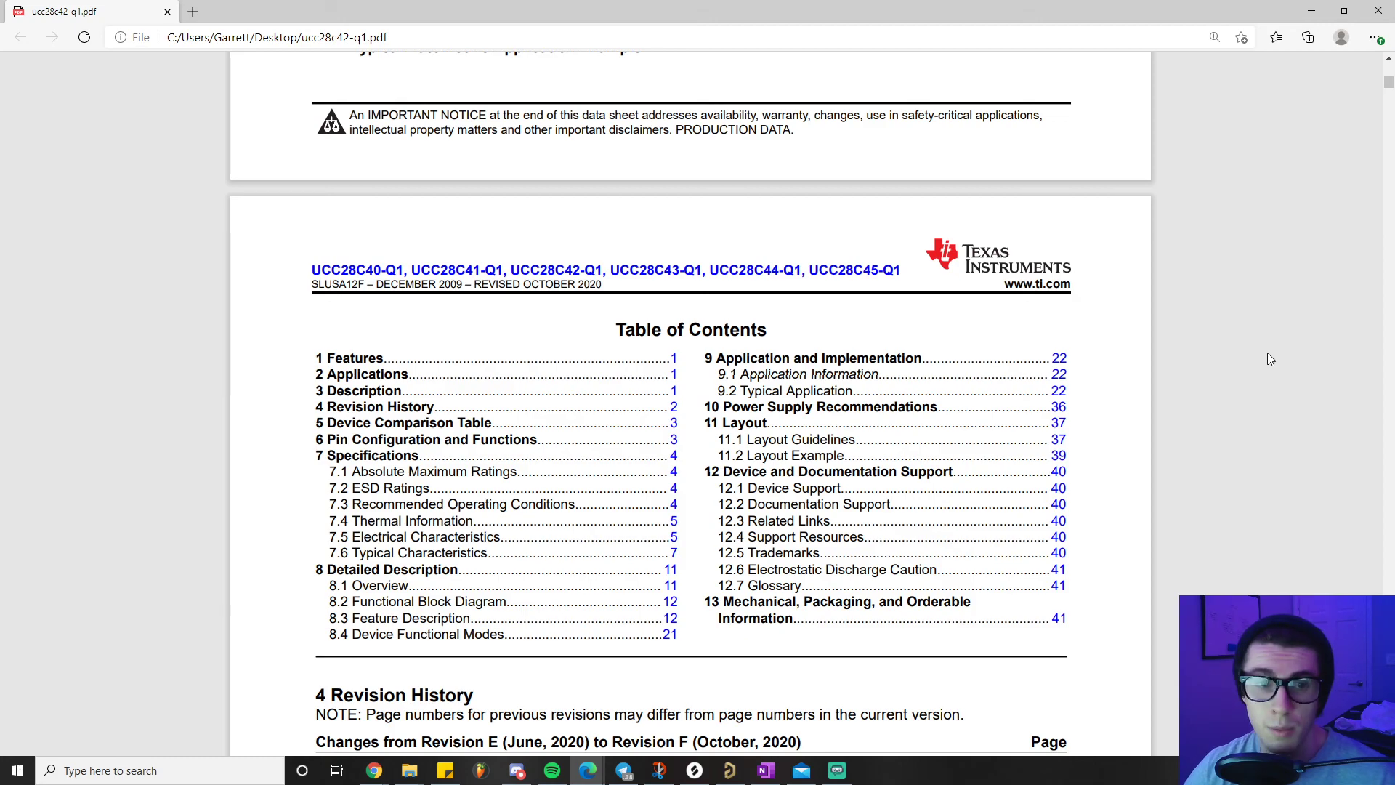